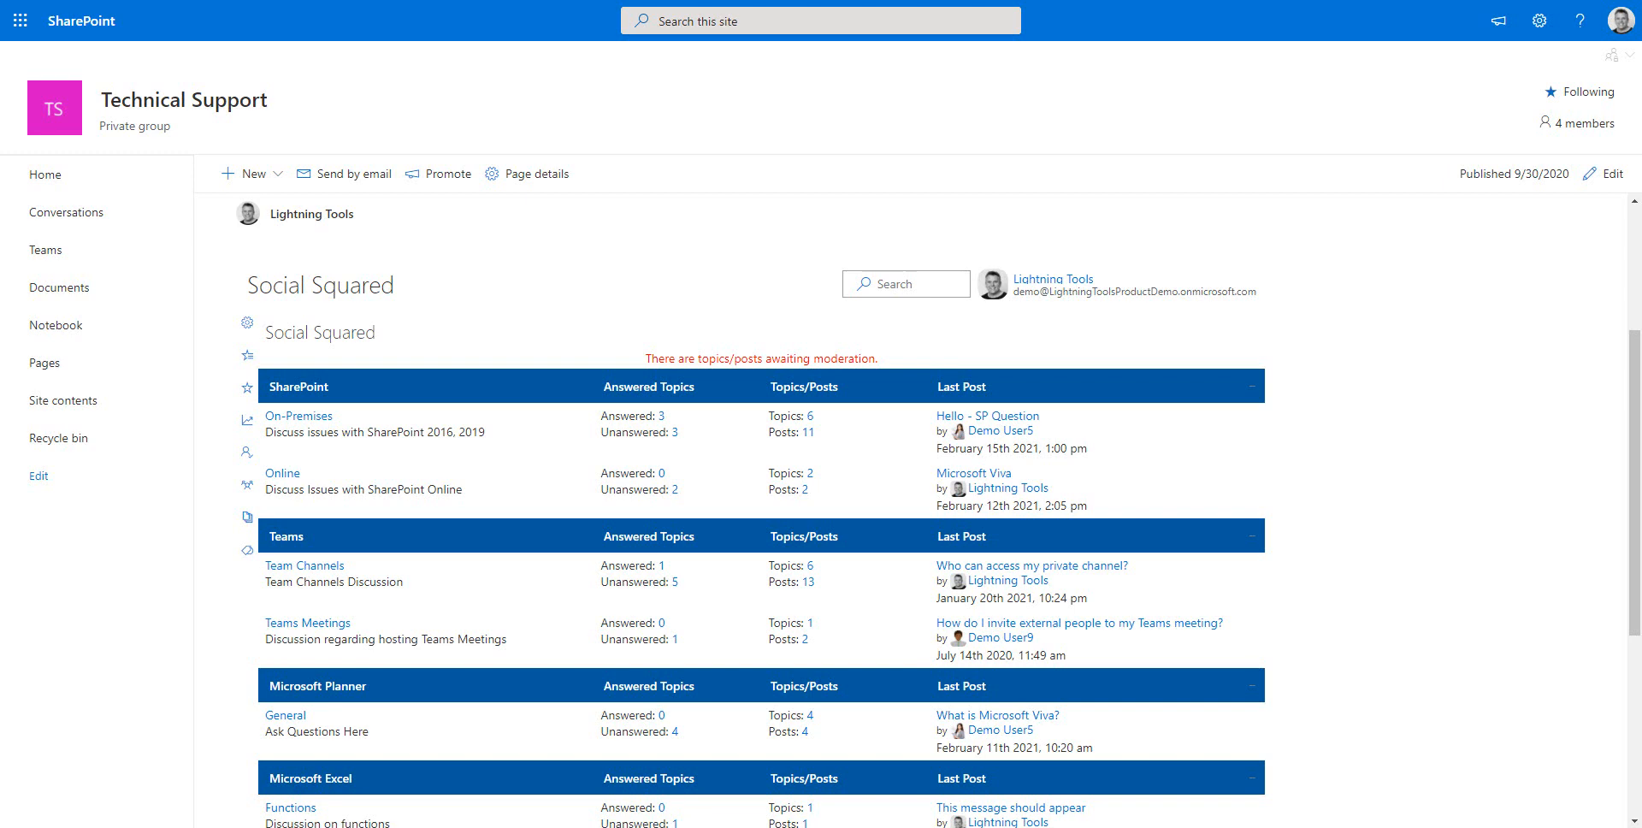
{"action": "mouse_move", "coordinate": [1375, 178]}
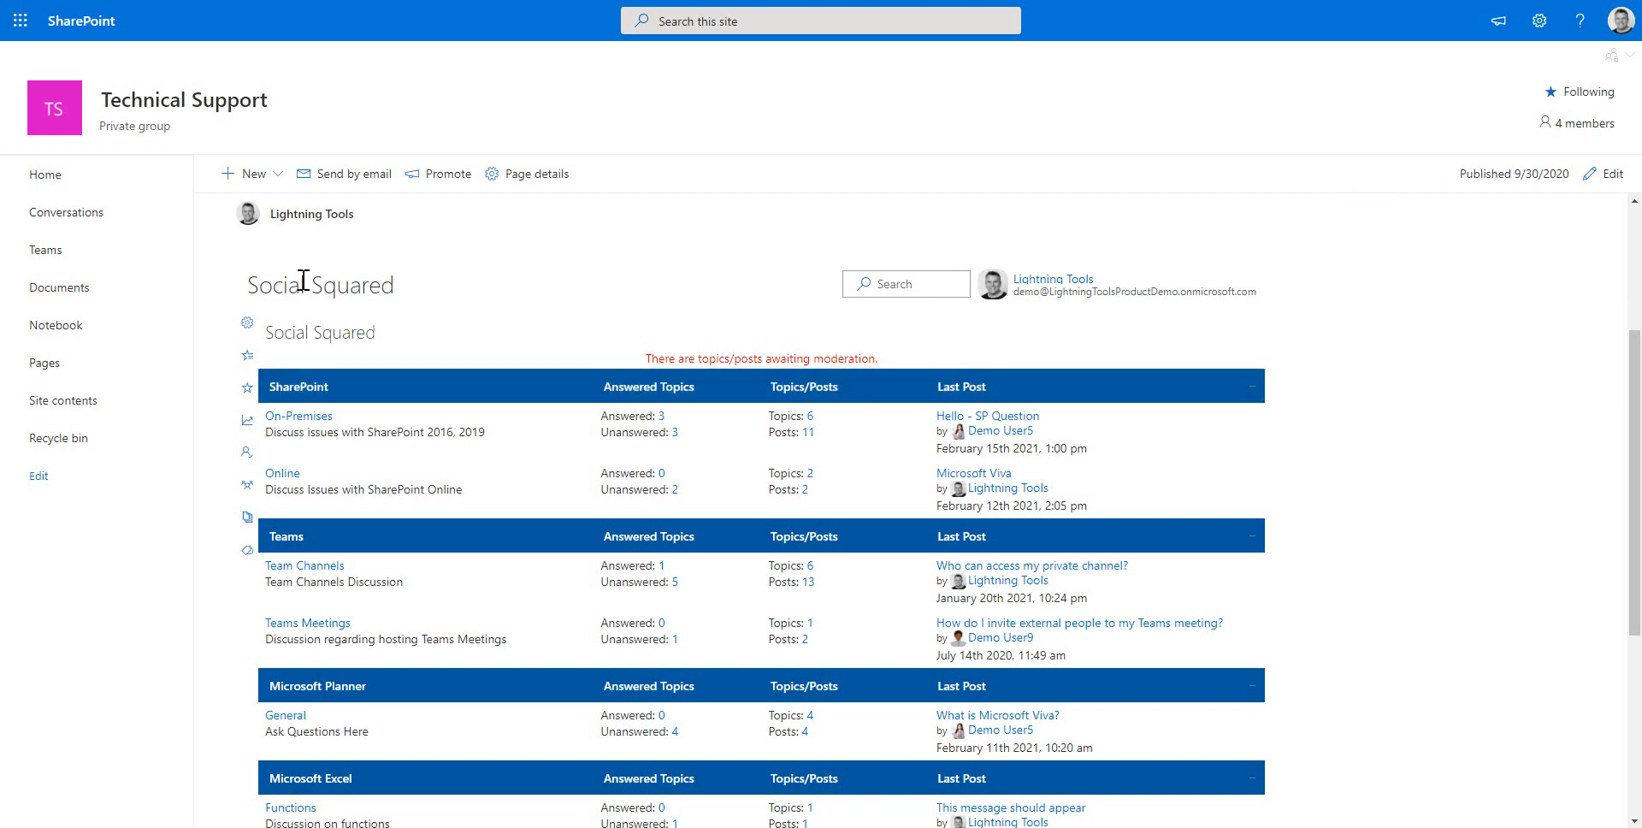
- Scroll to the SharePoint category and open the On-Premises forum
{"action": "scroll", "scroll_direction": "down", "scroll_amount": 3}
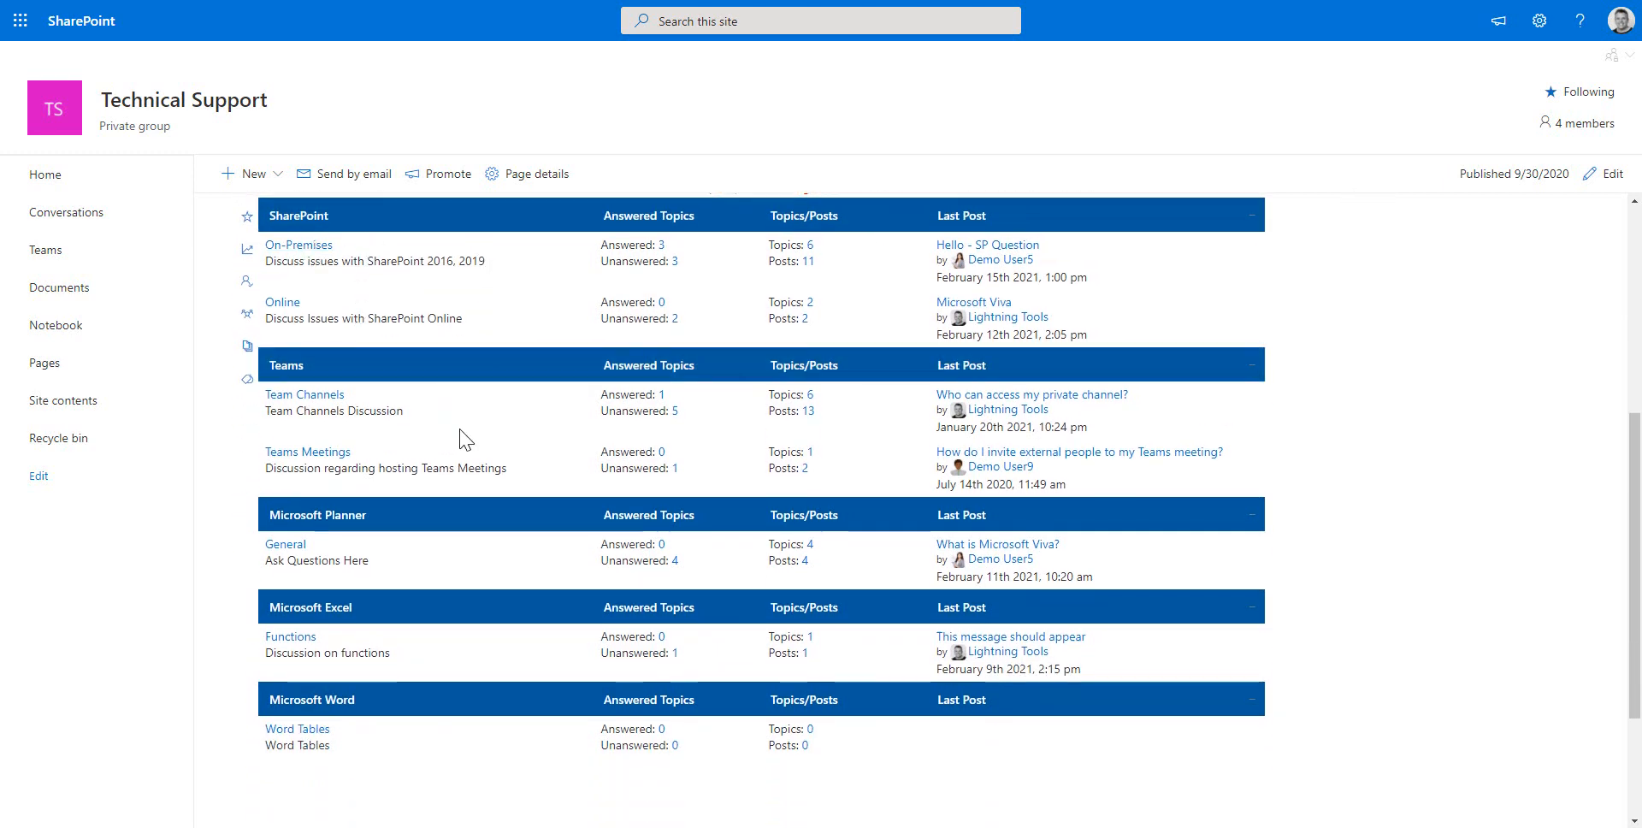
{"action": "mouse_move", "coordinate": [426, 619]}
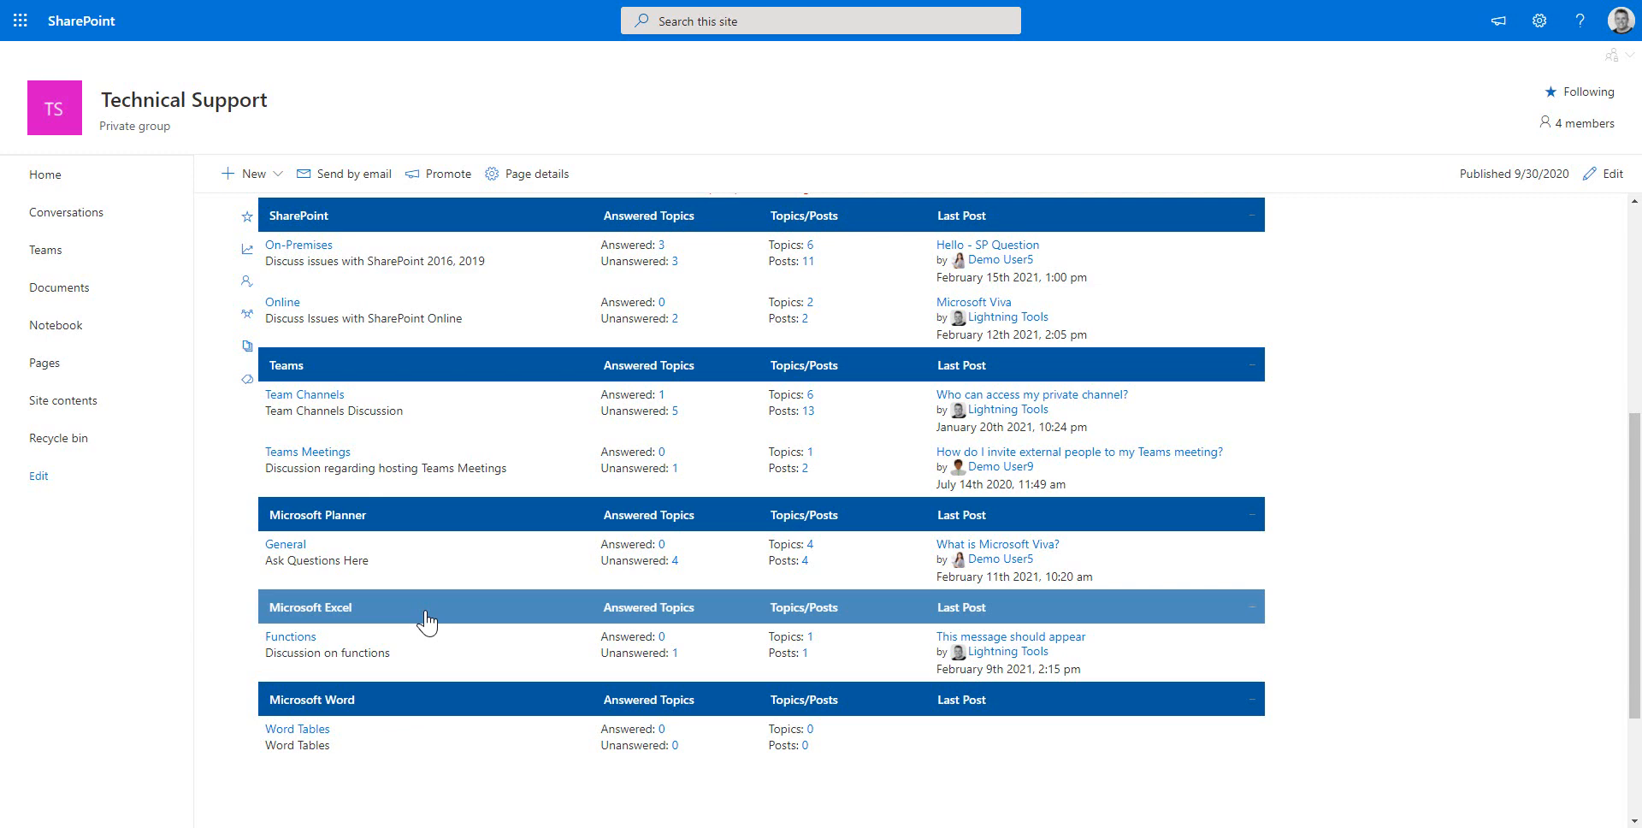
{"action": "mouse_move", "coordinate": [416, 605]}
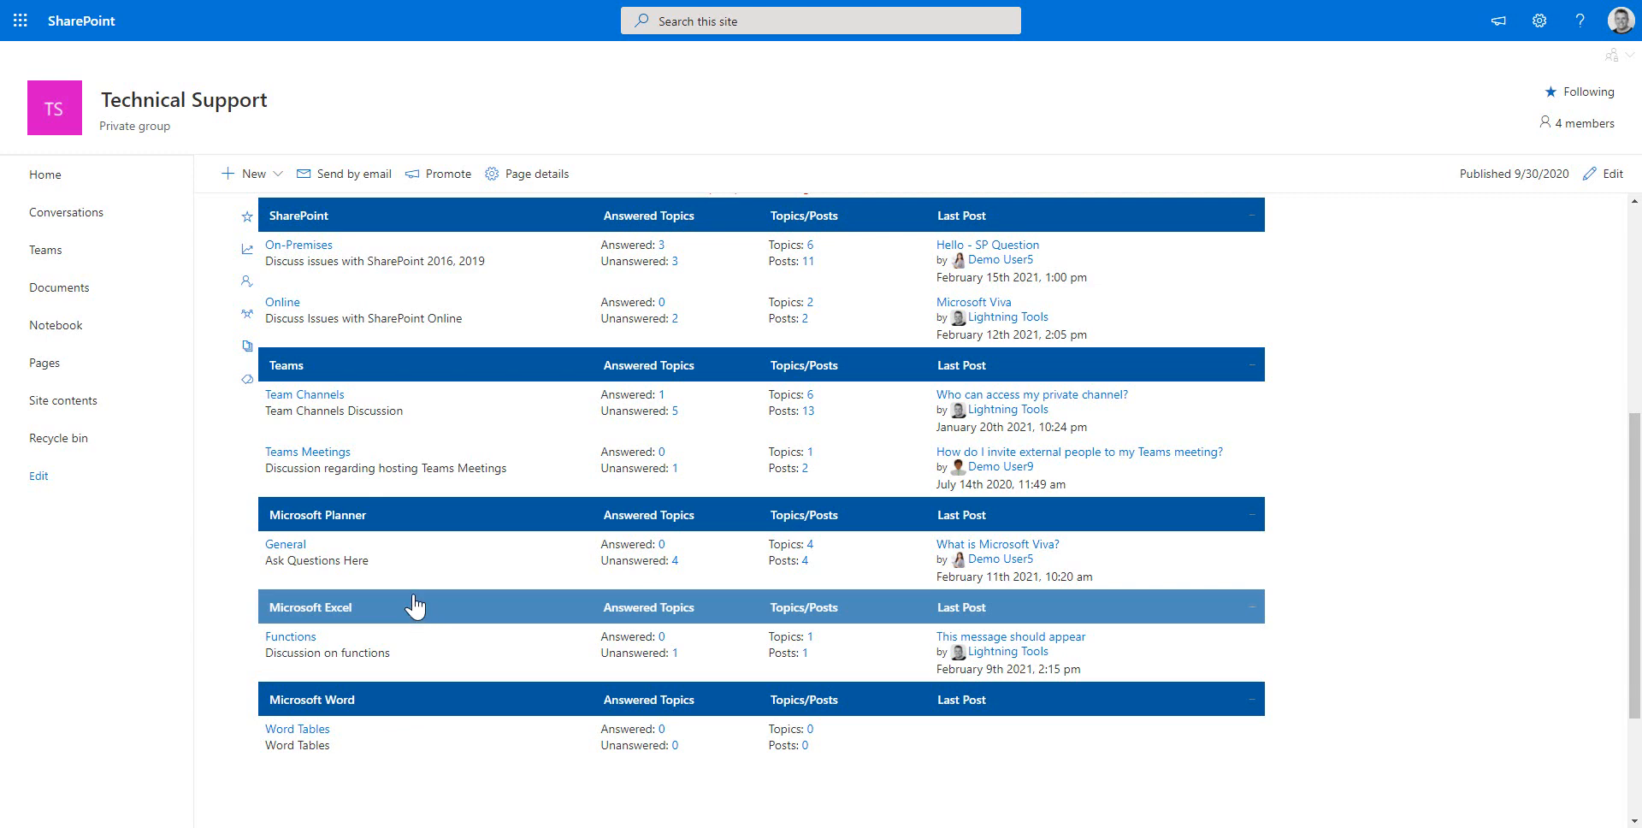
{"action": "mouse_move", "coordinate": [649, 373]}
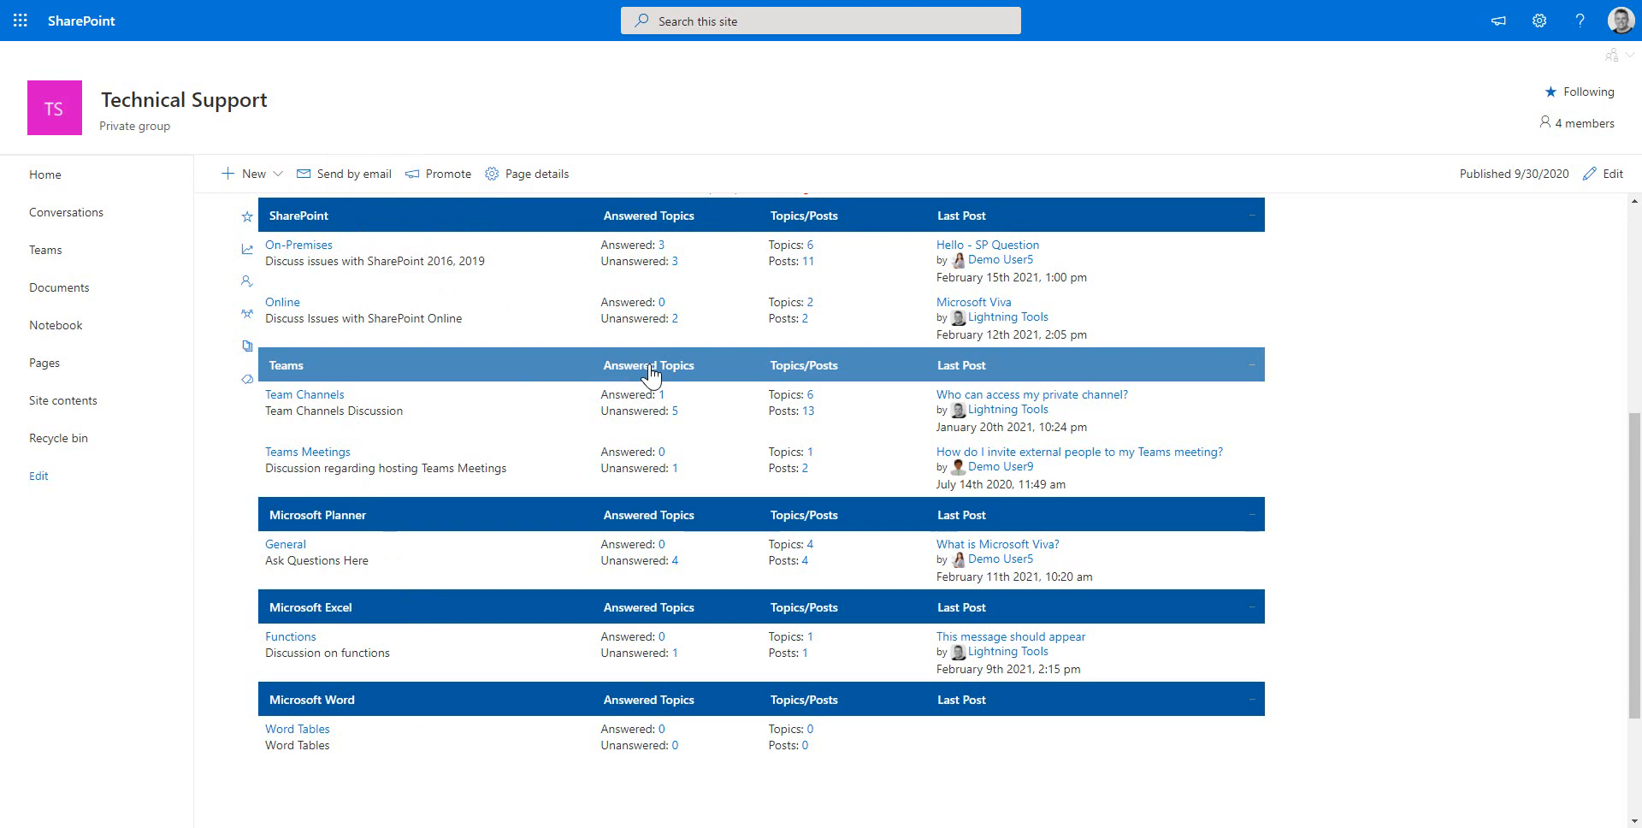
{"action": "mouse_move", "coordinate": [426, 231]}
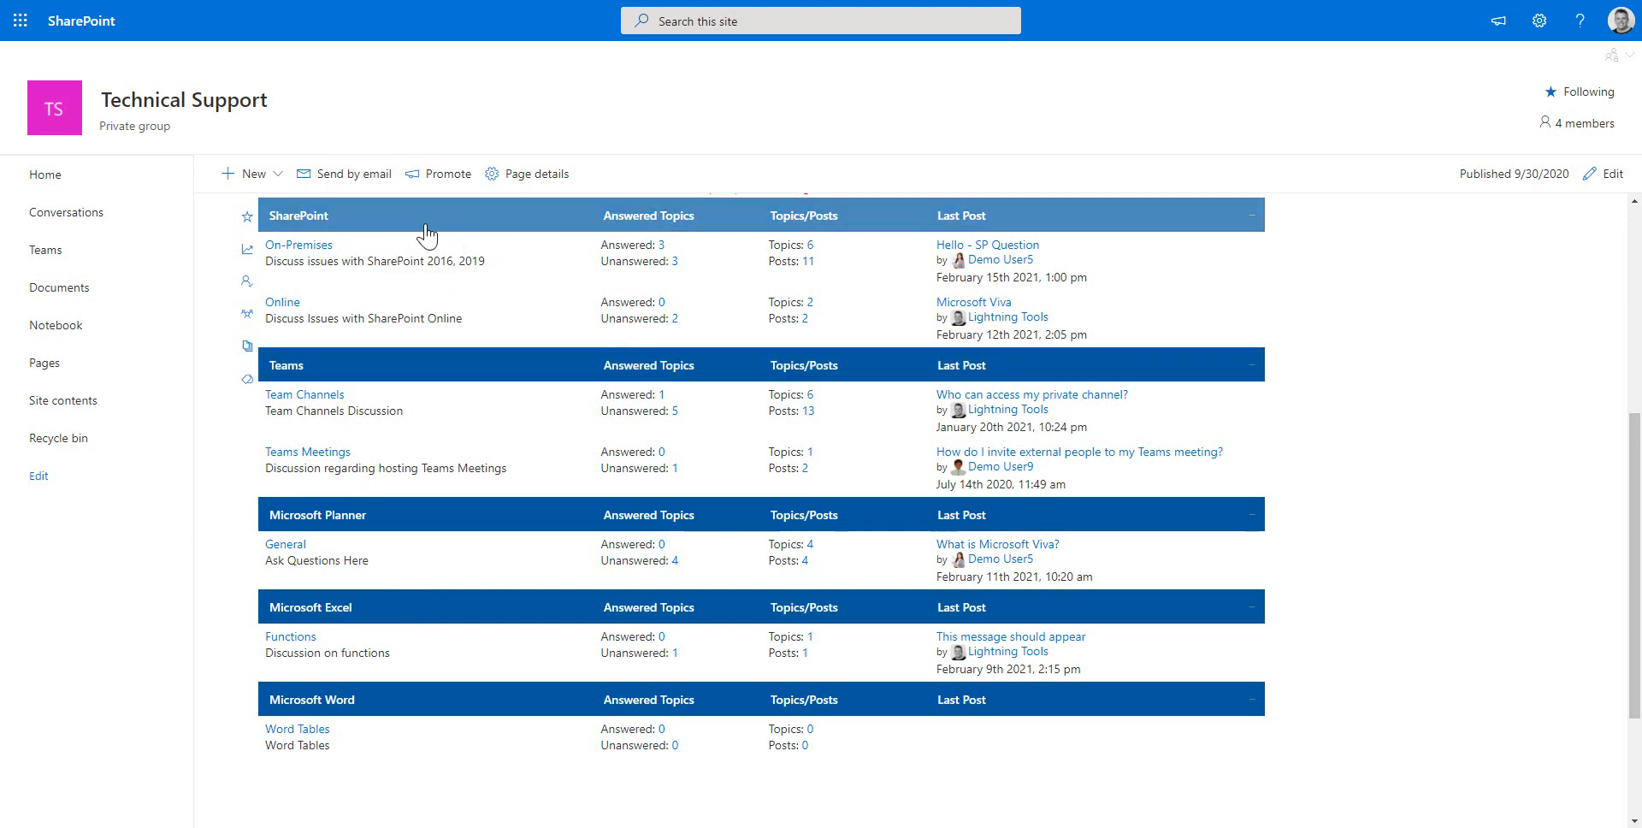
{"action": "mouse_move", "coordinate": [354, 341]}
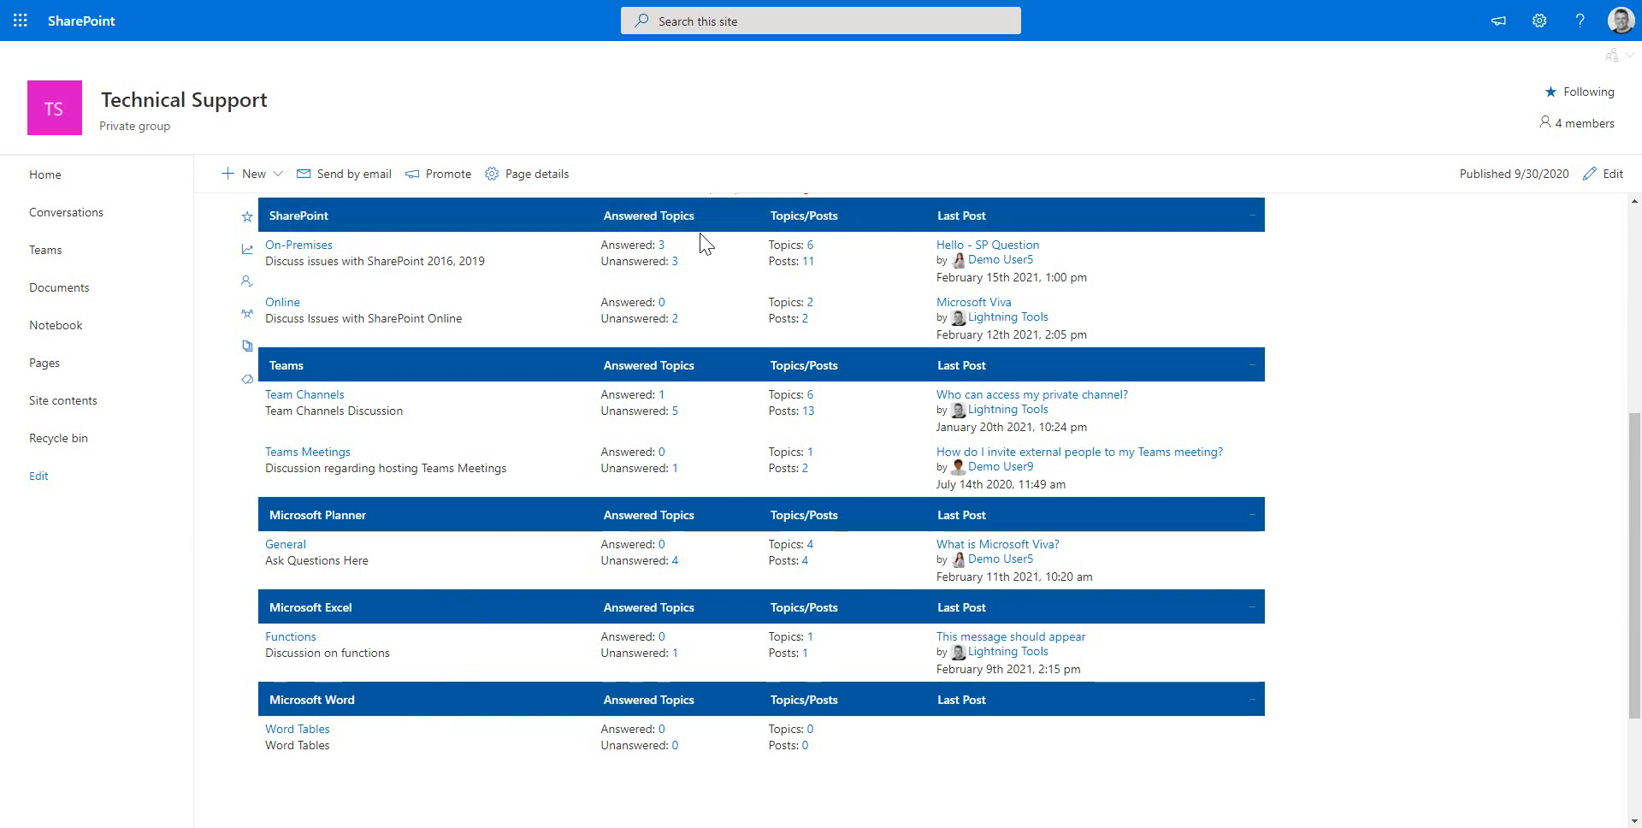
{"action": "mouse_move", "coordinate": [378, 321]}
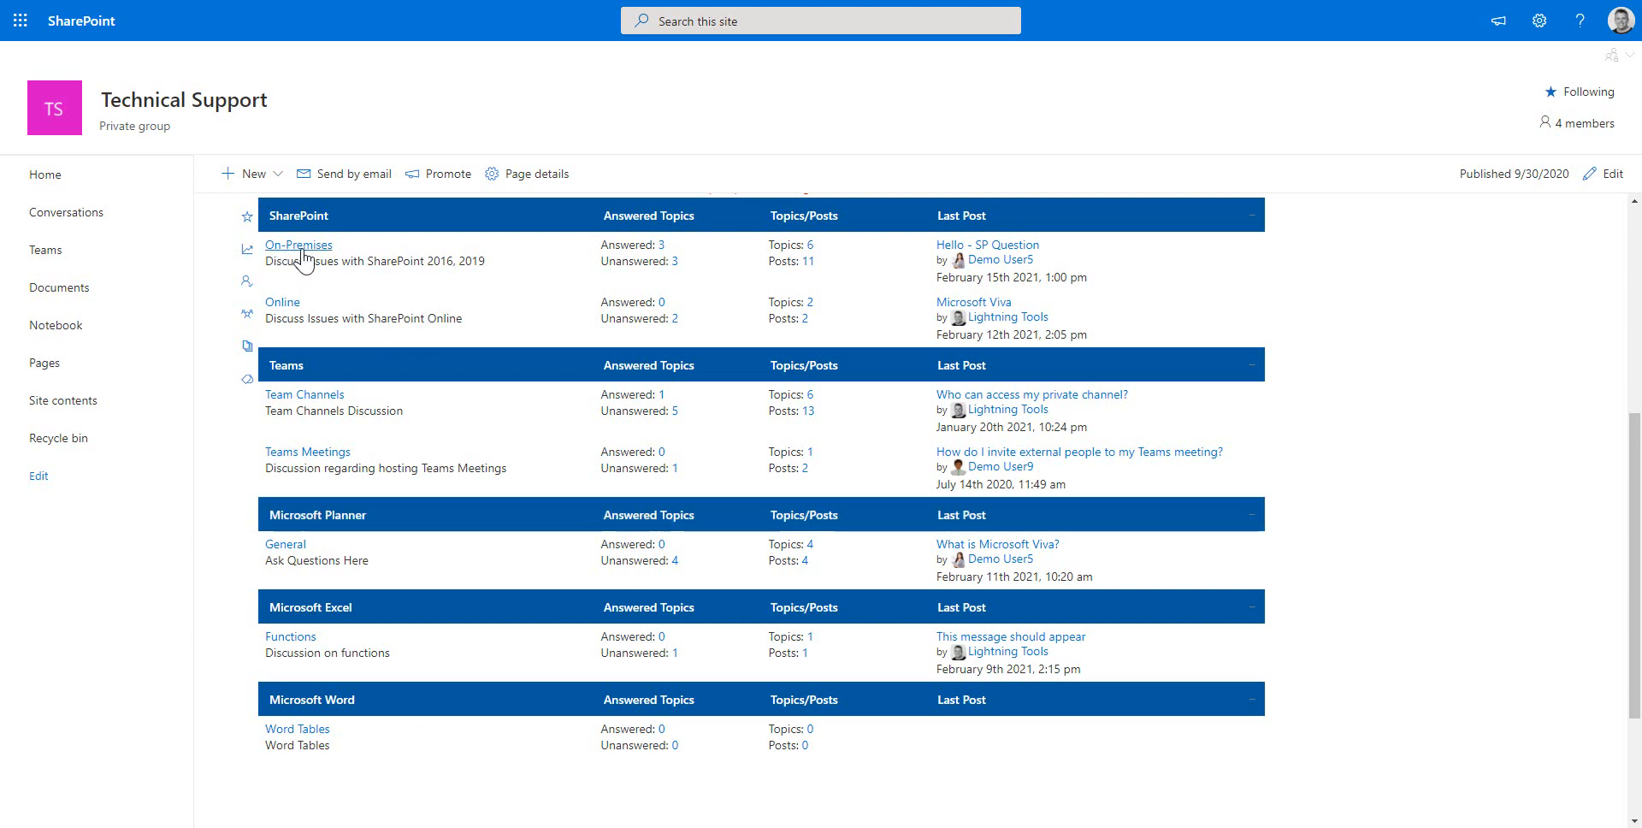
{"action": "left_click", "coordinate": [298, 245]}
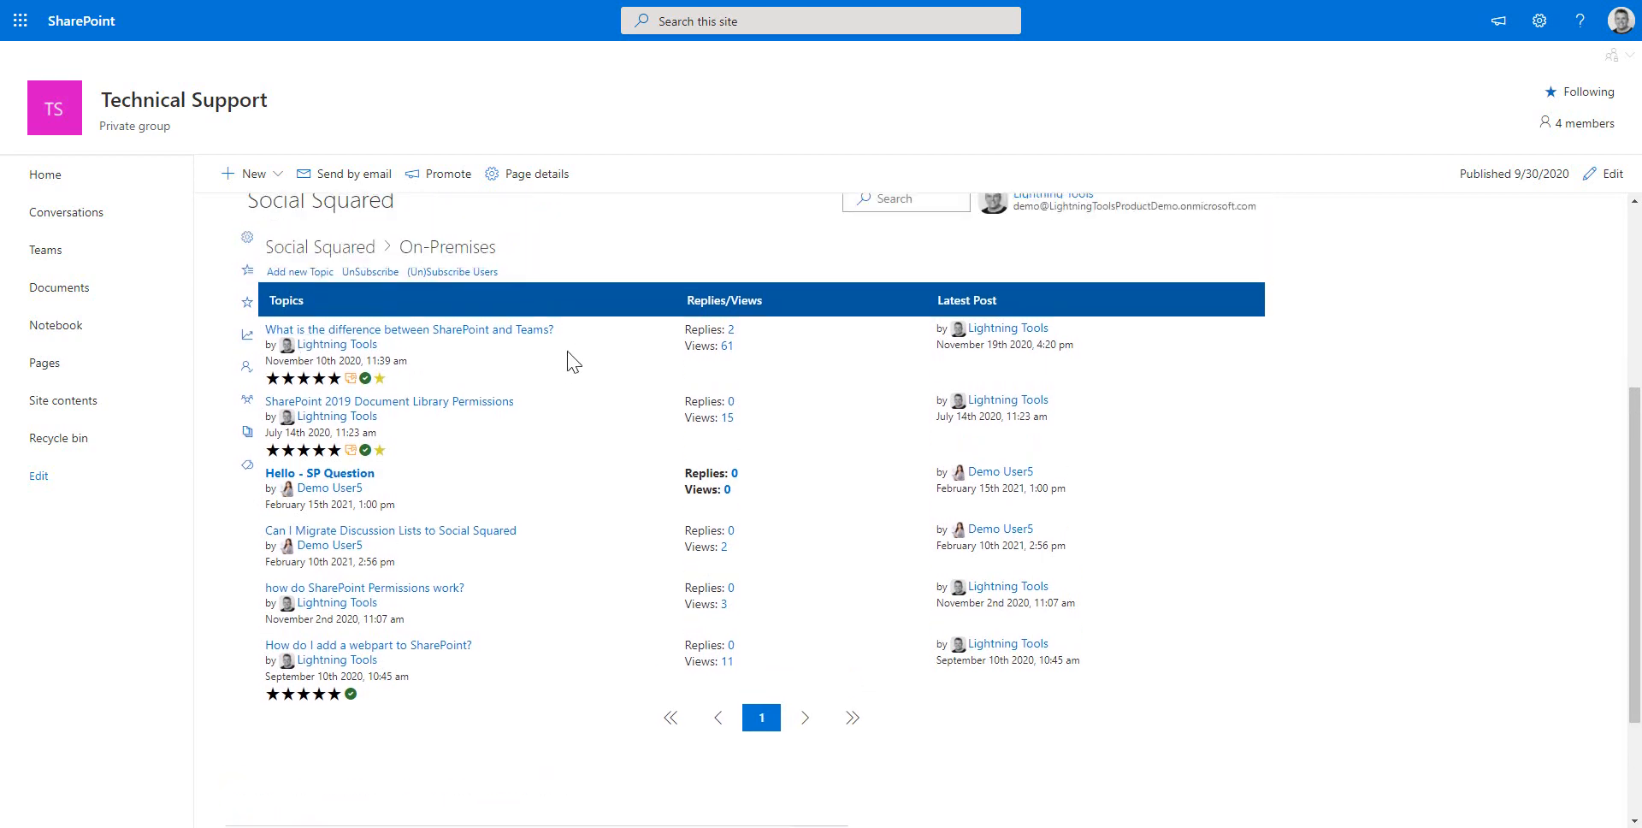
{"action": "mouse_move", "coordinate": [427, 682]}
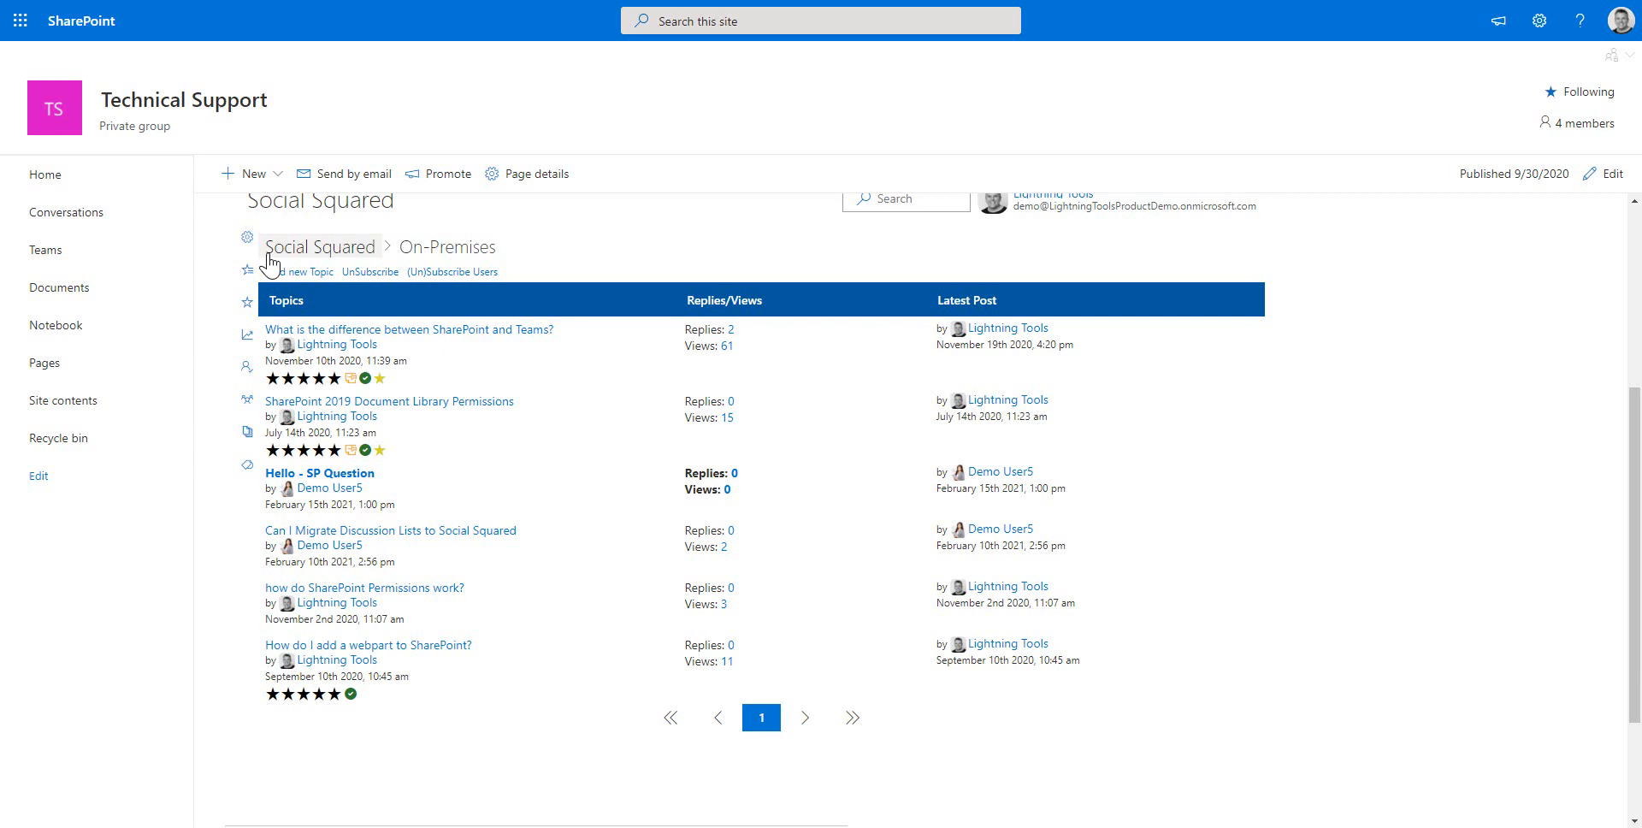
{"action": "mouse_move", "coordinate": [299, 272]}
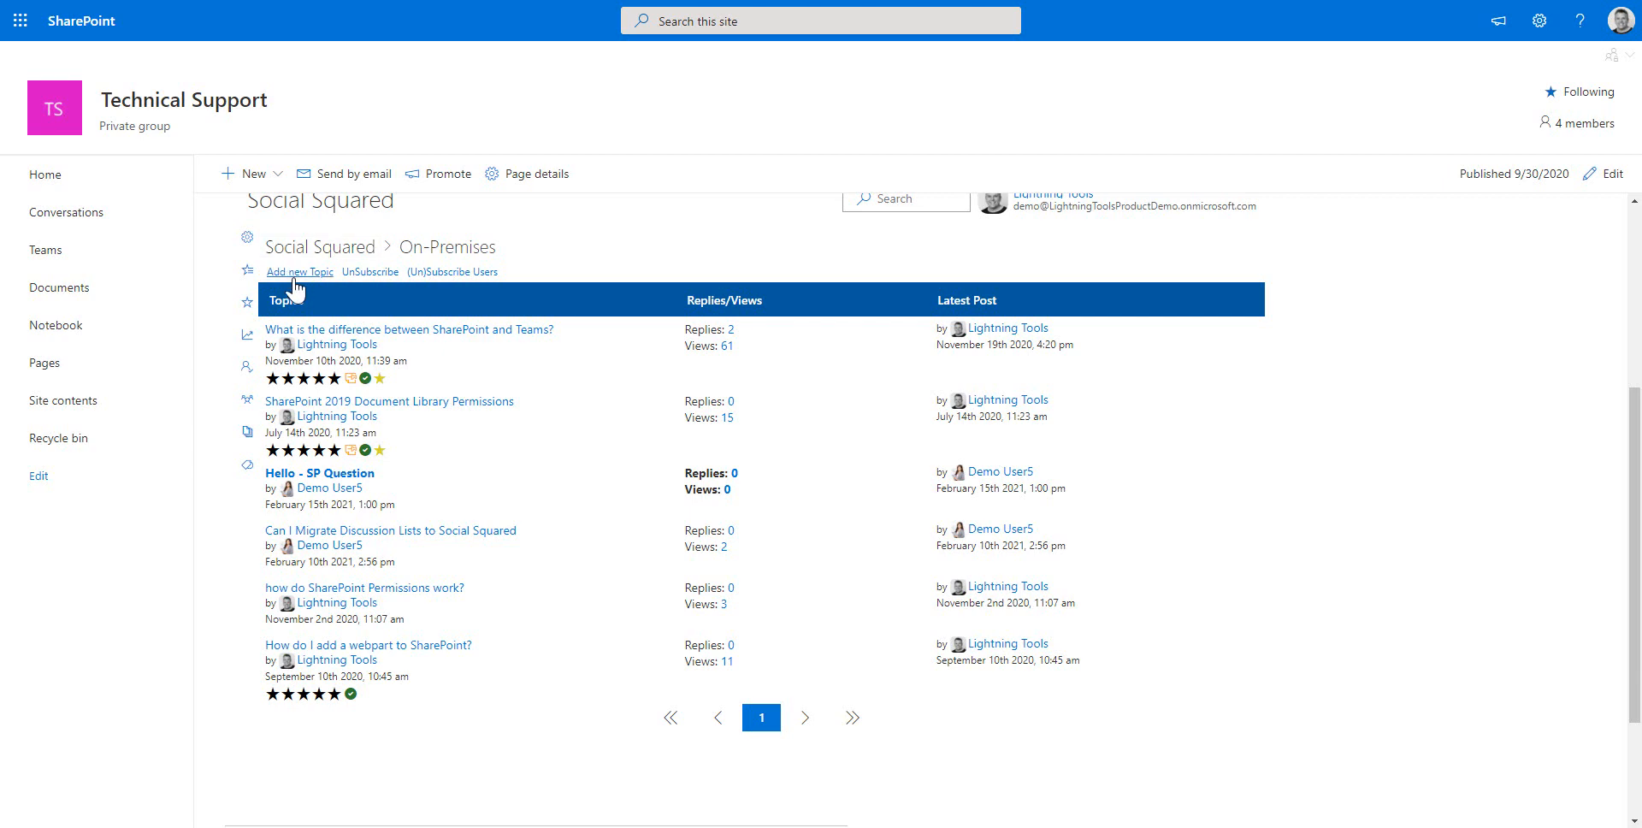
- Start an On-Premises topic with subject 'Microsoft Viva' and begin typing the question
{"action": "left_click", "coordinate": [300, 271]}
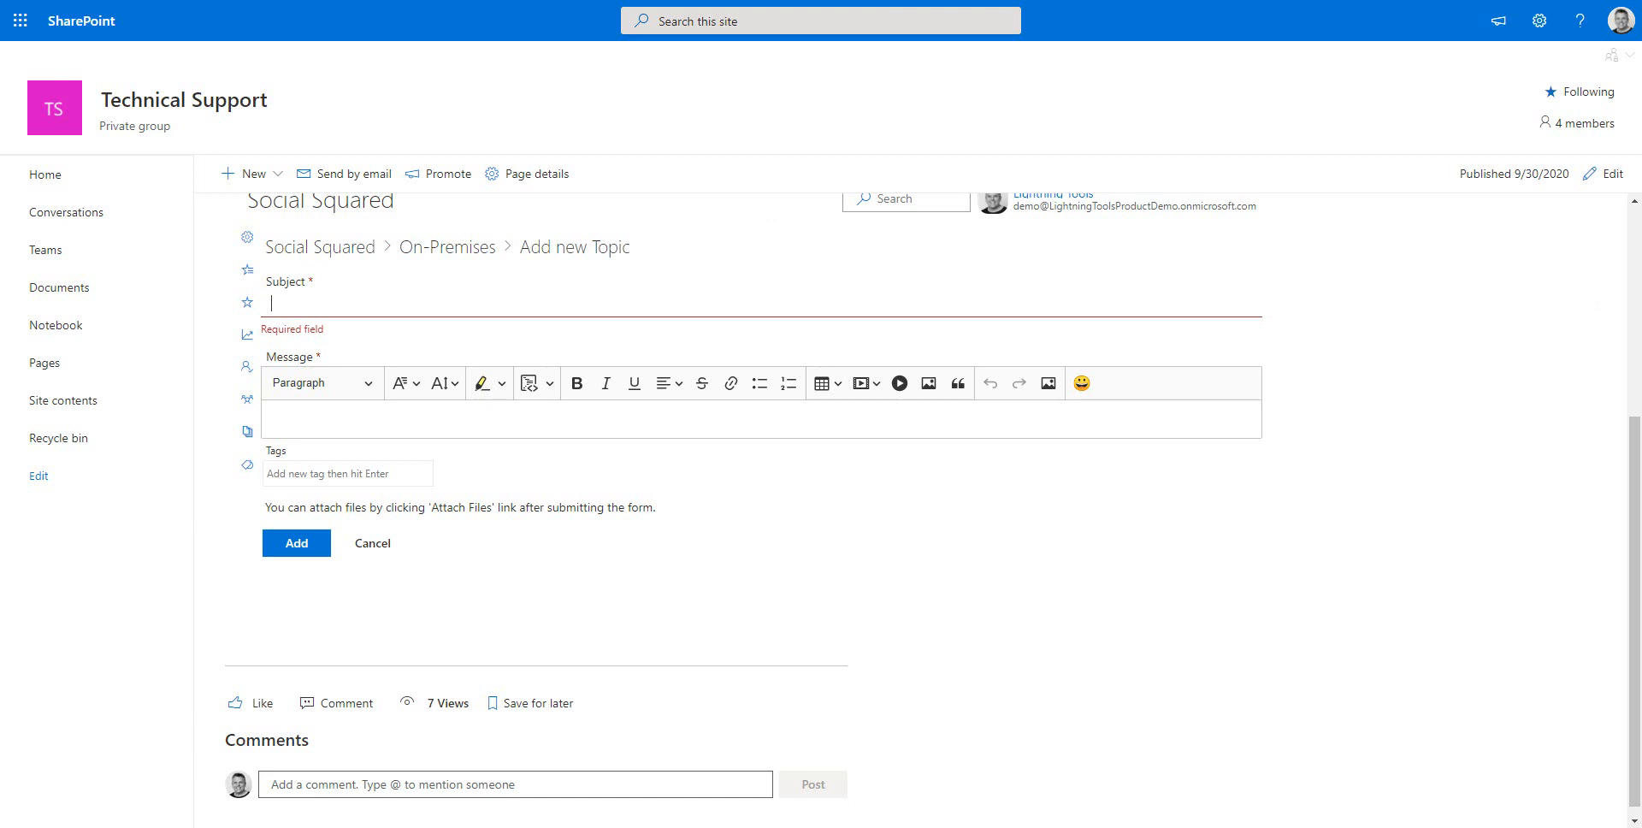
{"action": "type", "text": "Mid"}
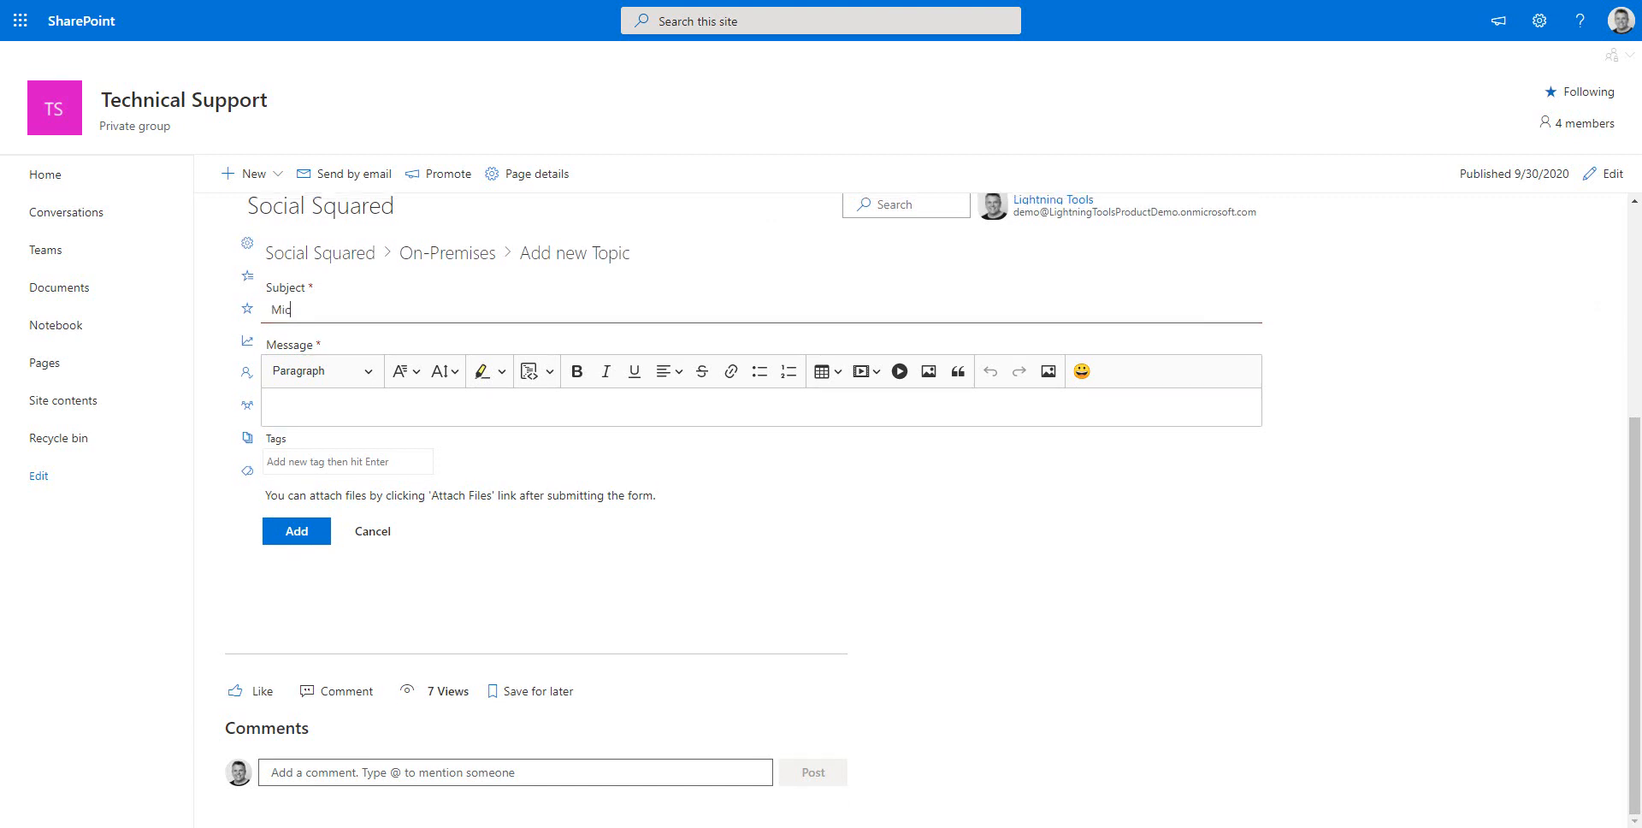
{"action": "type", "text": "rosoft"}
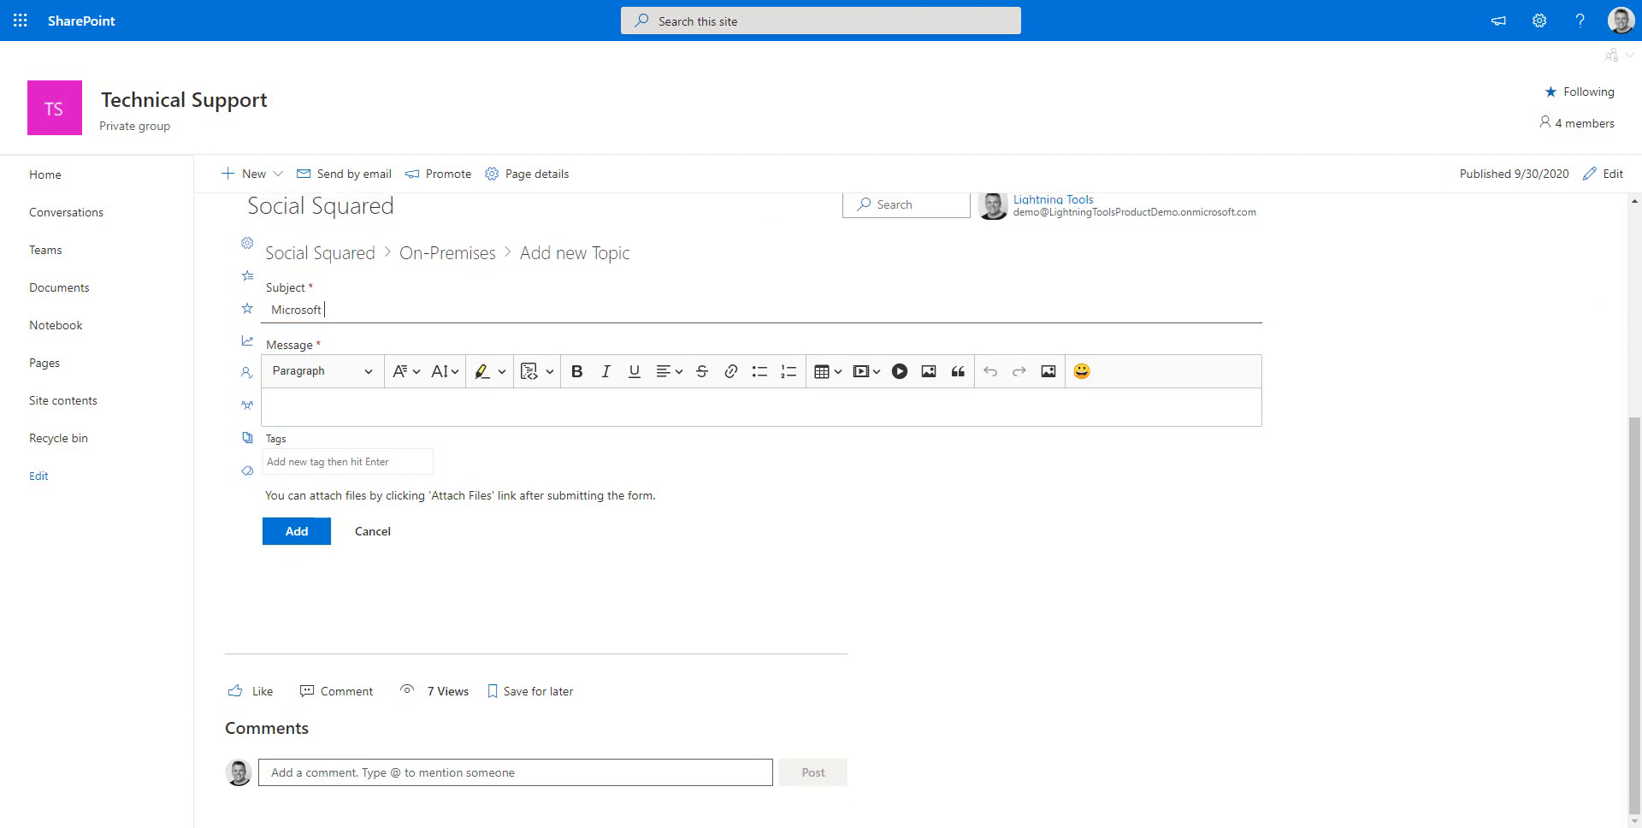
{"action": "type", "text": "Viva"}
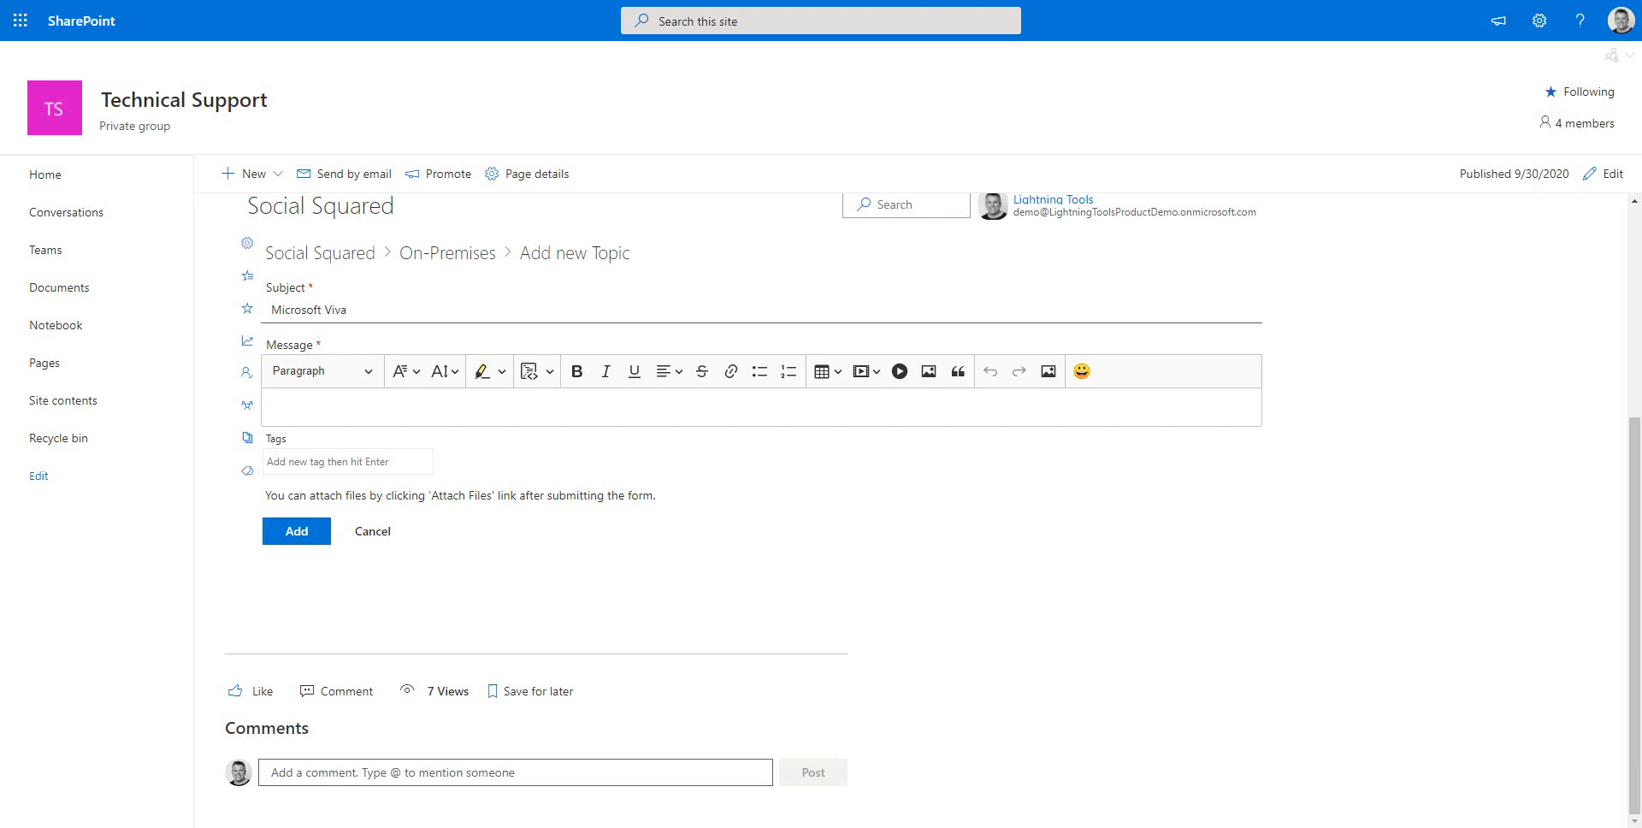
{"action": "mouse_move", "coordinate": [885, 444]}
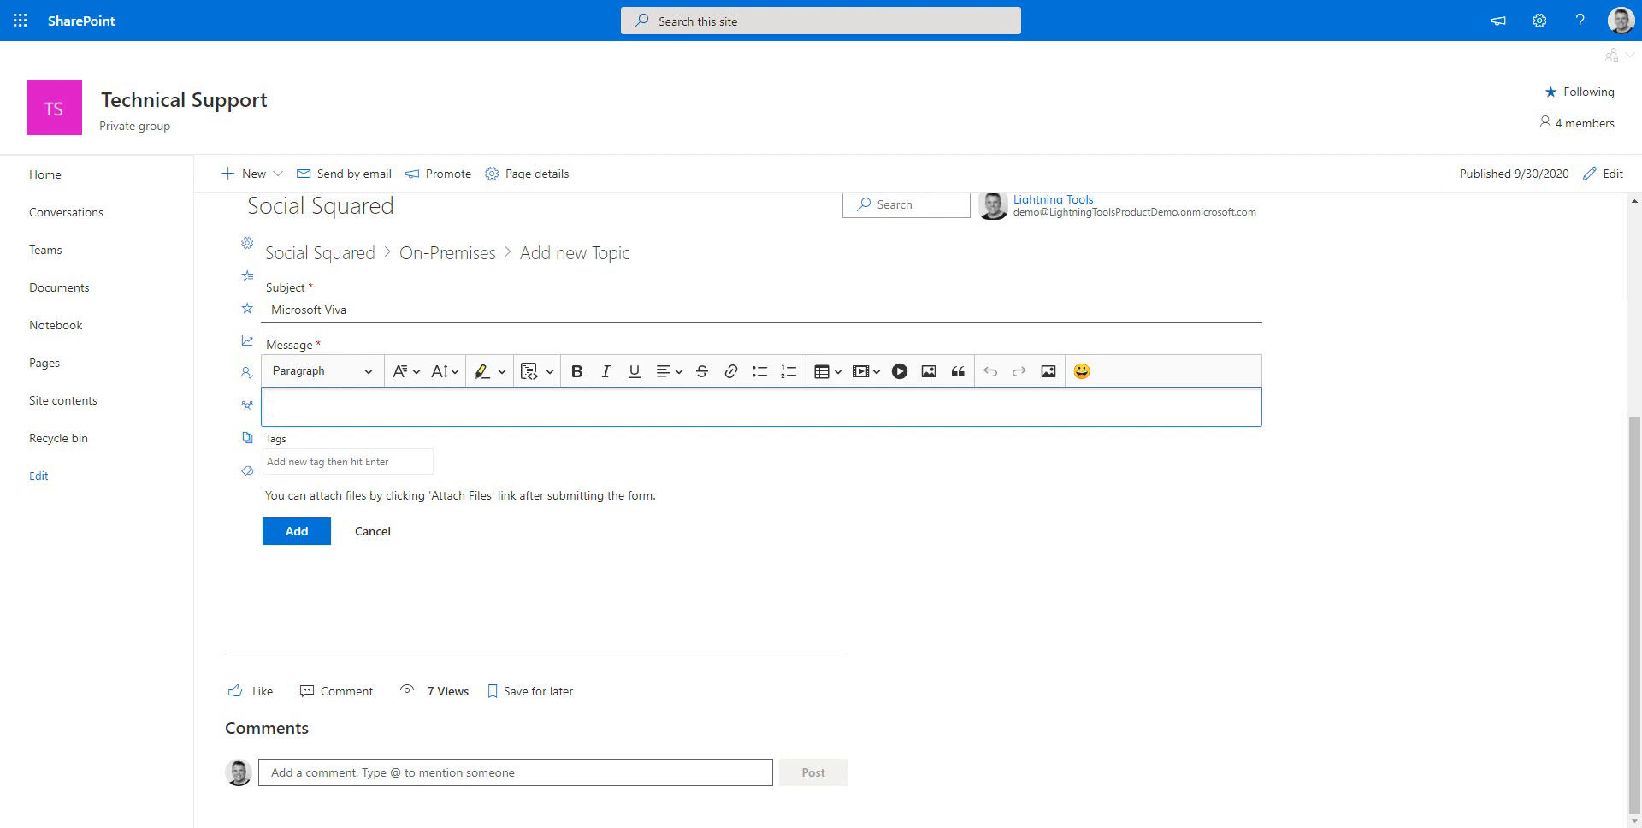
{"action": "type", "text": "Can you tell m"}
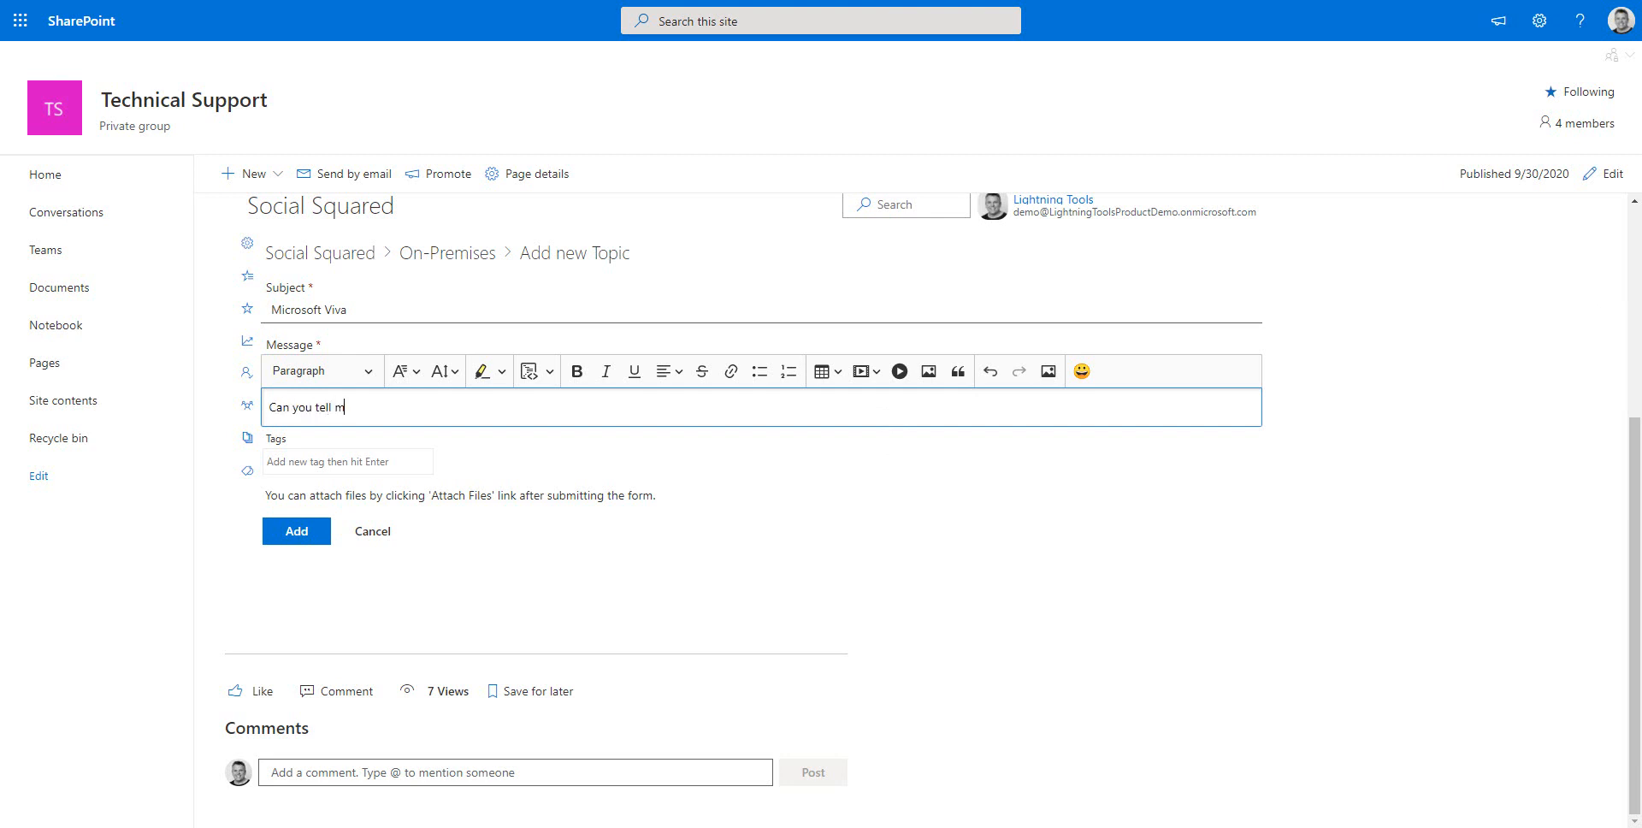
{"action": "type", "text": "e what Microsoft Viva is?"}
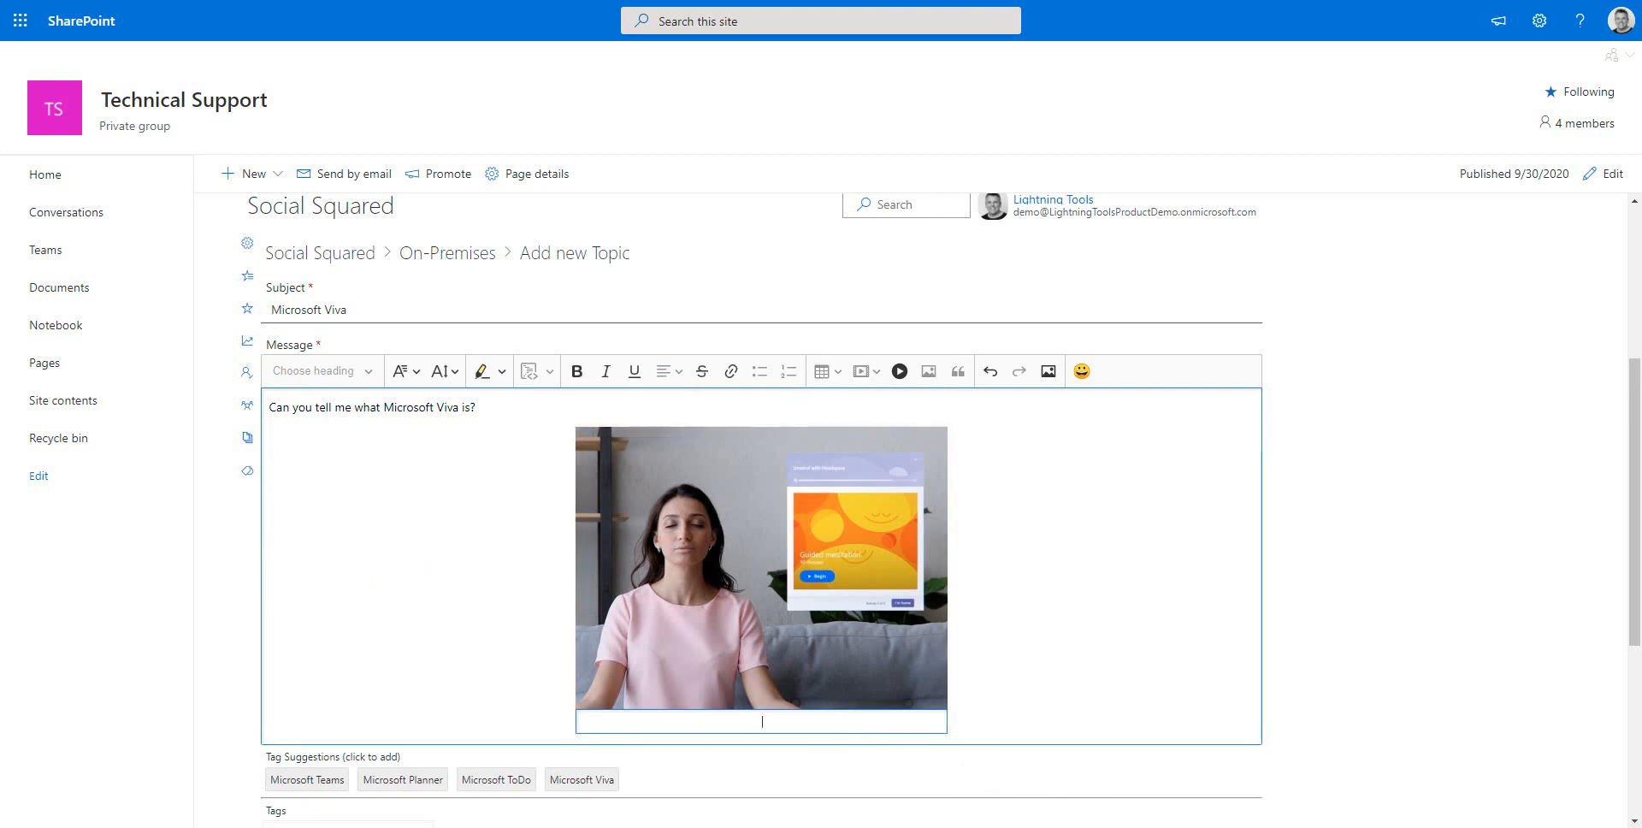
- Finish the question, caption the image 'Microsoft Viva image', and align it left
{"action": "type", "text": "Microsoft Viva"}
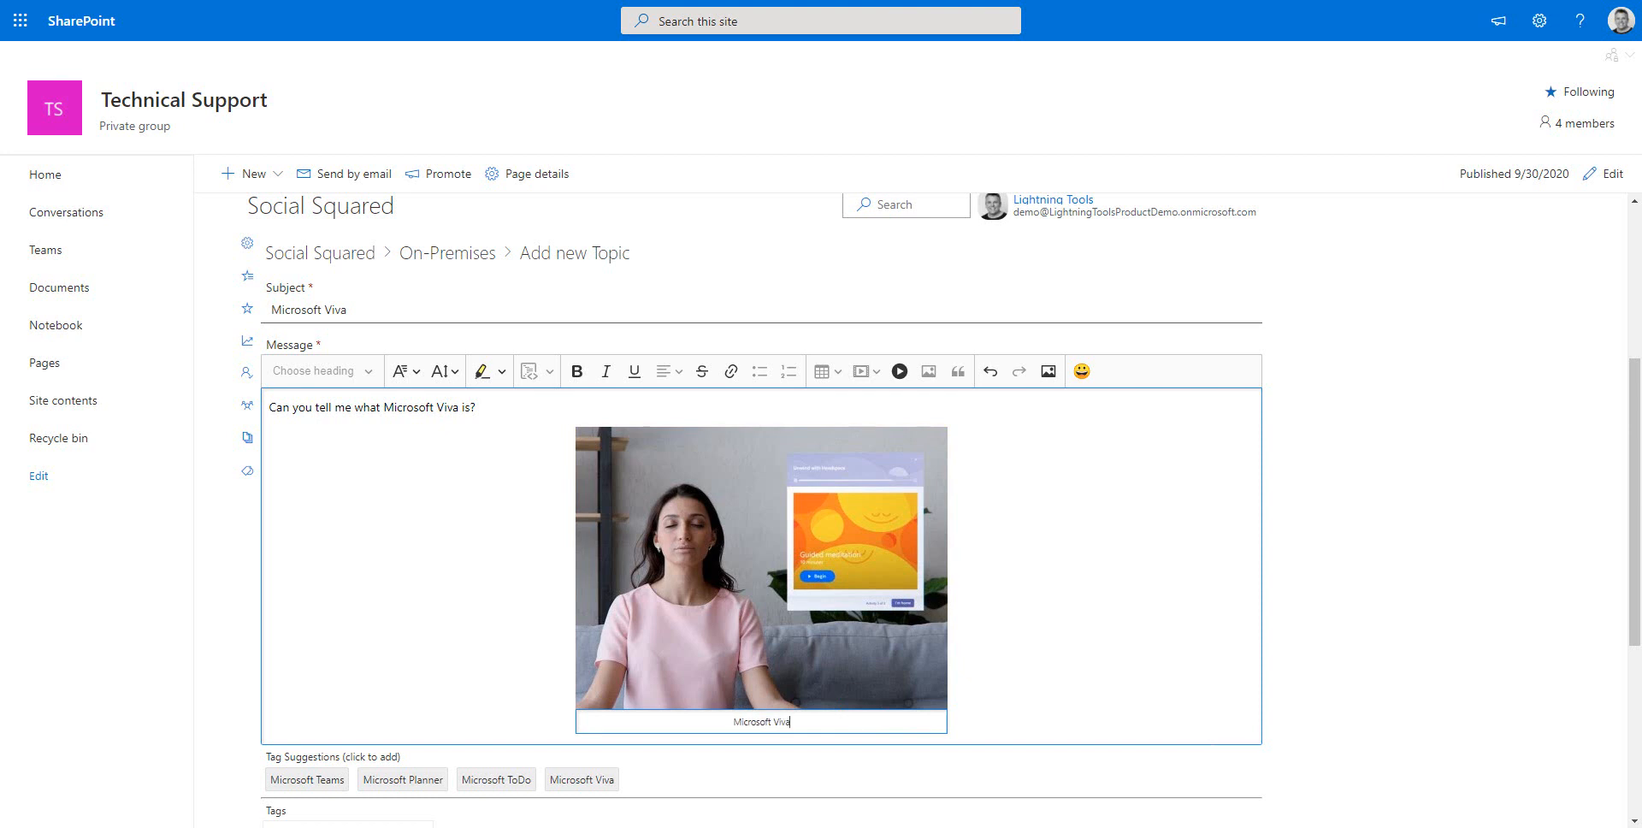
{"action": "type", "text": "image"}
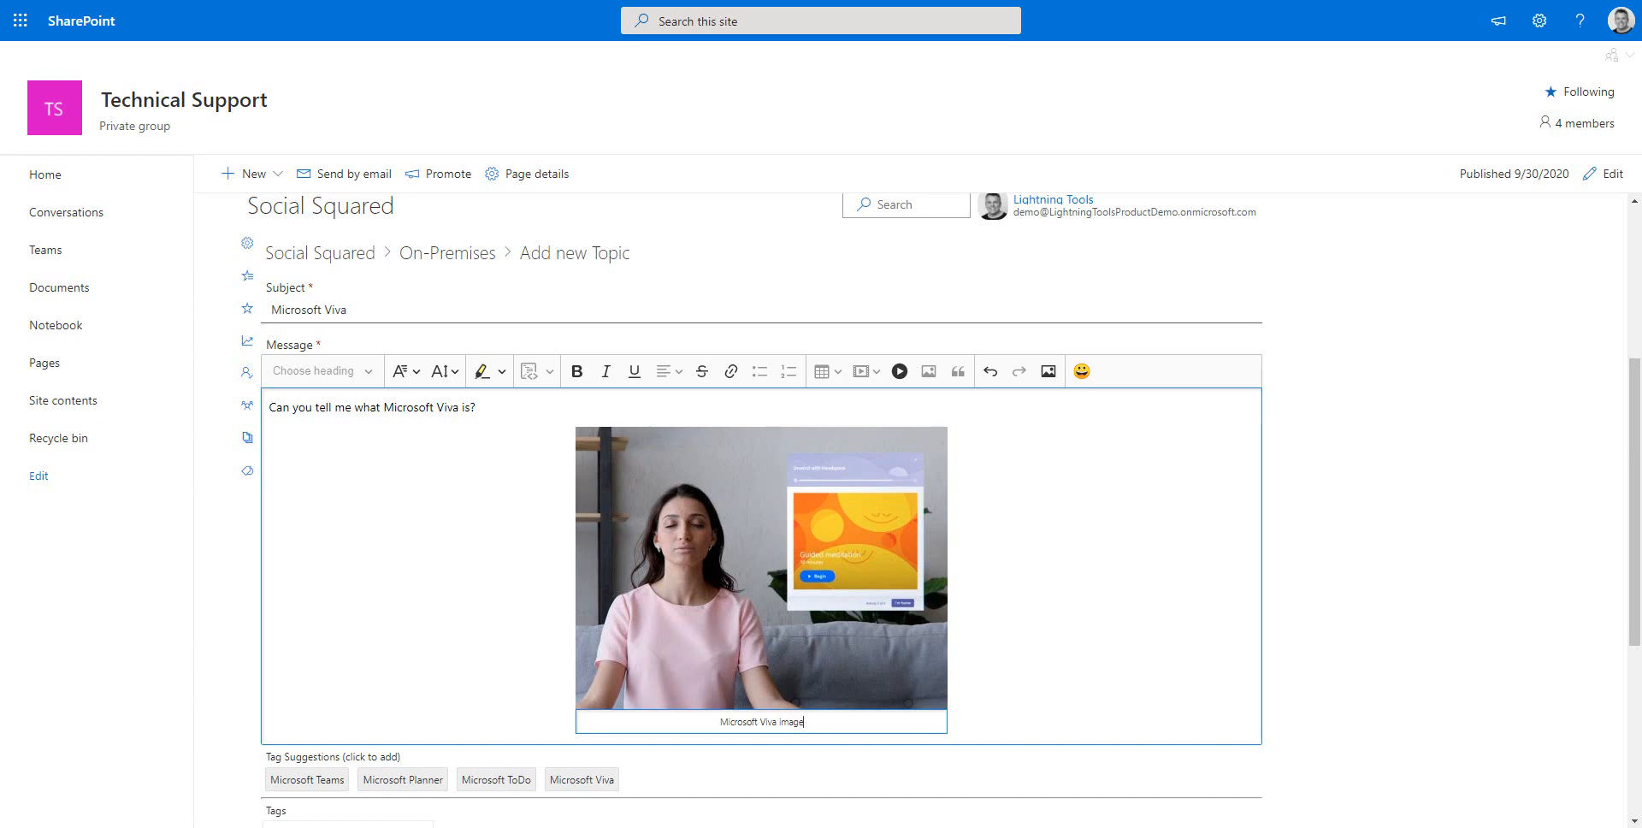
{"action": "left_click", "coordinate": [760, 565]}
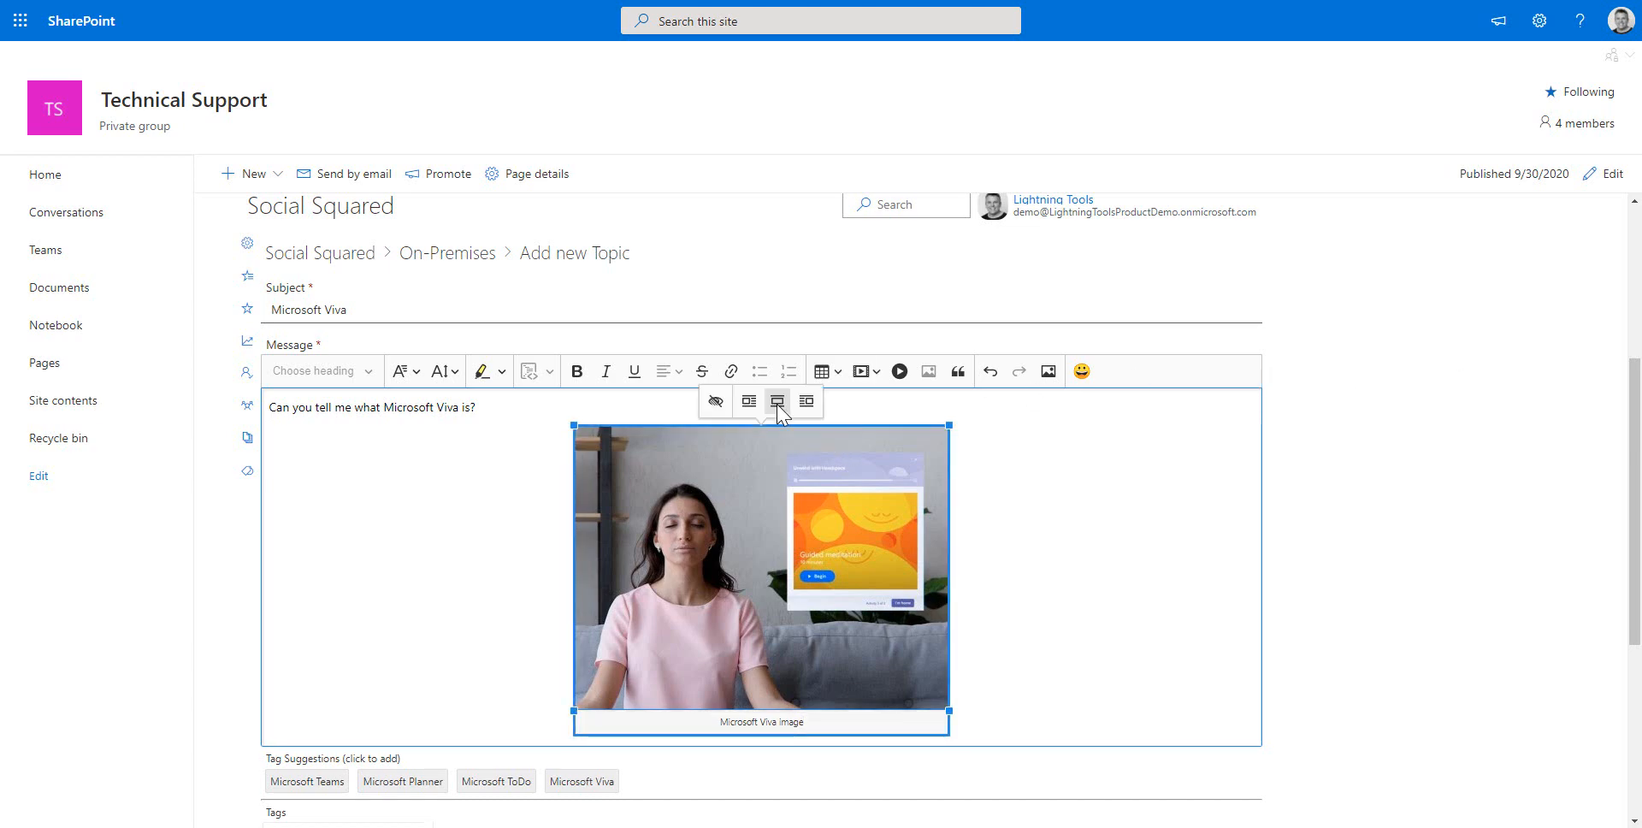
{"action": "left_click", "coordinate": [747, 401]}
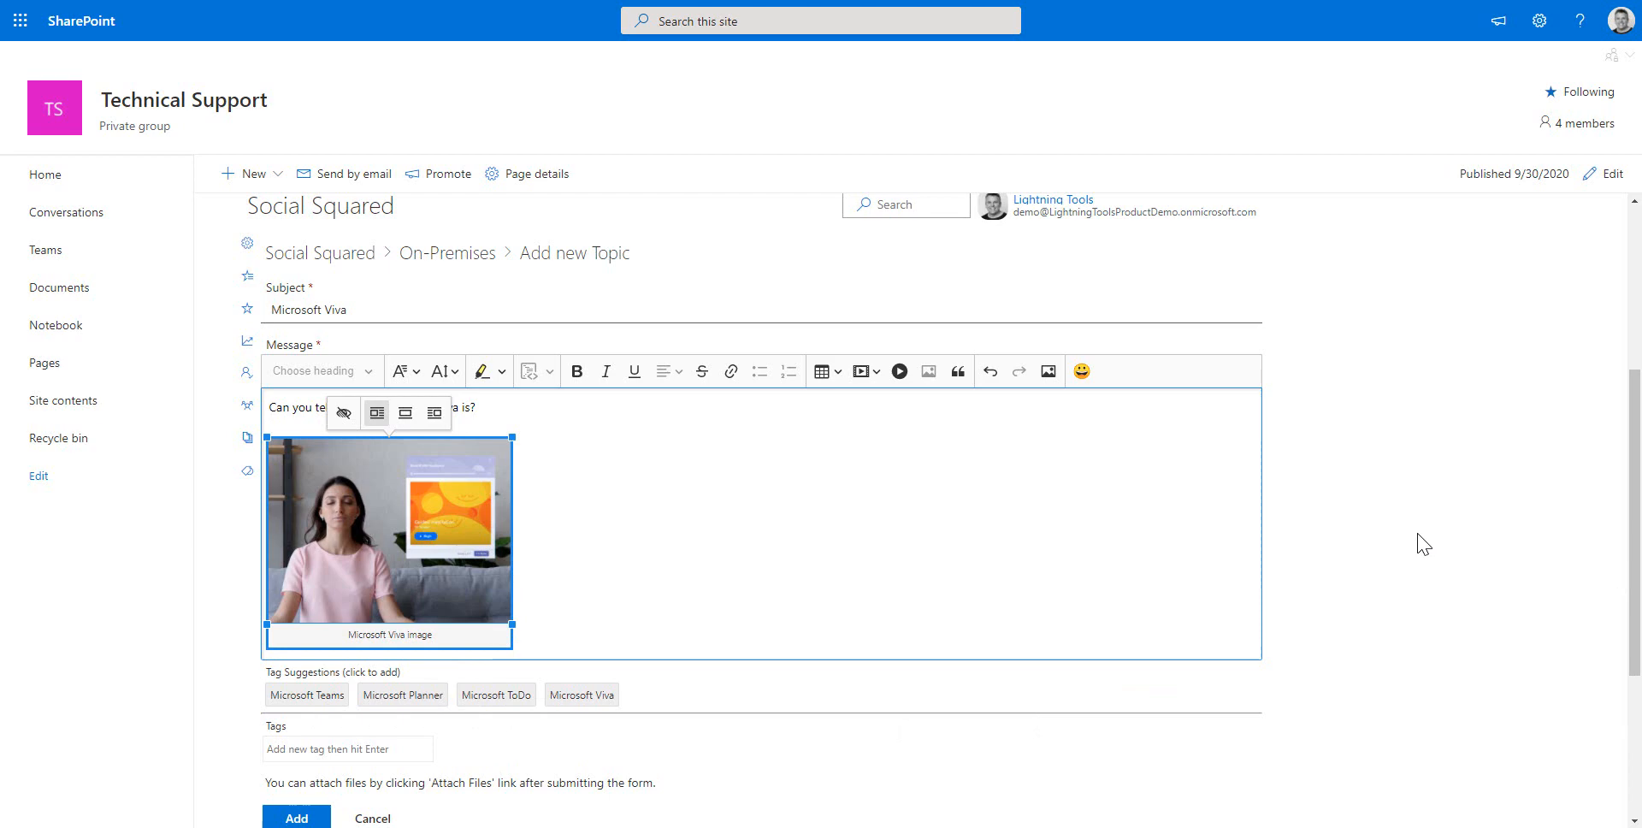
- Add the suggested 'Microsoft Viva' tag plus a custom 'Microsoft Viva Topics' tag
{"action": "scroll", "scroll_direction": "down", "scroll_amount": 3}
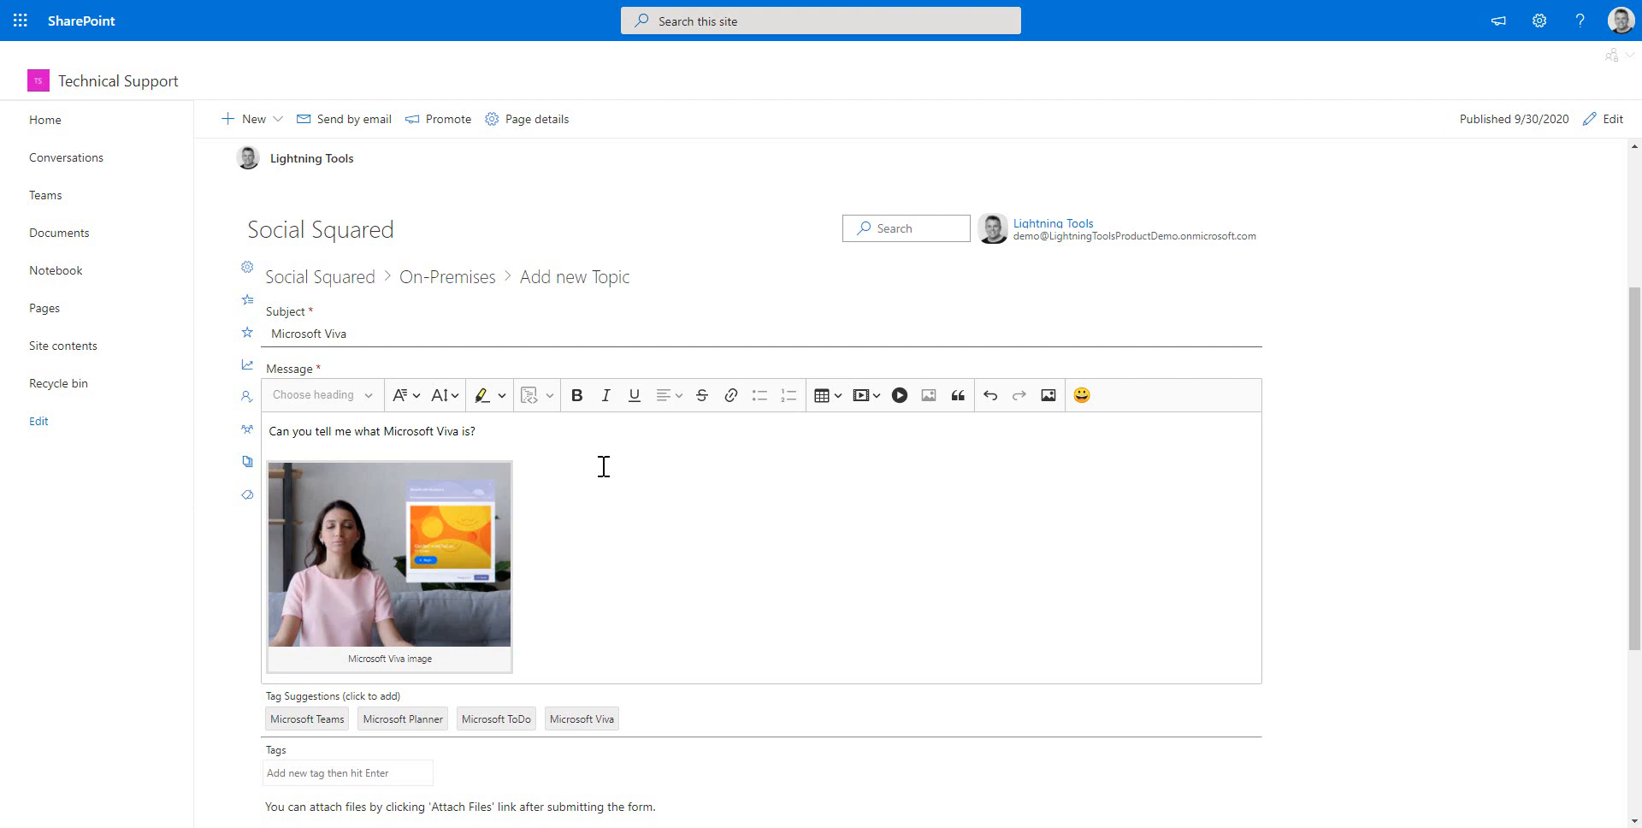
{"action": "mouse_move", "coordinate": [617, 694]}
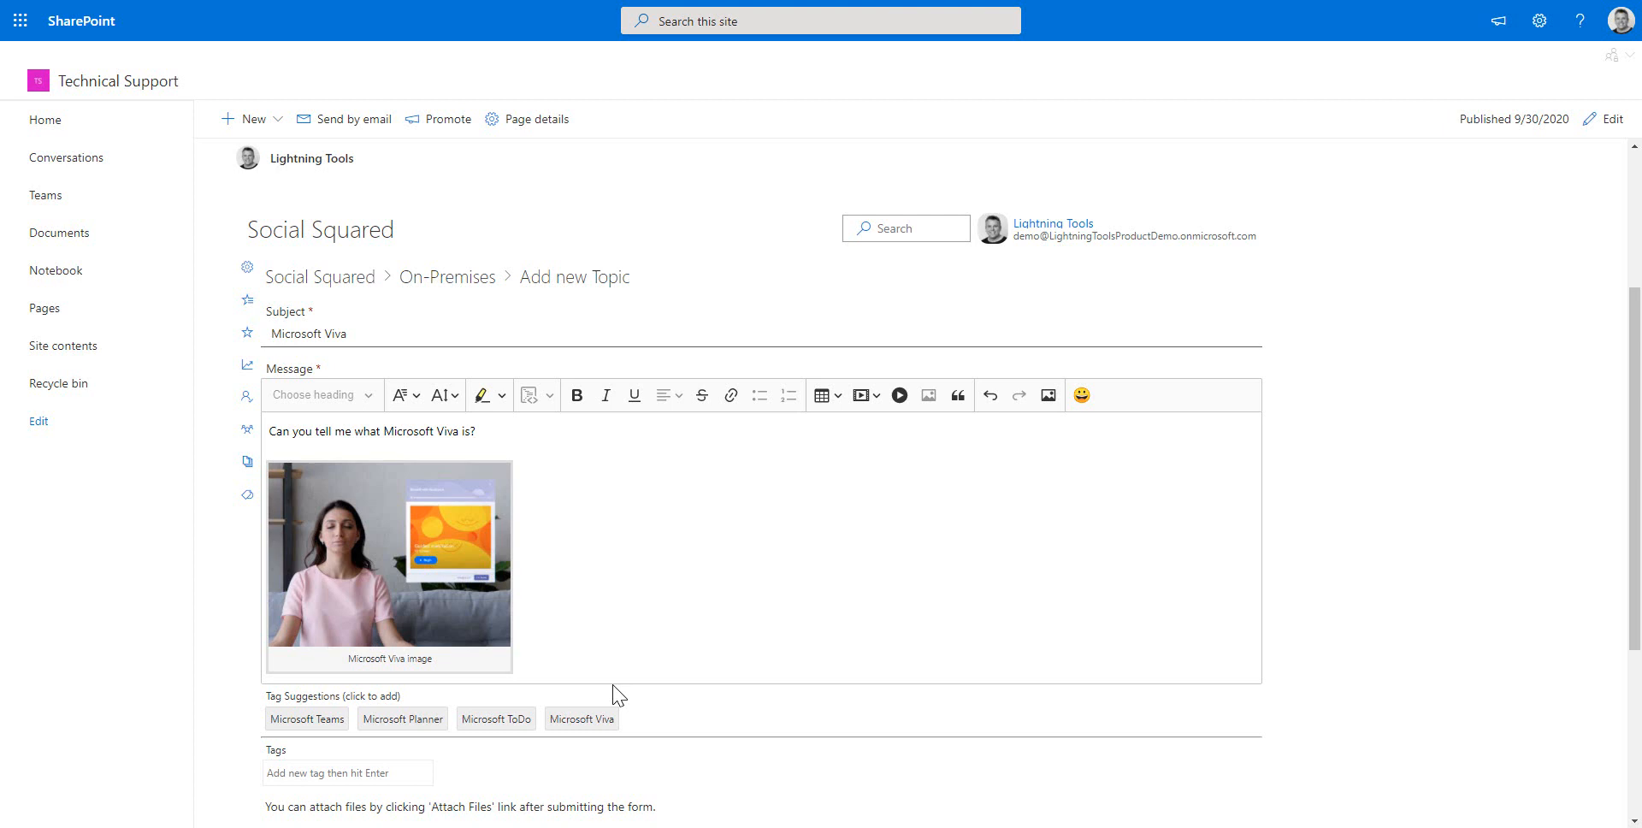
{"action": "mouse_move", "coordinate": [587, 733]}
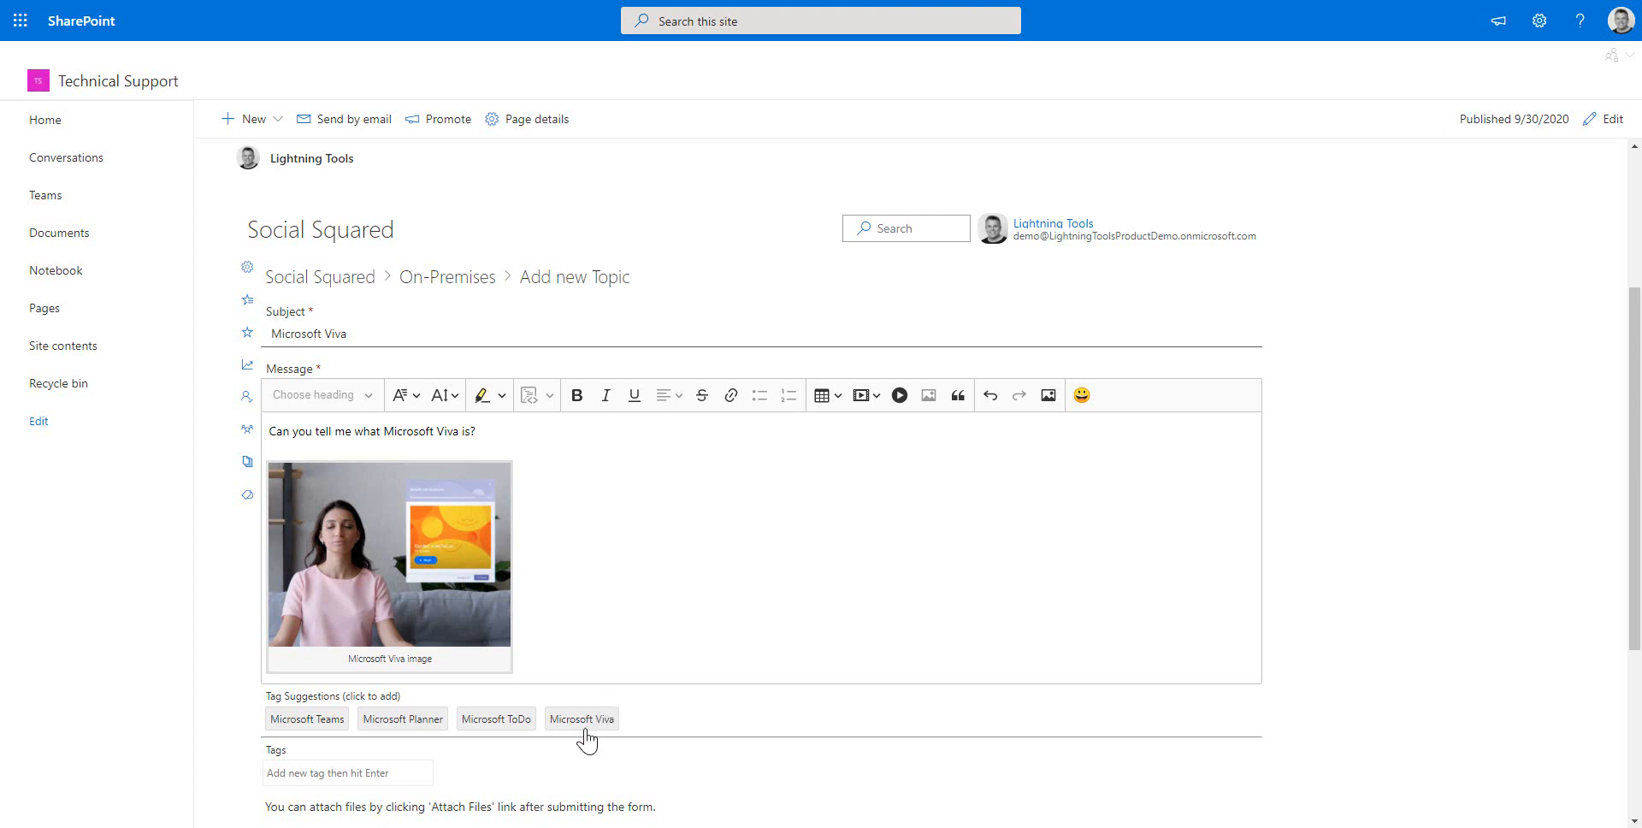
{"action": "left_click", "coordinate": [581, 719]}
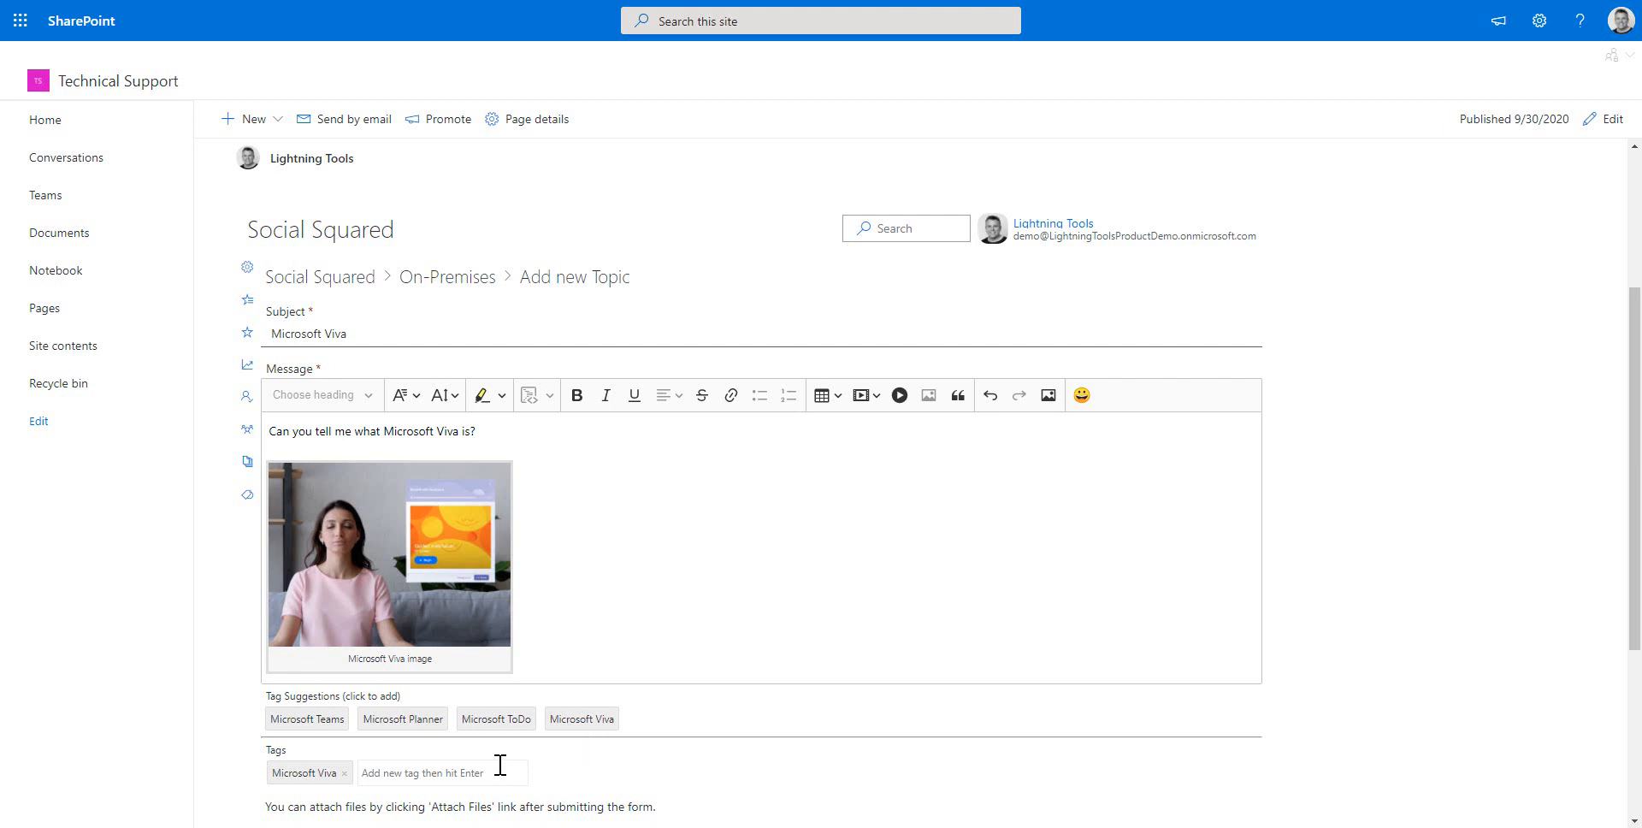
{"action": "left_click", "coordinate": [443, 772]}
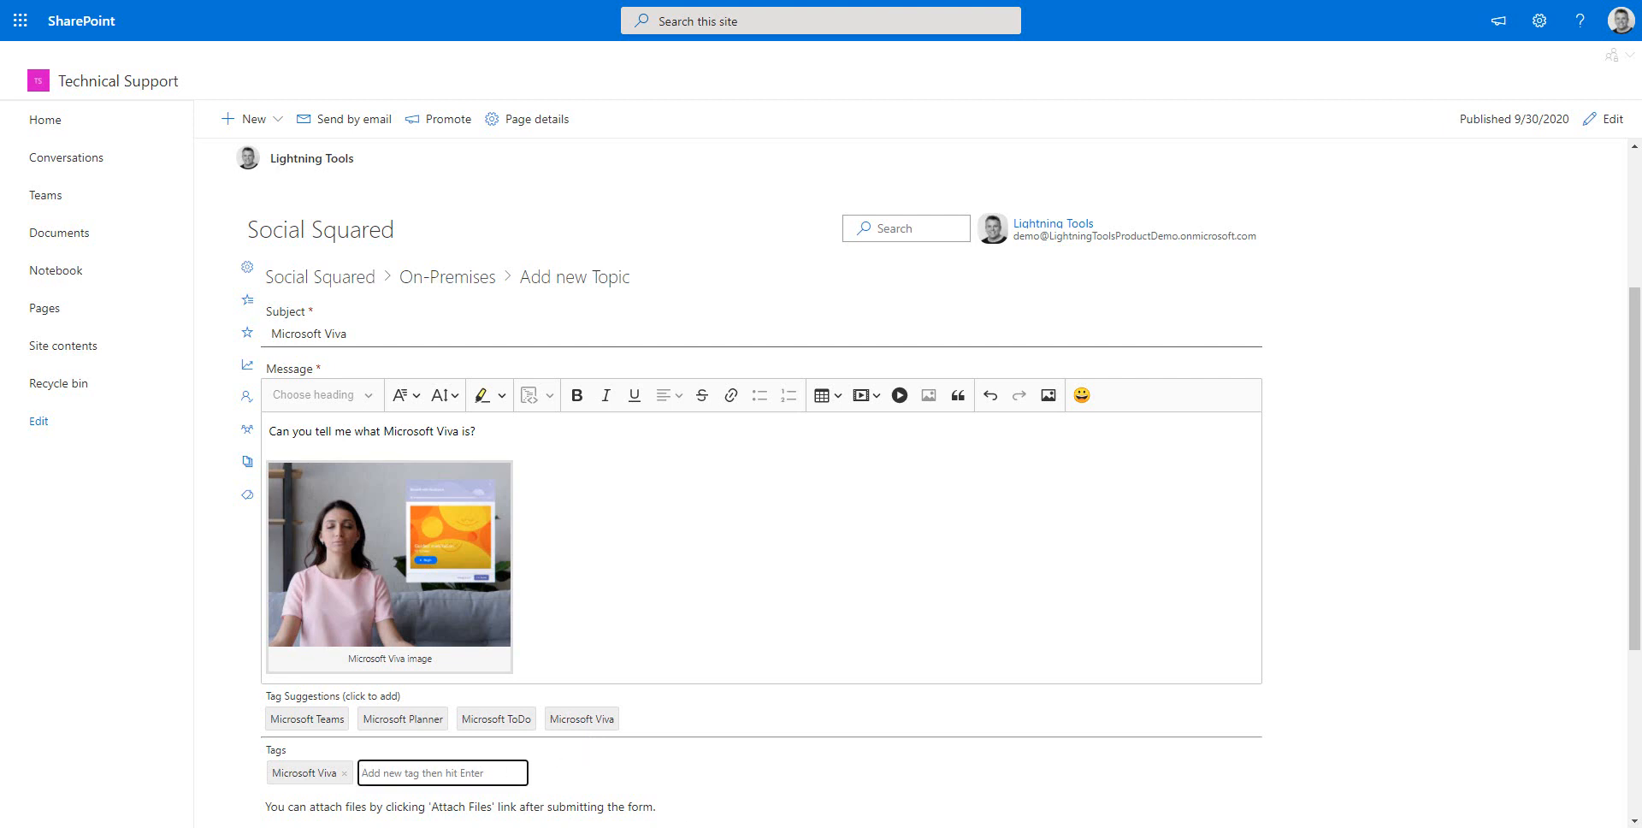
{"action": "type", "text": "Microsoft Viva"}
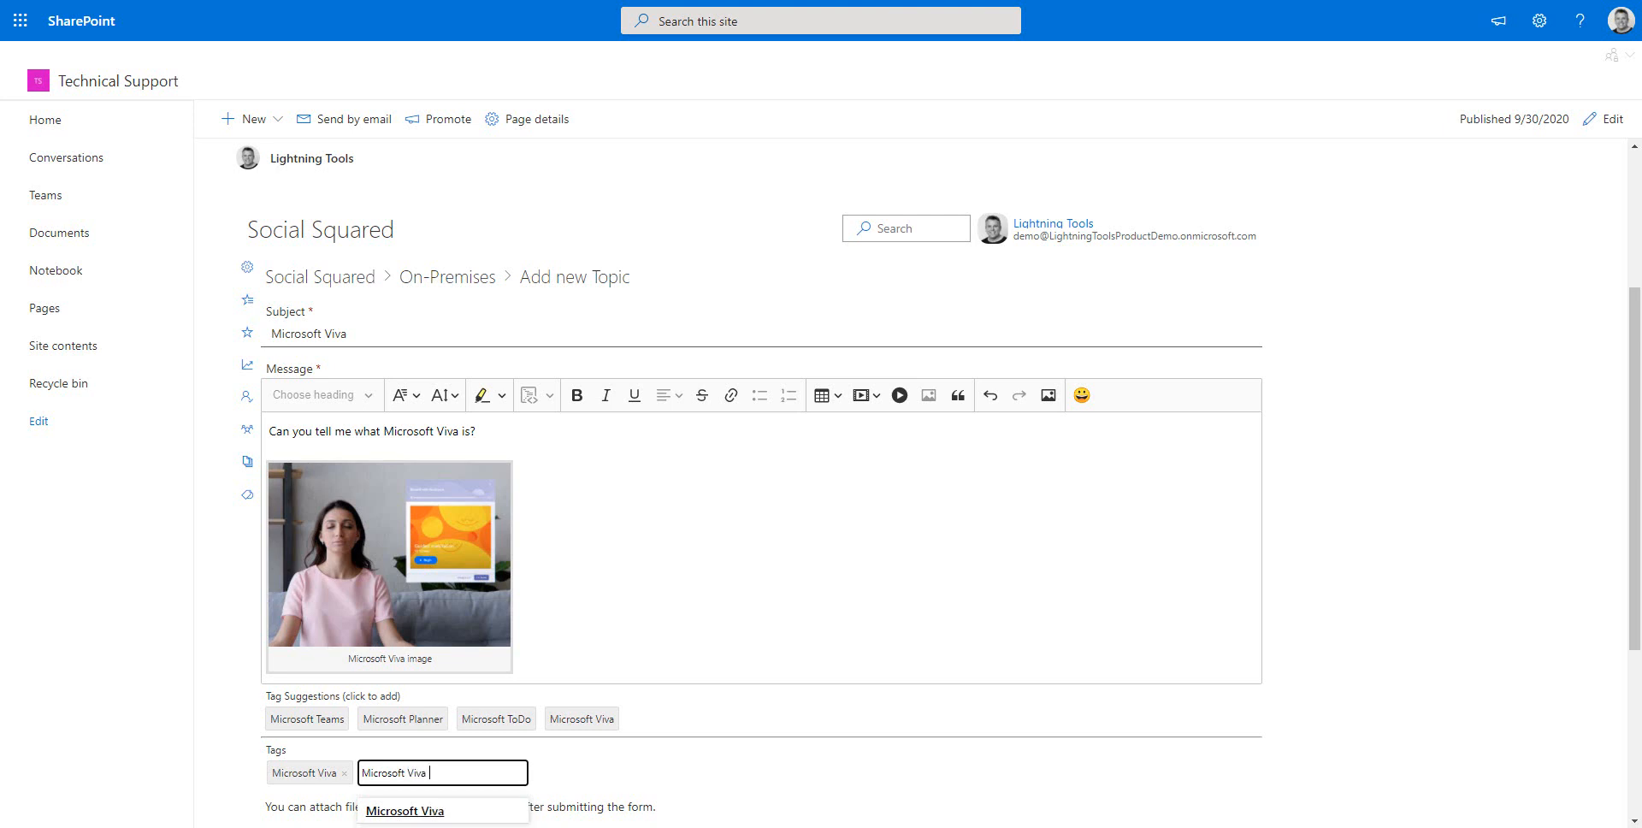
{"action": "type", "text": "Topics"}
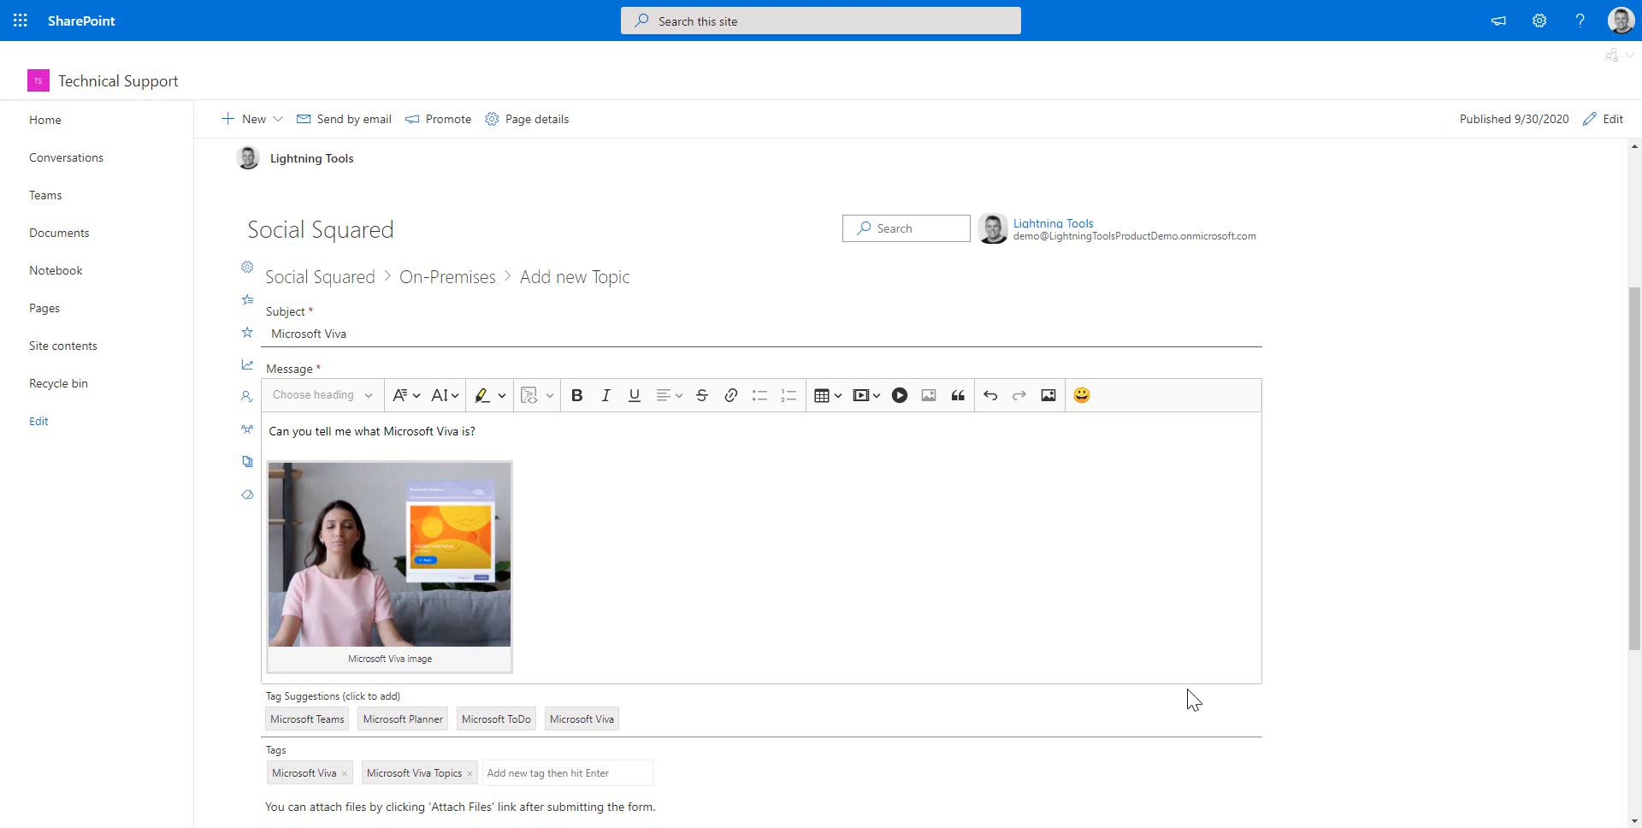
{"action": "mouse_move", "coordinate": [759, 406]}
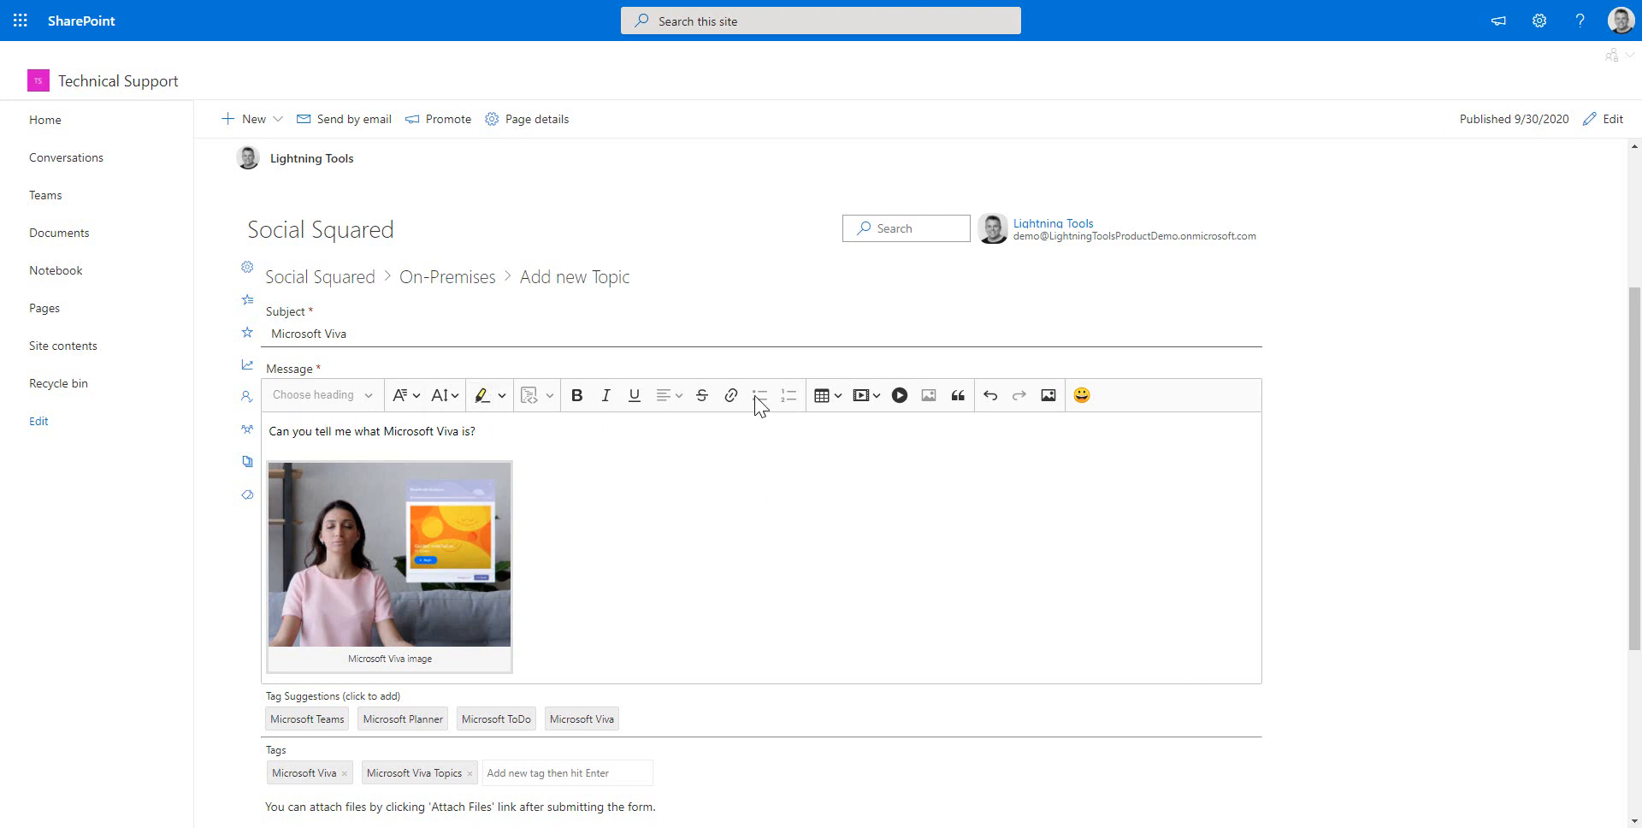
{"action": "mouse_move", "coordinate": [1123, 416]}
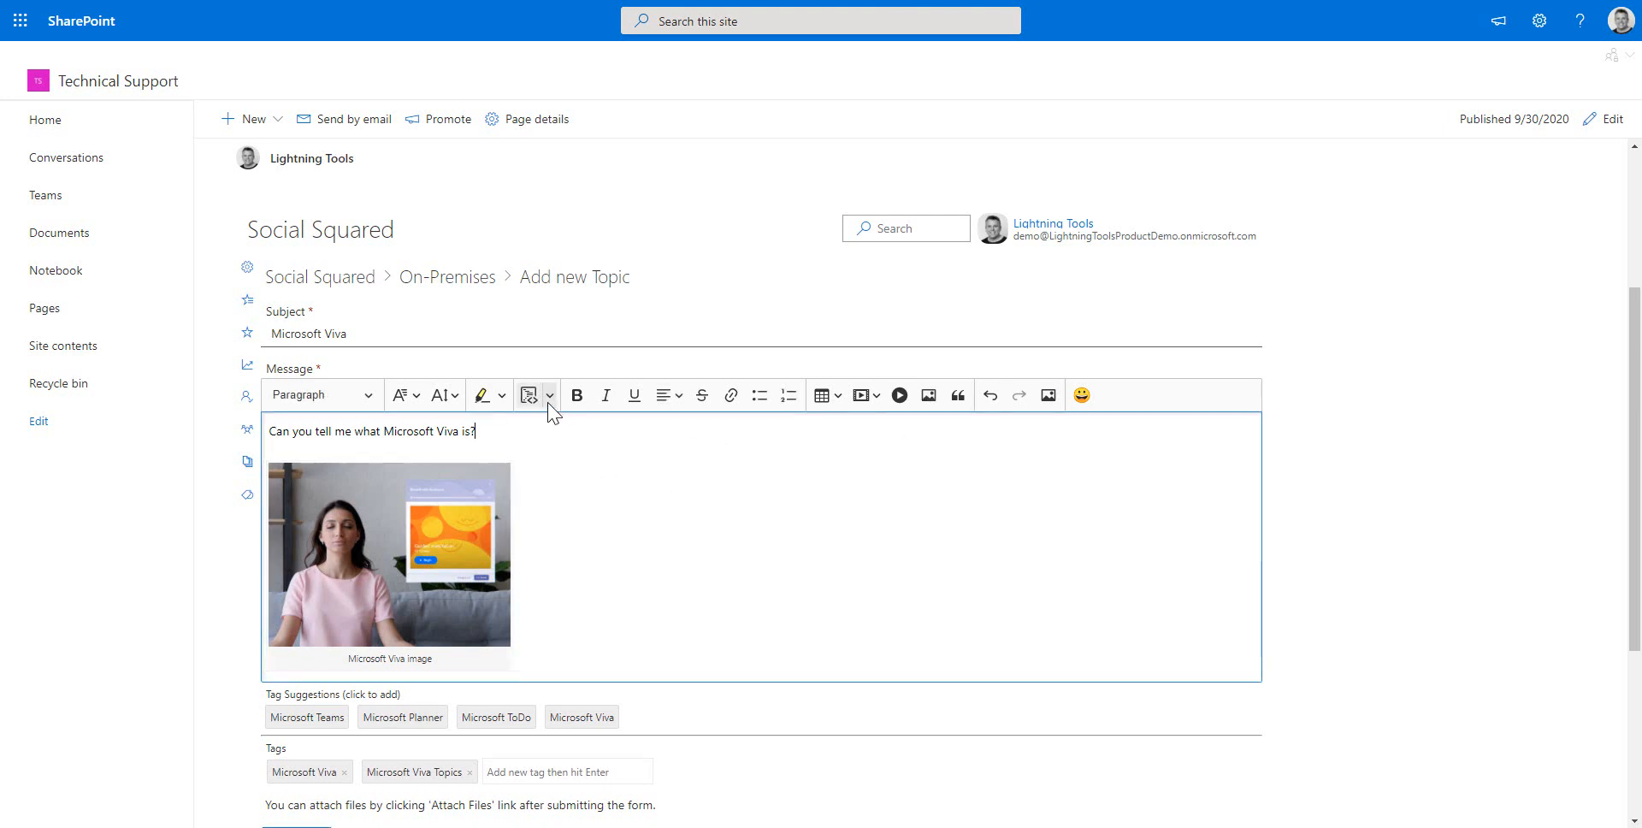
{"action": "left_click", "coordinate": [549, 394]}
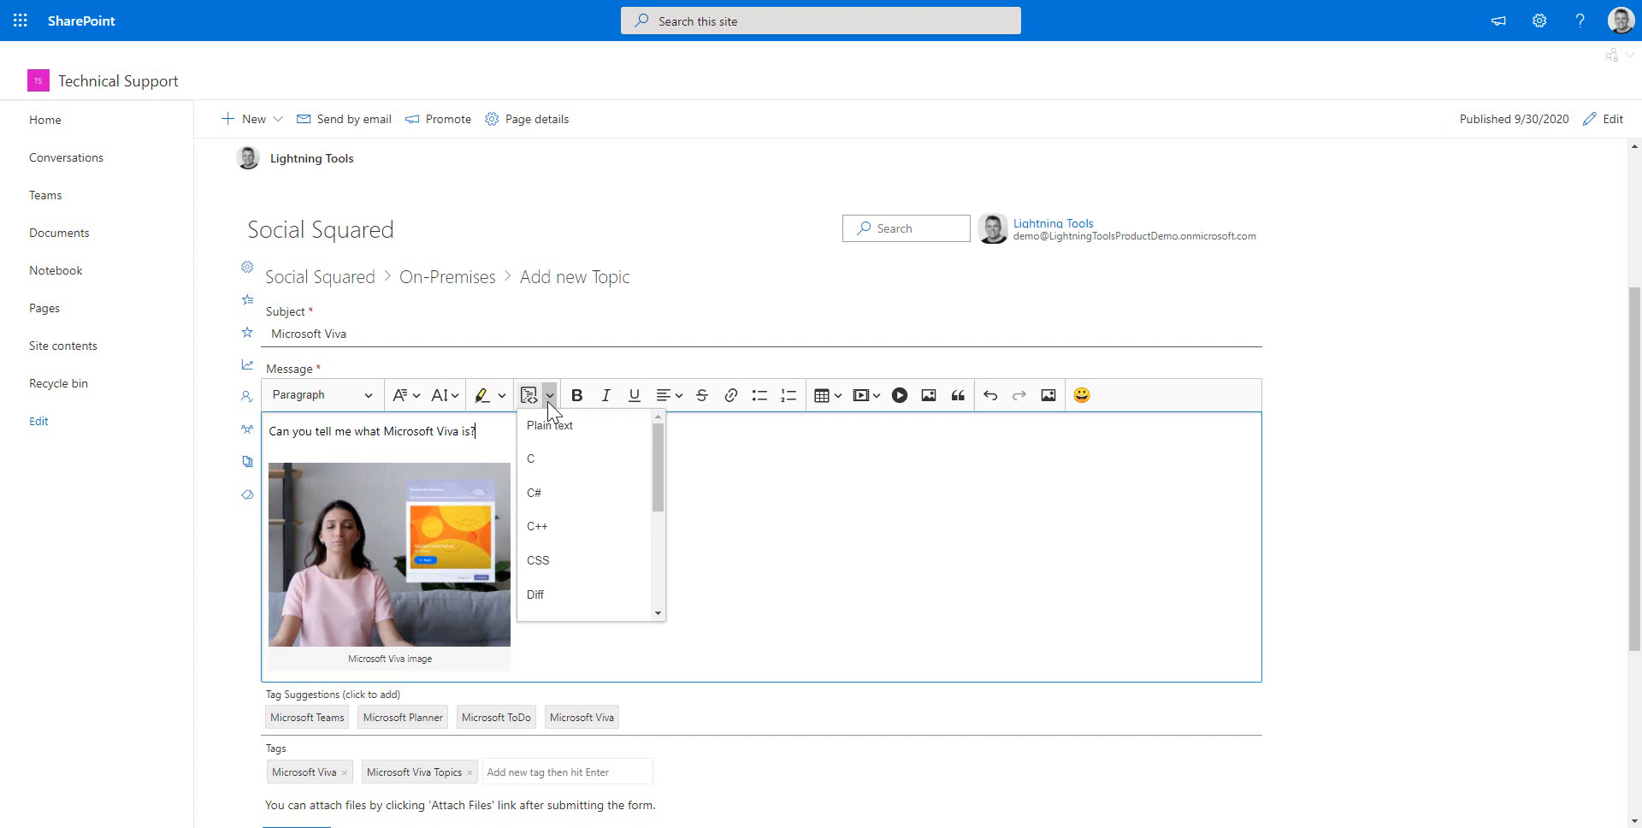
{"action": "mouse_move", "coordinate": [564, 561]}
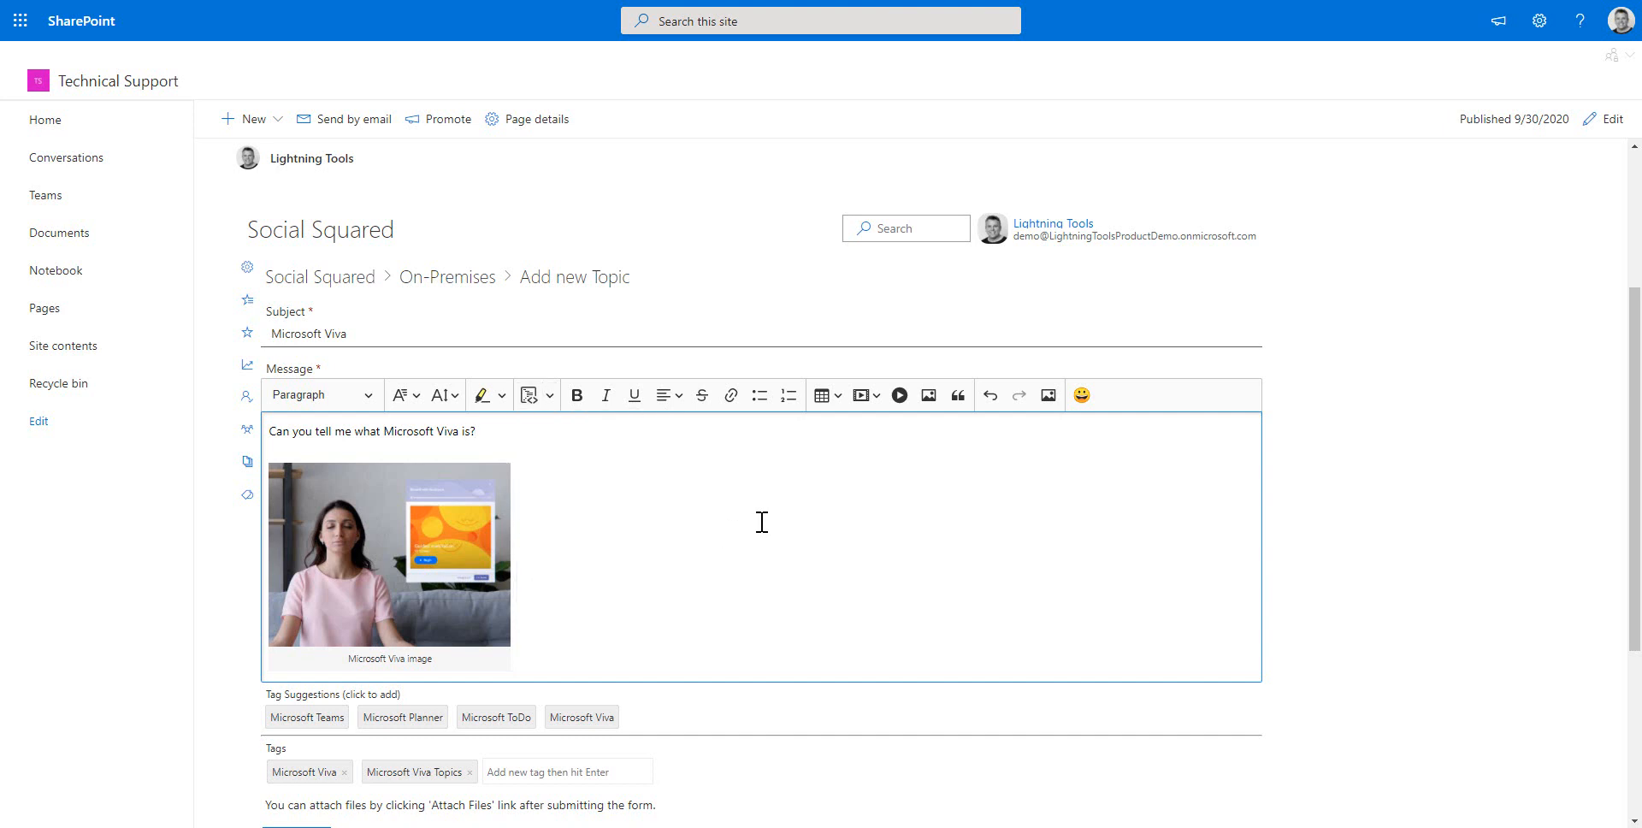
{"action": "mouse_move", "coordinate": [899, 395]}
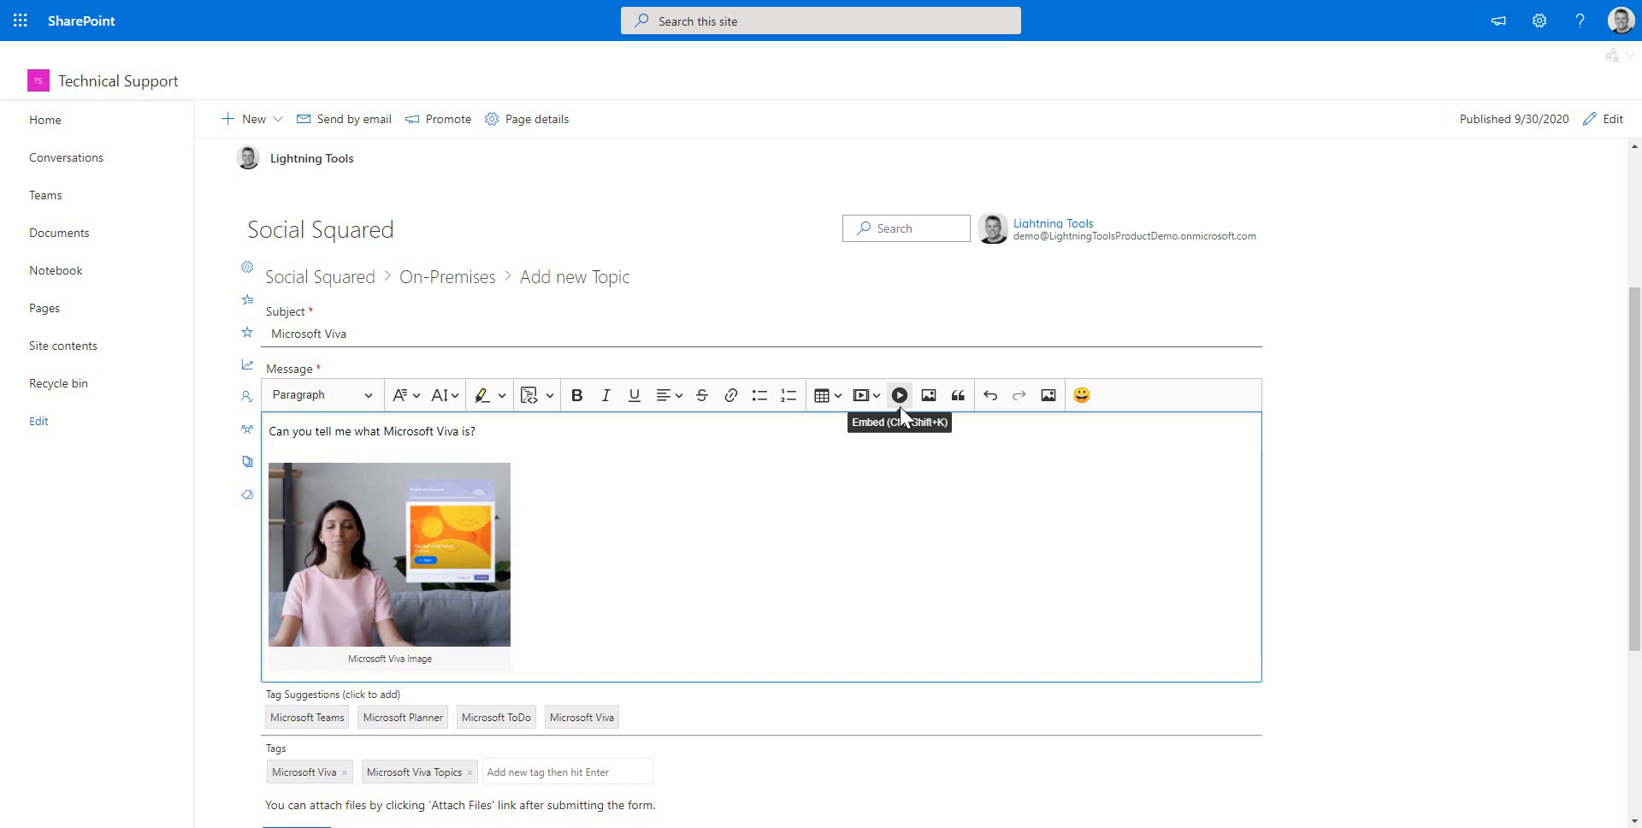
{"action": "scroll", "scroll_direction": "down", "scroll_amount": 3}
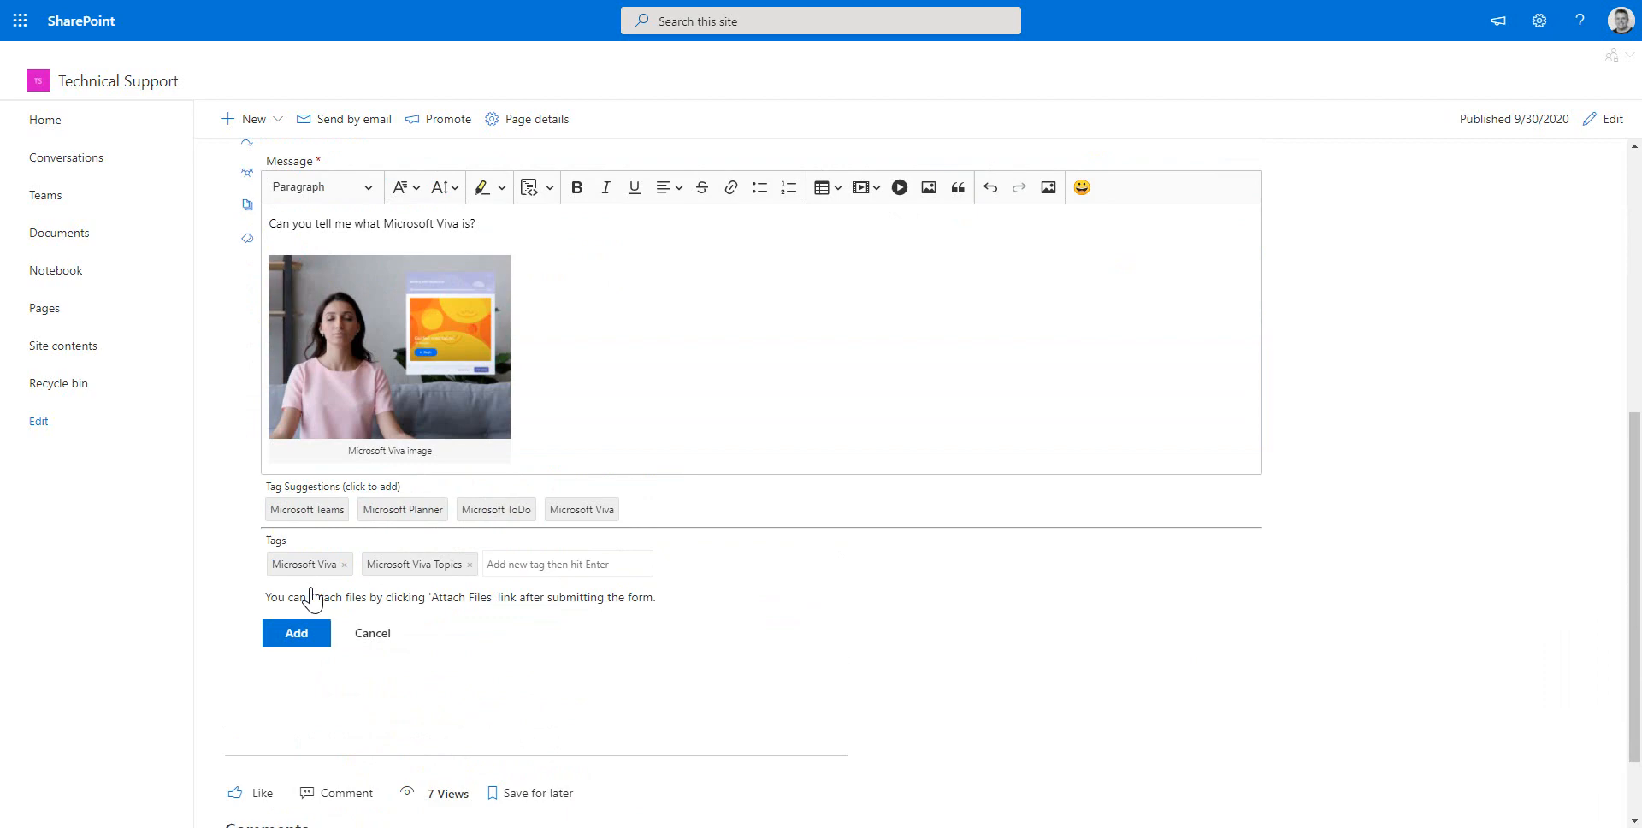
- Submit the Microsoft Viva topic and return to the On-Premises topic list
{"action": "left_click", "coordinate": [296, 632]}
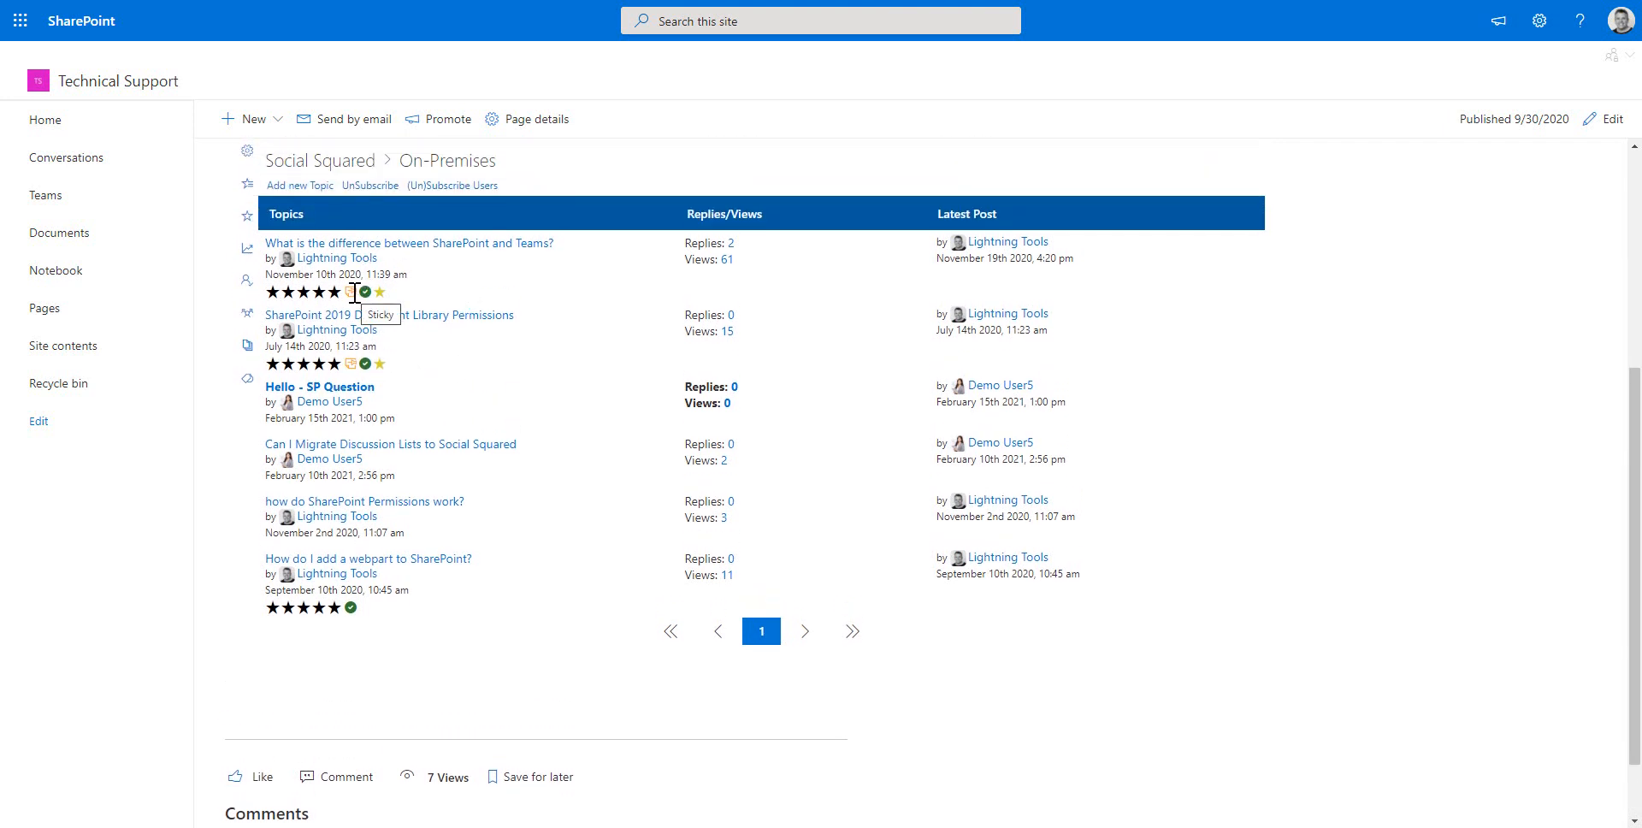
{"action": "mouse_move", "coordinate": [963, 656]}
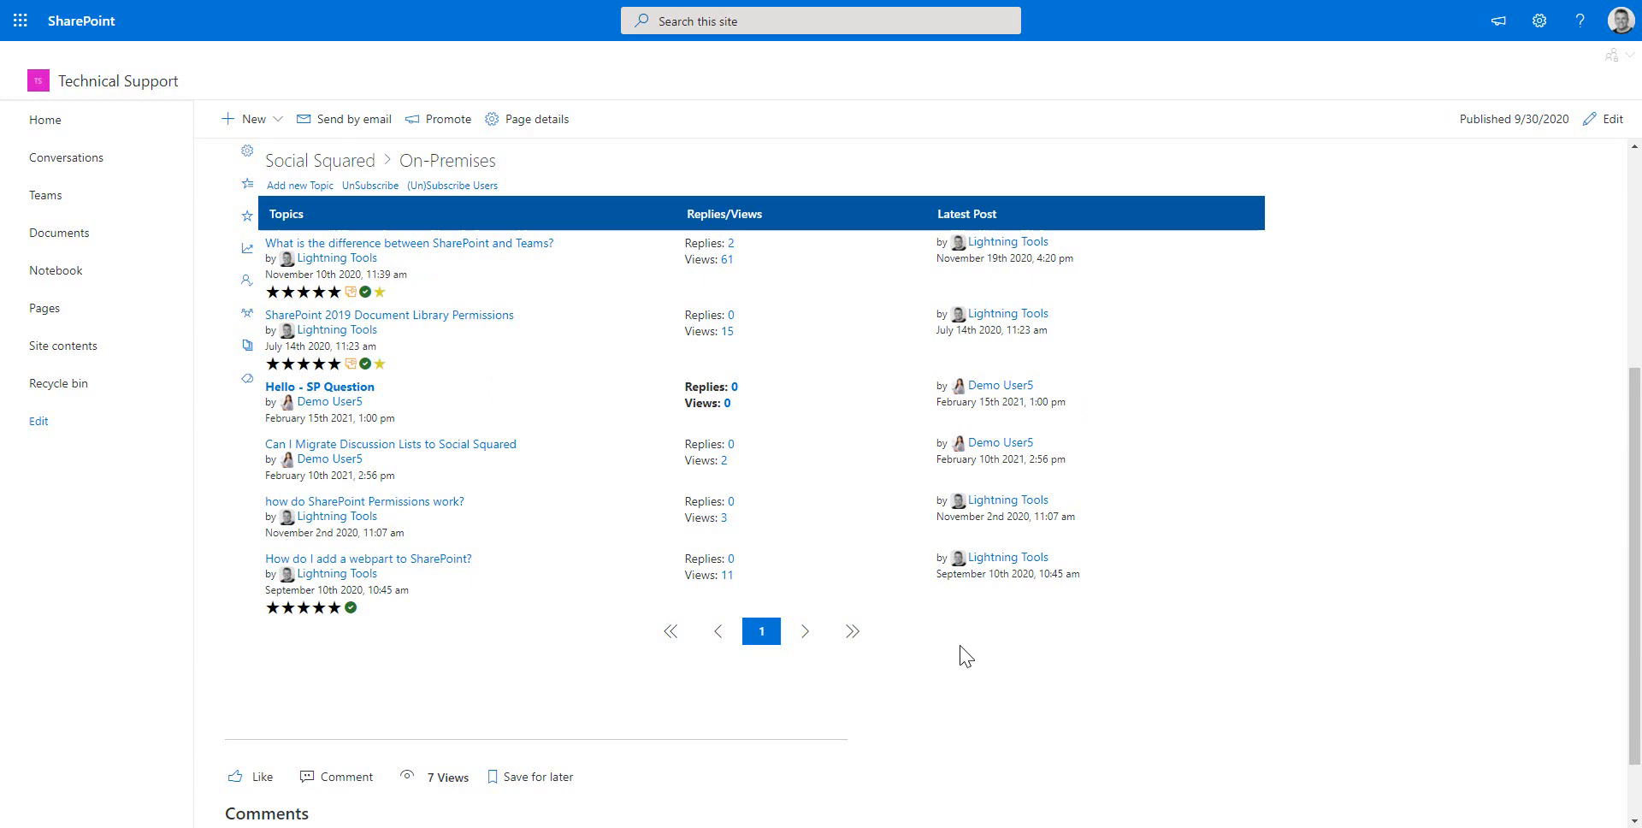
{"action": "mouse_move", "coordinate": [718, 631]}
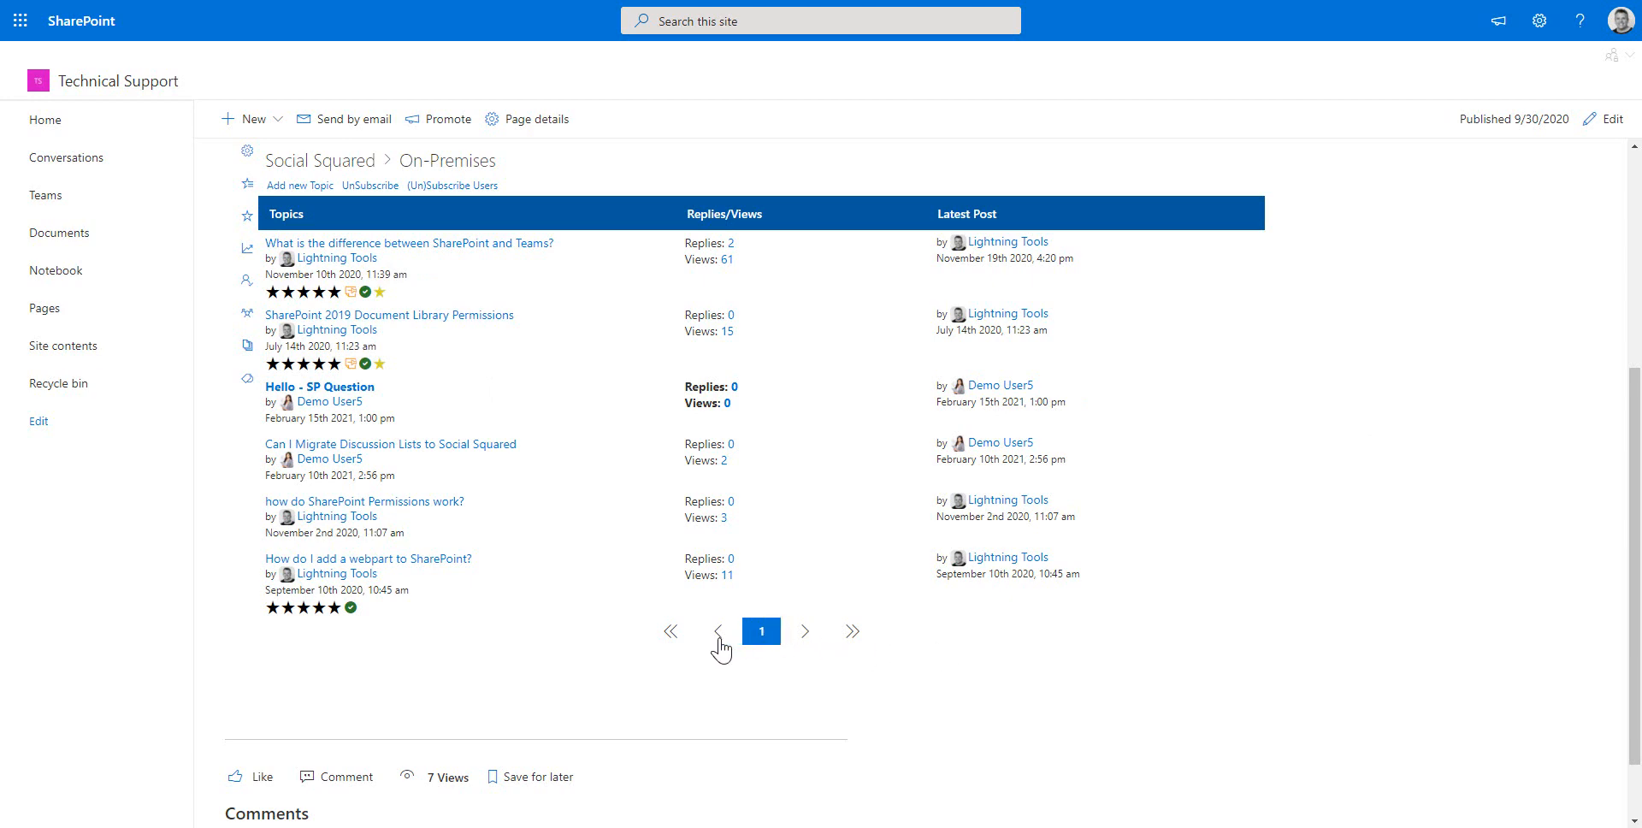
{"action": "mouse_move", "coordinate": [594, 581]}
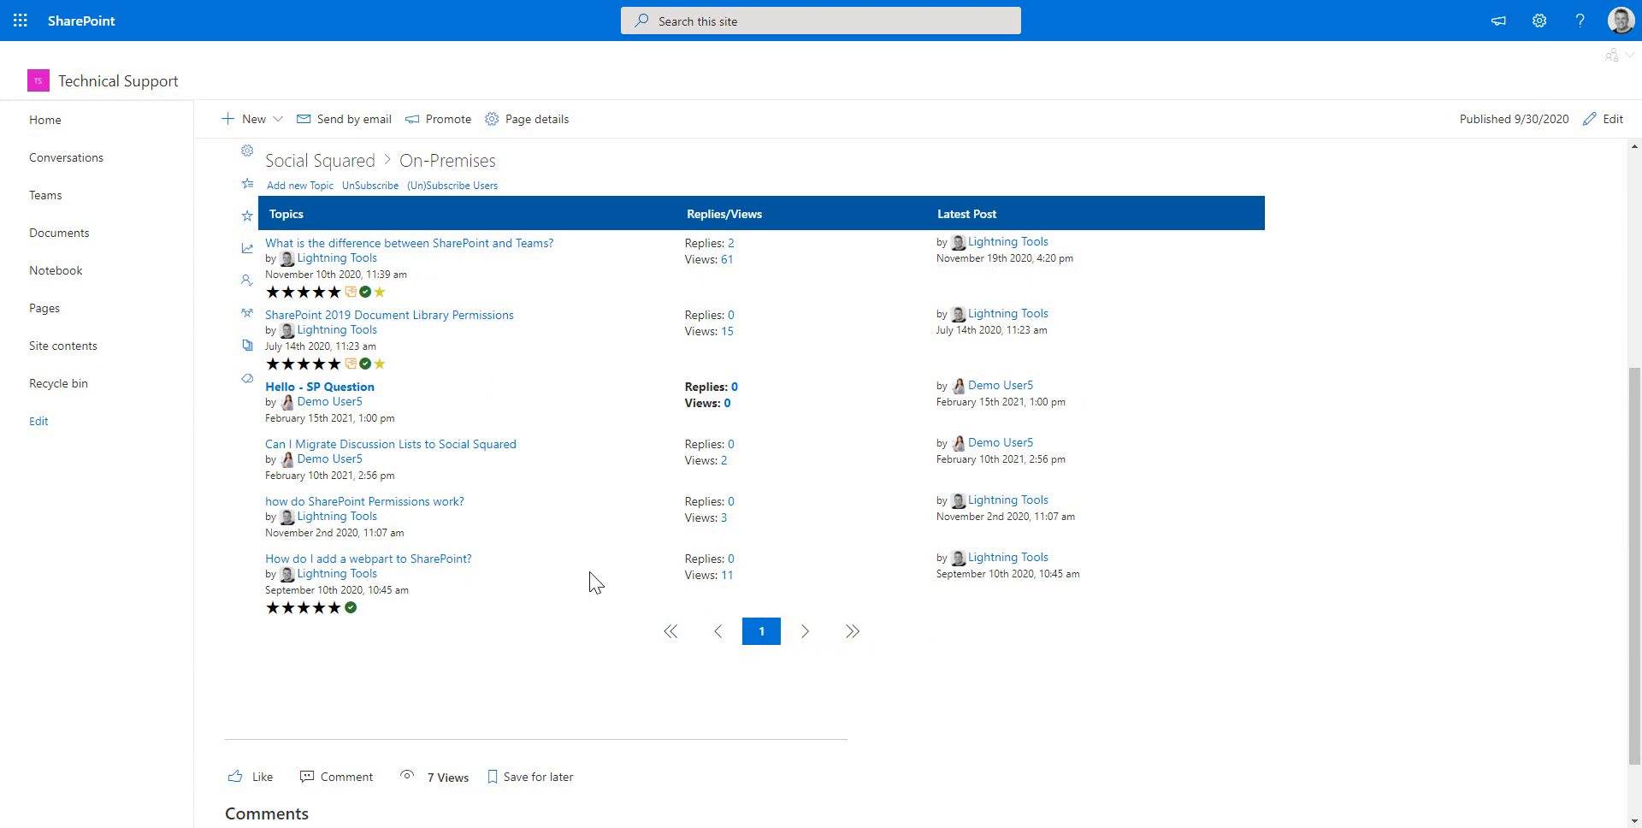
{"action": "mouse_move", "coordinate": [466, 419]}
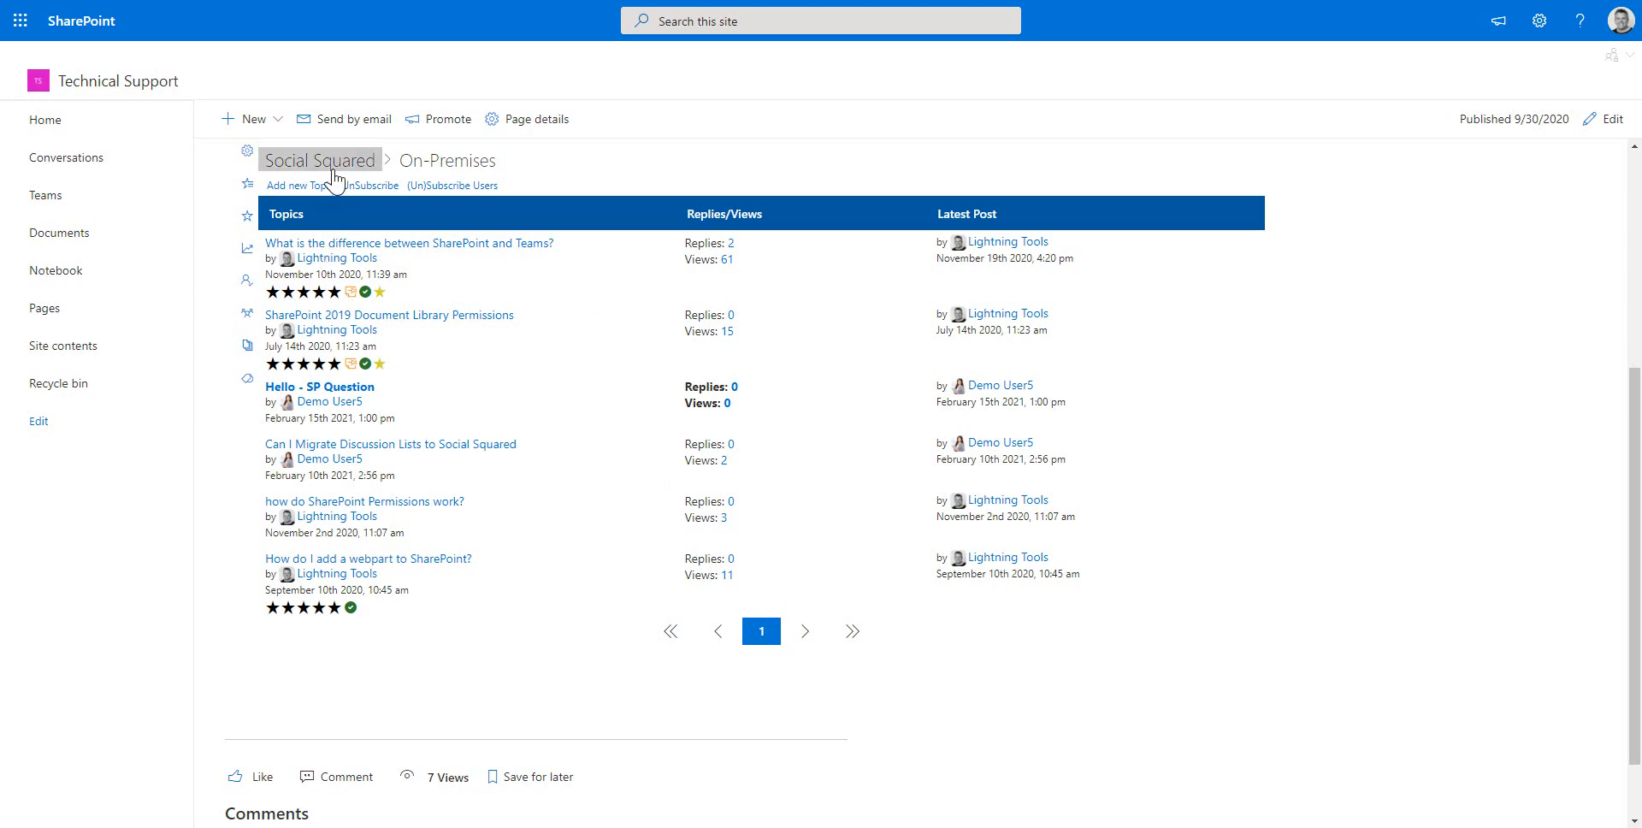
- Open the Microsoft Viva topic, rate it five stars and give it a heart
{"action": "left_click", "coordinate": [319, 160]}
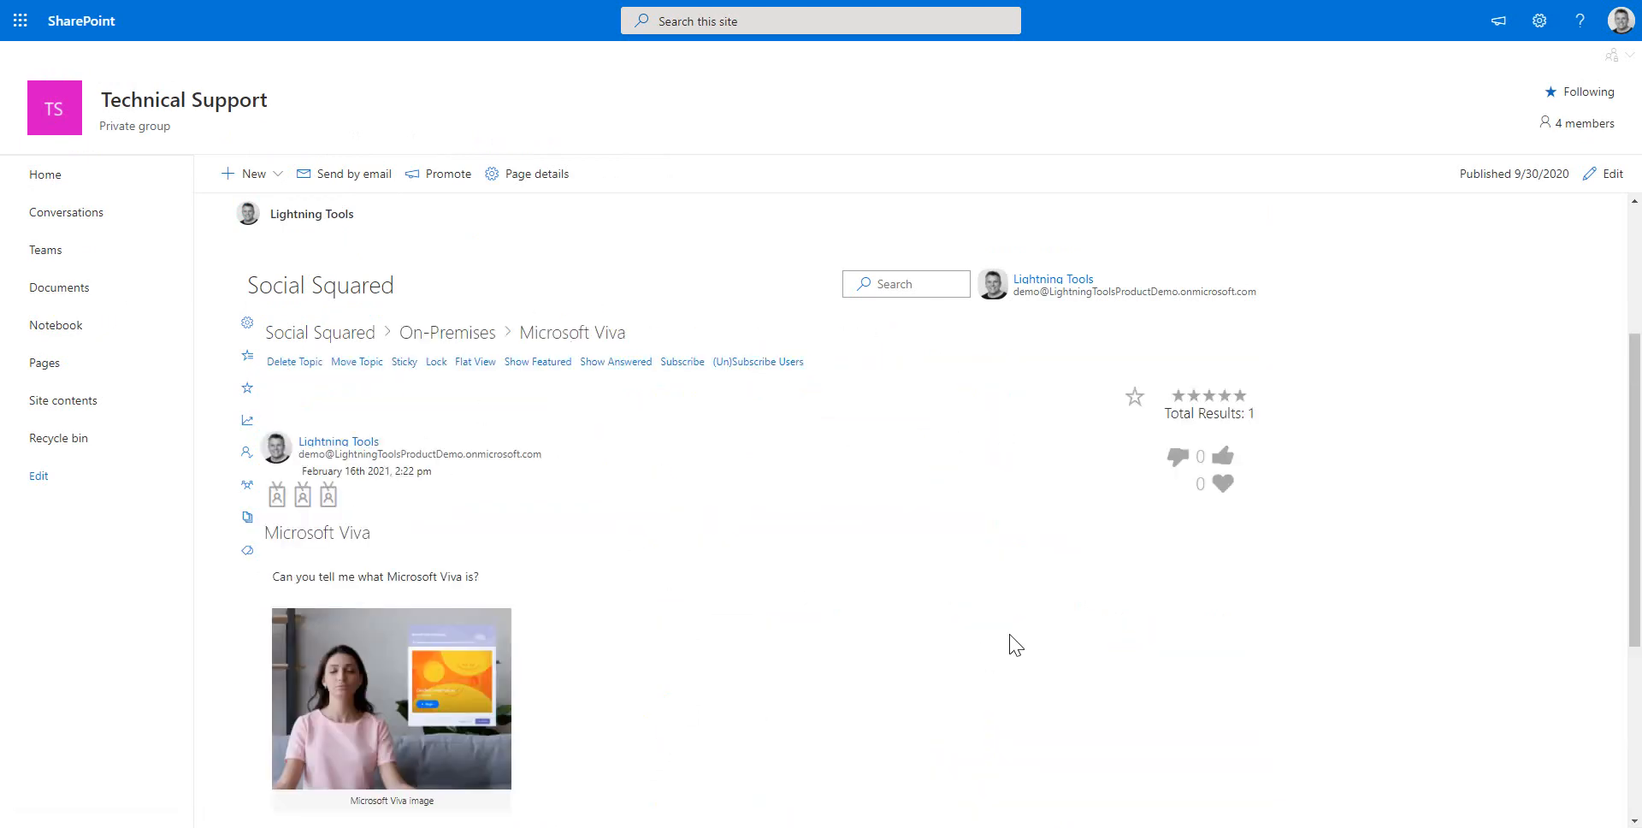
{"action": "scroll", "scroll_direction": "down", "scroll_amount": 3}
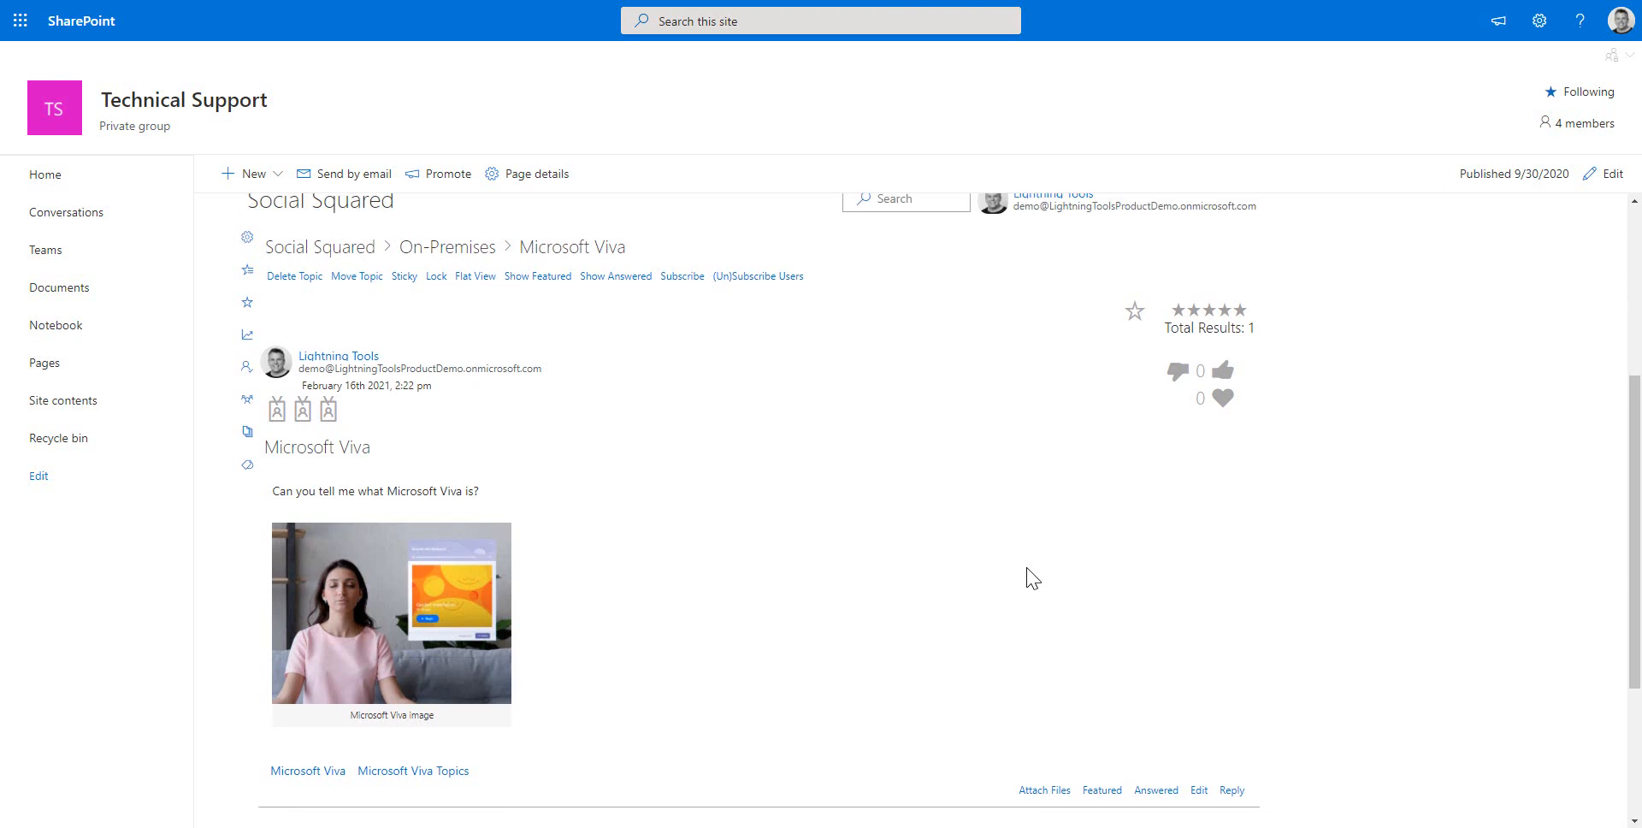
{"action": "mouse_move", "coordinate": [1184, 289]}
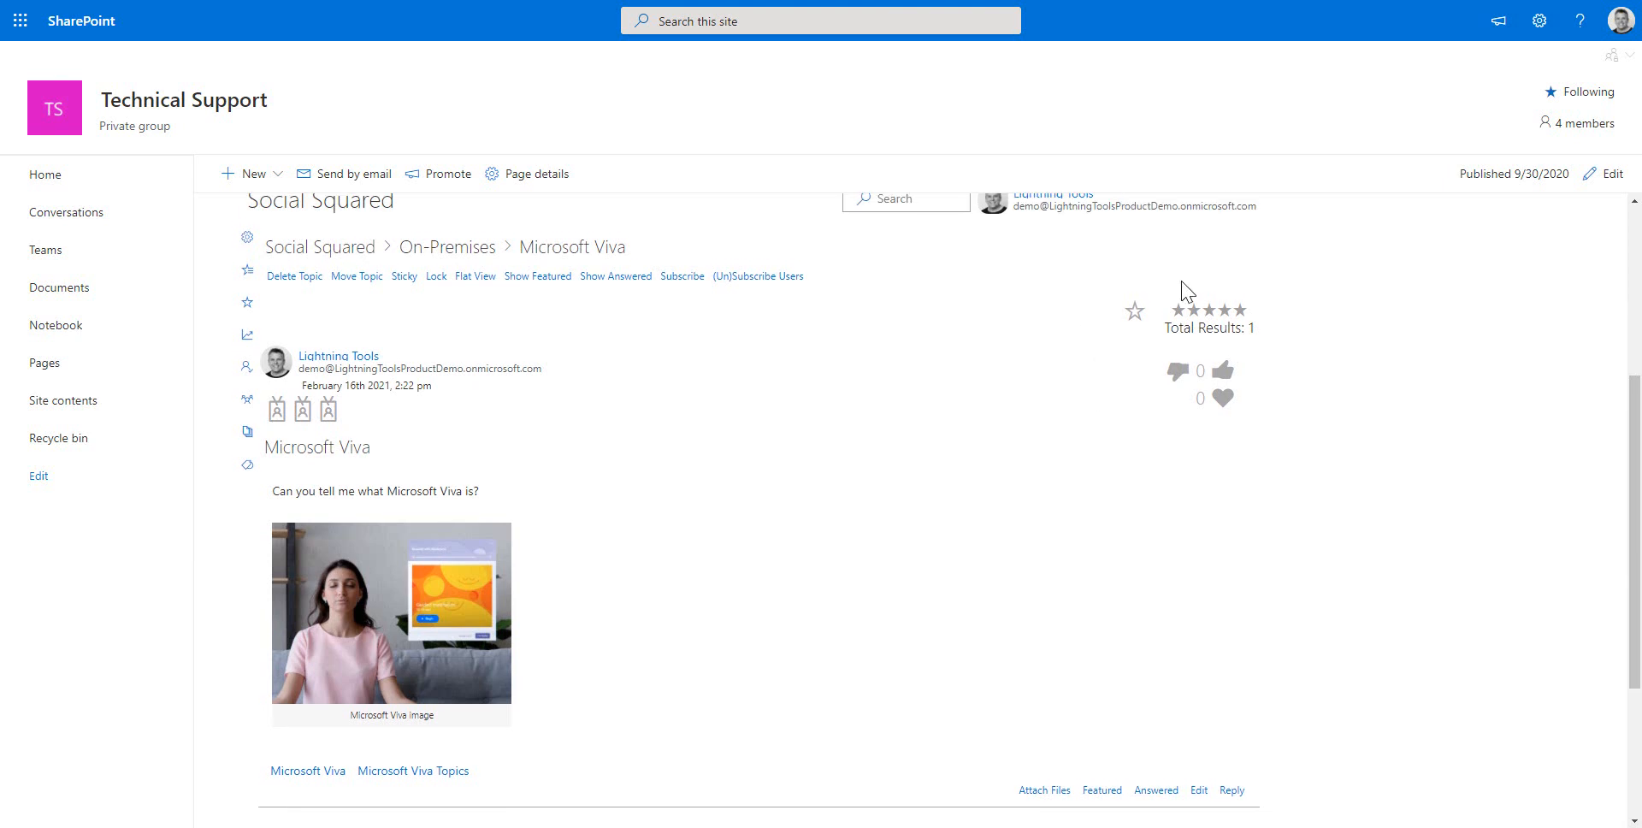
{"action": "left_click", "coordinate": [1223, 370]}
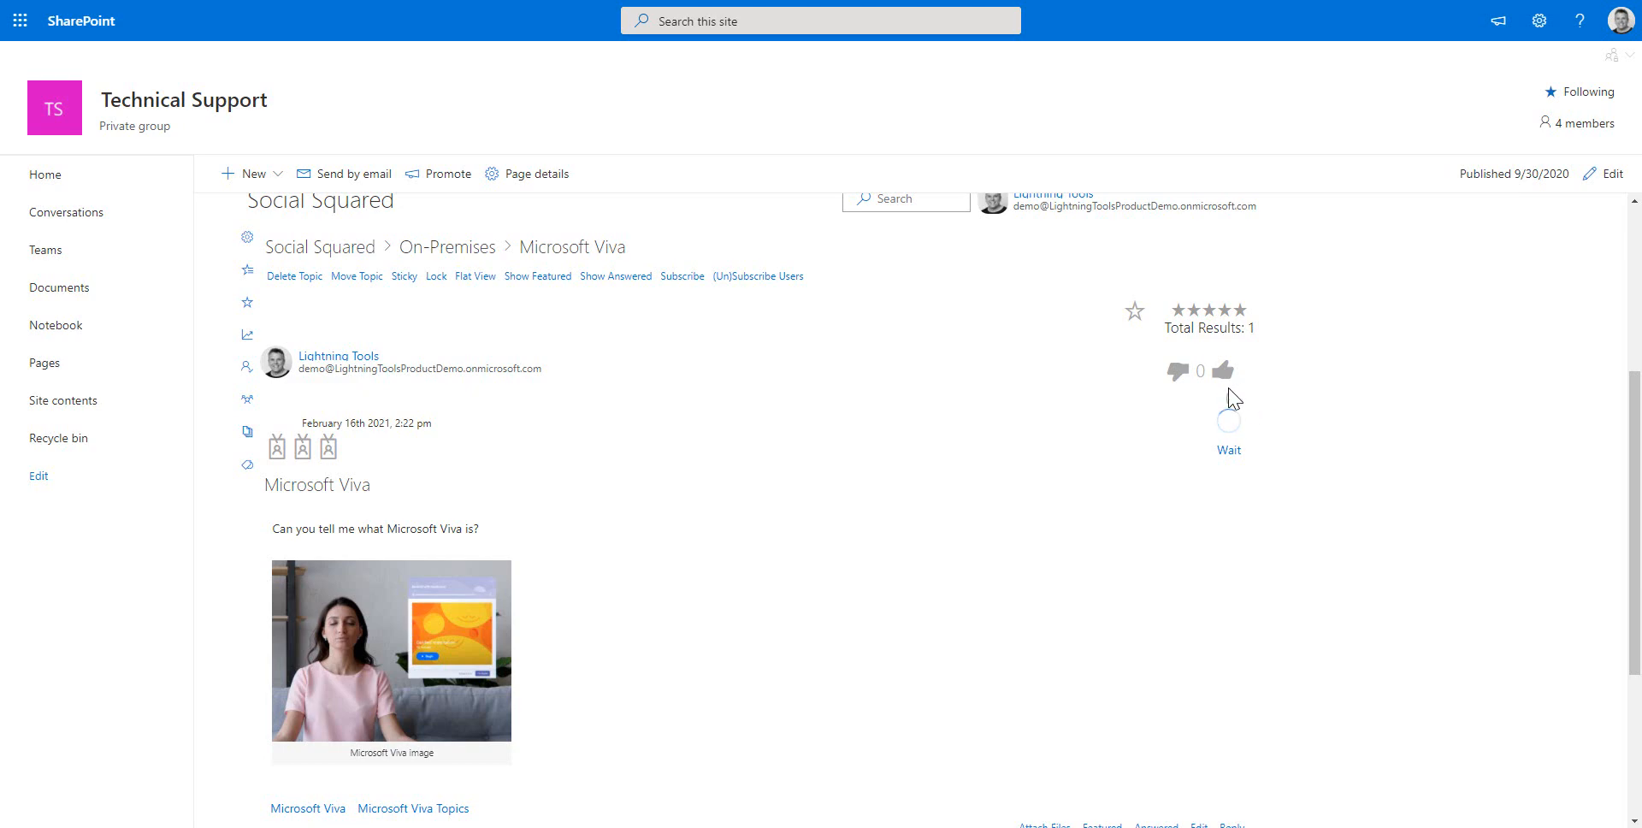
{"action": "left_click", "coordinate": [1225, 371]}
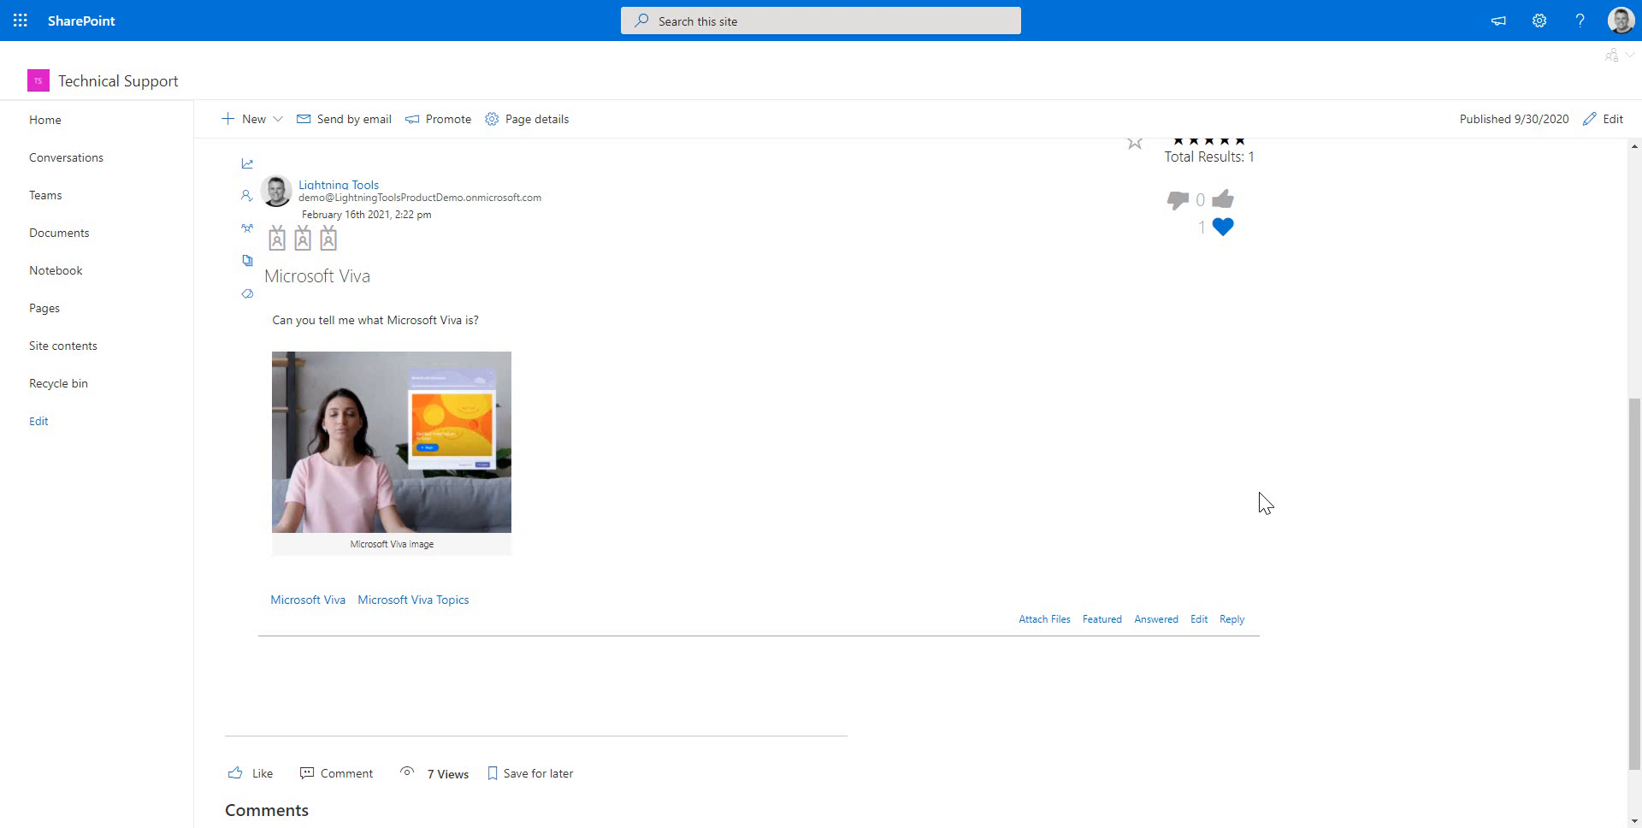
{"action": "scroll", "scroll_direction": "down", "scroll_amount": 3}
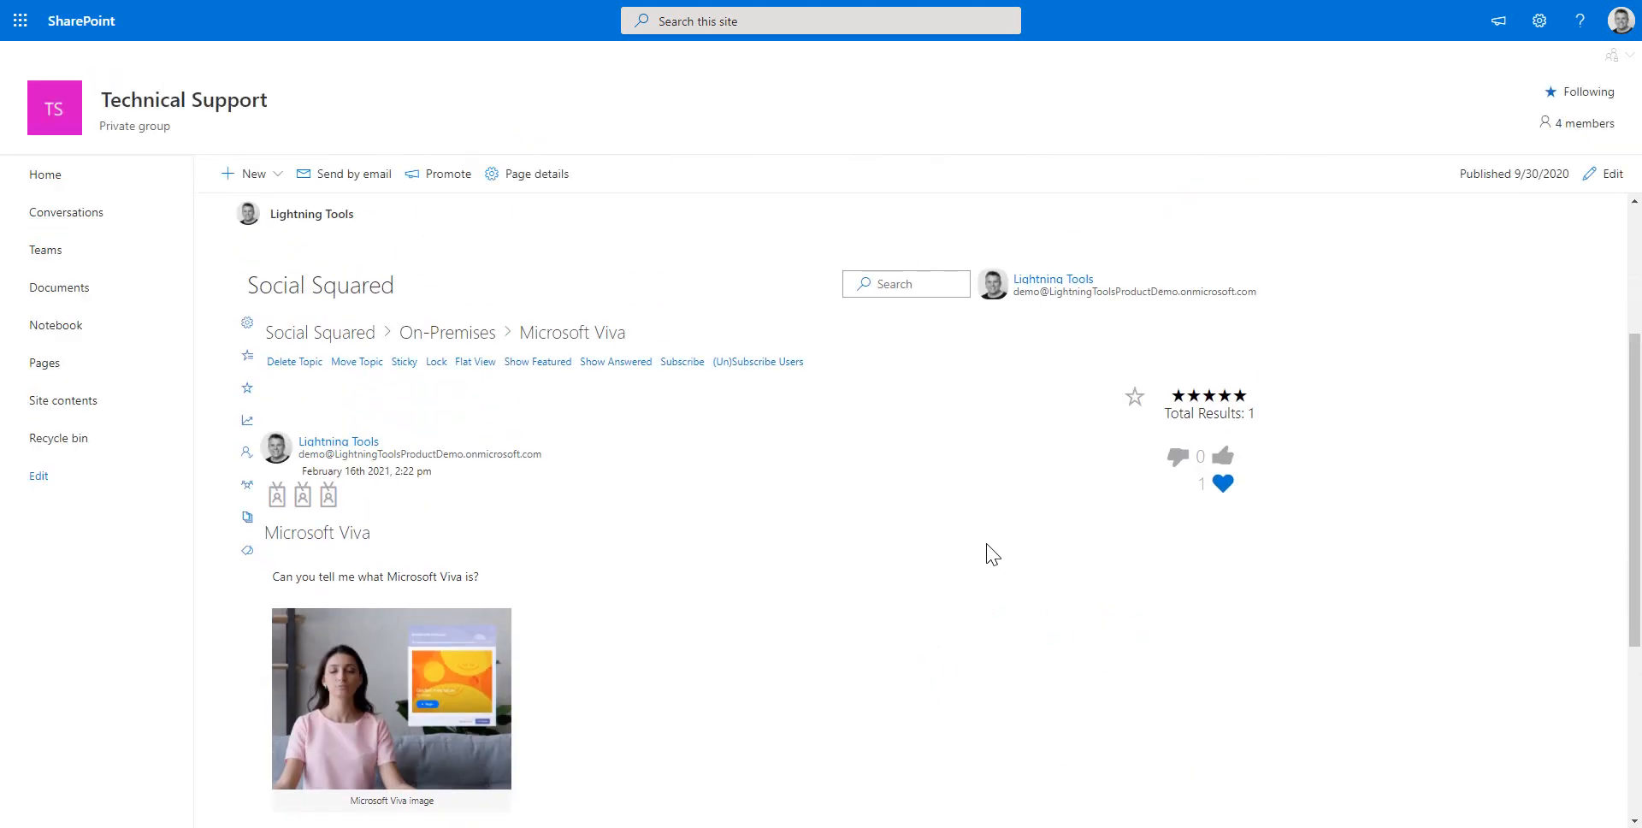
{"action": "mouse_move", "coordinate": [963, 560]}
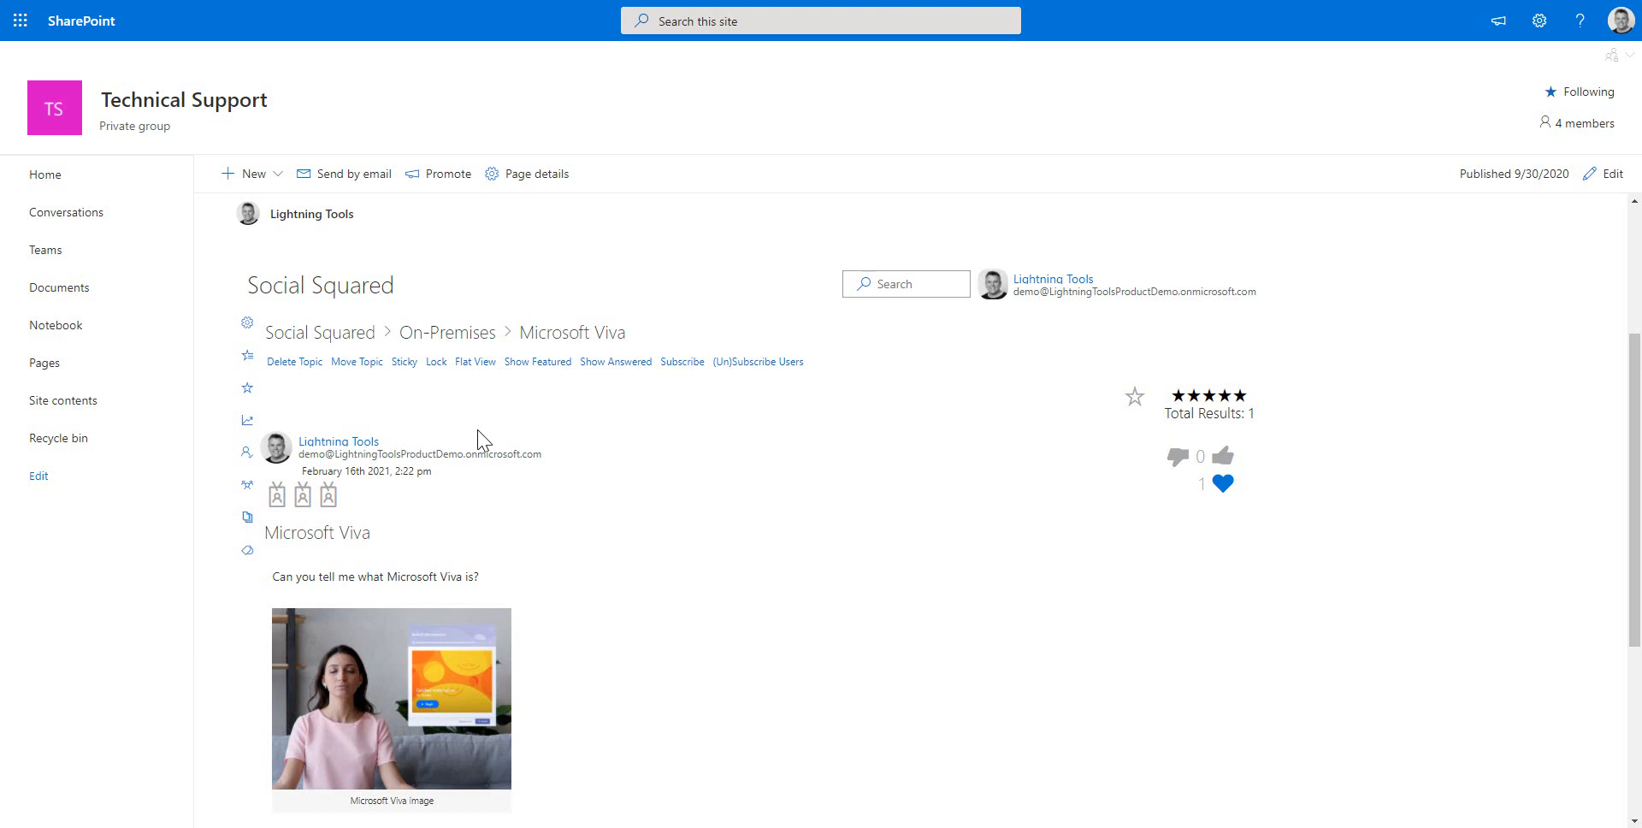
{"action": "mouse_move", "coordinate": [466, 423]}
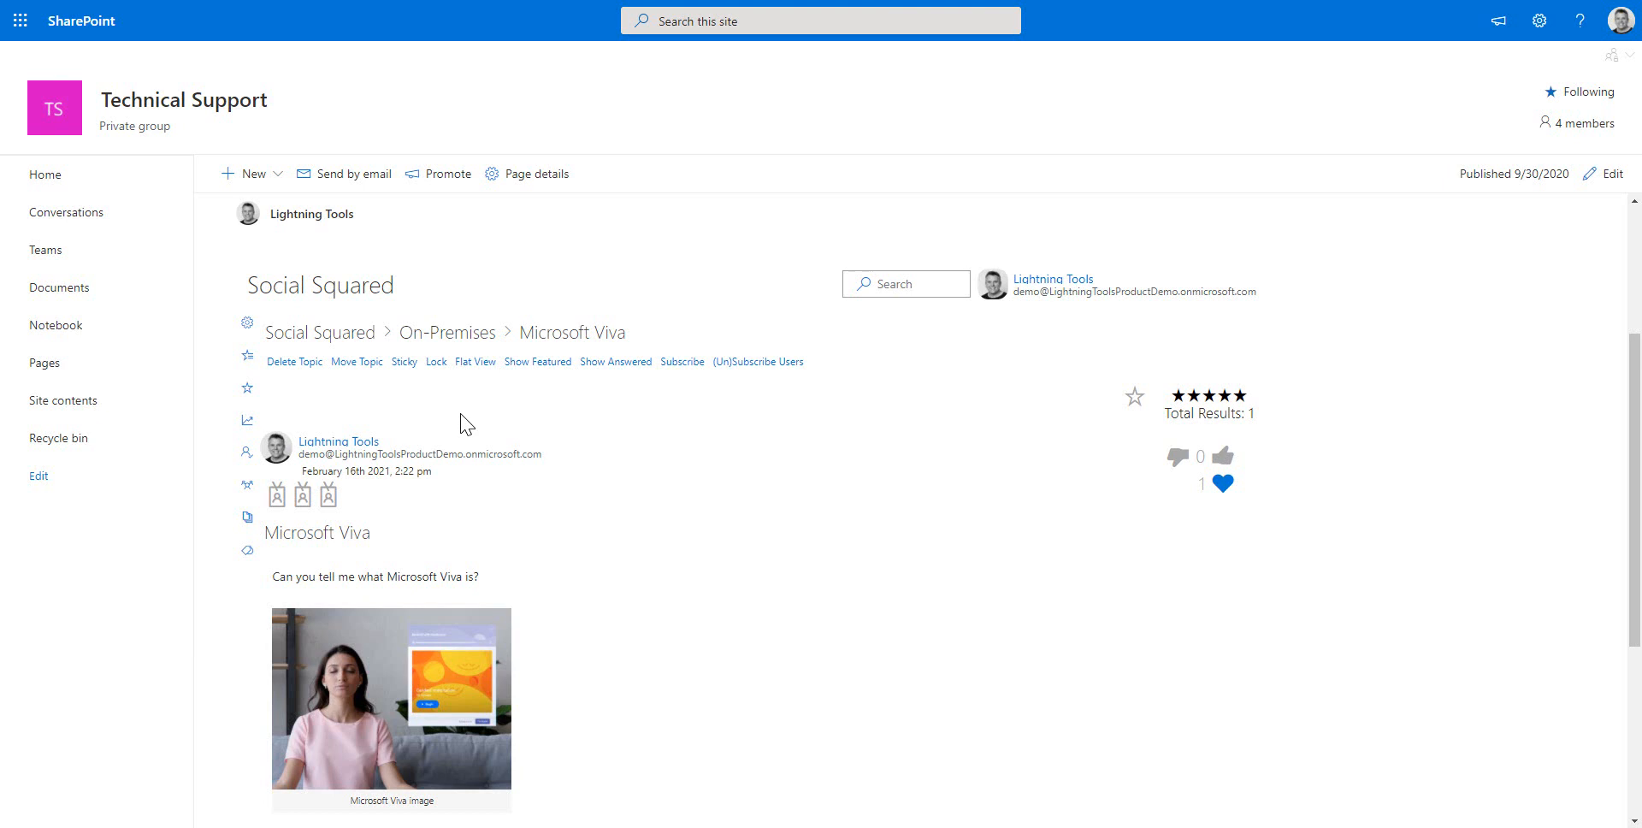
{"action": "mouse_move", "coordinate": [447, 419]}
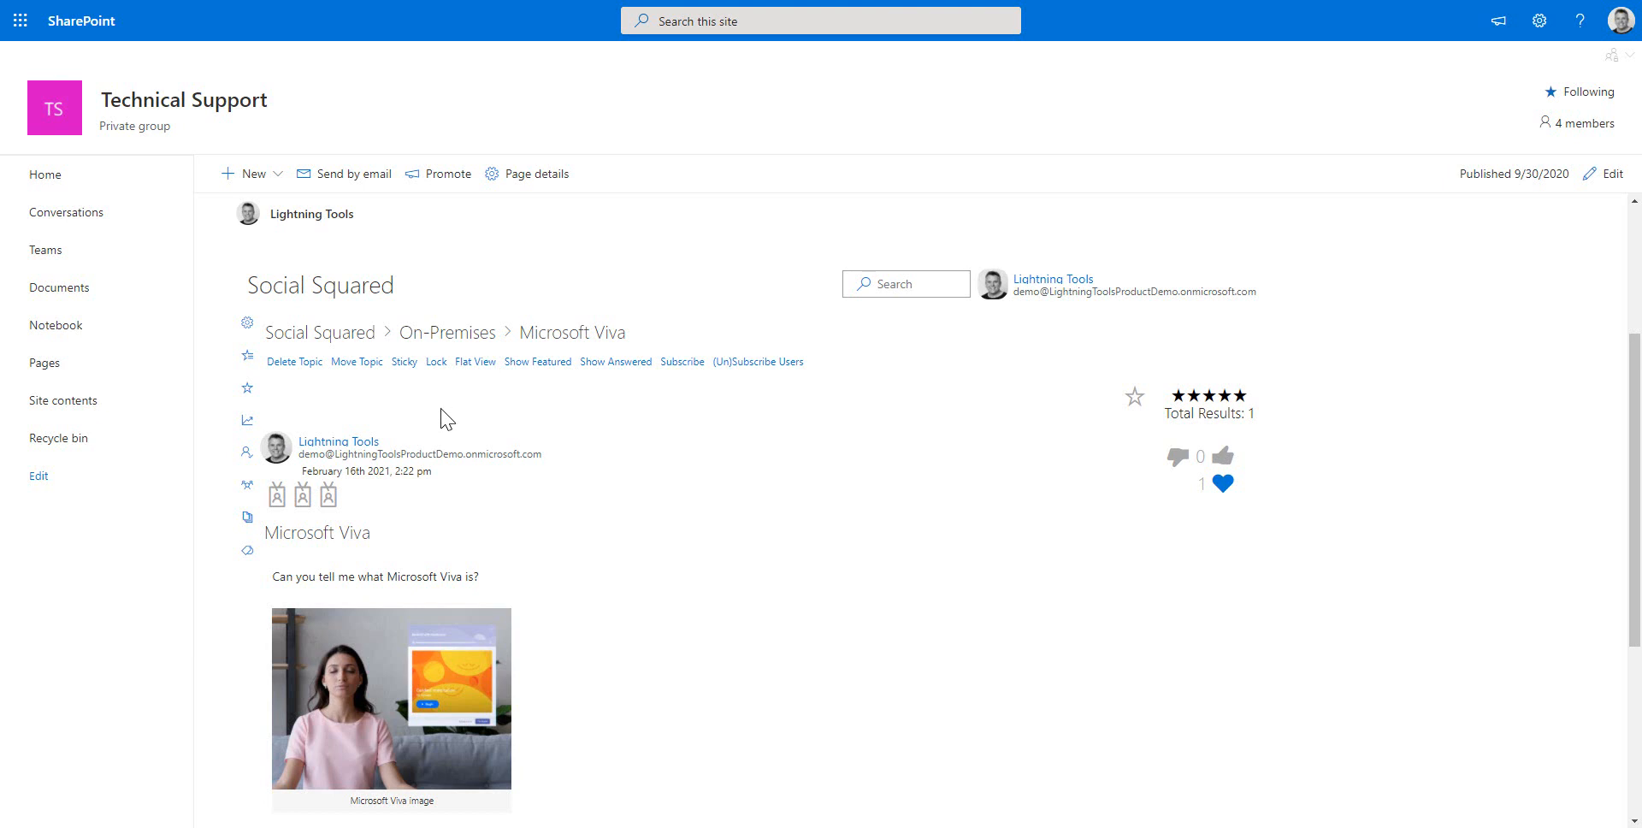
- Move the Microsoft Viva topic to the Online forum and open that forum to check
{"action": "left_click", "coordinate": [355, 361]}
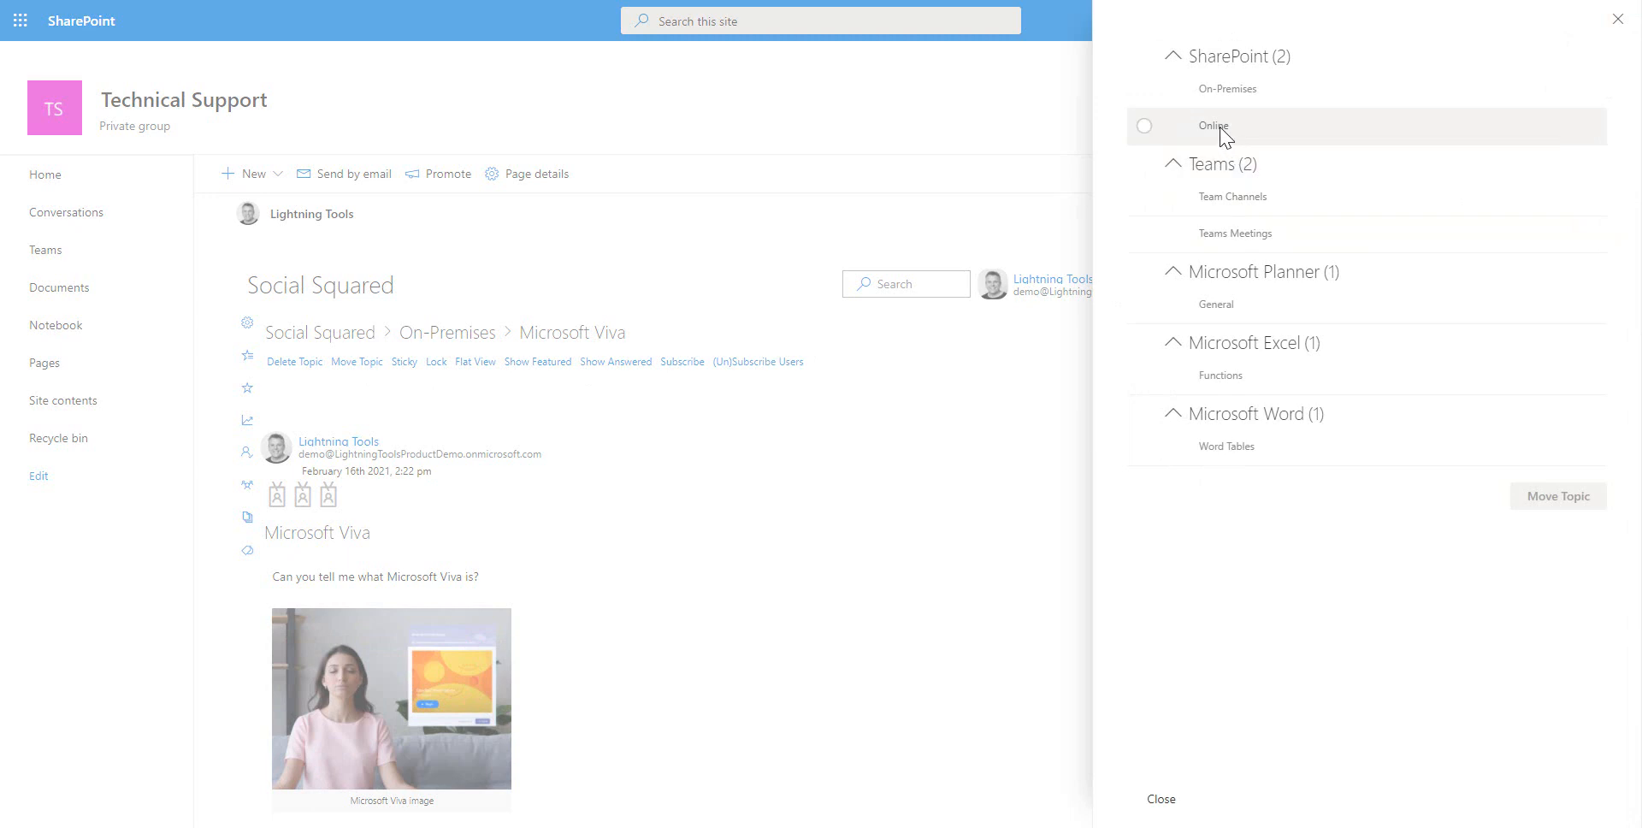
{"action": "left_click", "coordinate": [1143, 126]}
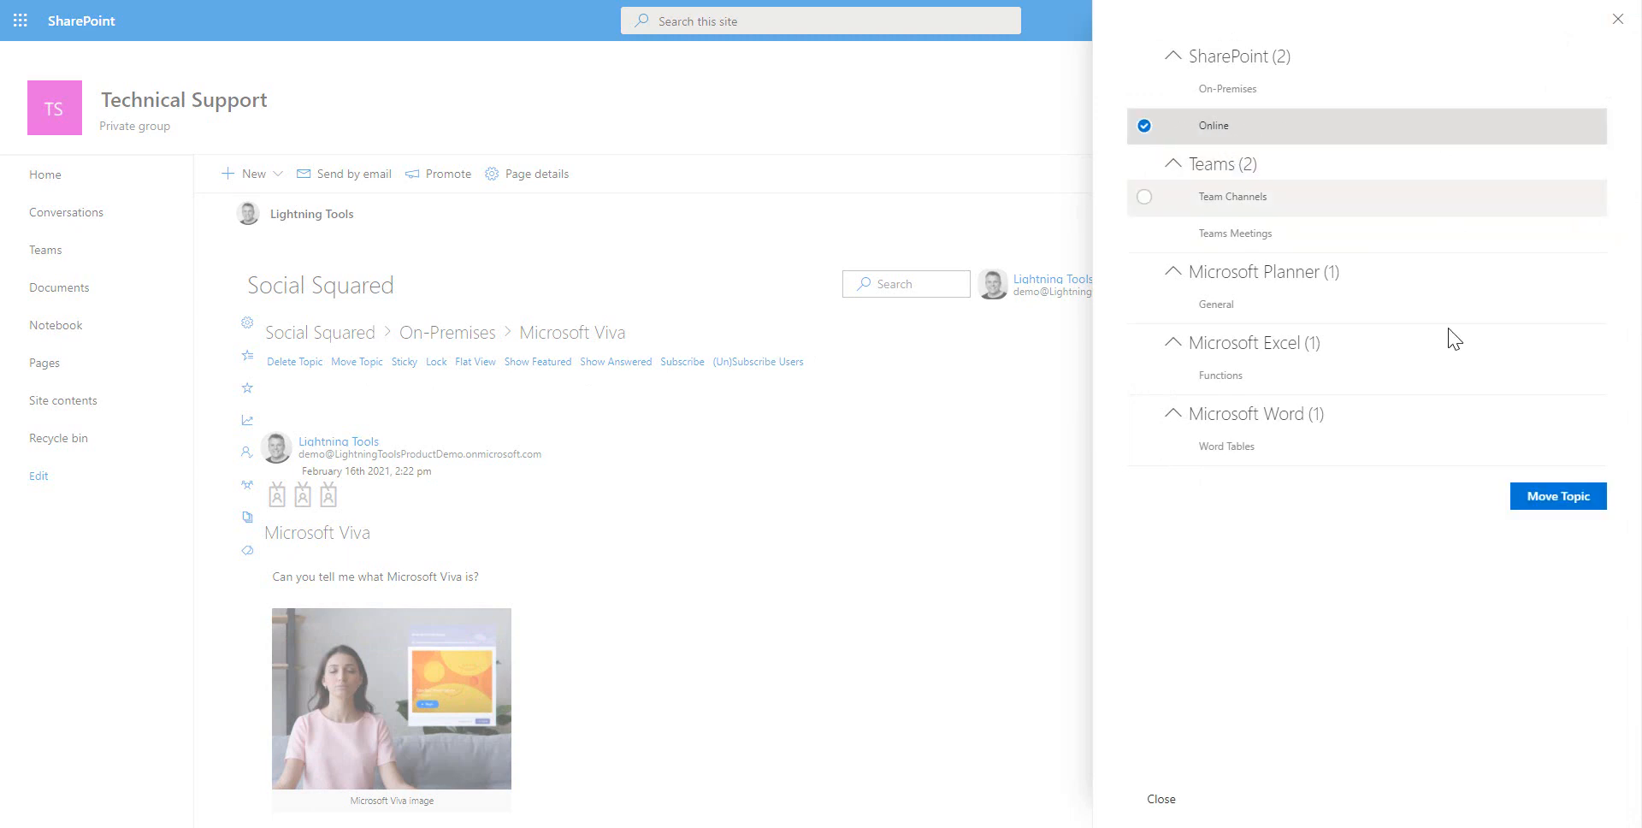
{"action": "left_click", "coordinate": [1557, 495]}
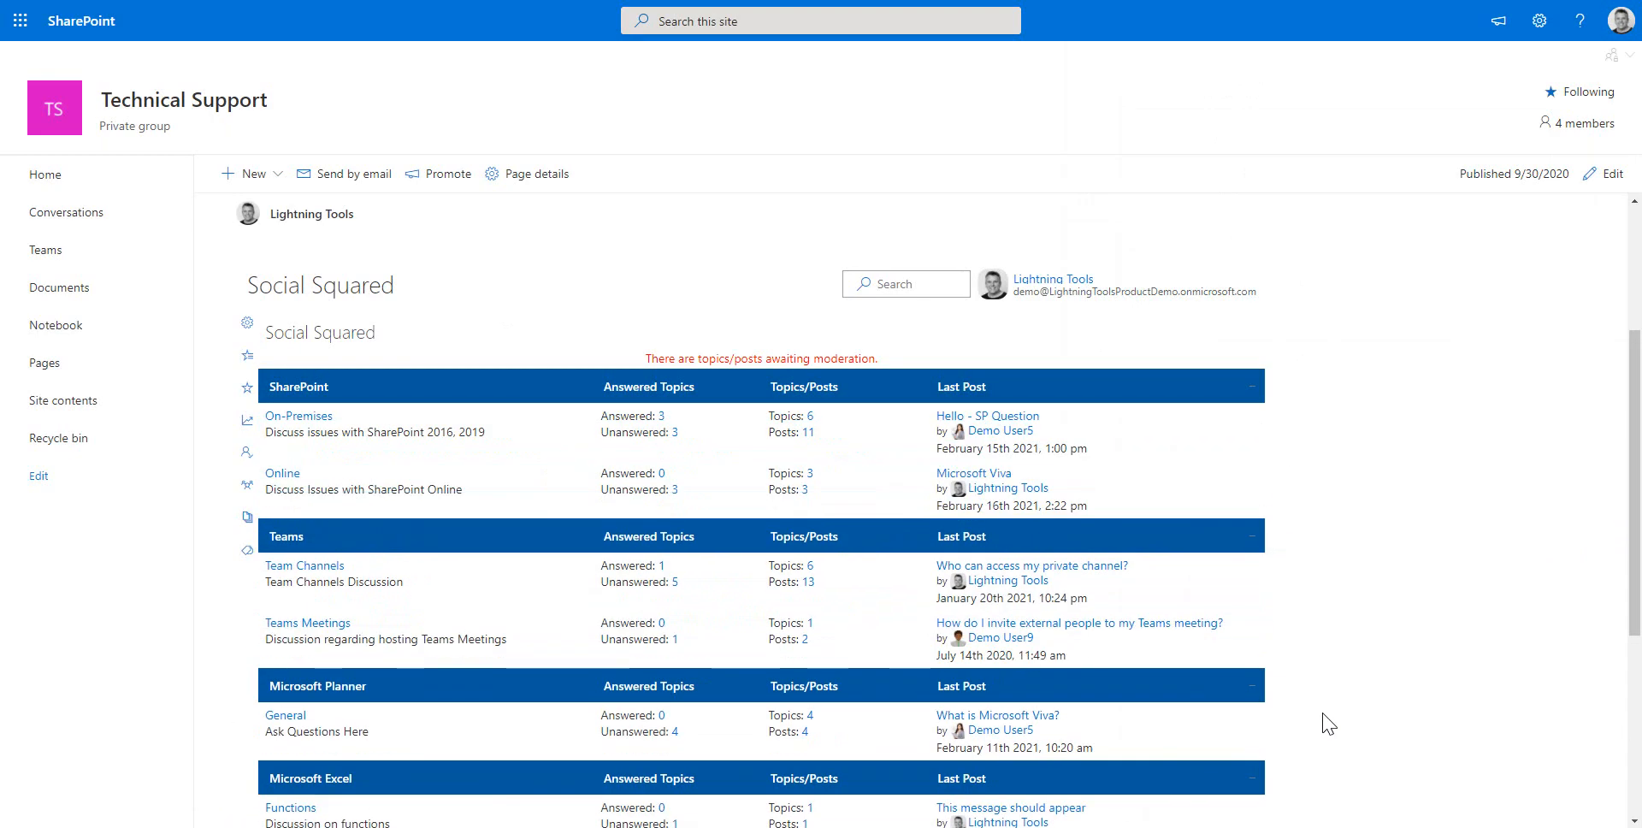
{"action": "mouse_move", "coordinate": [1055, 486]}
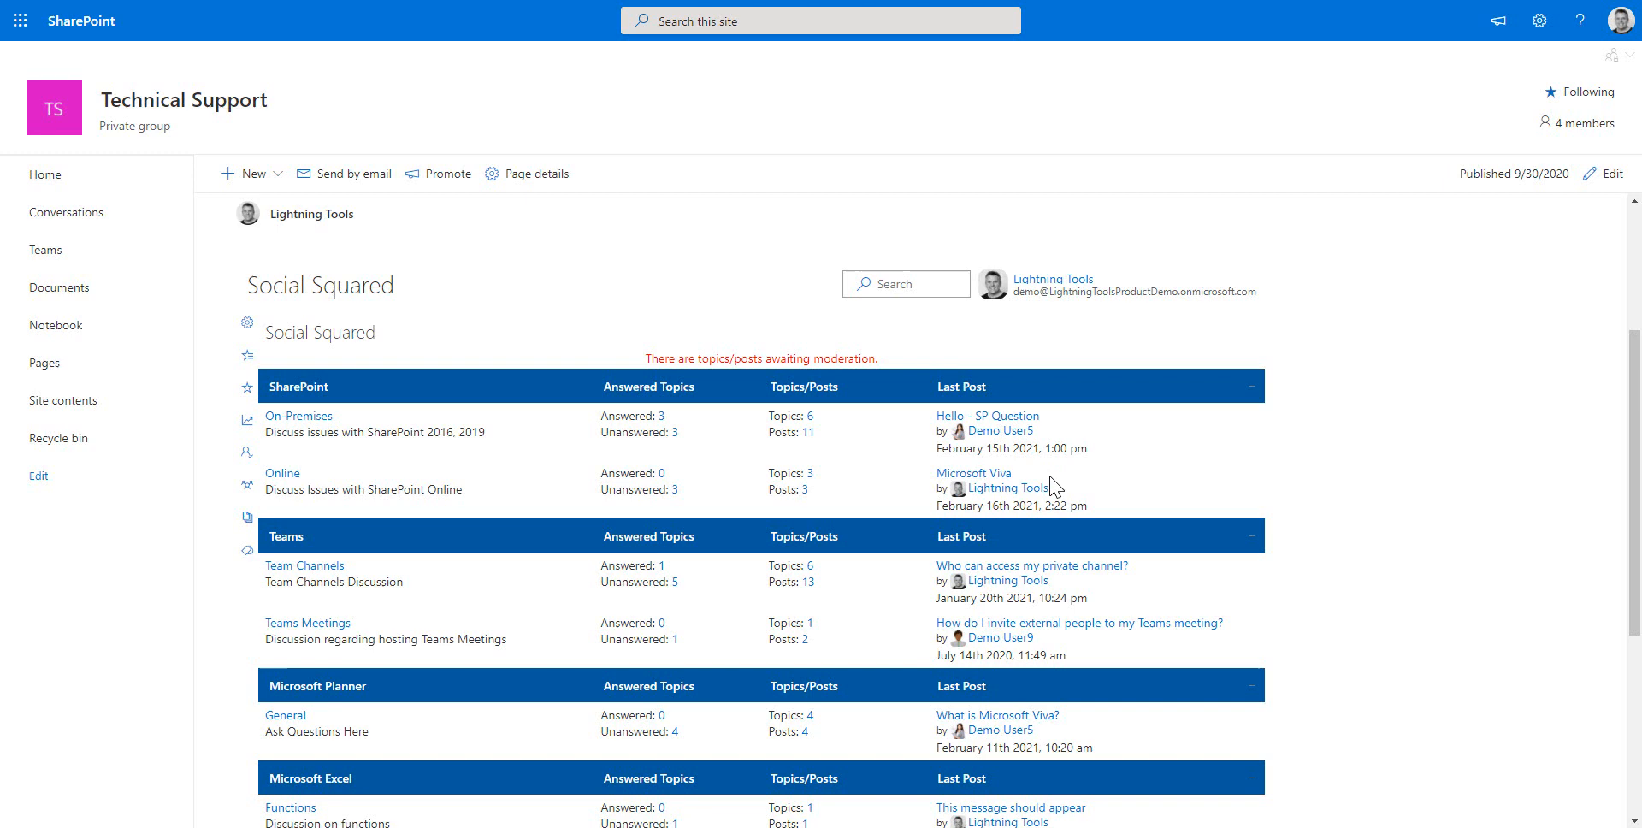
{"action": "mouse_move", "coordinate": [448, 470]}
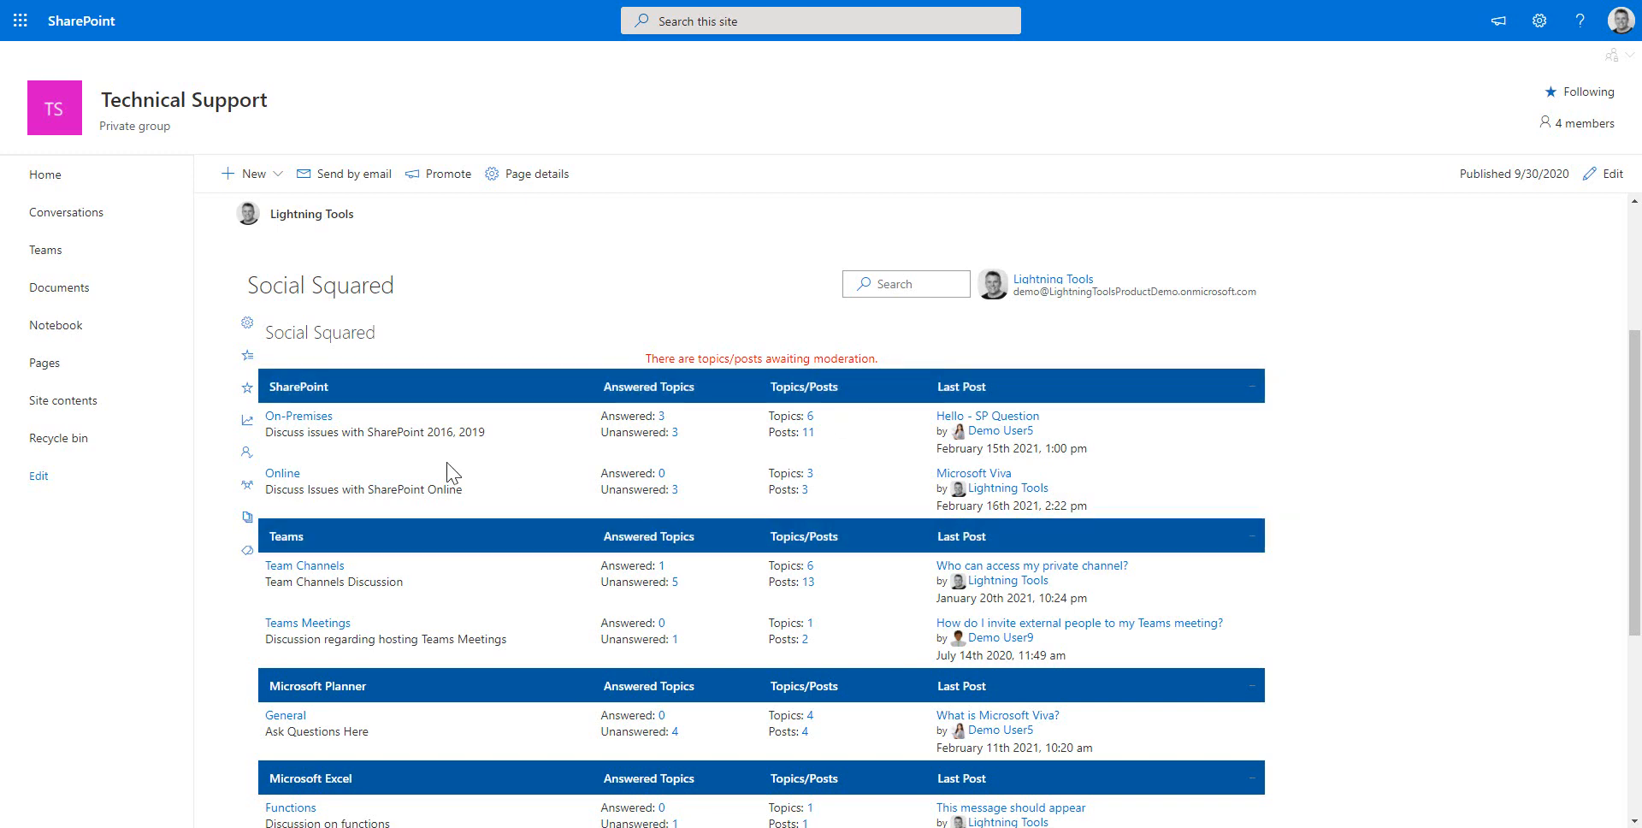
{"action": "left_click", "coordinate": [282, 472]}
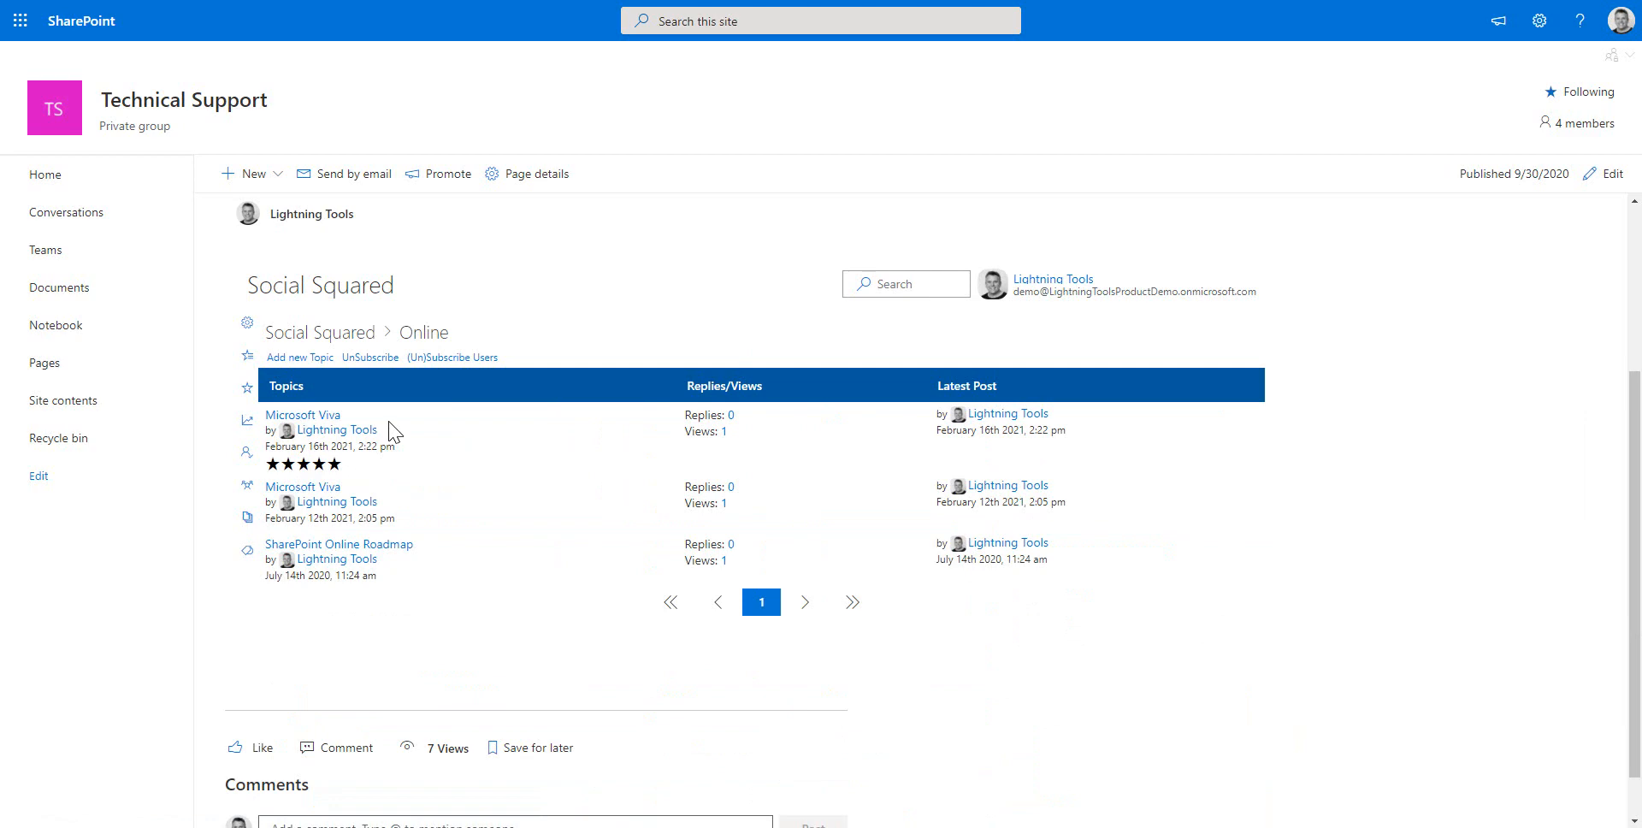
{"action": "mouse_move", "coordinate": [321, 332]}
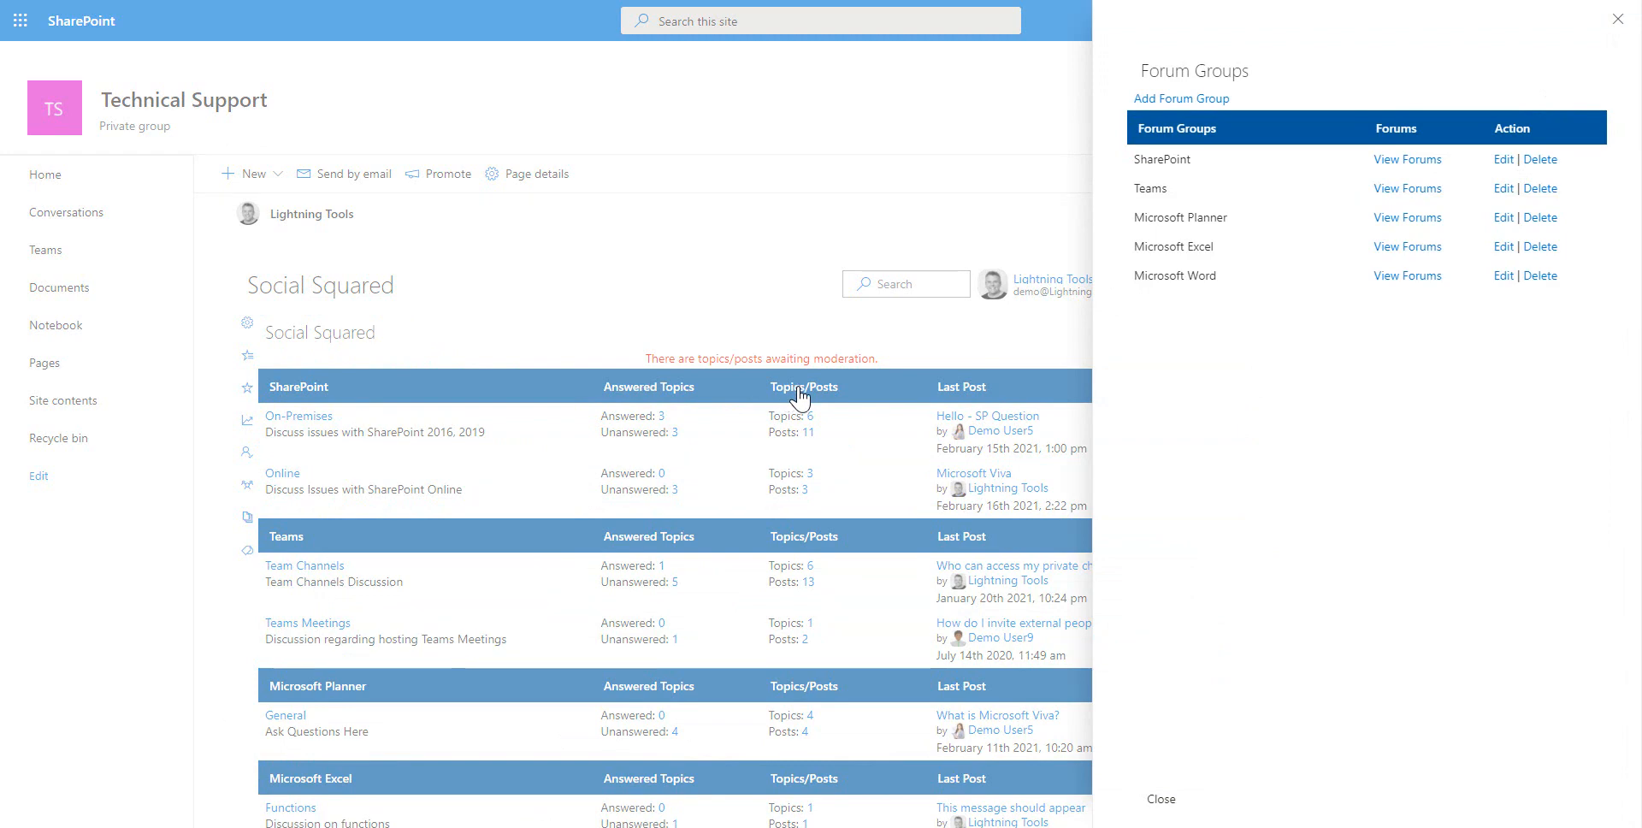
- Create a forum group titled 'Microsoft Viva'
{"action": "left_click", "coordinate": [1179, 98]}
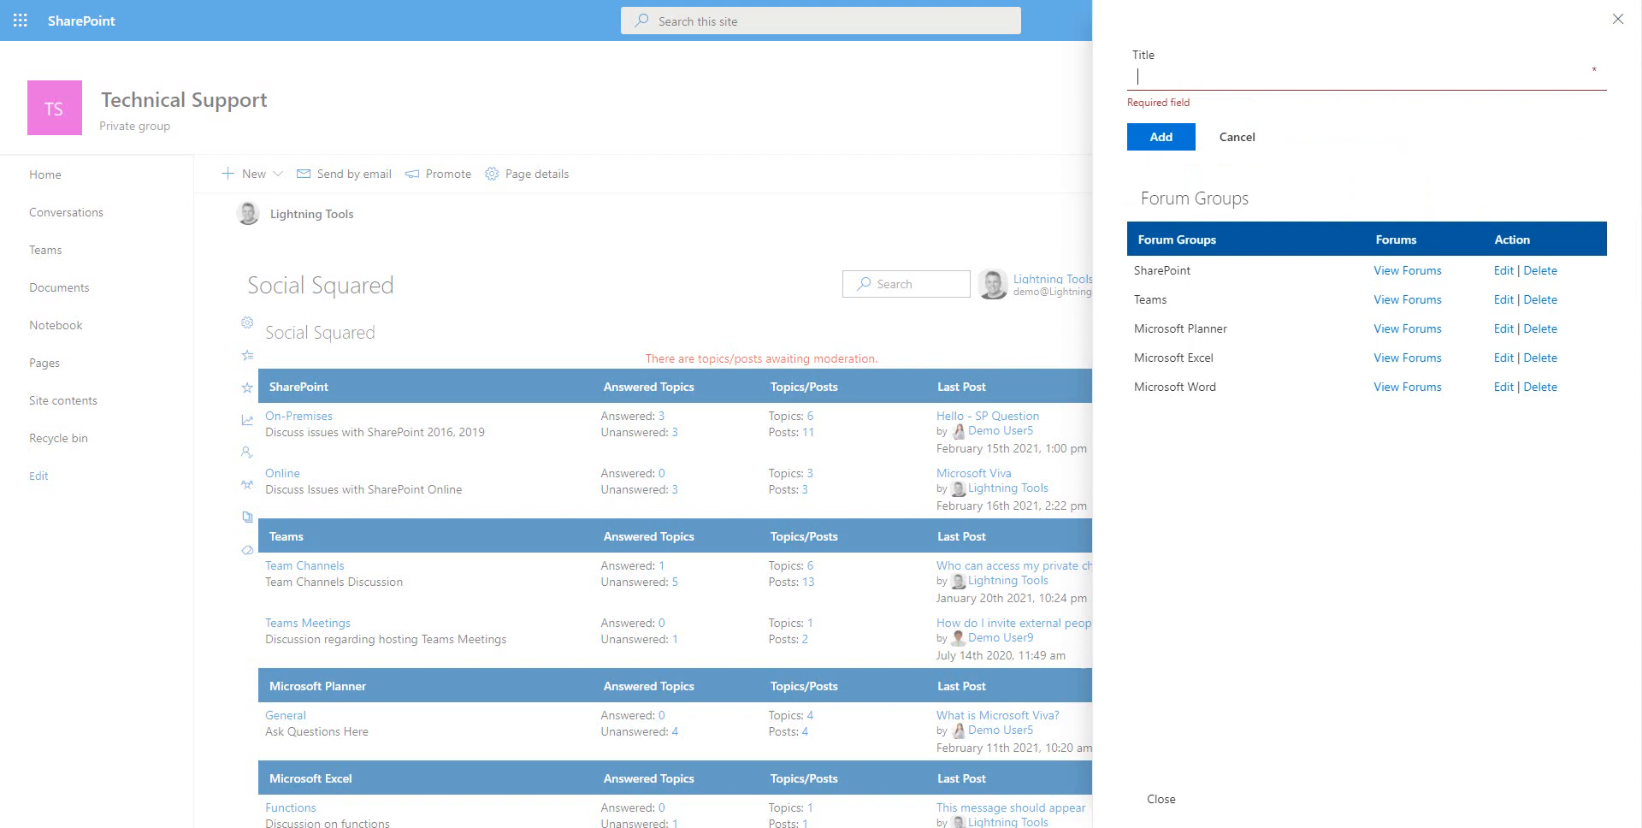
{"action": "type", "text": "Microsoft Viva"}
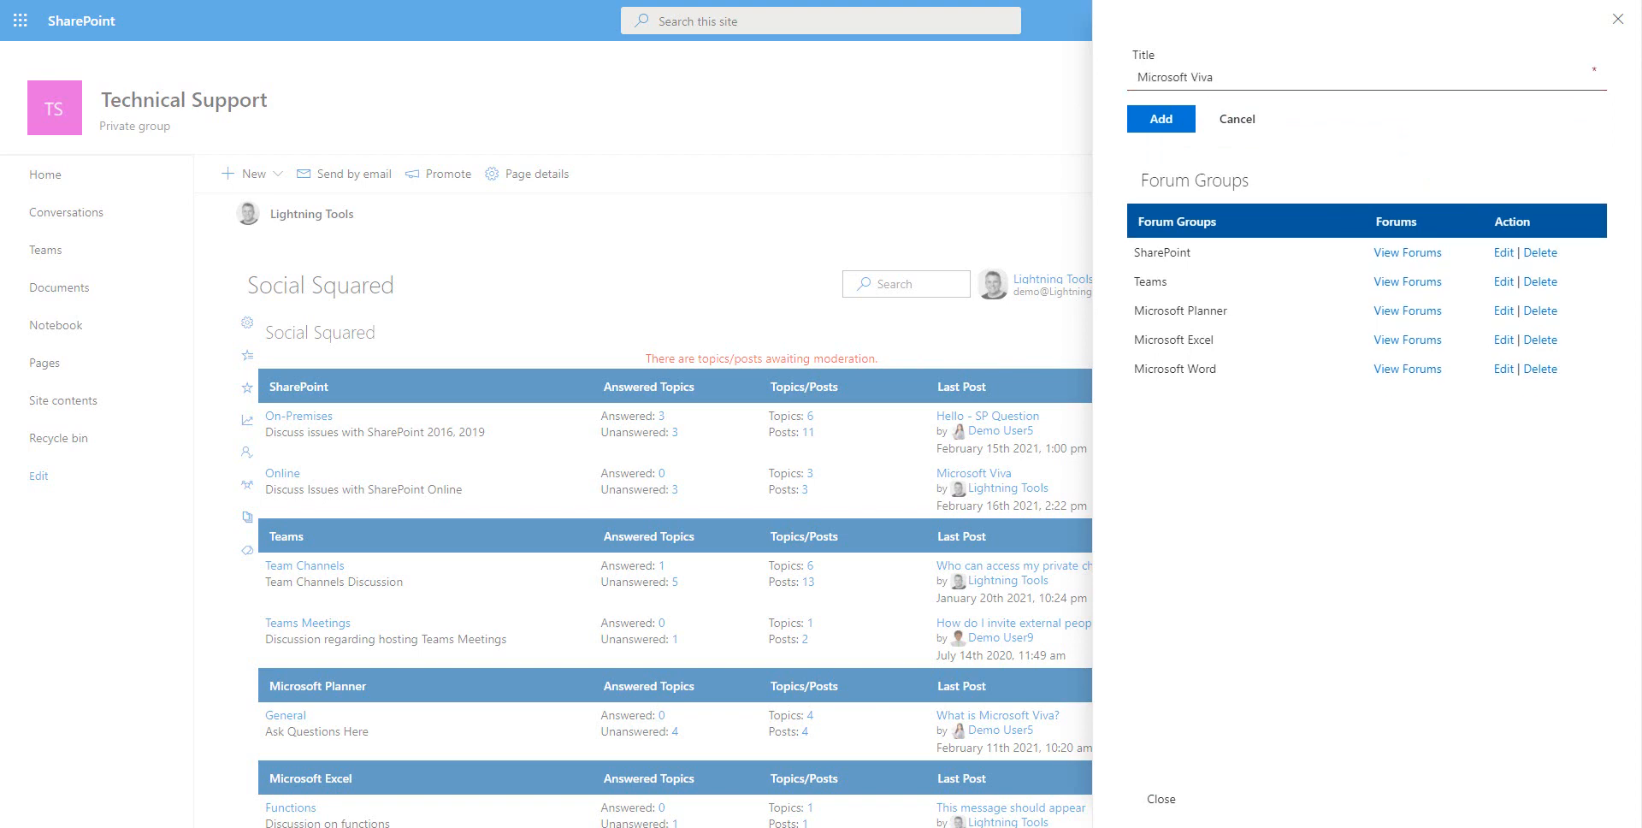
{"action": "left_click", "coordinate": [1159, 118]}
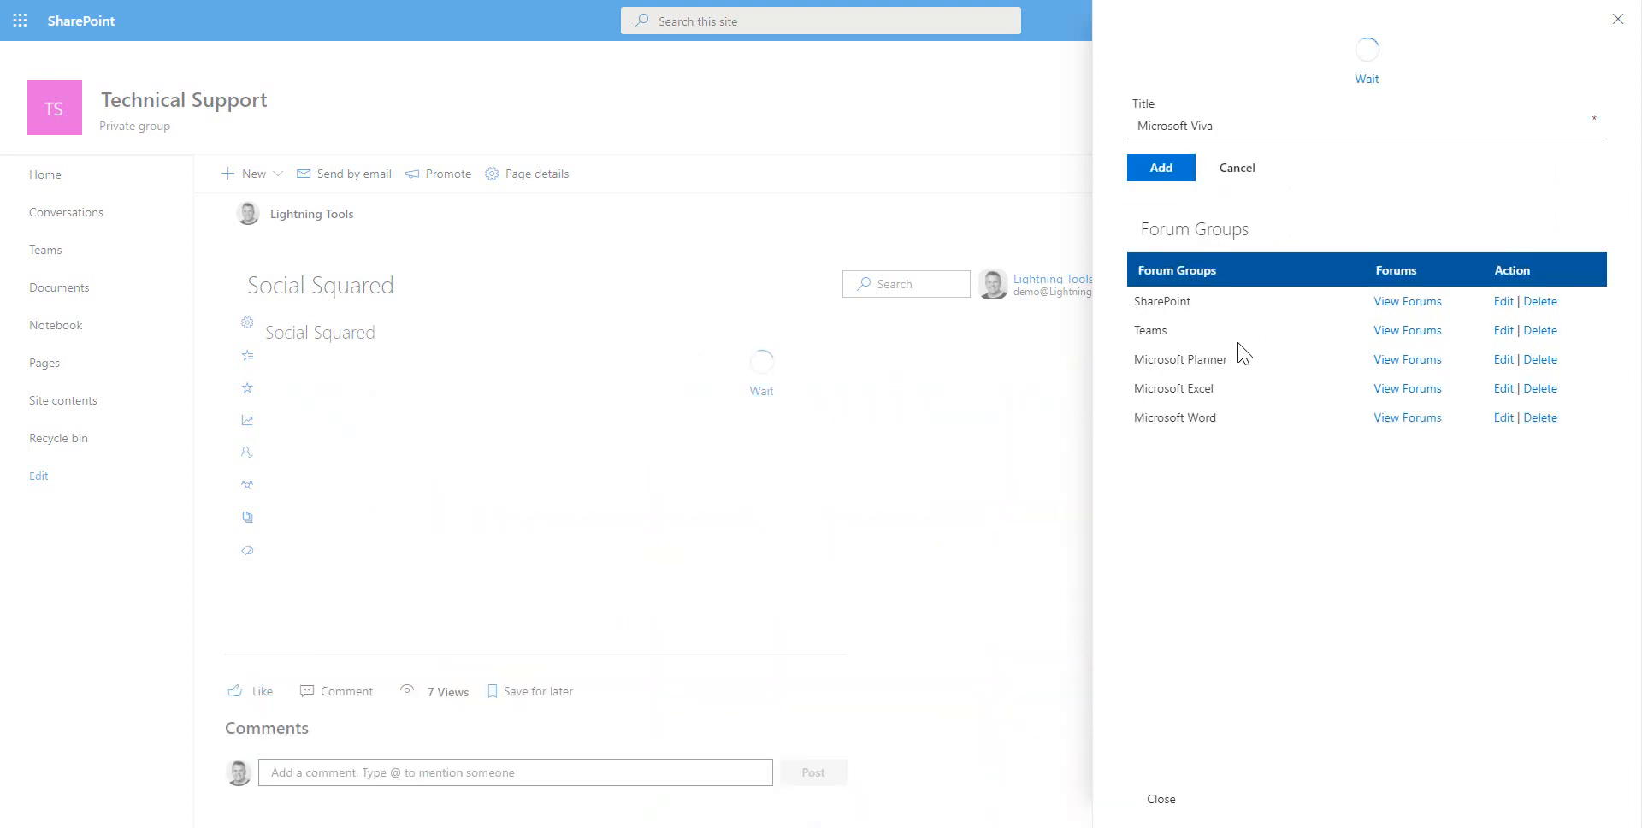
{"action": "left_click", "coordinate": [1160, 167]}
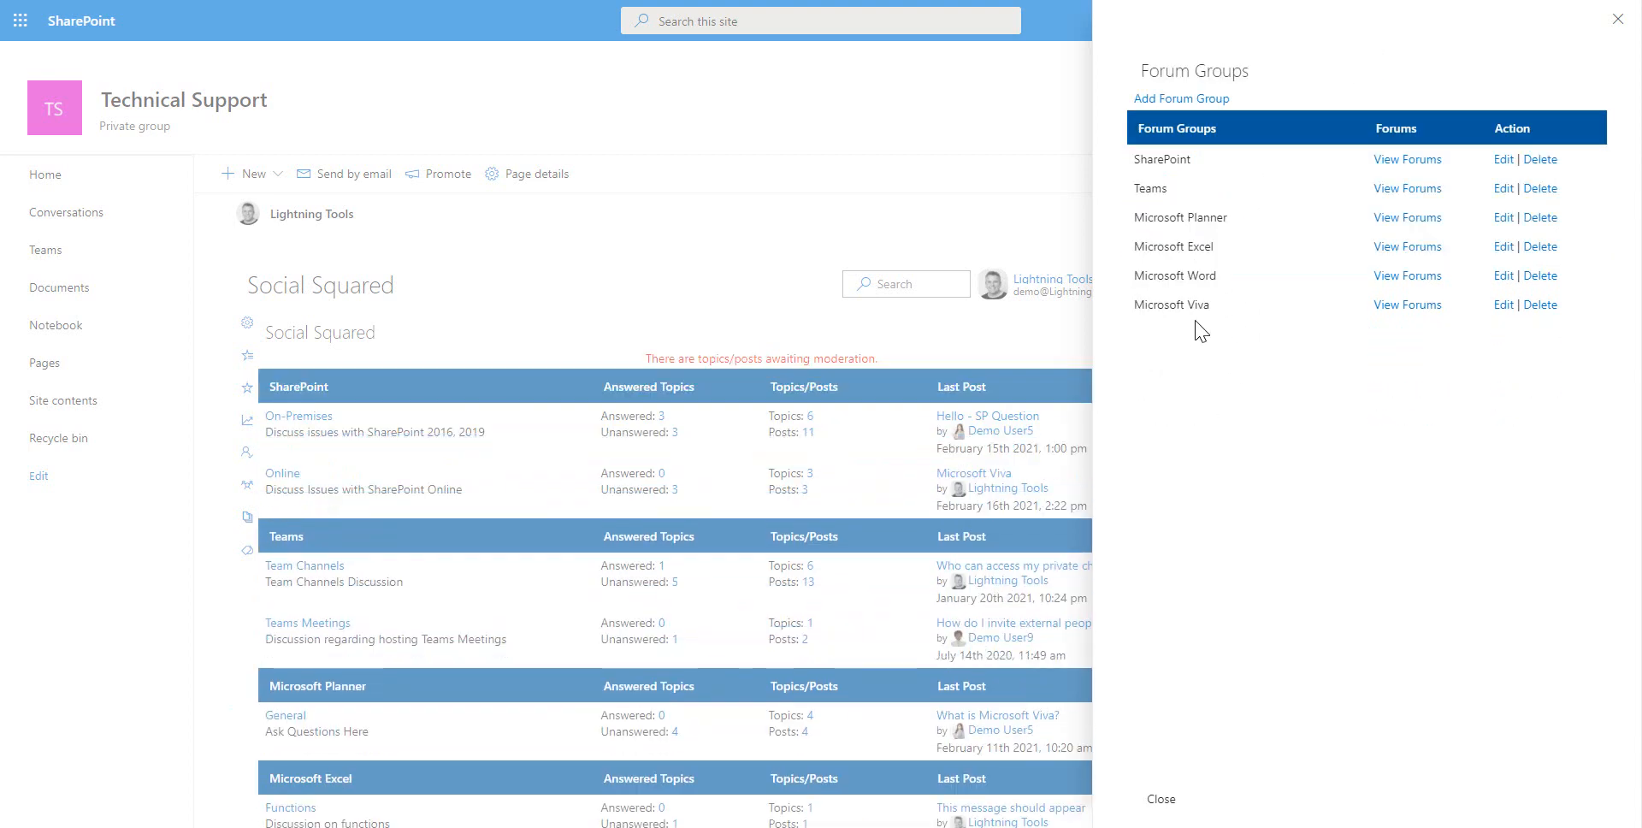
- Open the Microsoft Viva group's forums and add a 'Topics' forum
{"action": "left_click", "coordinate": [1406, 304]}
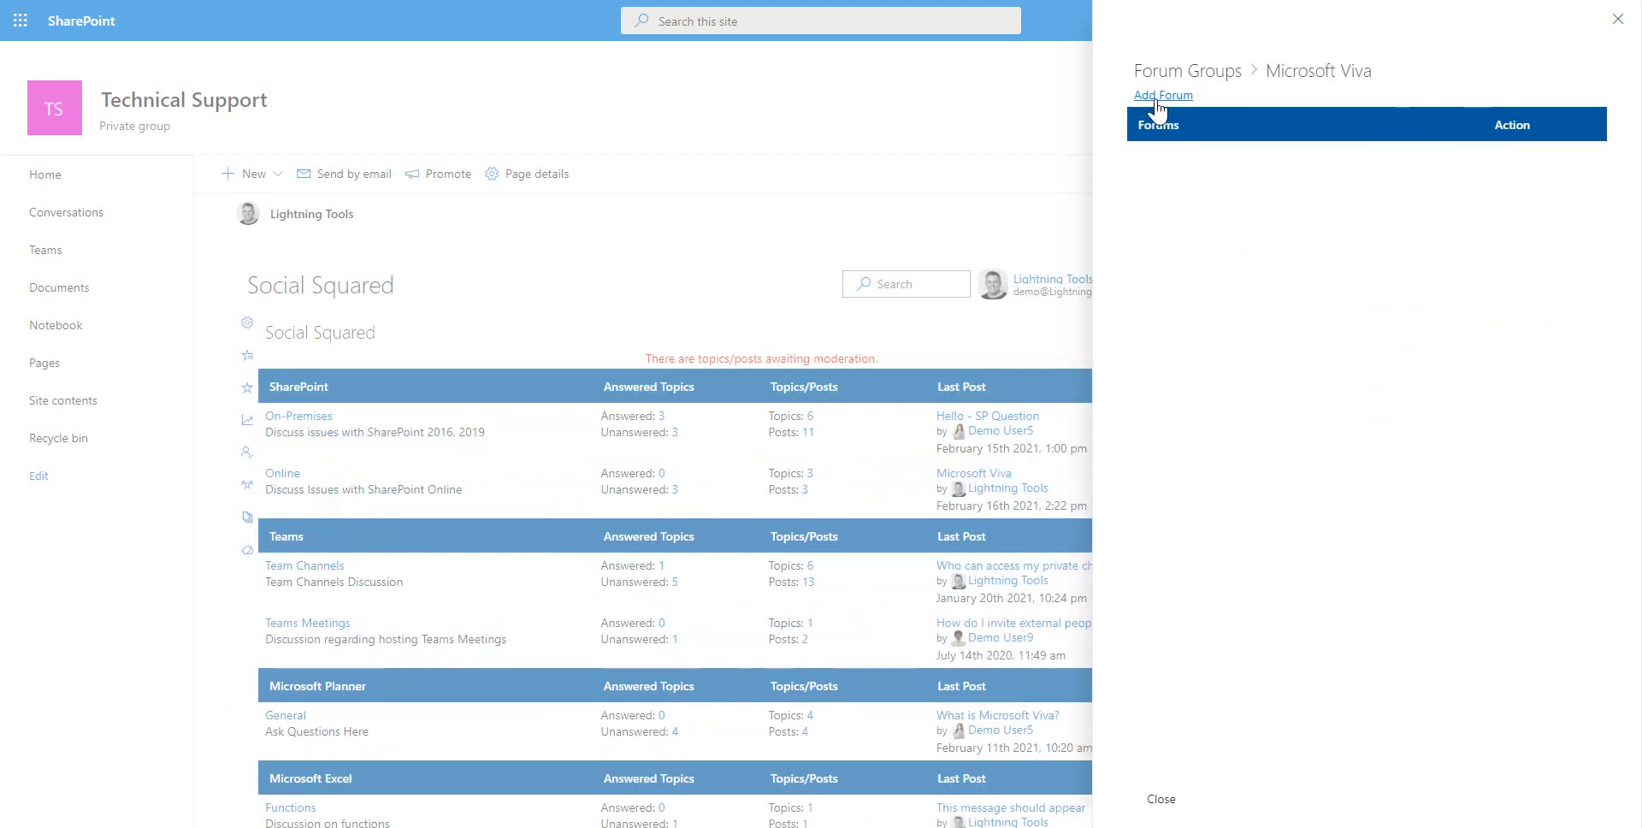
{"action": "left_click", "coordinate": [1162, 95]}
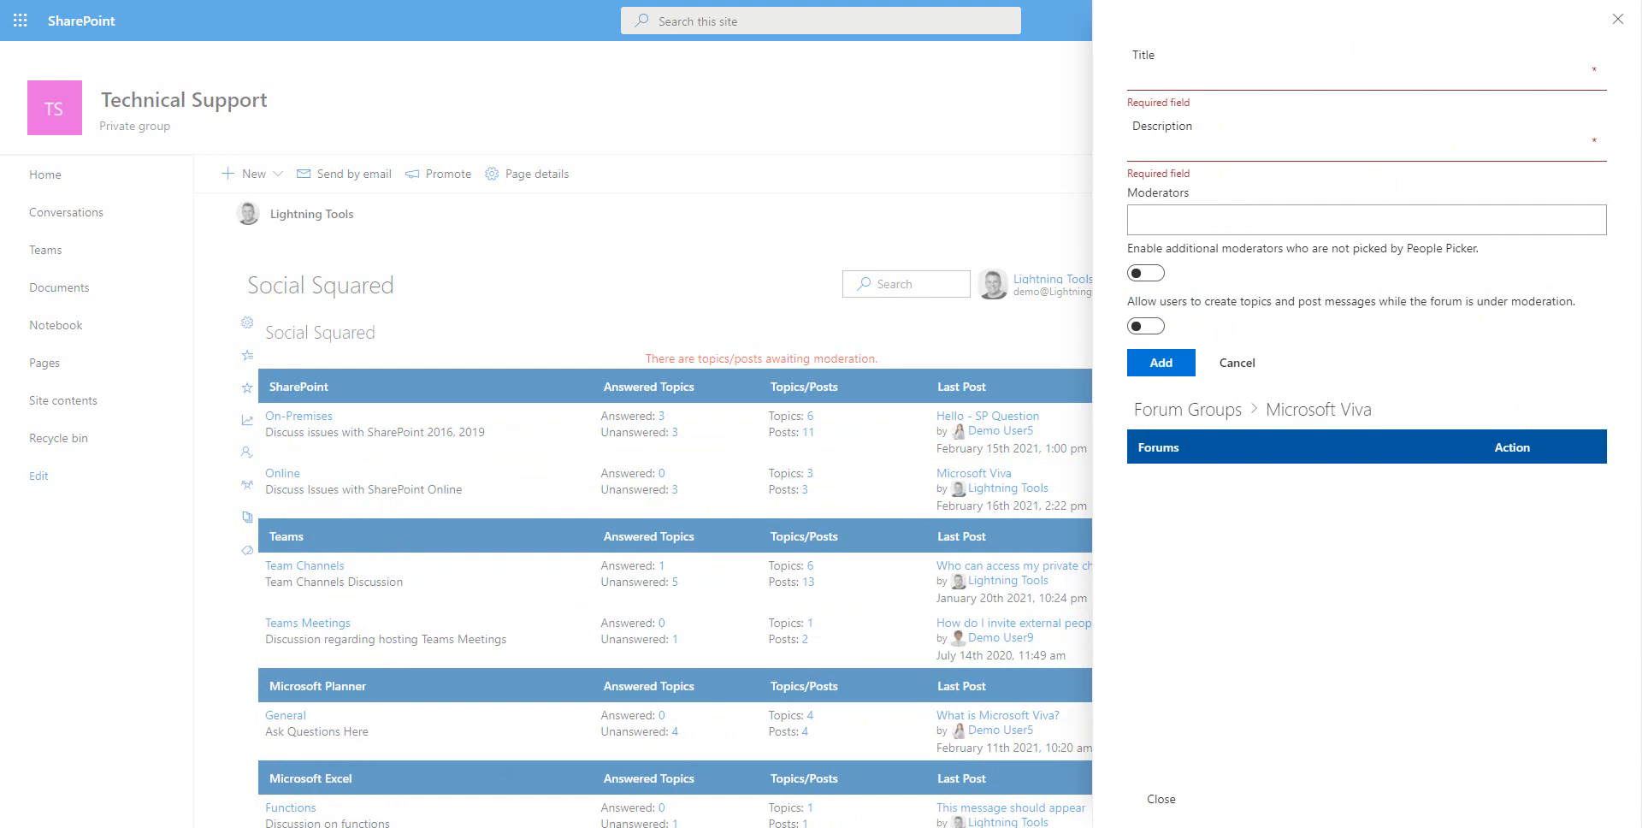
{"action": "type", "text": "T"}
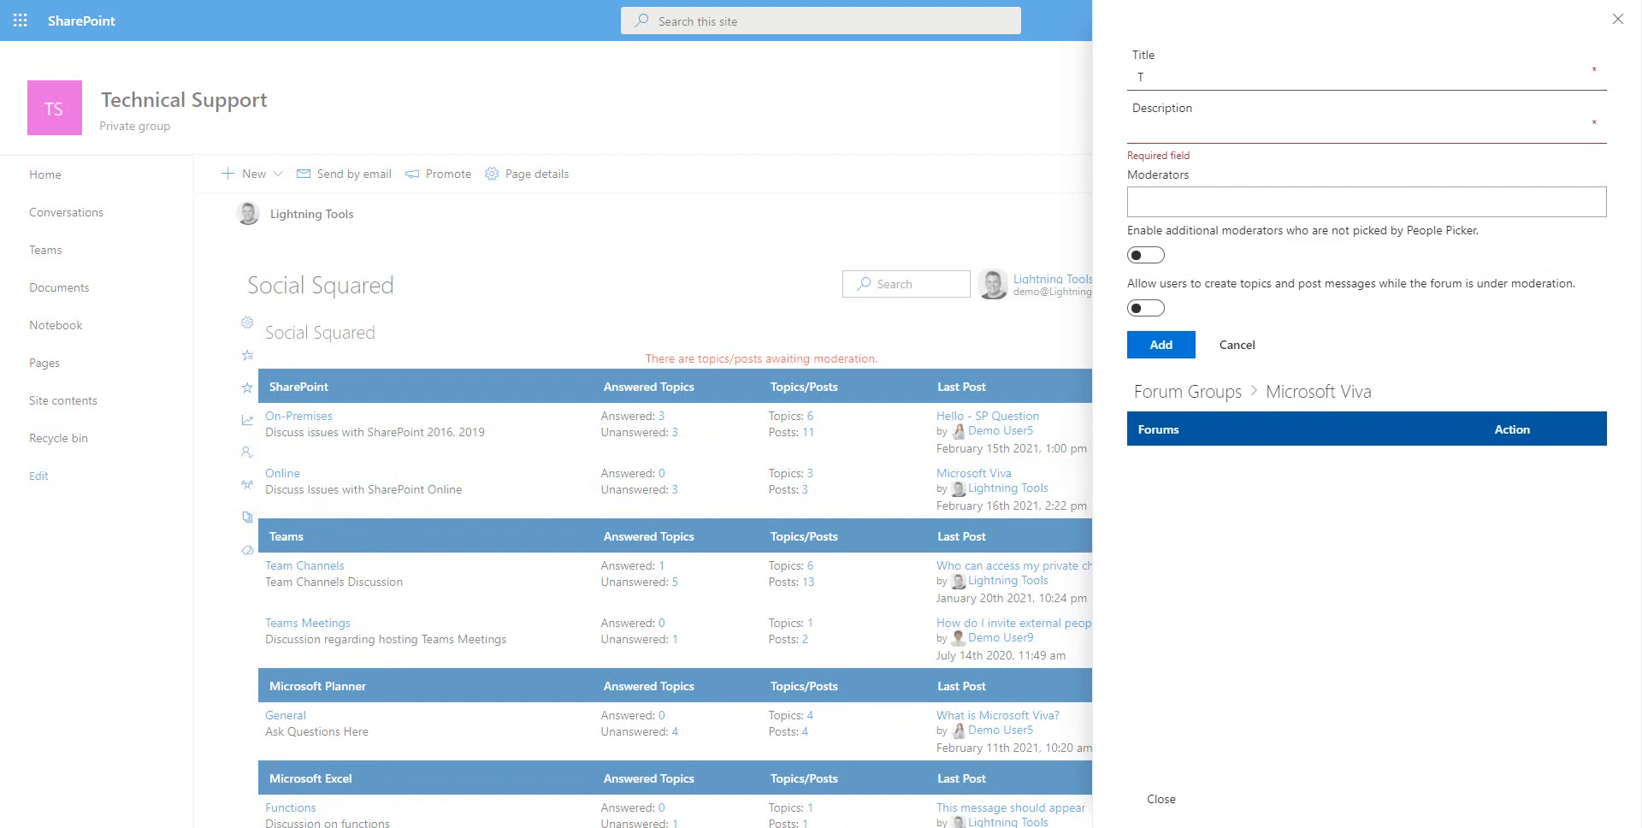
{"action": "type", "text": "opics"}
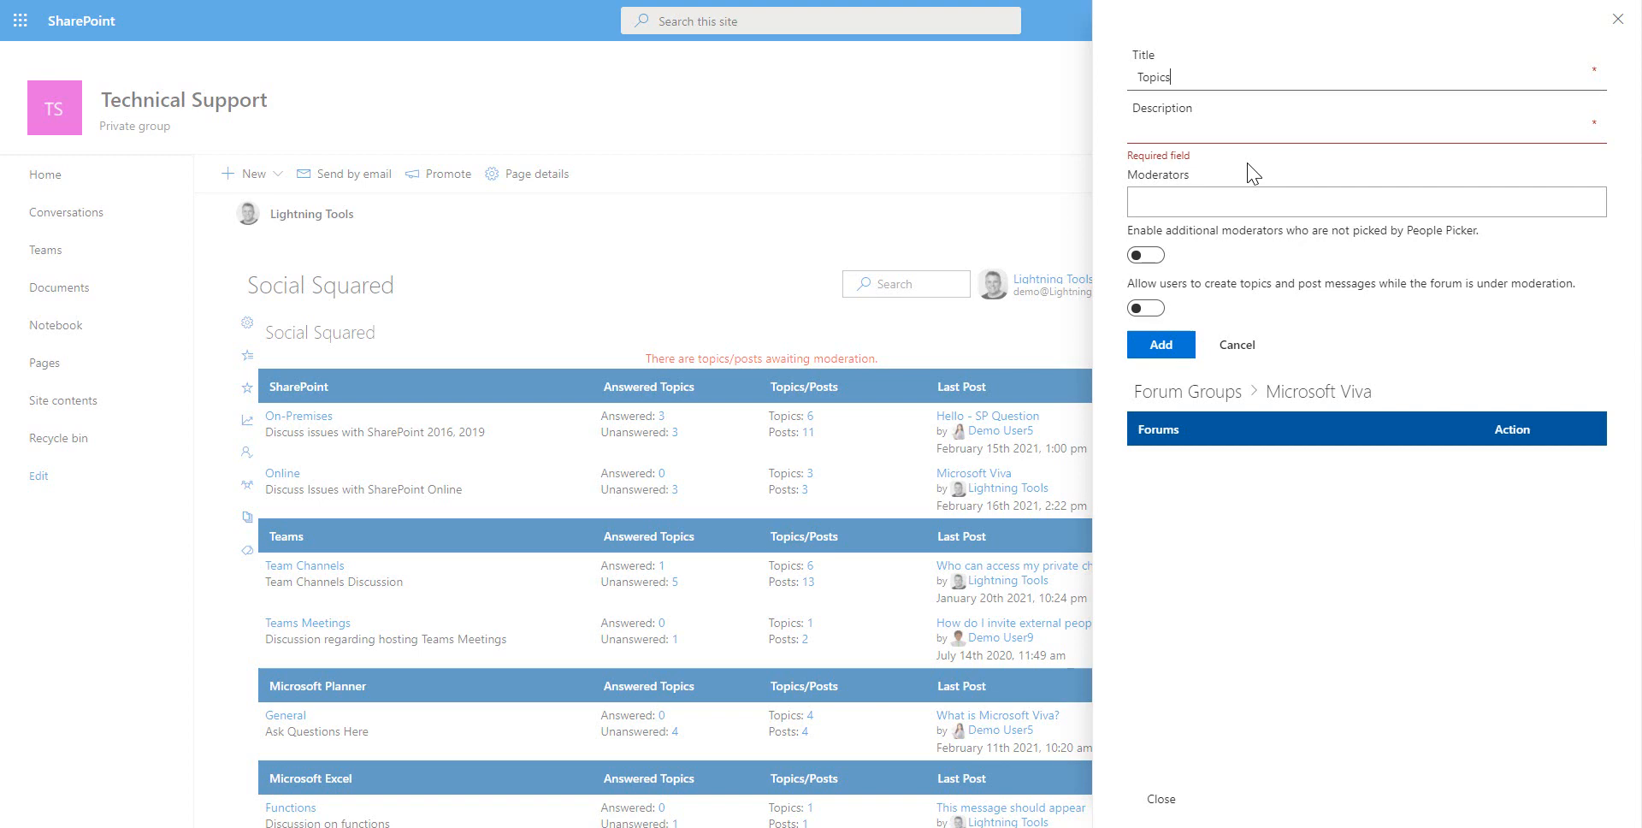
{"action": "type", "text": "Post questions regarding Topics"}
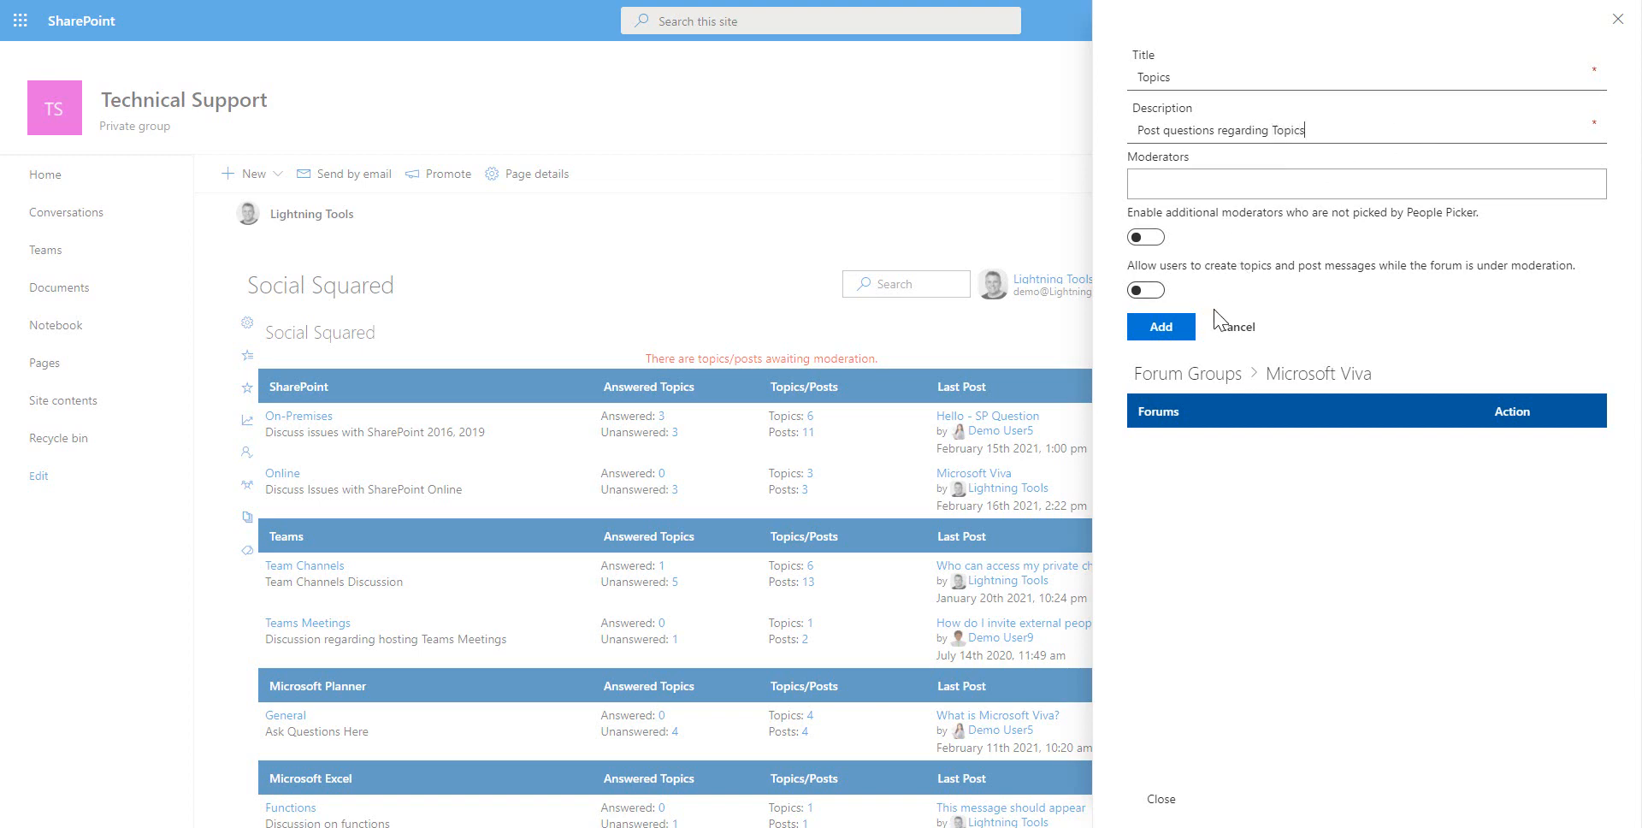
{"action": "left_click", "coordinate": [1160, 327]}
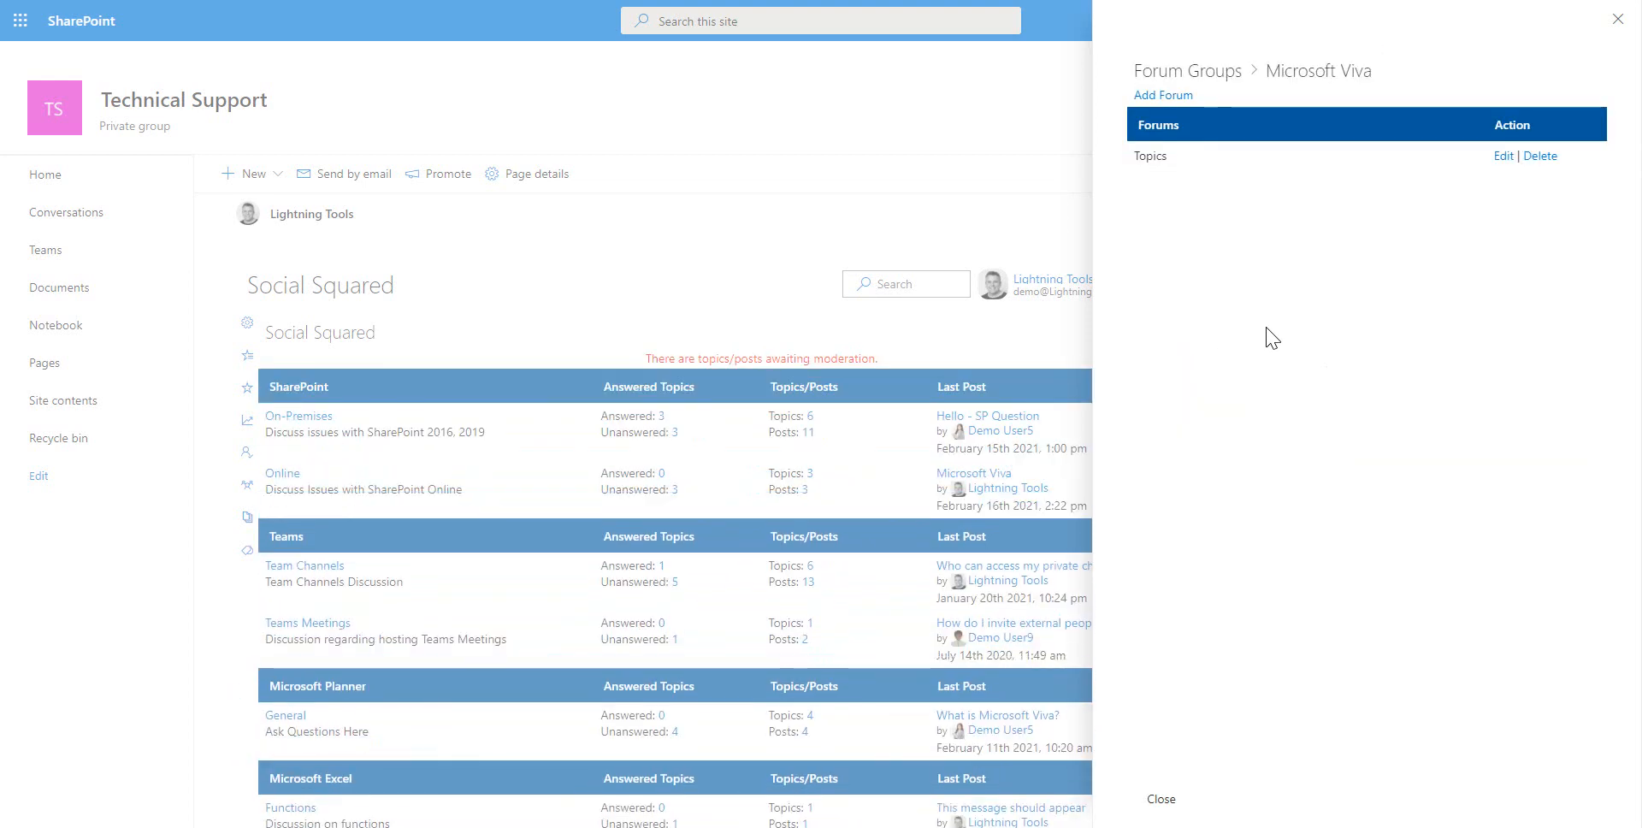
- Add the 'Connections' and 'Learning' forums to the Microsoft Viva group
{"action": "left_click", "coordinate": [1163, 95]}
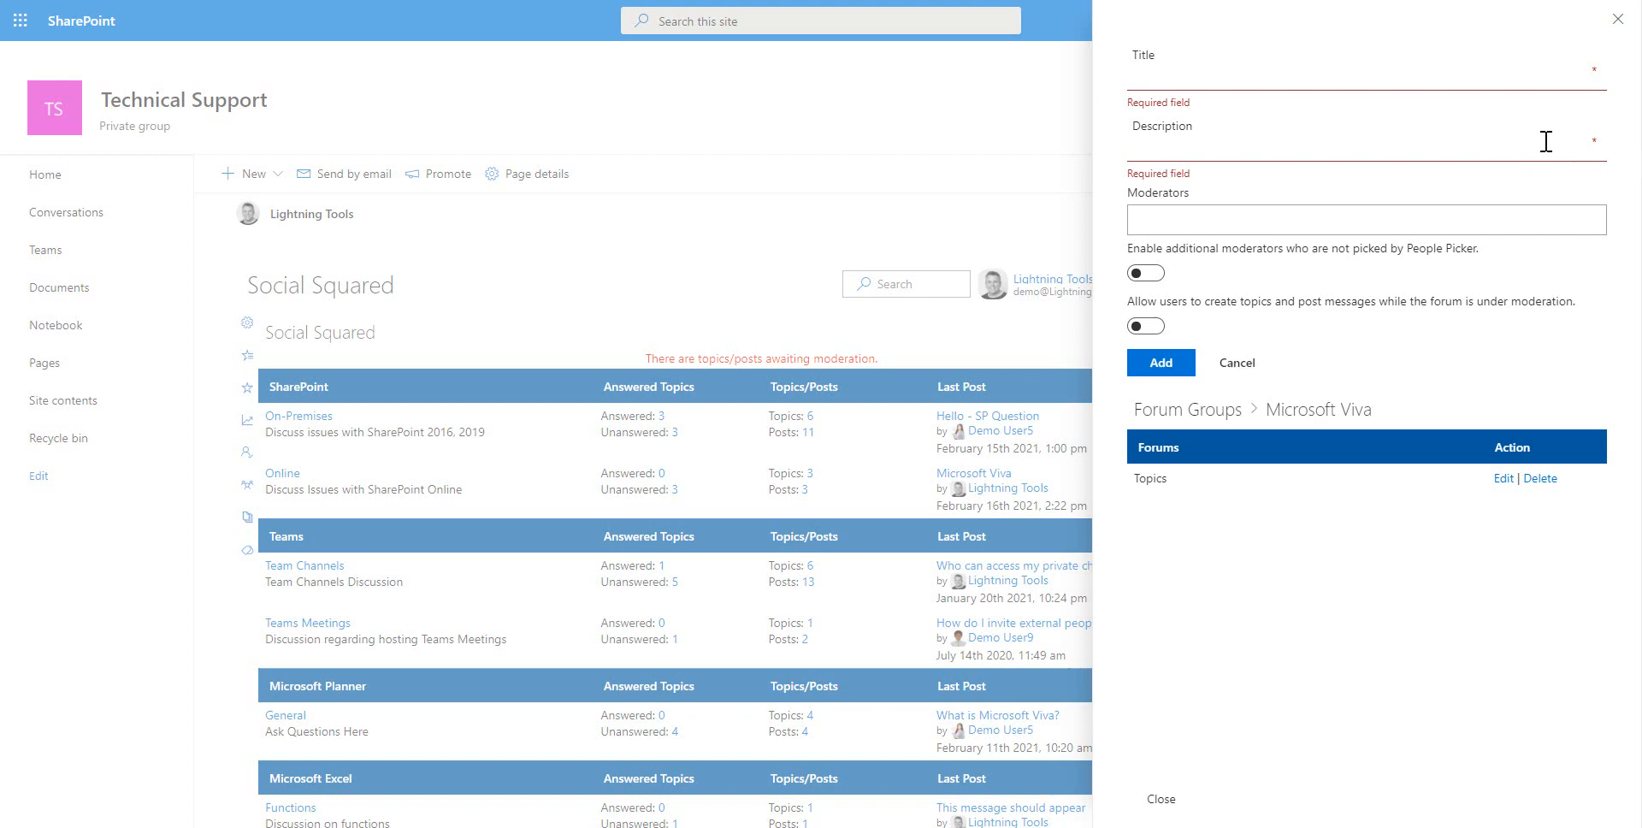
{"action": "type", "text": "Connections"}
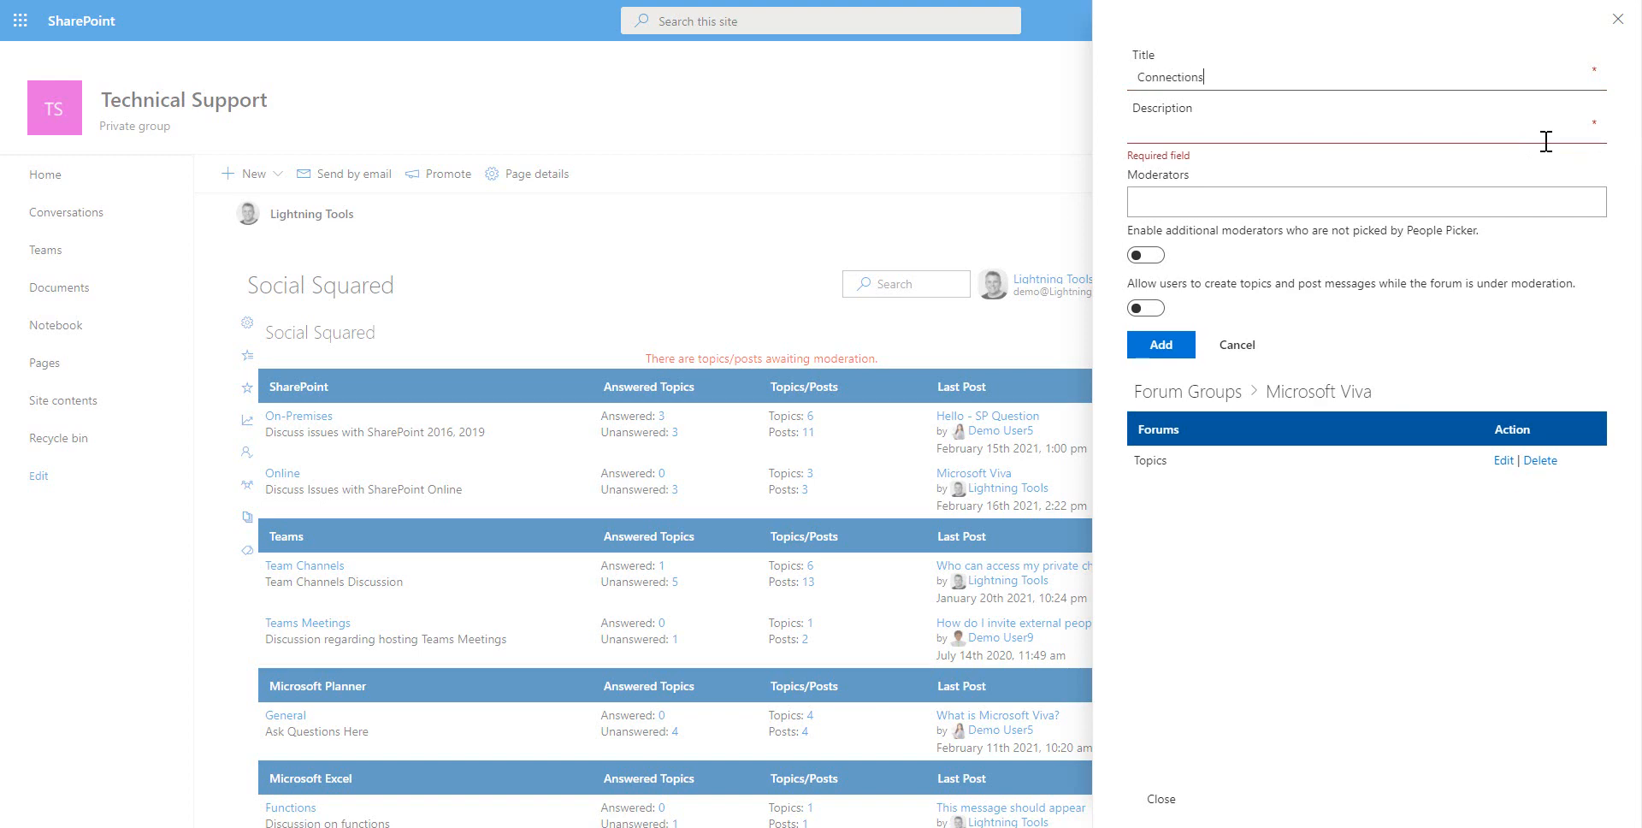
{"action": "triple_click", "coordinate": [1170, 76]}
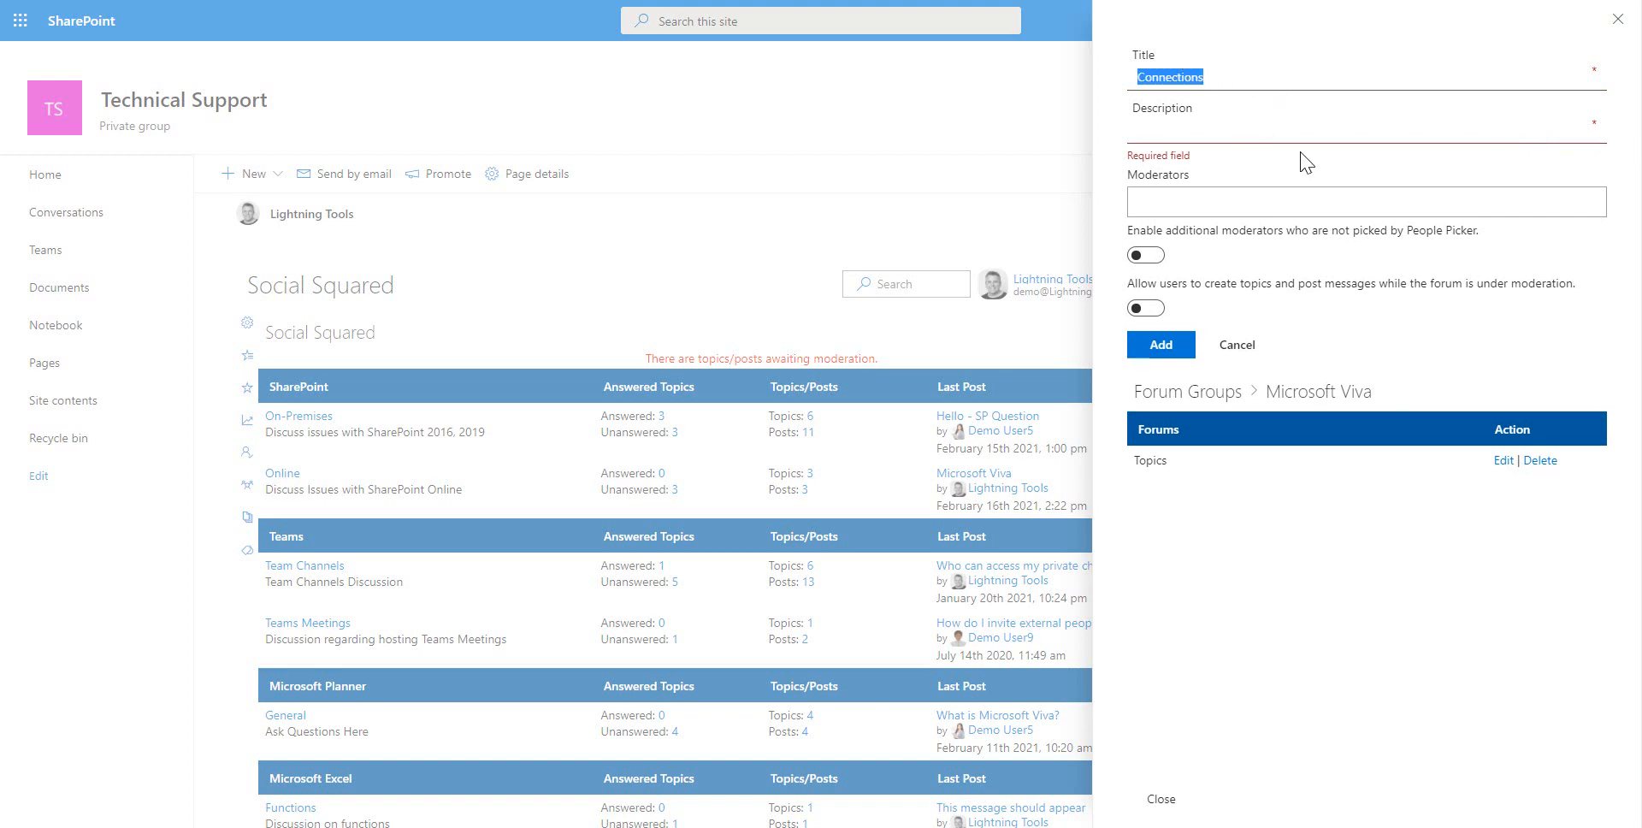
{"action": "type", "text": "Connections"}
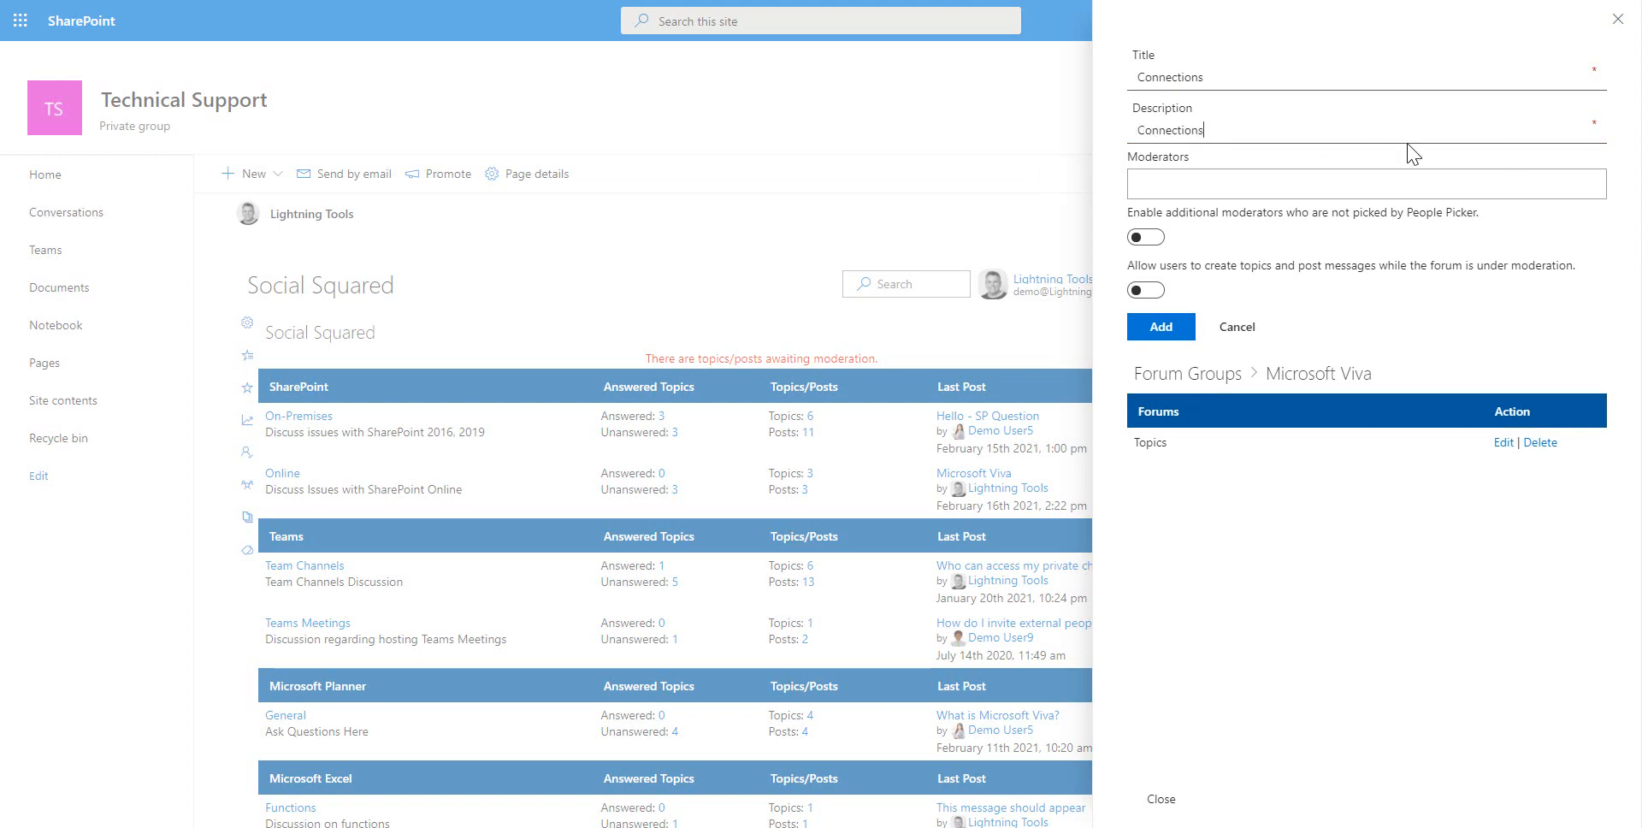
{"action": "left_click", "coordinate": [1160, 327]}
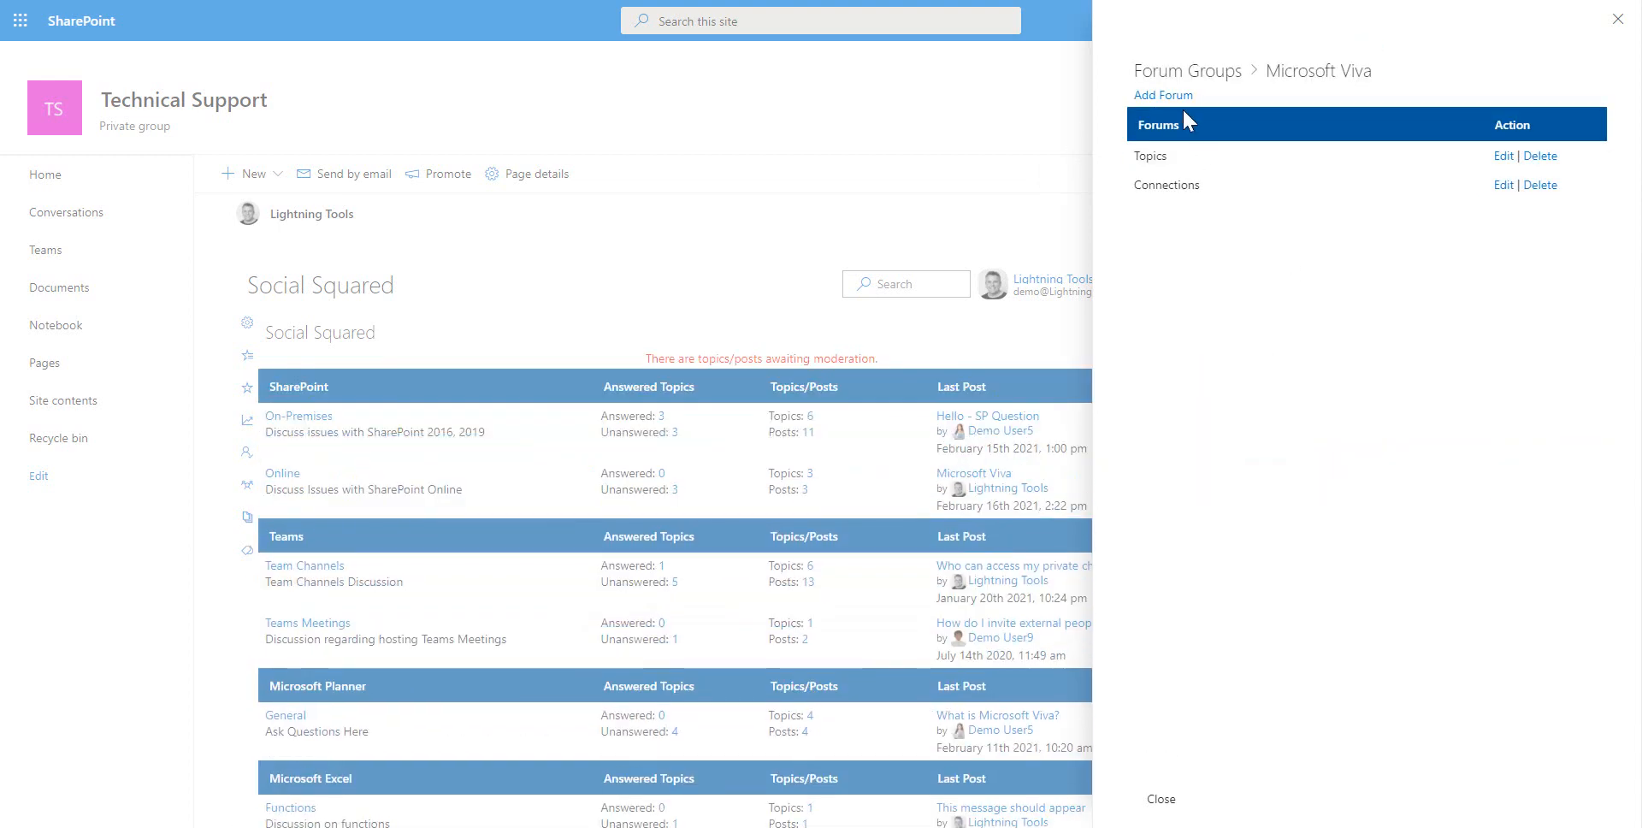
{"action": "left_click", "coordinate": [1162, 95]}
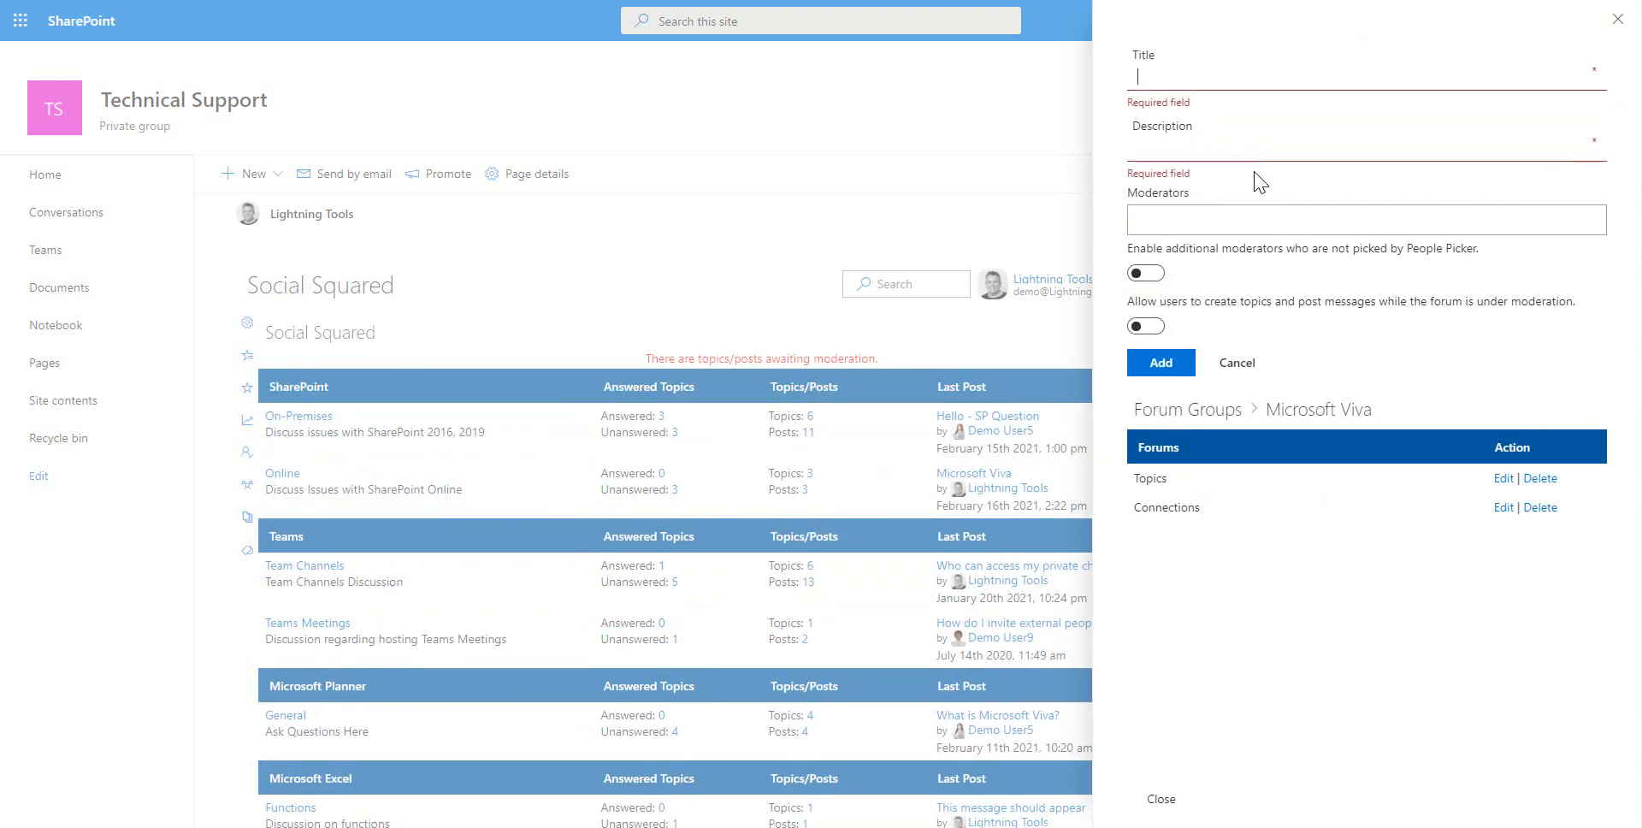
{"action": "type", "text": "Learning"}
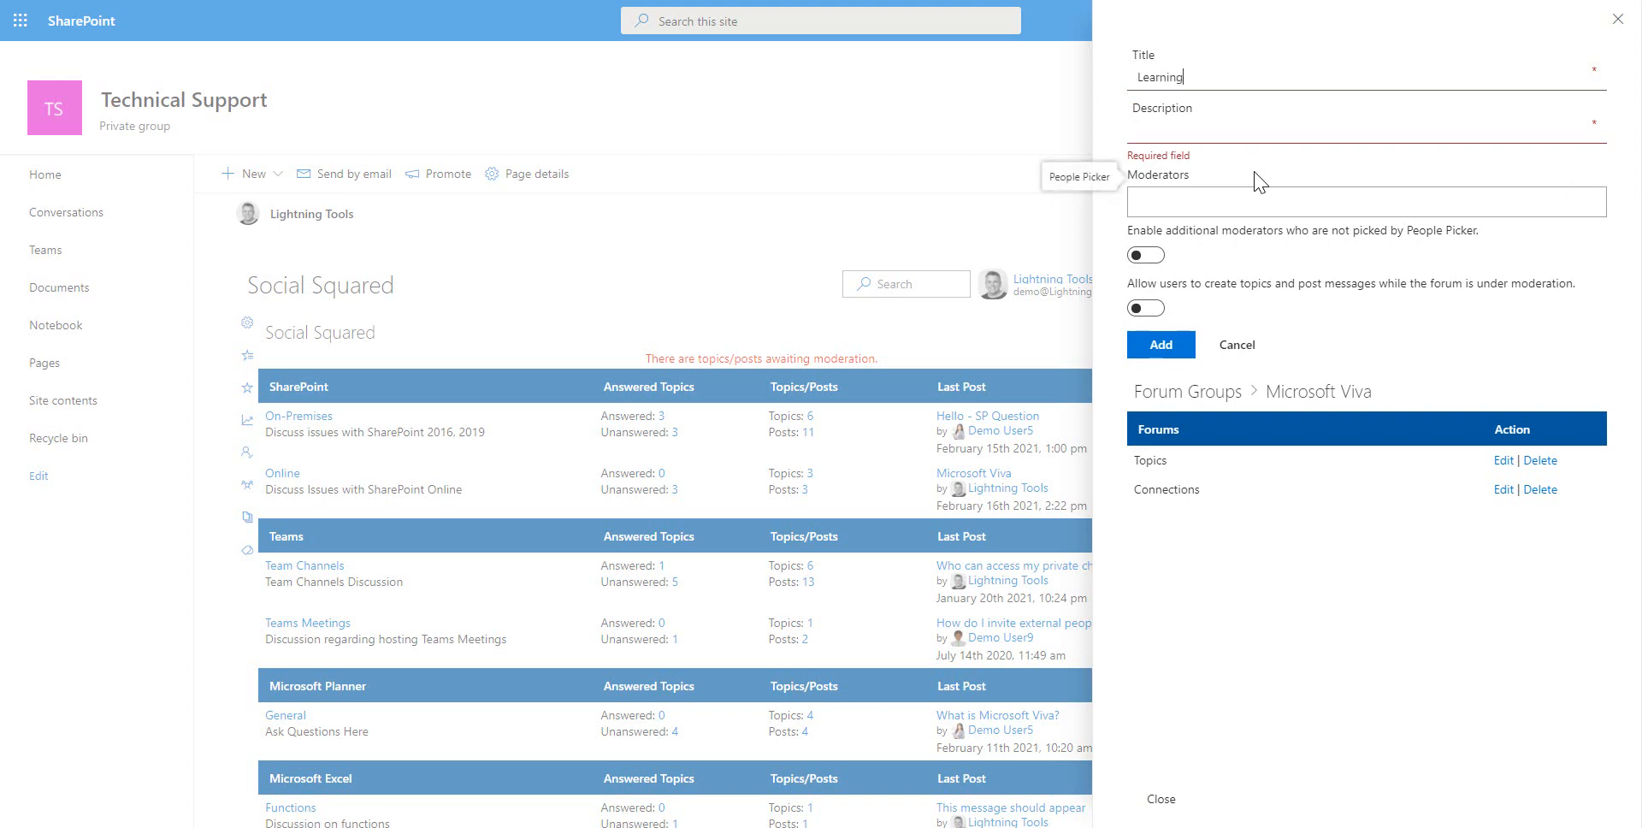
{"action": "double_click", "coordinate": [1157, 76]}
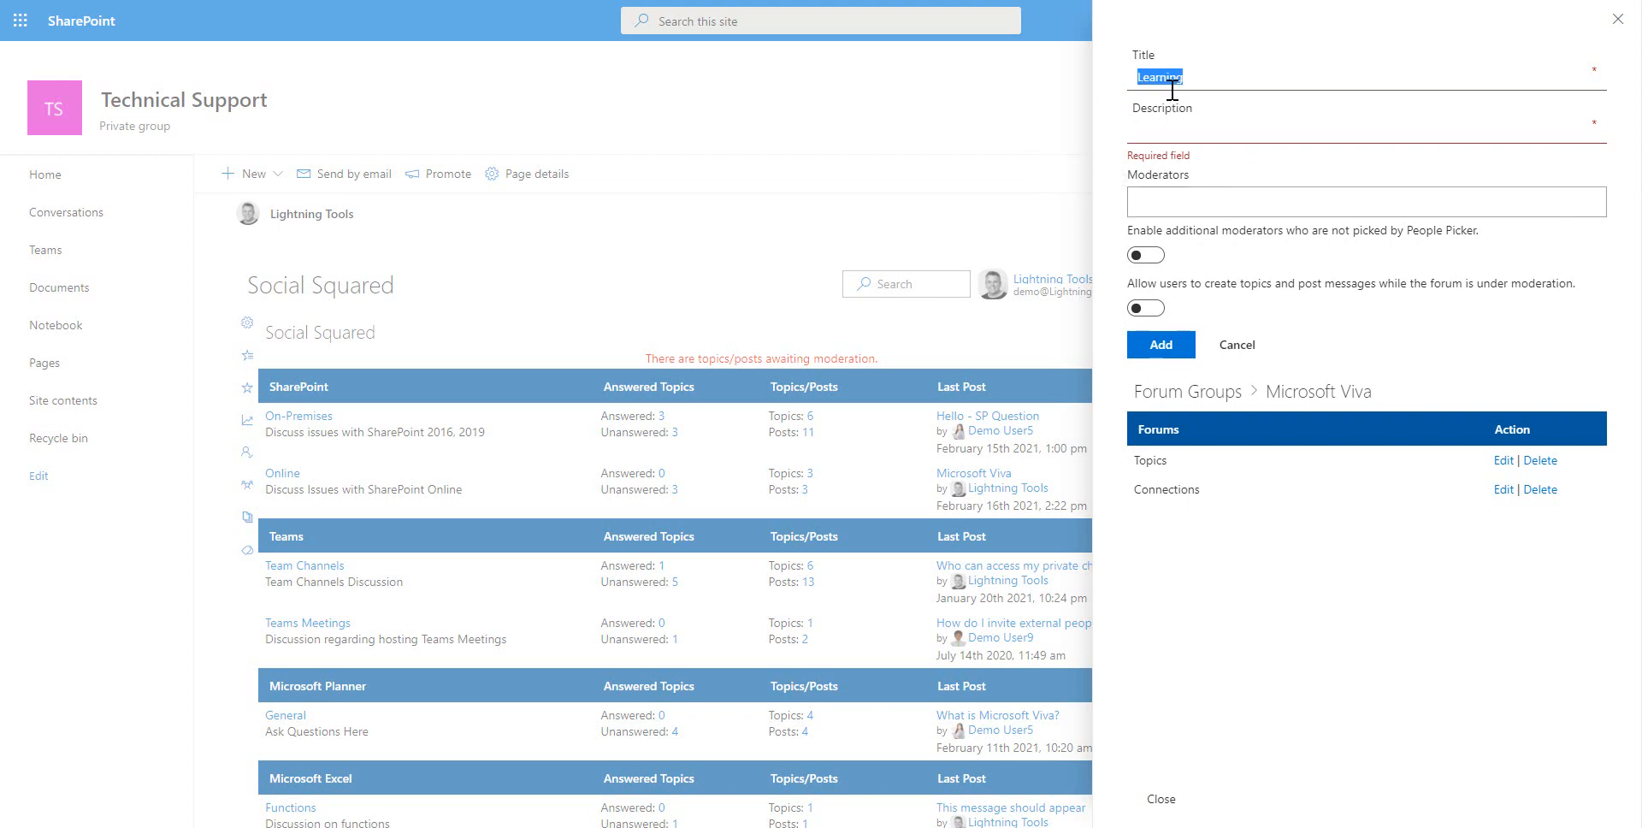
{"action": "type", "text": "Learning"}
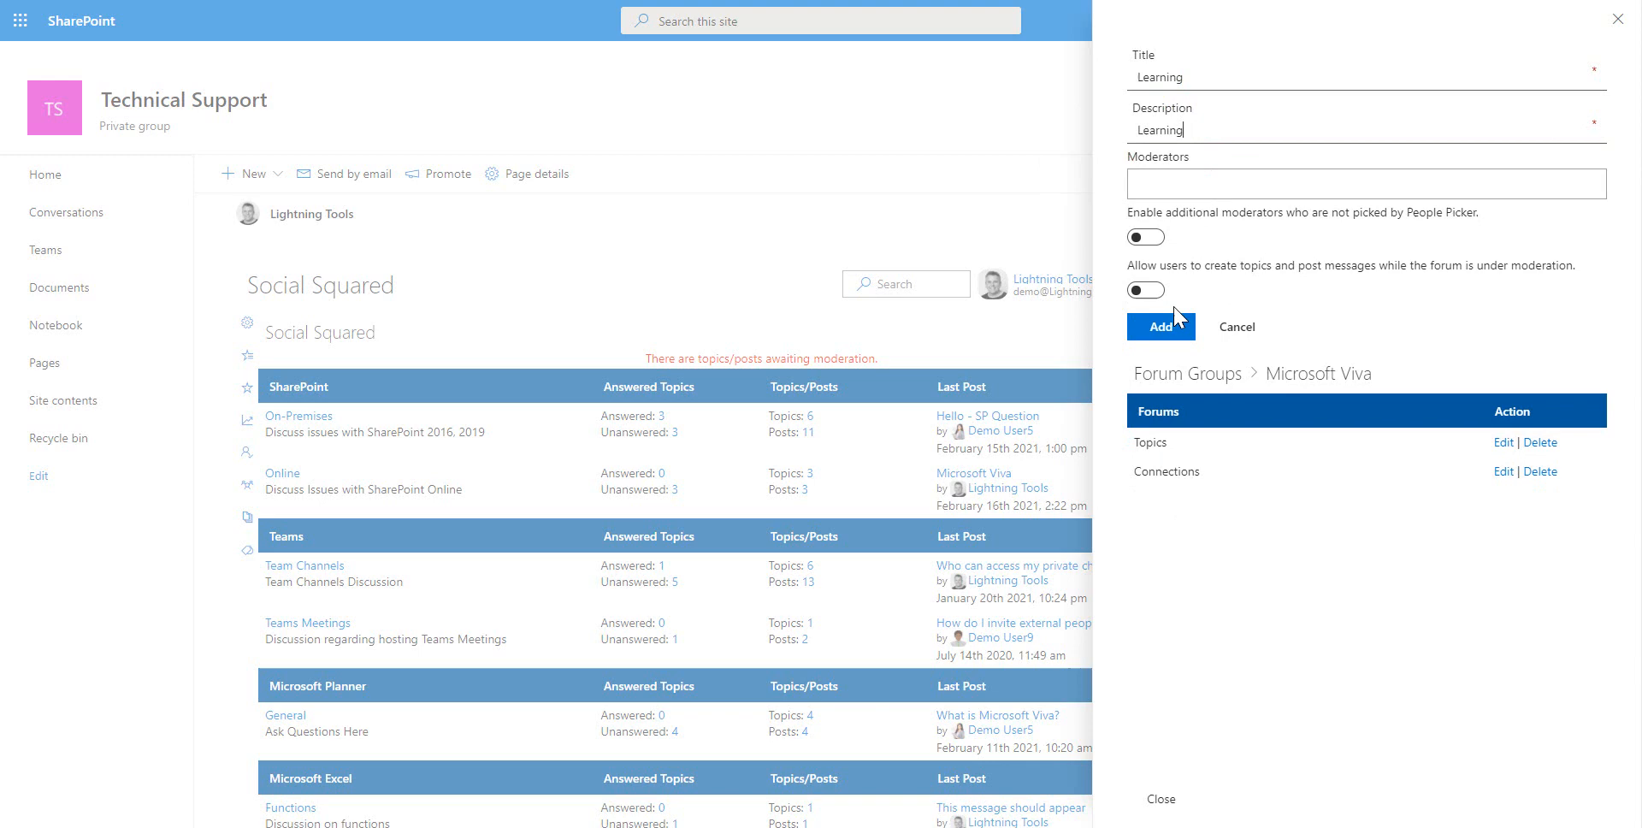
{"action": "left_click", "coordinate": [1160, 325]}
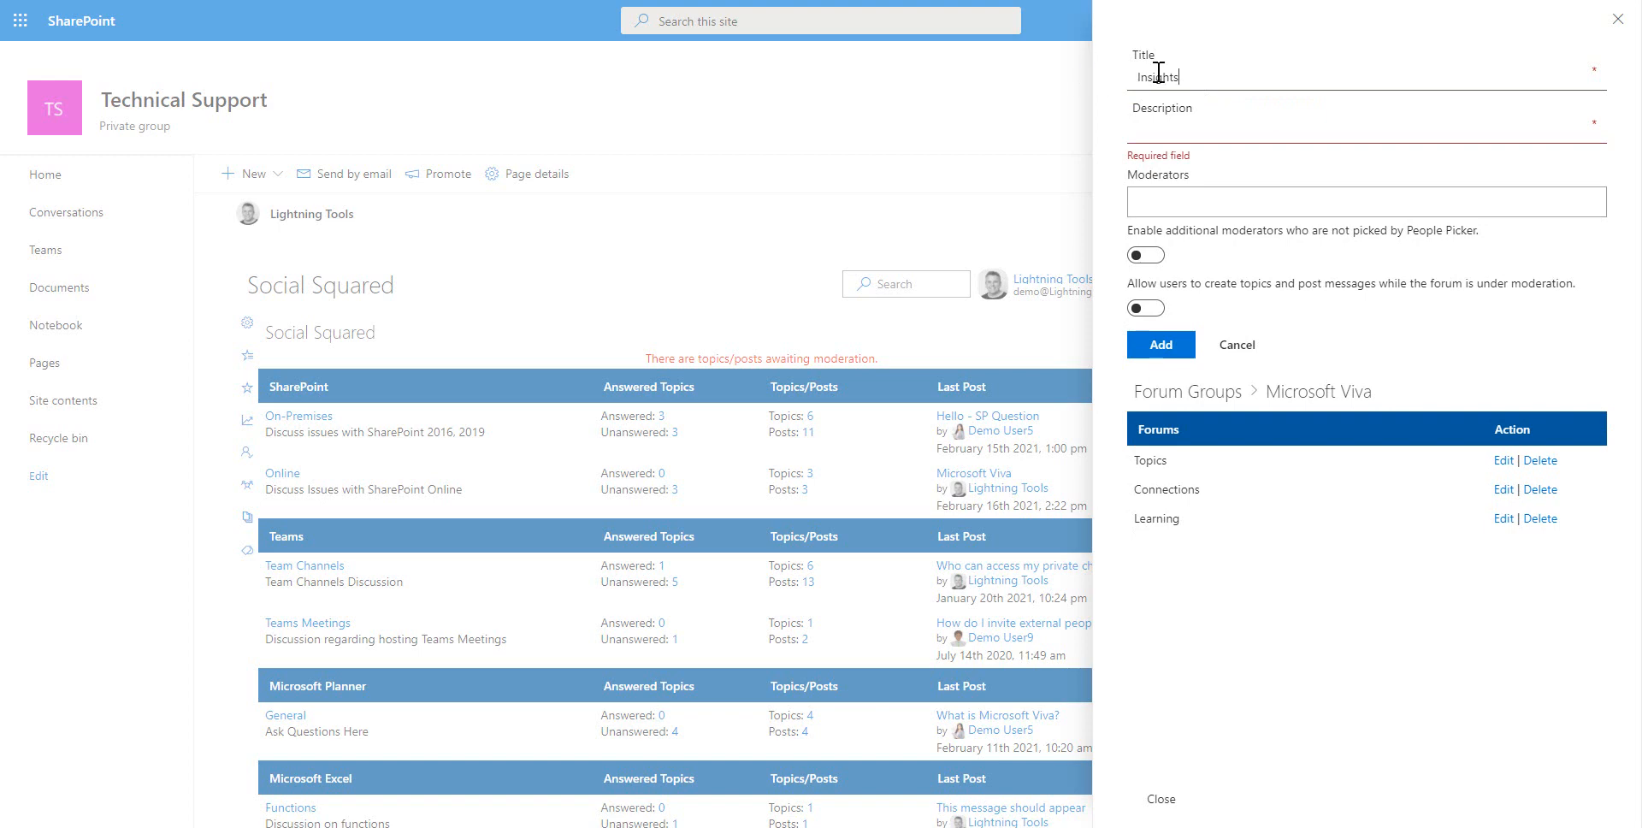
- Add an 'Insights' forum with a moderator and posting allowed under moderation
{"action": "type", "text": "Insights"}
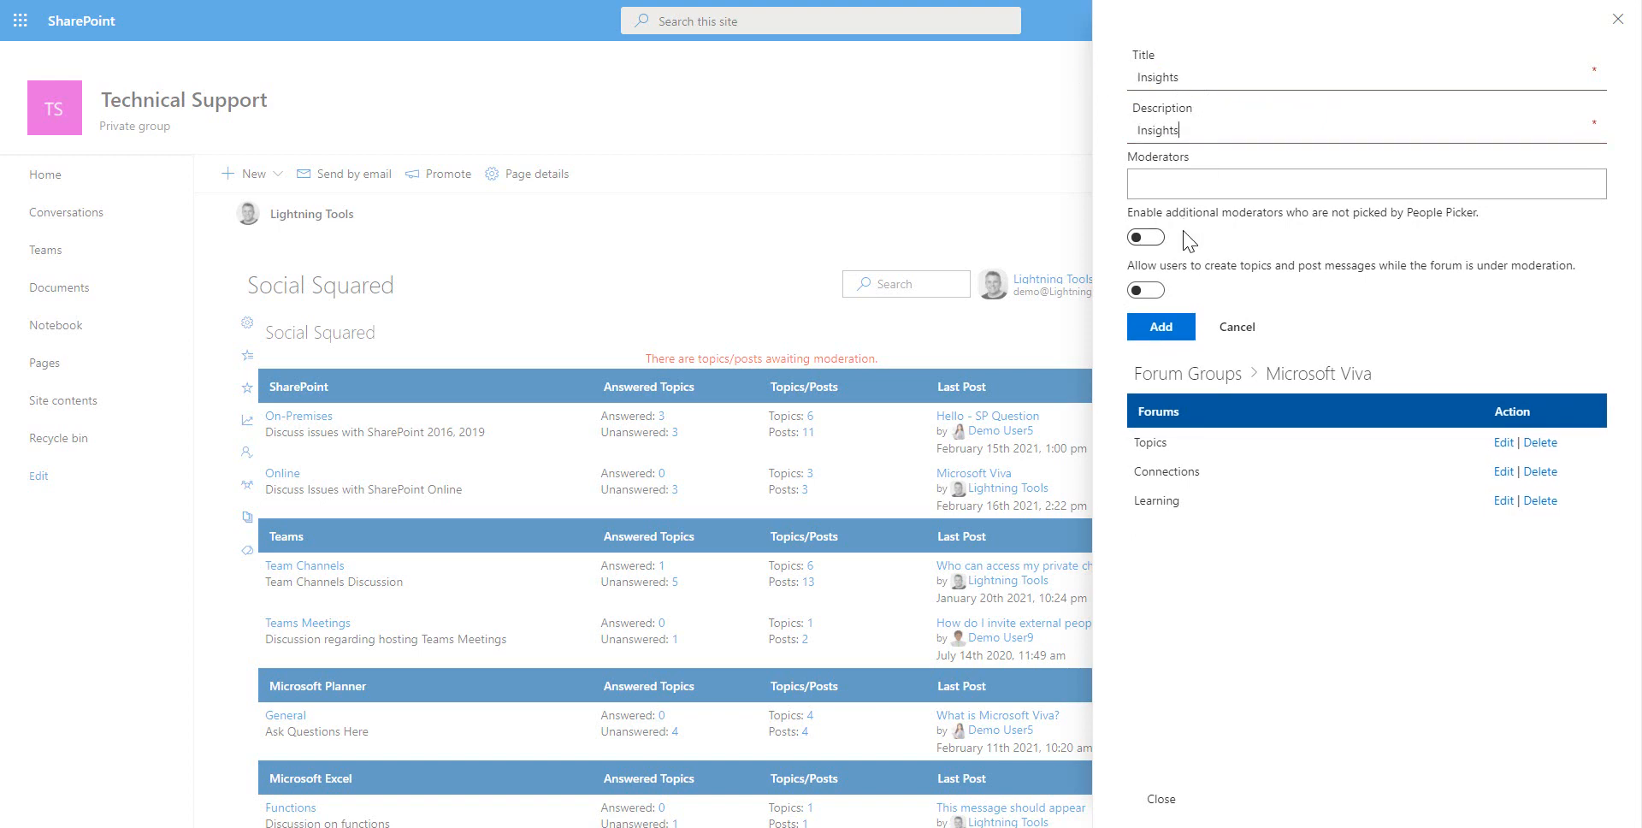
{"action": "type", "text": "d"}
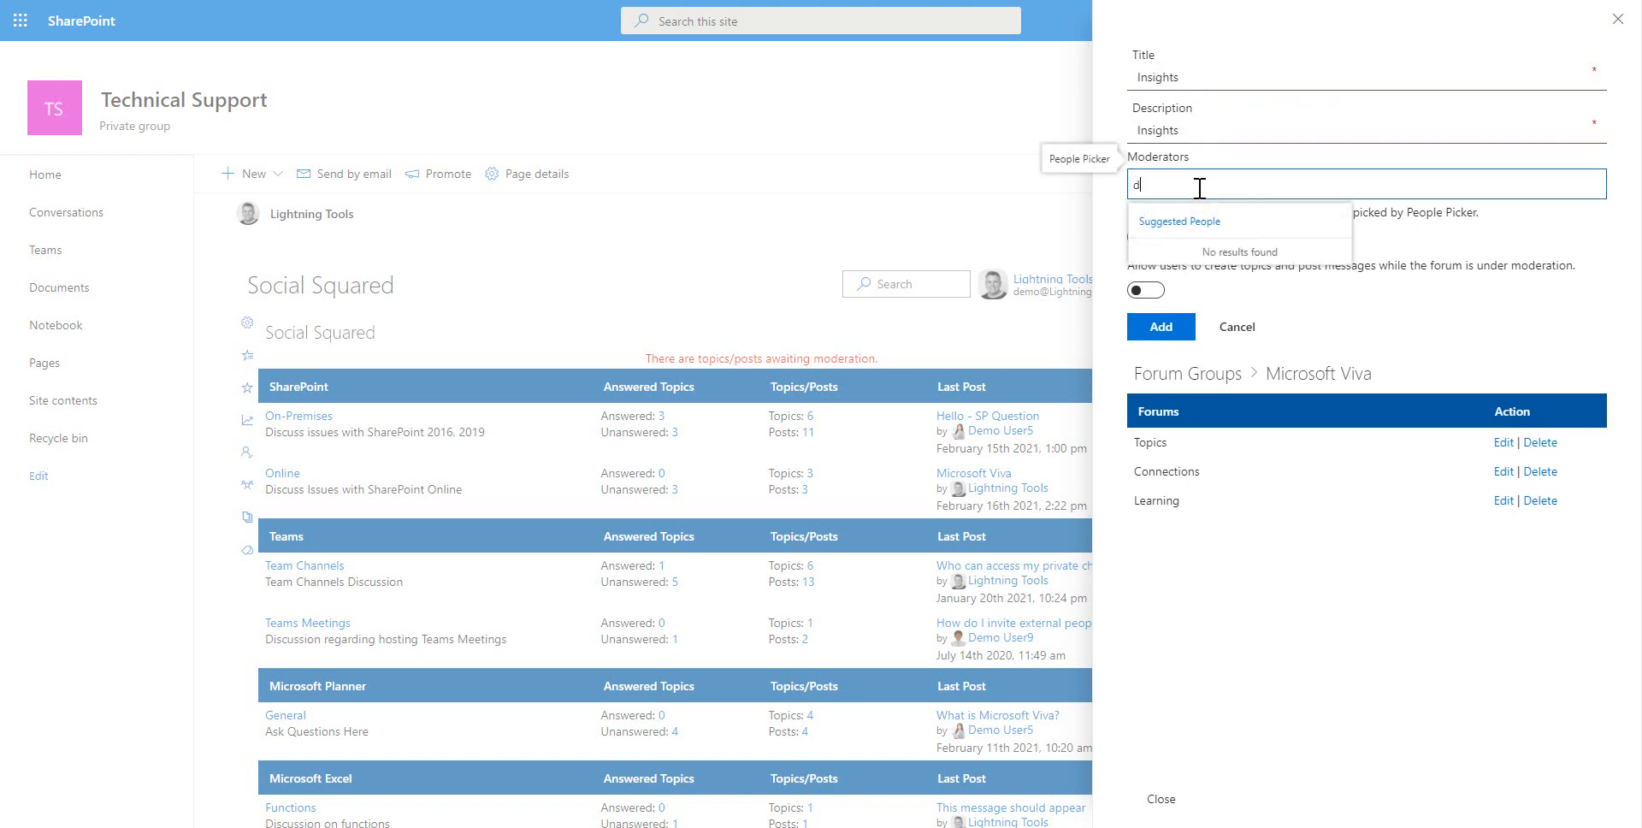
{"action": "type", "text": "emo user10"}
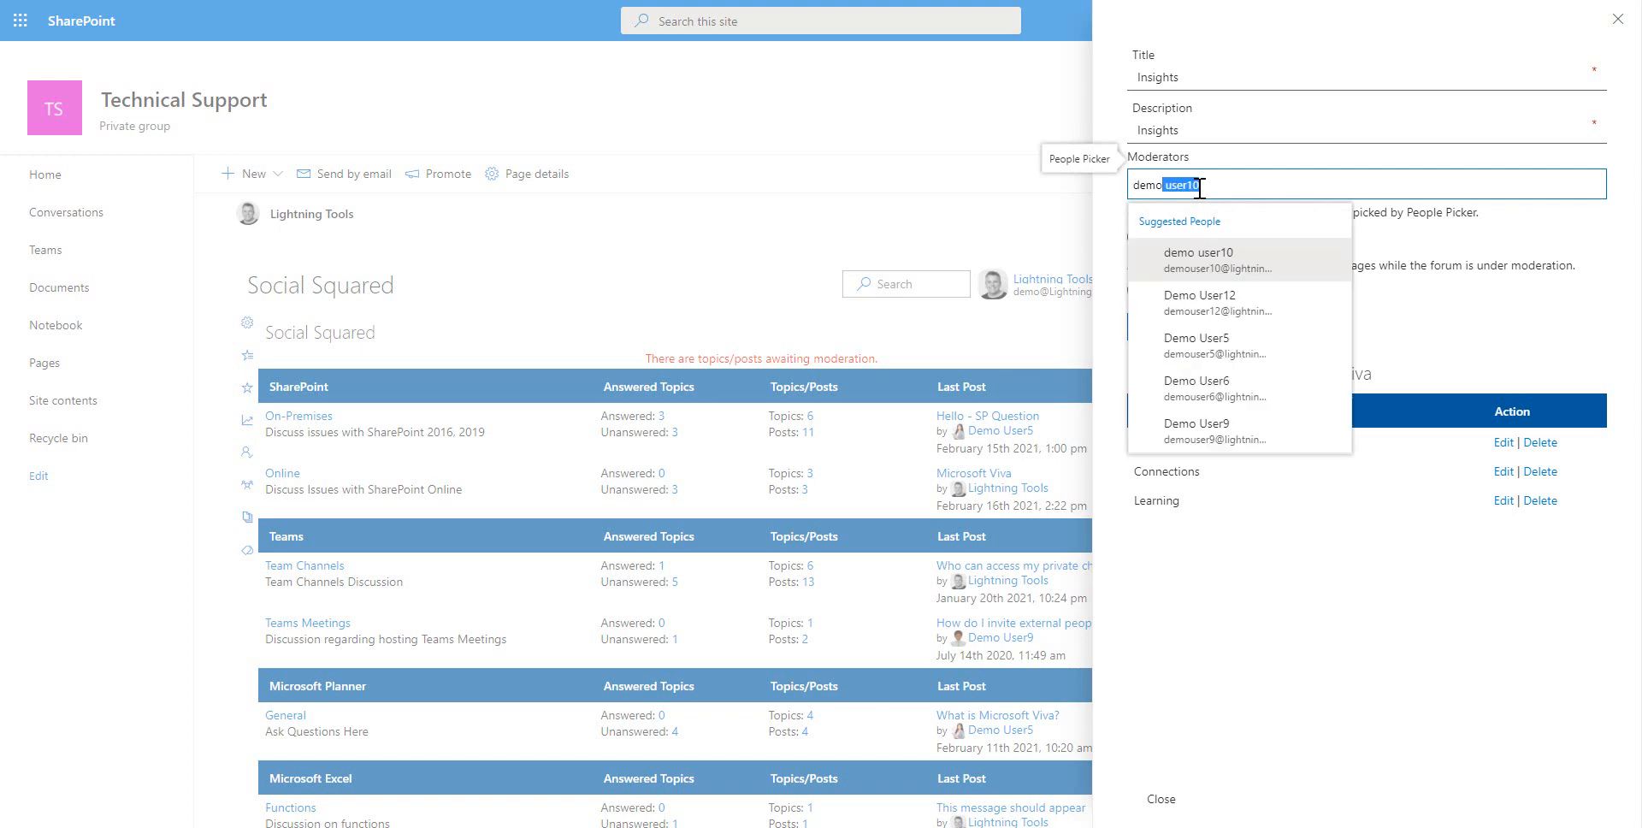
{"action": "left_click", "coordinate": [1195, 343]}
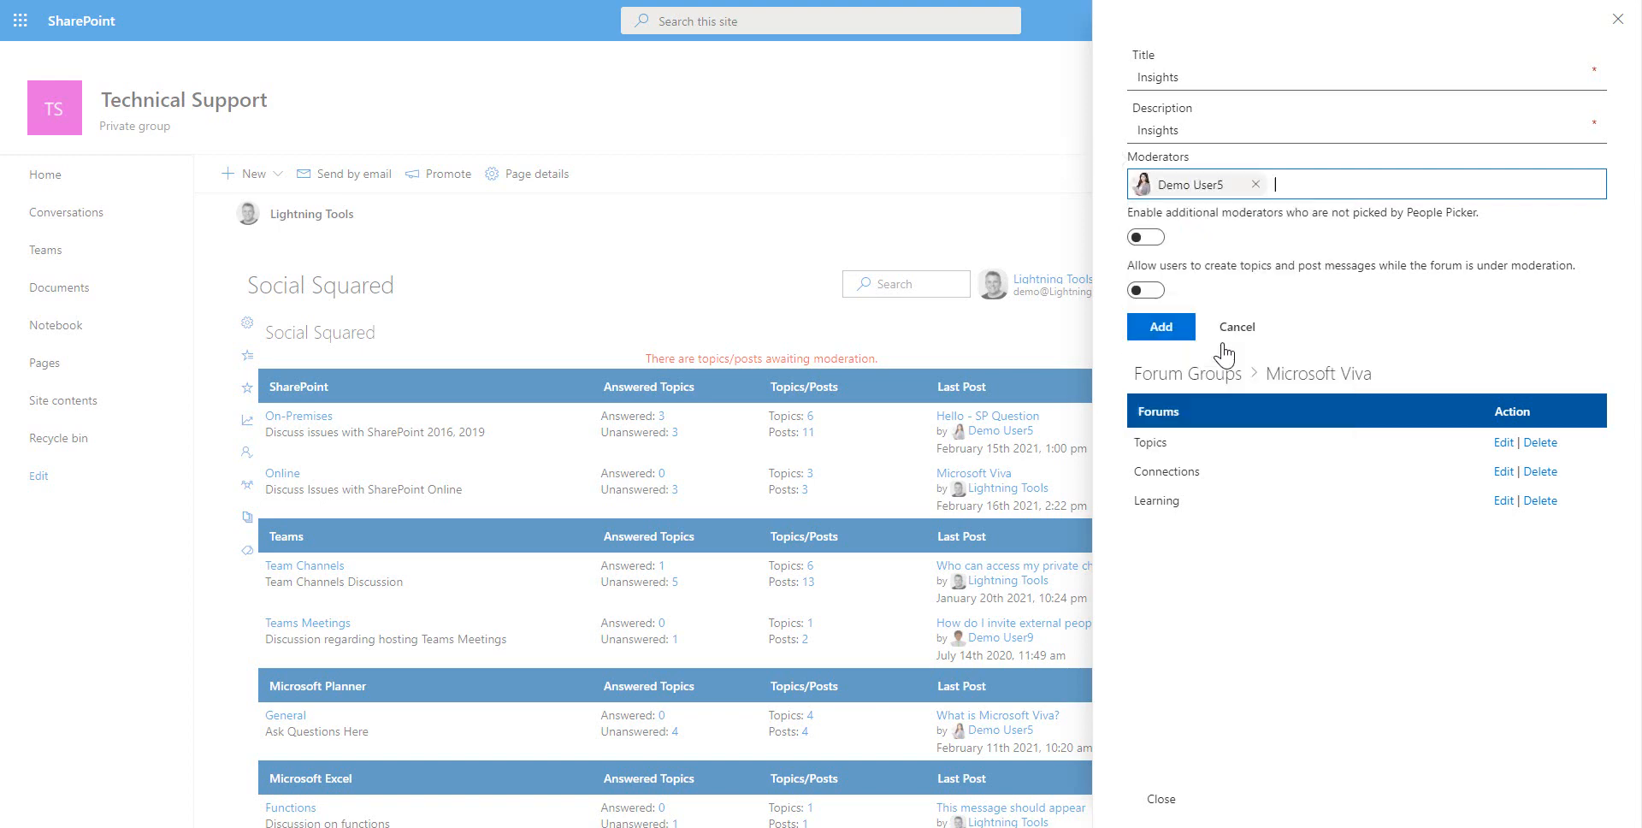
{"action": "mouse_move", "coordinate": [1390, 383]}
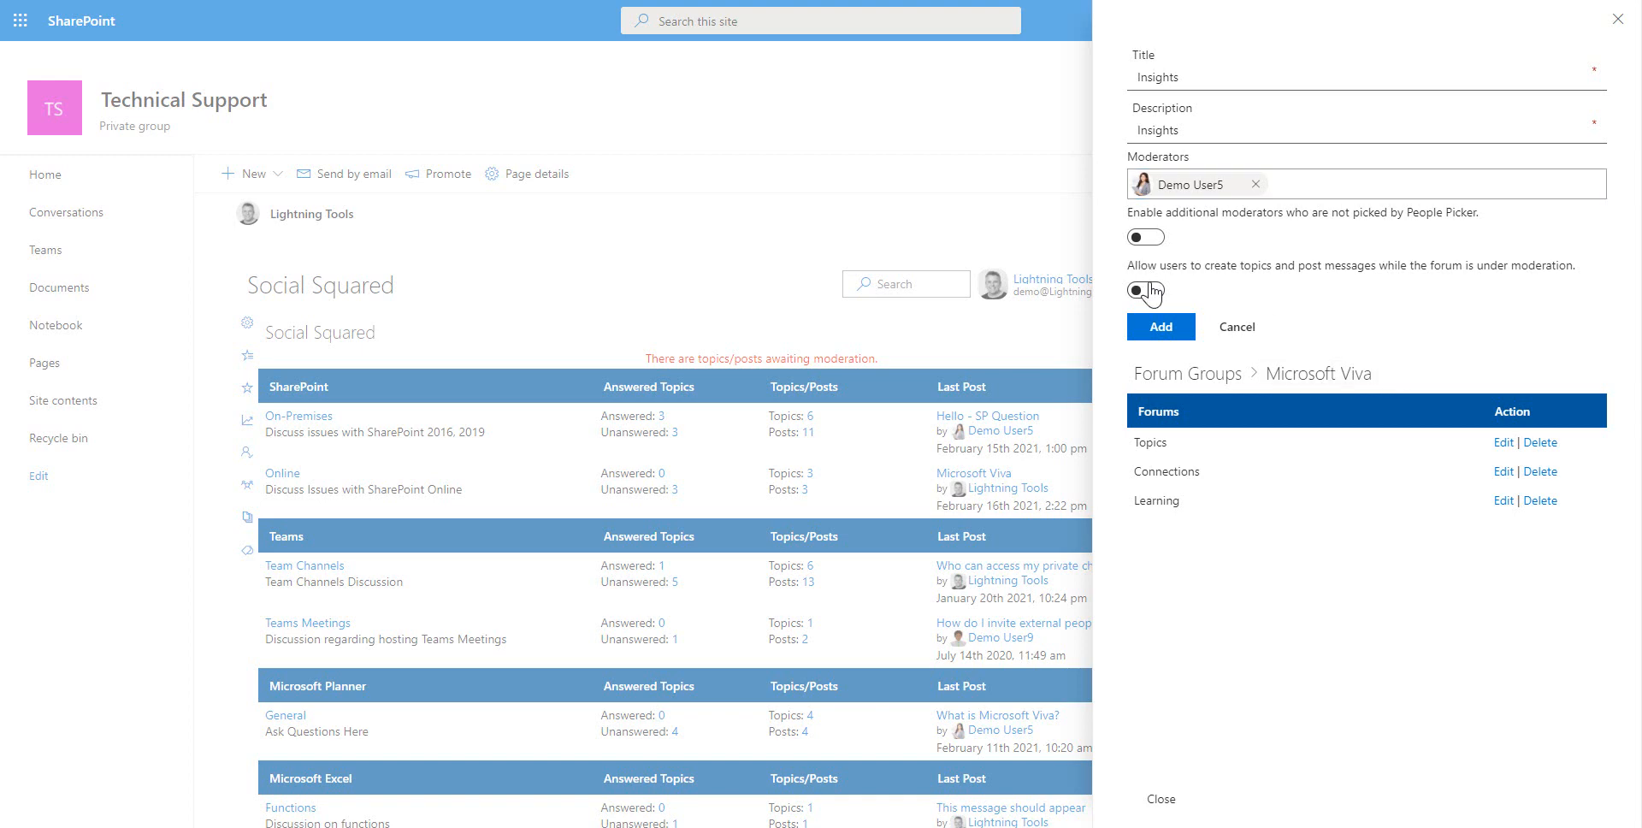
{"action": "left_click", "coordinate": [1146, 290]}
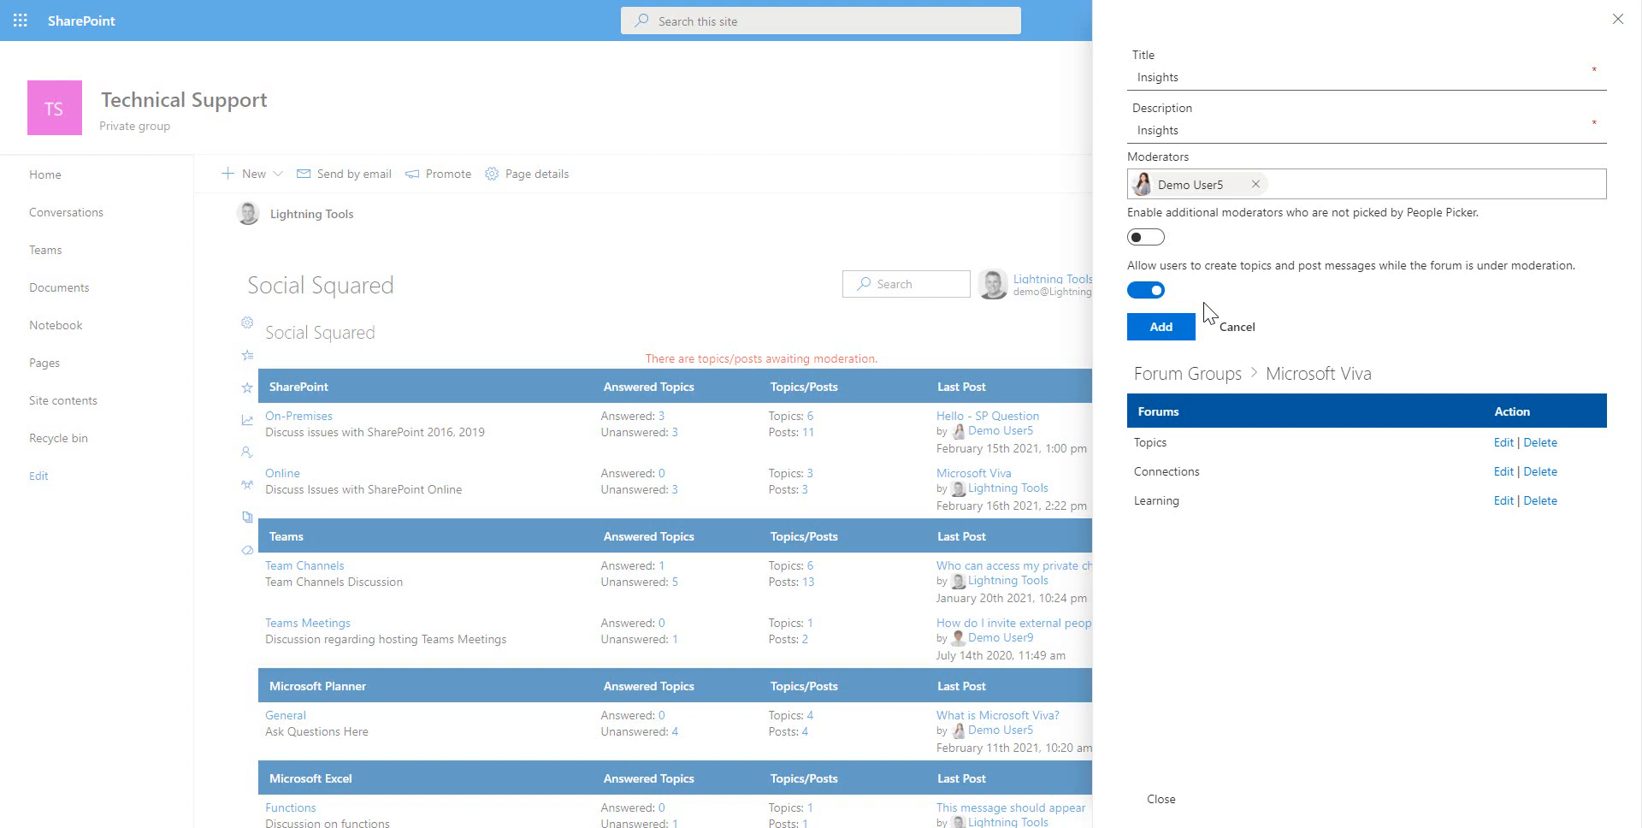
{"action": "left_click", "coordinate": [1161, 326]}
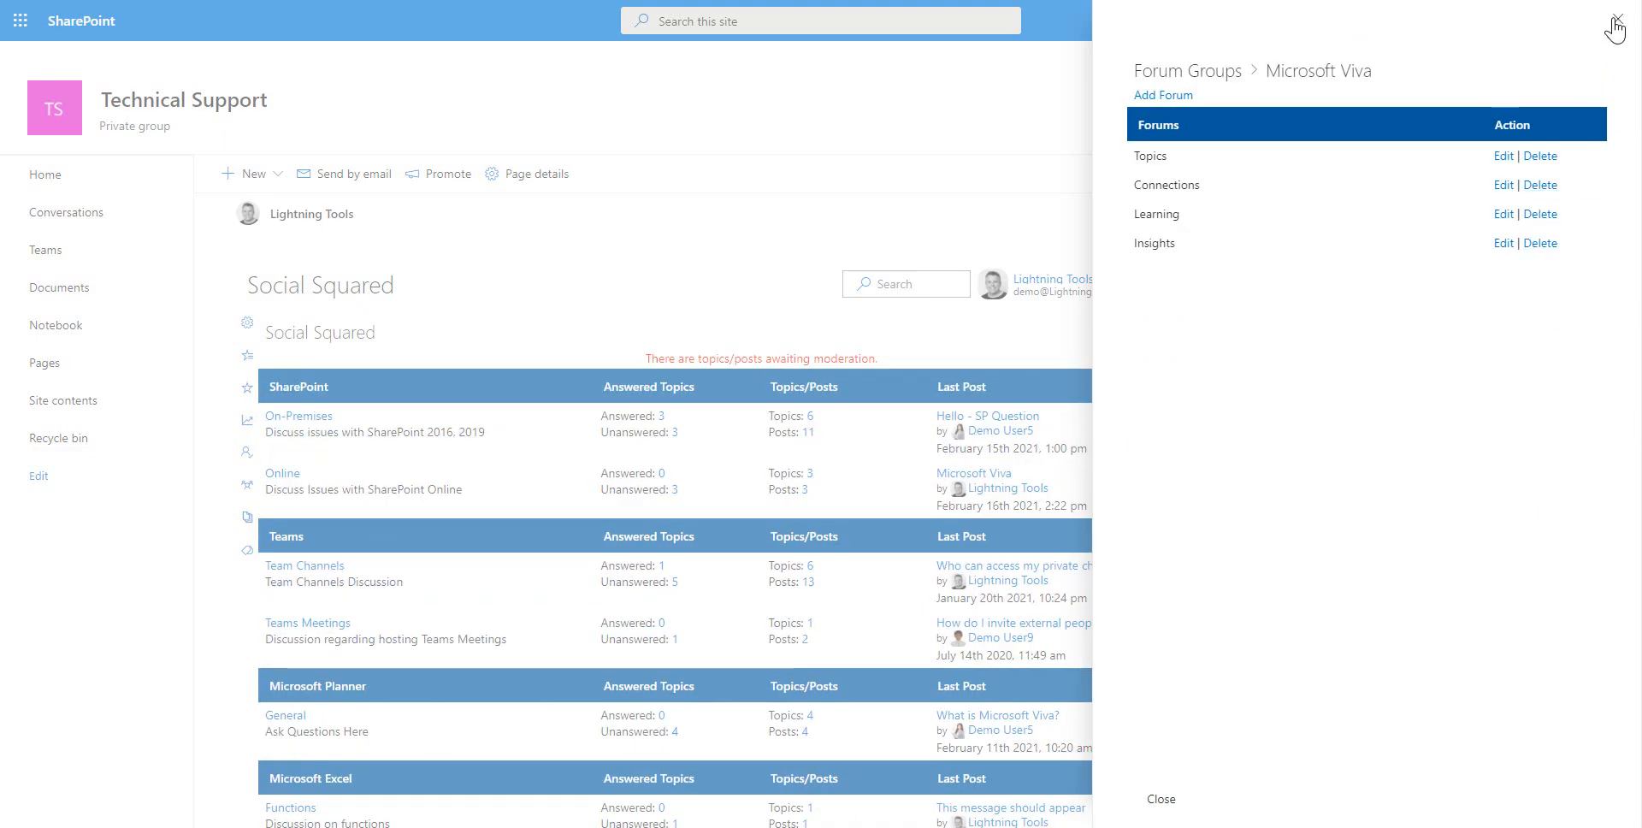
- Reopen the Microsoft Viva topic from the Online forum and move it to Microsoft Viva's Topics forum
{"action": "left_click", "coordinate": [1615, 25]}
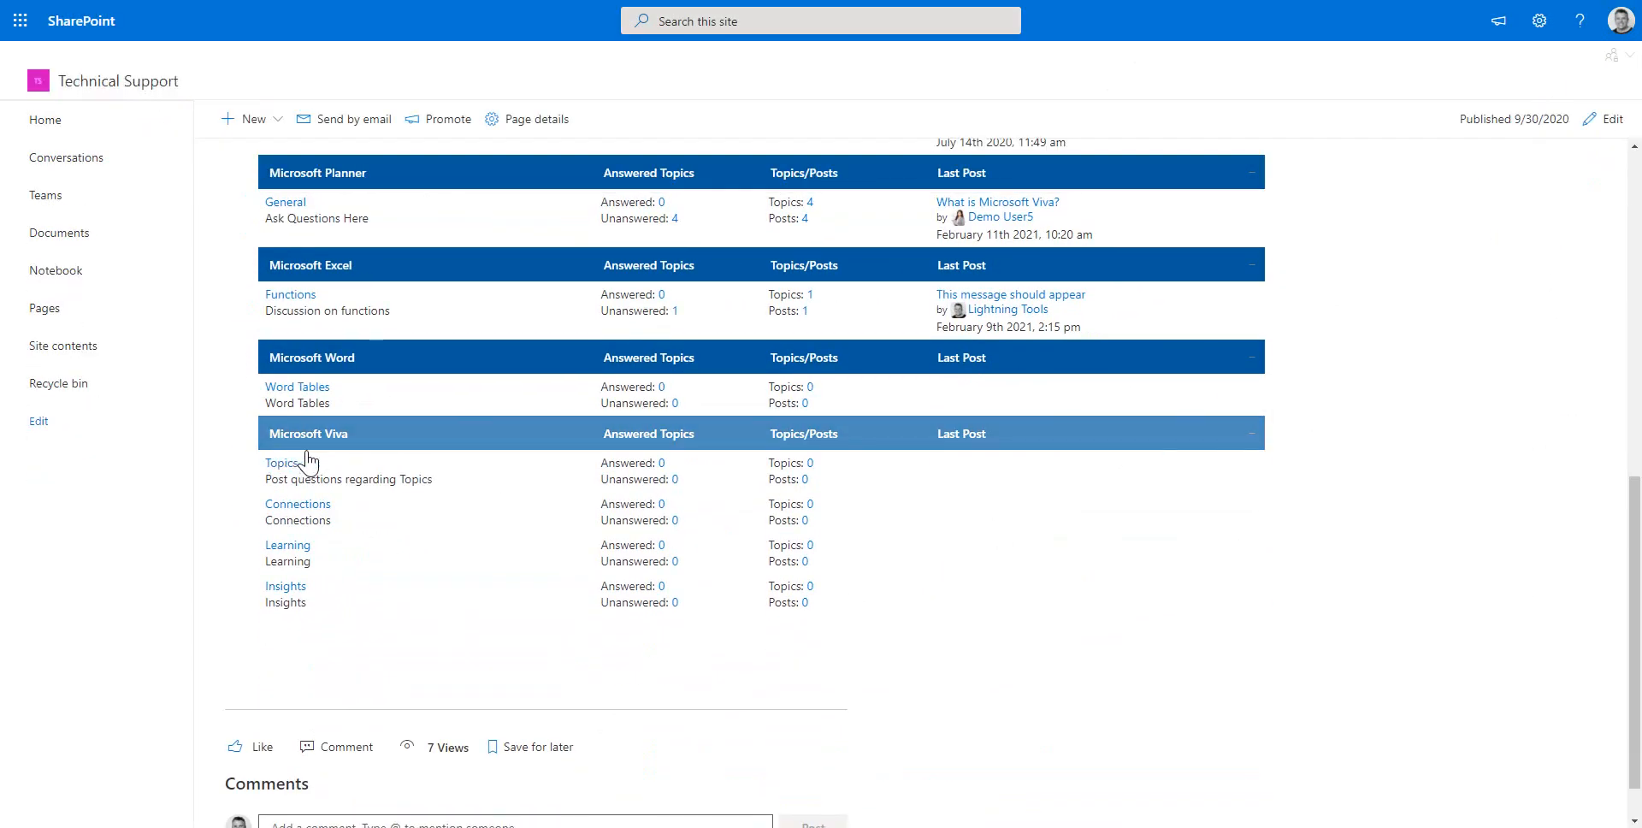
{"action": "mouse_move", "coordinate": [345, 644]}
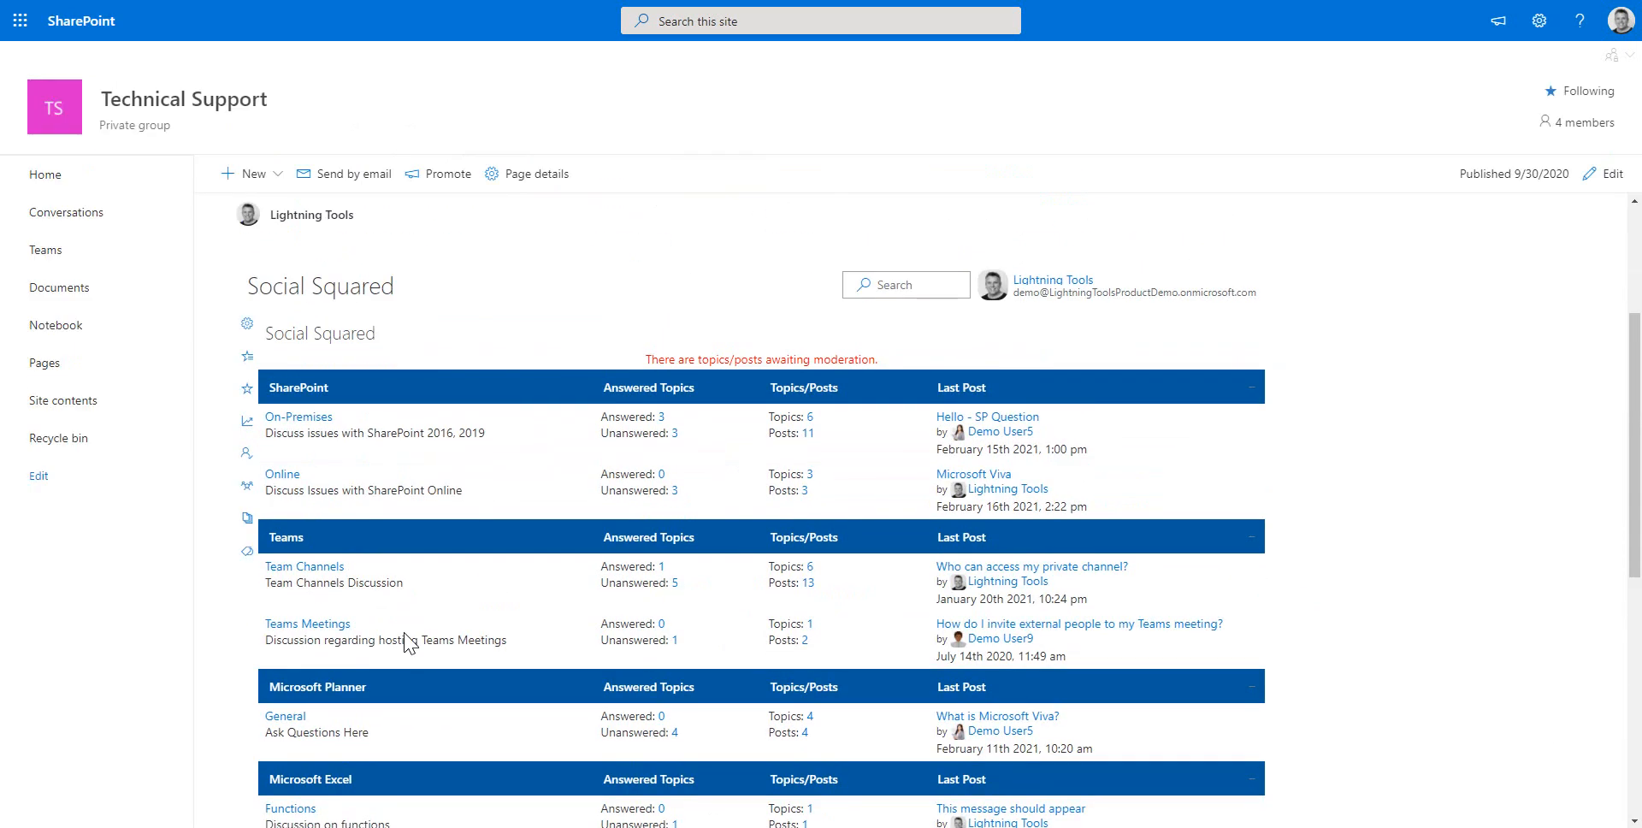
{"action": "left_click", "coordinate": [281, 474]}
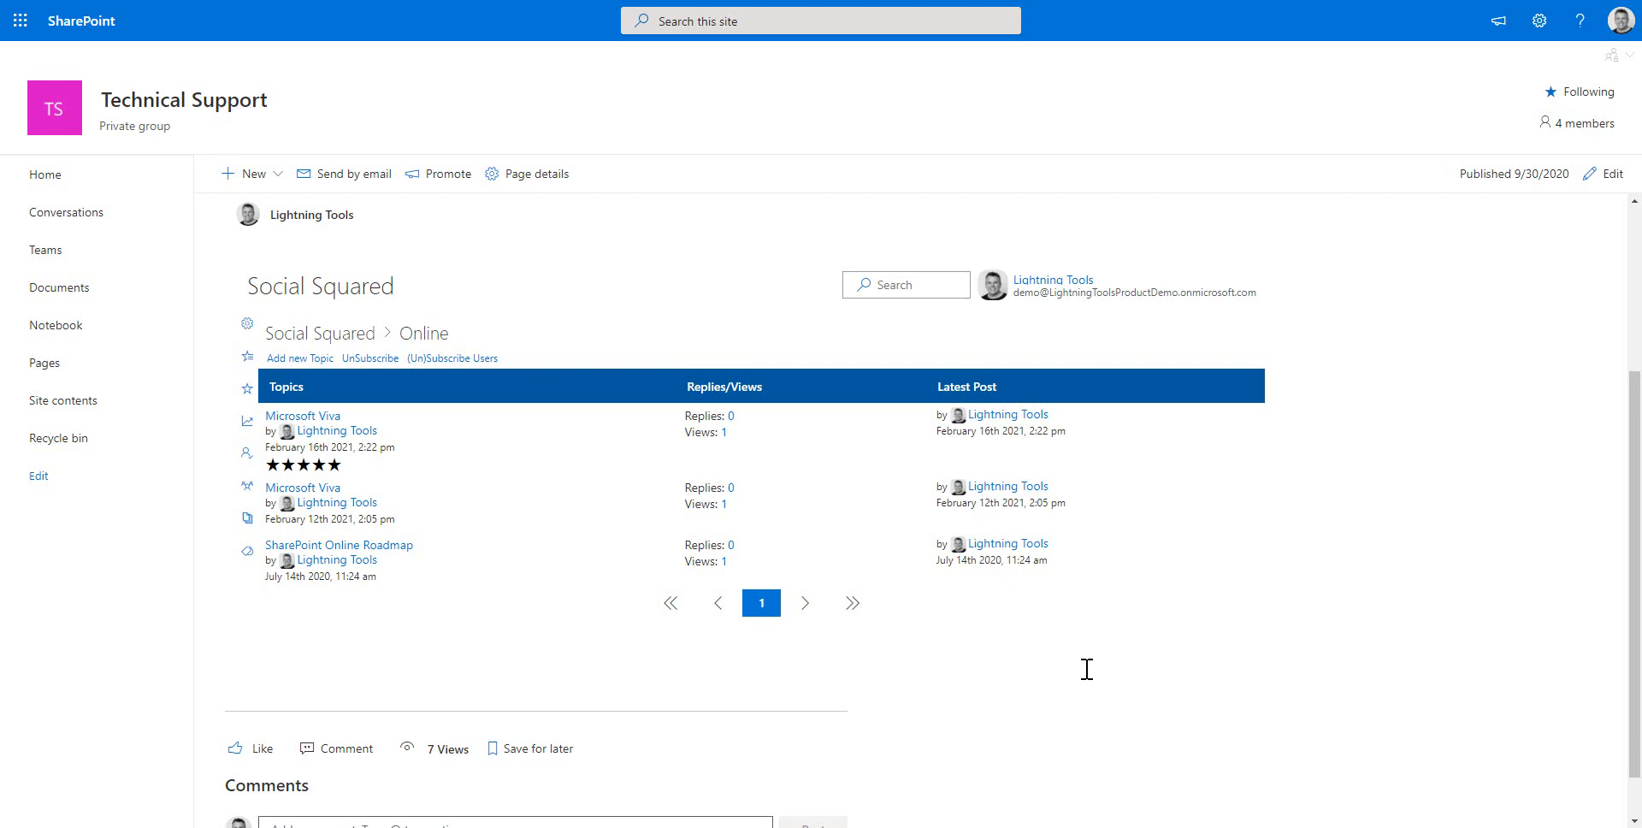
{"action": "left_click", "coordinate": [303, 415]}
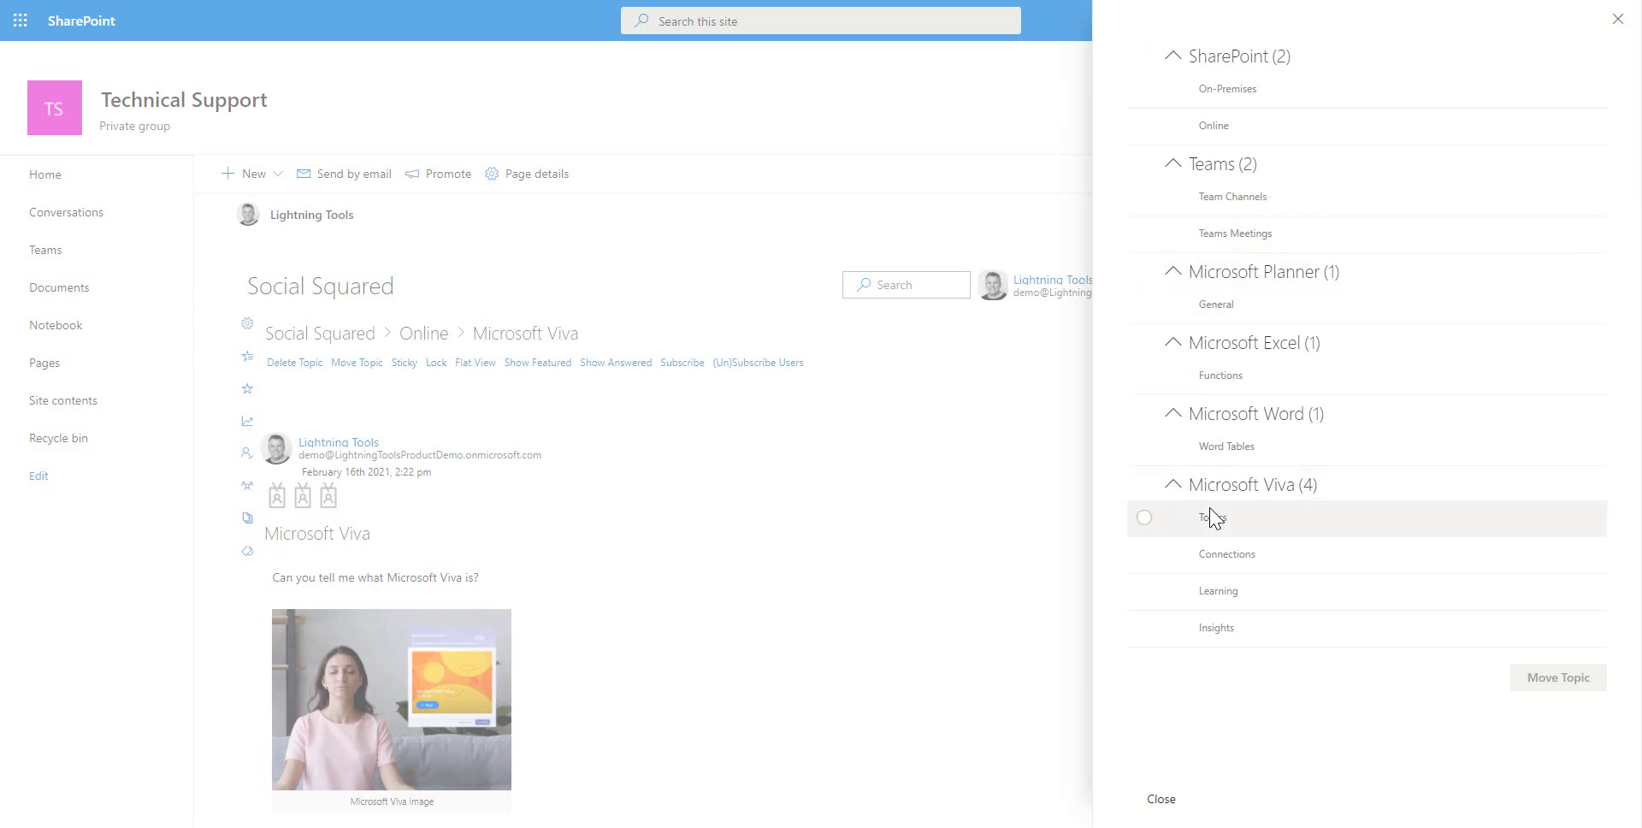
{"action": "left_click", "coordinate": [1143, 517]}
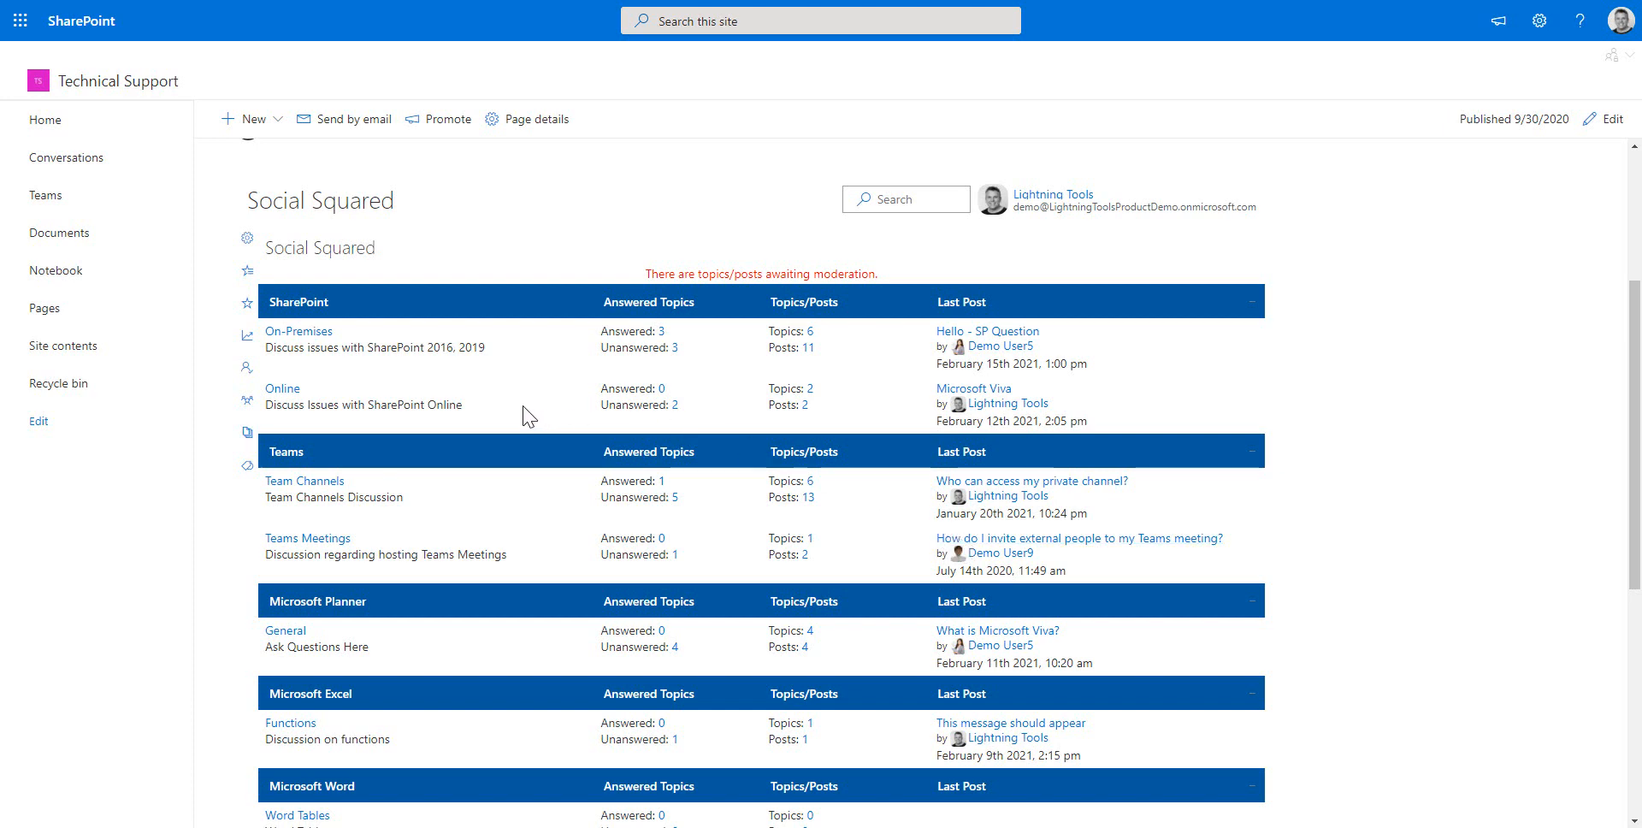
- Subscribe to the Microsoft Viva Topics forum and open its Microsoft Viva topic
{"action": "scroll", "scroll_direction": "down", "scroll_amount": 3}
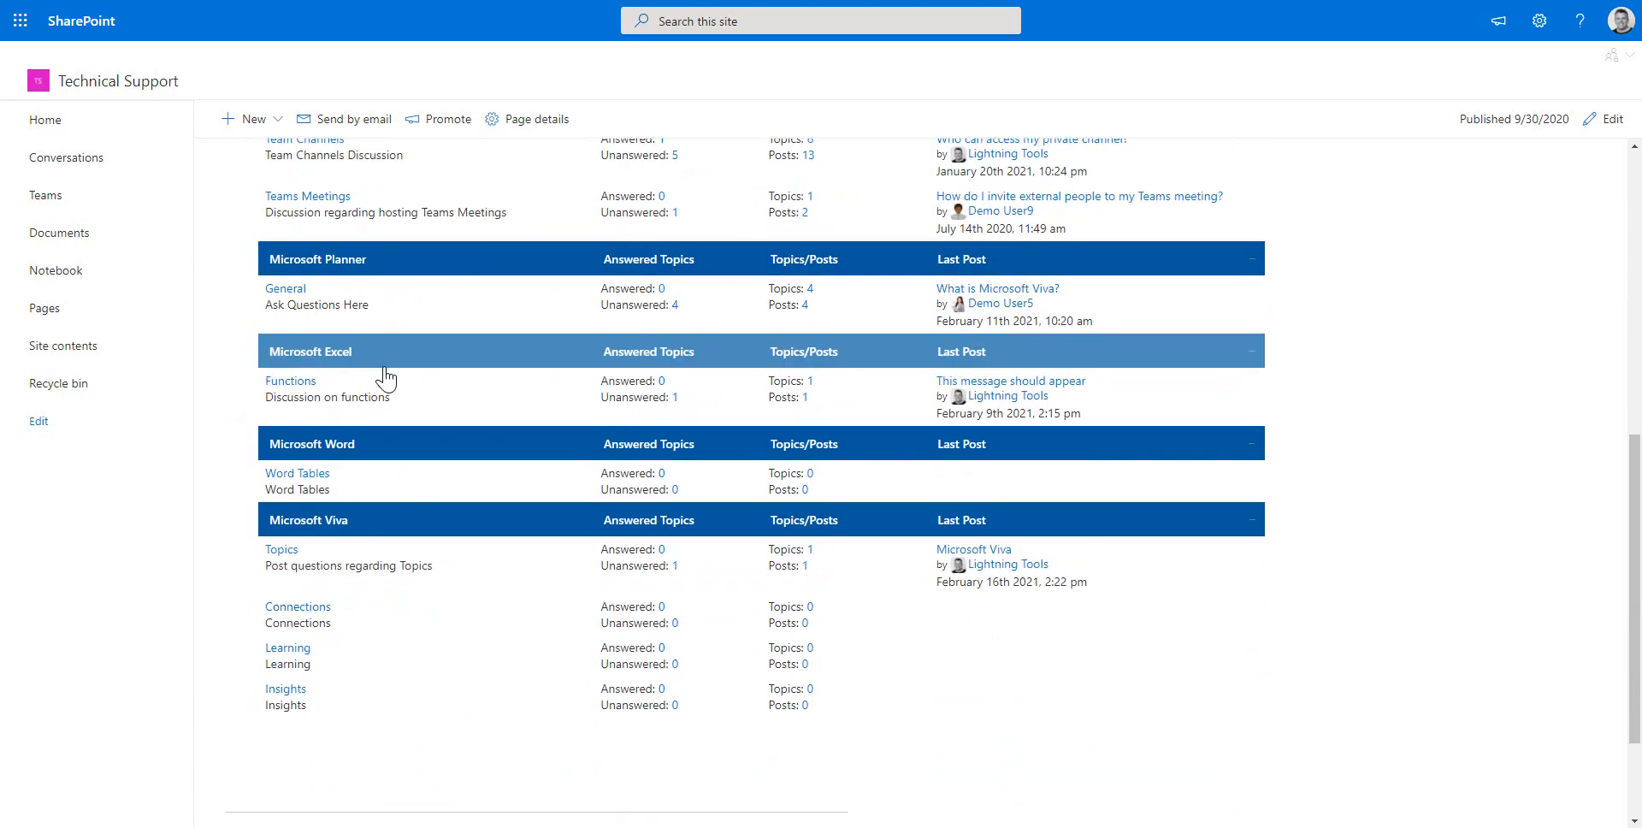
{"action": "mouse_move", "coordinate": [304, 555]}
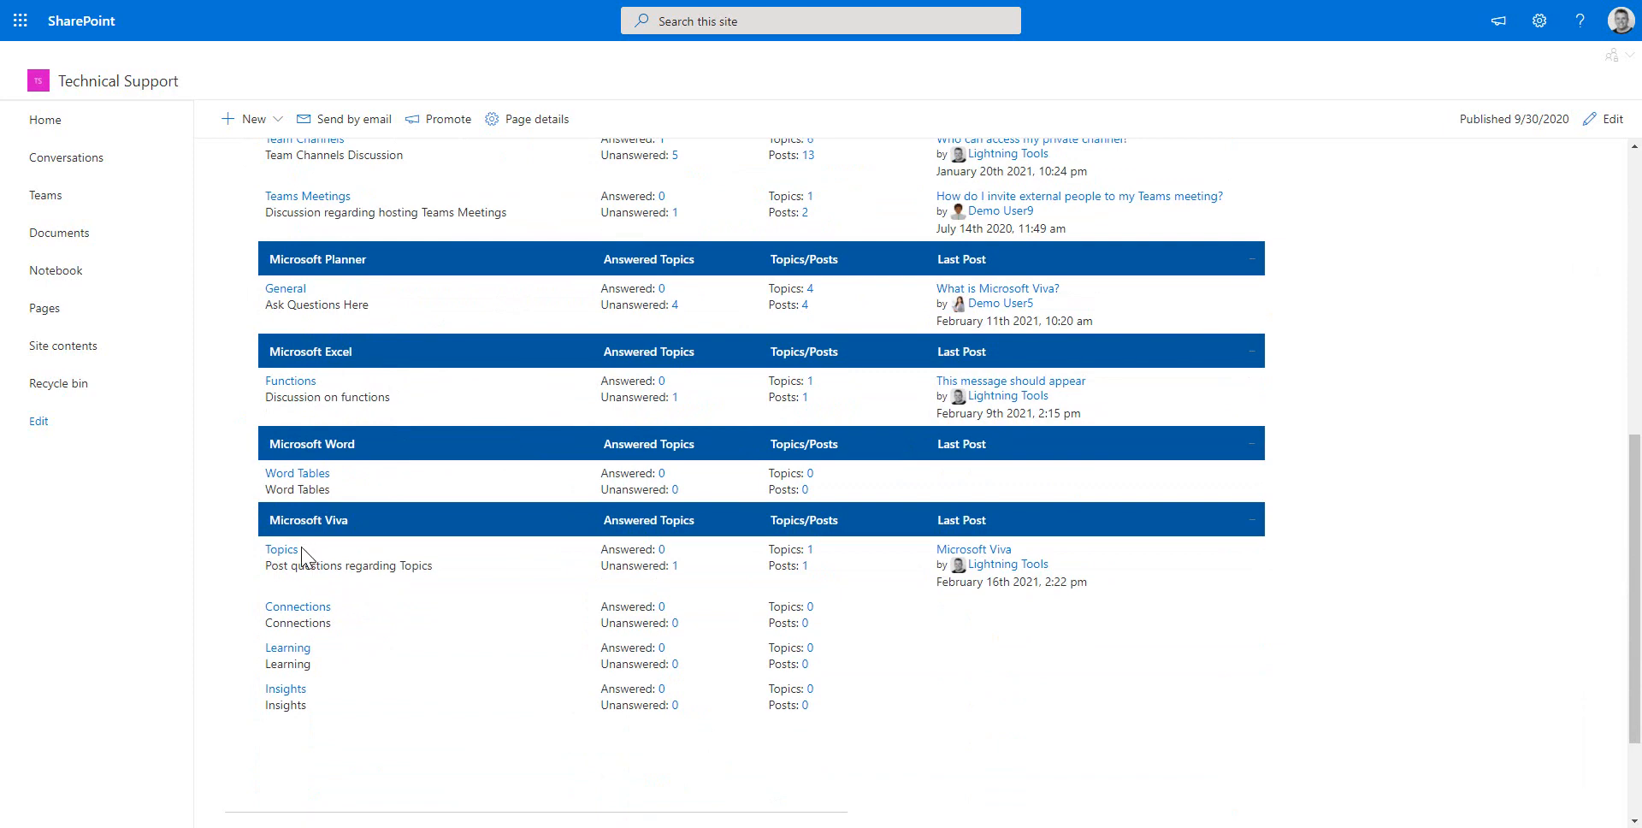
{"action": "left_click", "coordinate": [282, 548]}
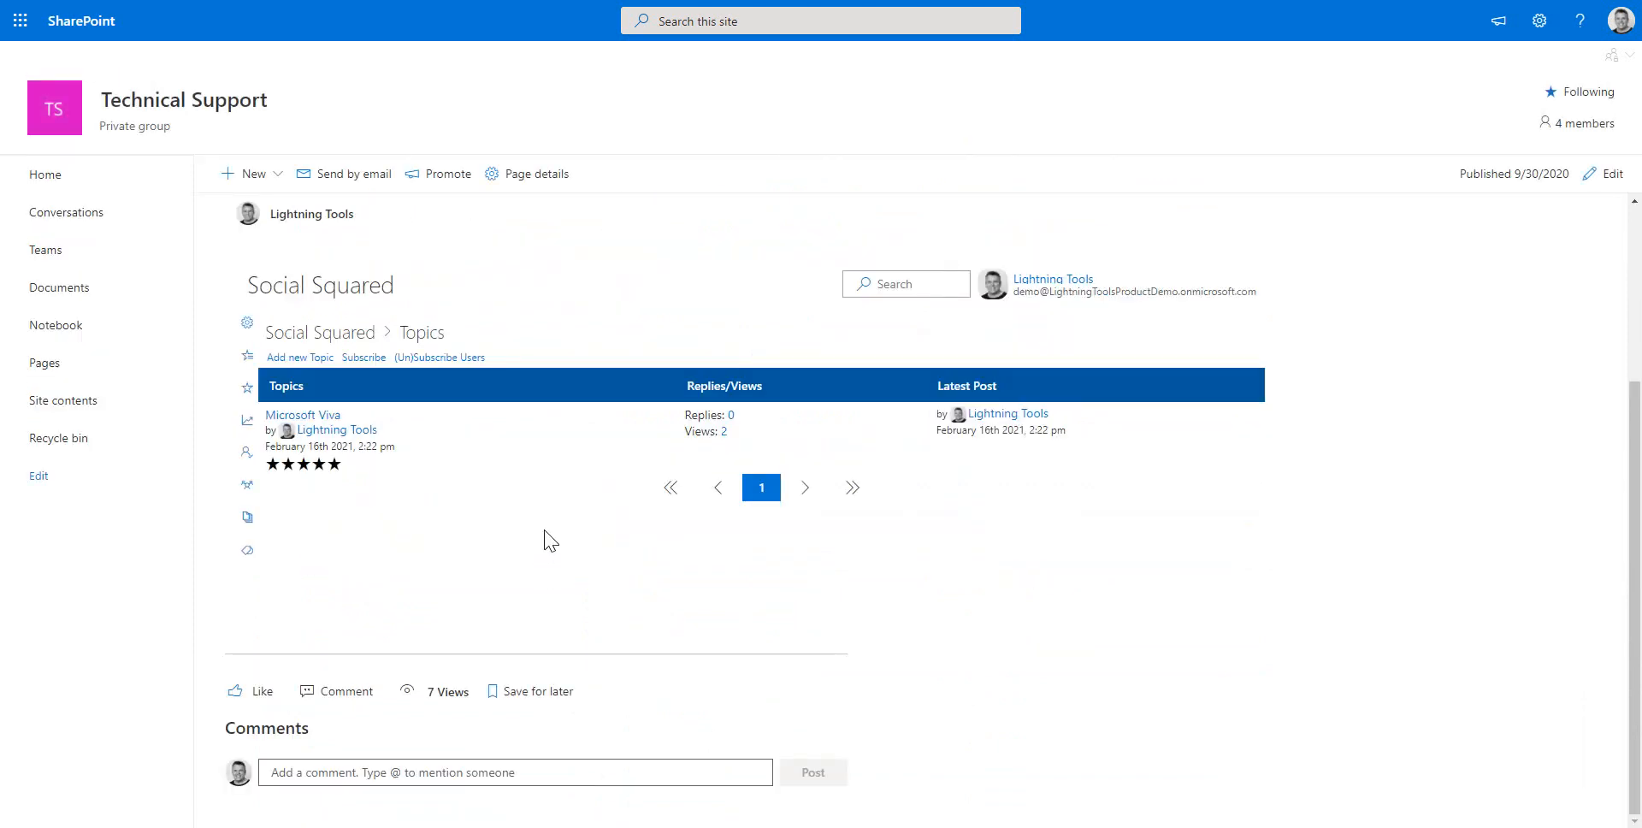
{"action": "left_click", "coordinate": [363, 357]}
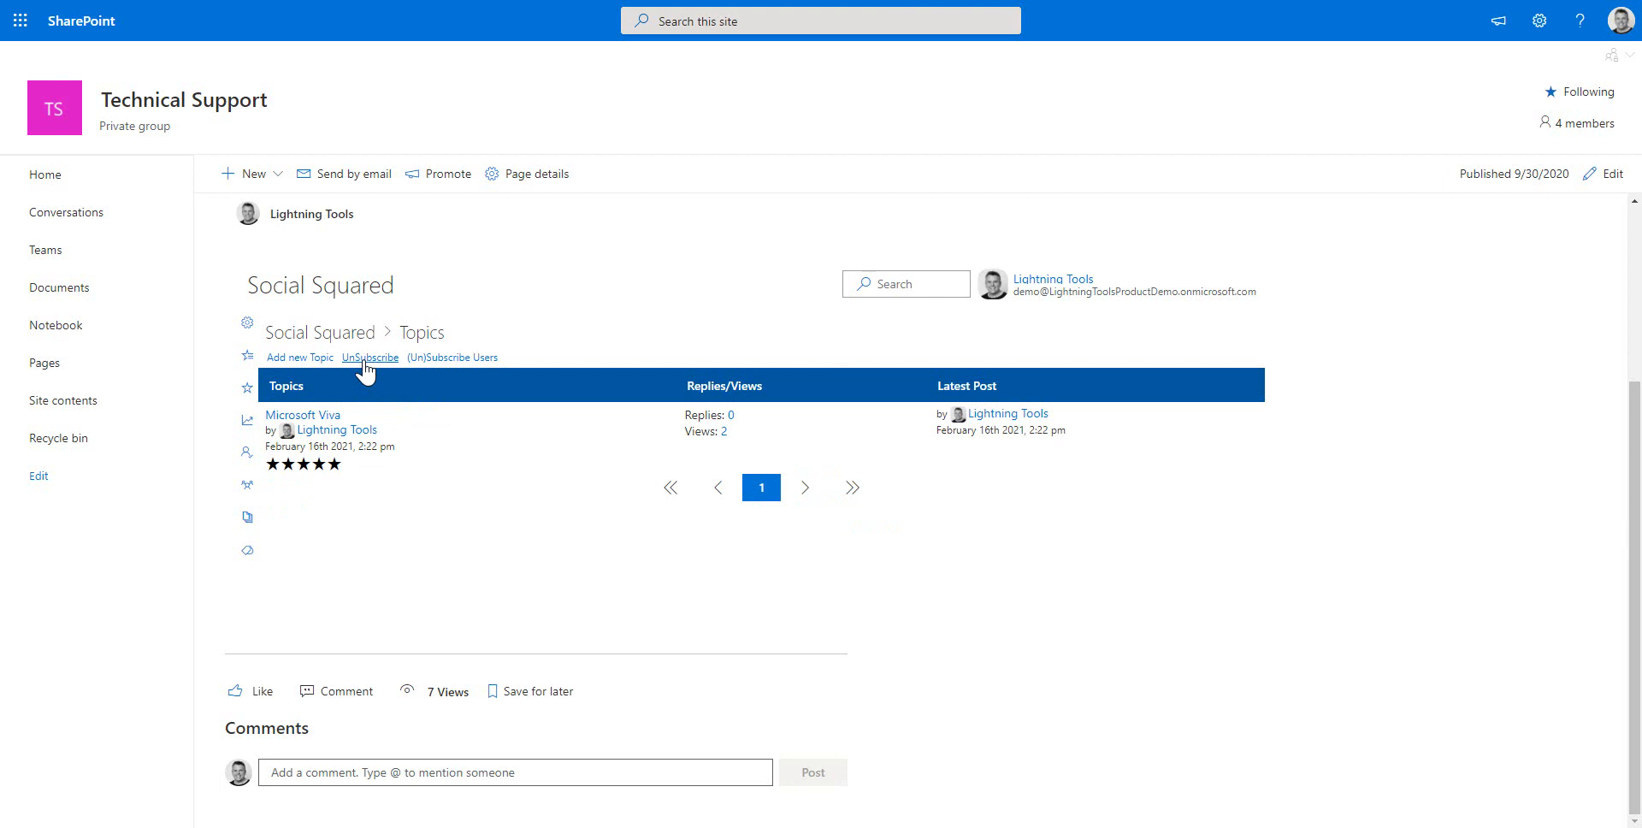
{"action": "mouse_move", "coordinate": [423, 485]}
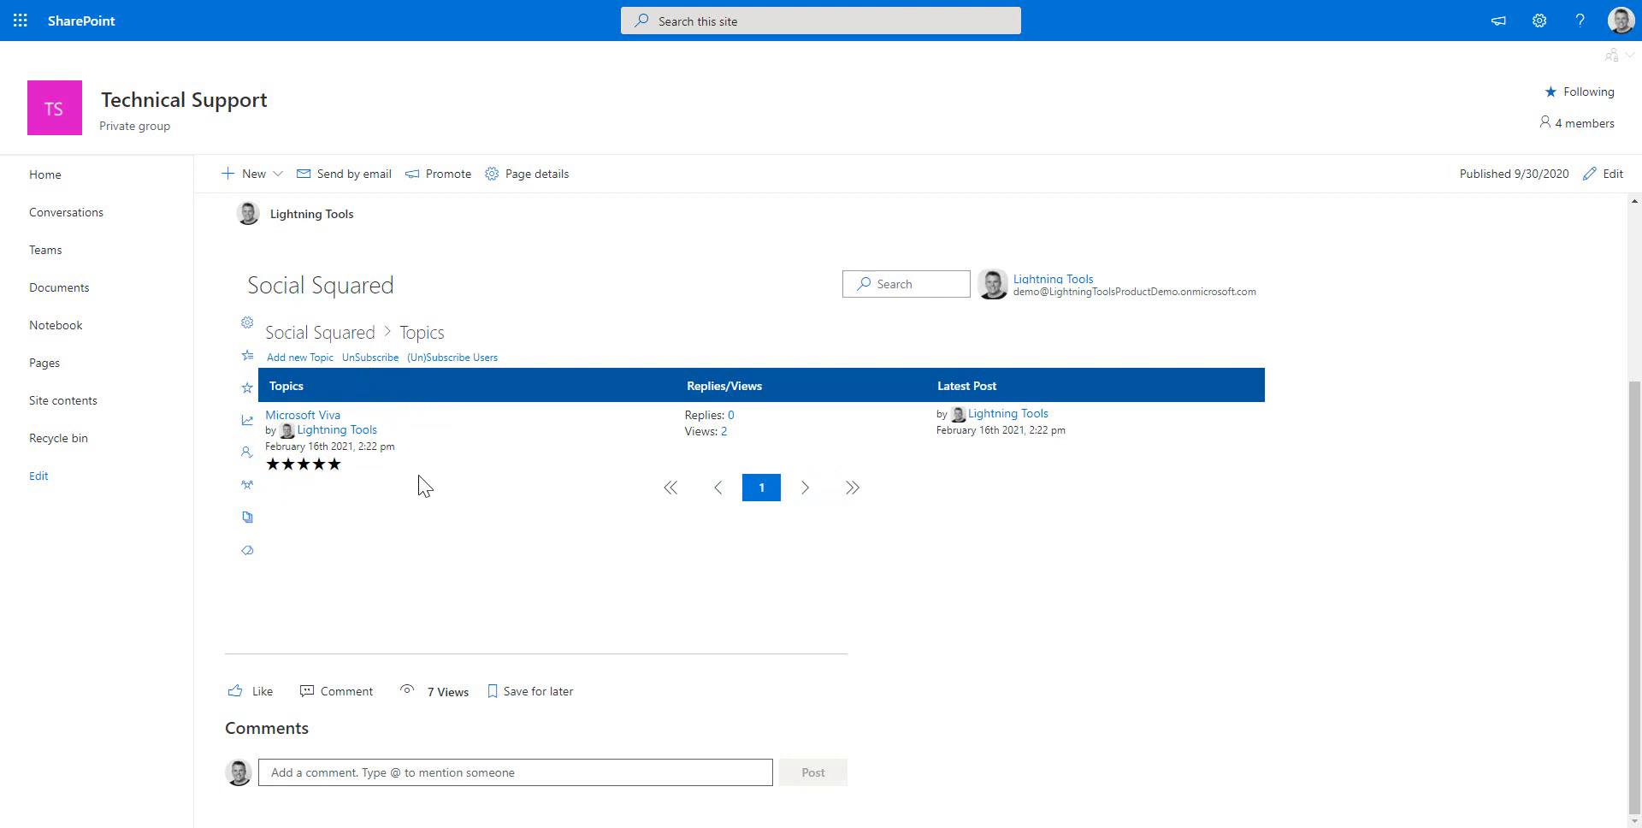
{"action": "left_click", "coordinate": [302, 415]}
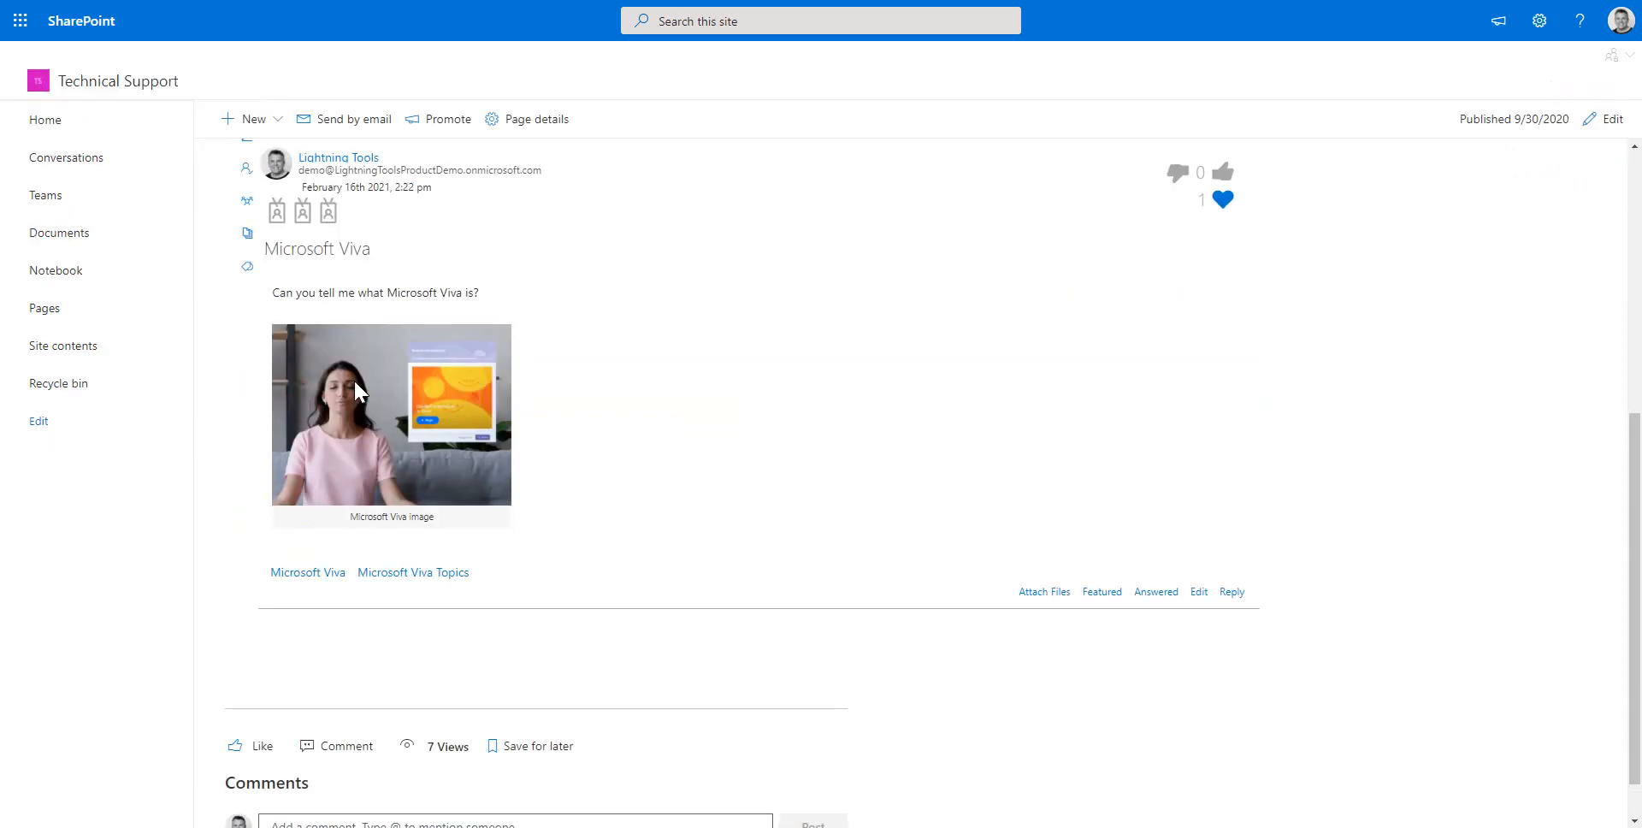
{"action": "mouse_move", "coordinate": [885, 450]}
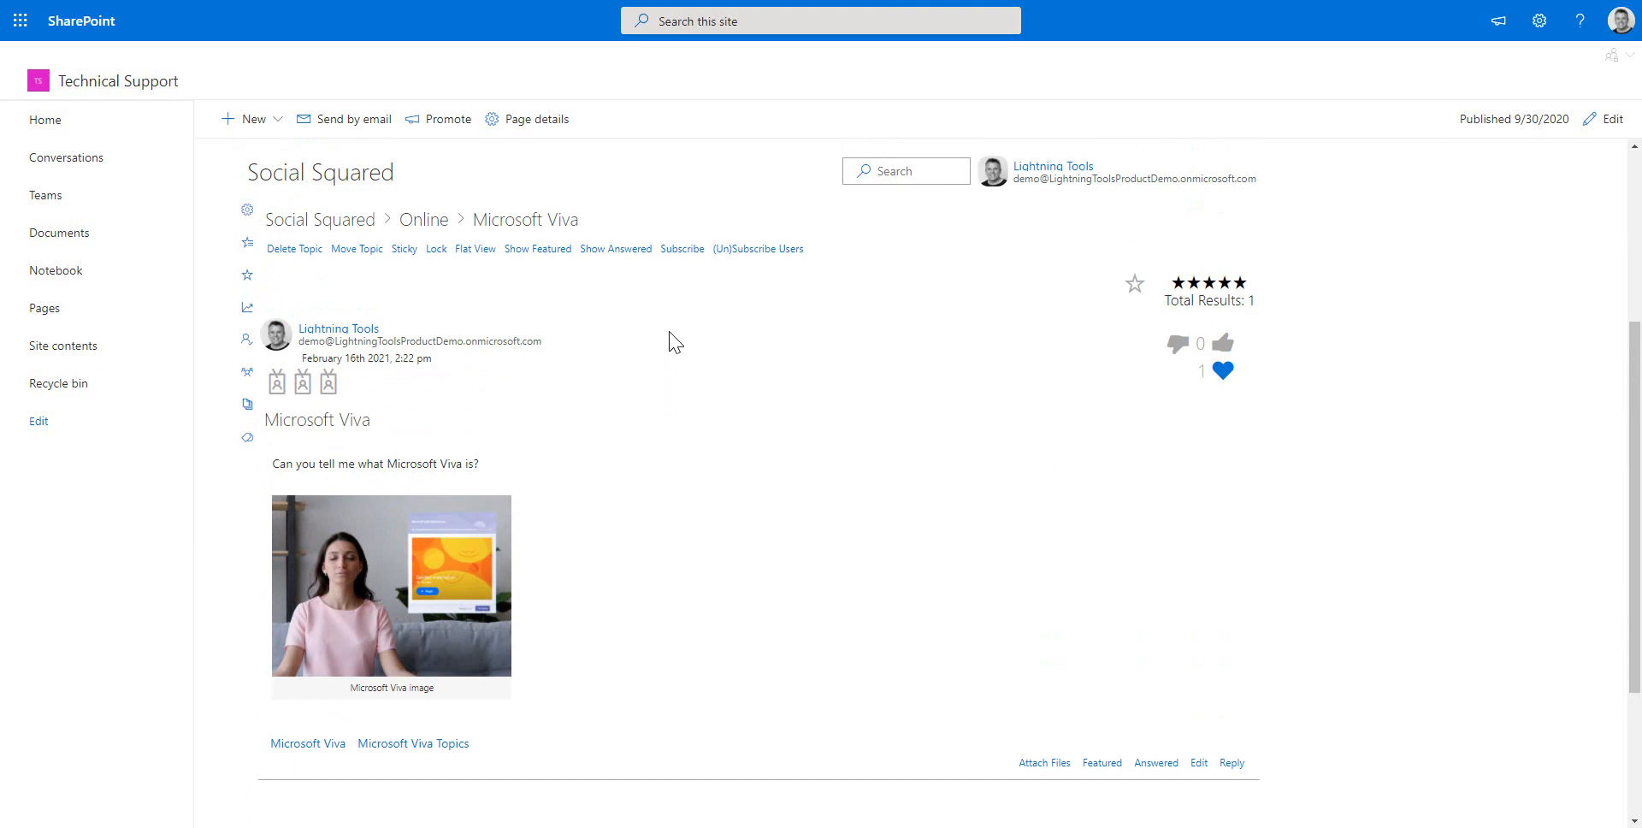
{"action": "mouse_move", "coordinate": [681, 249]}
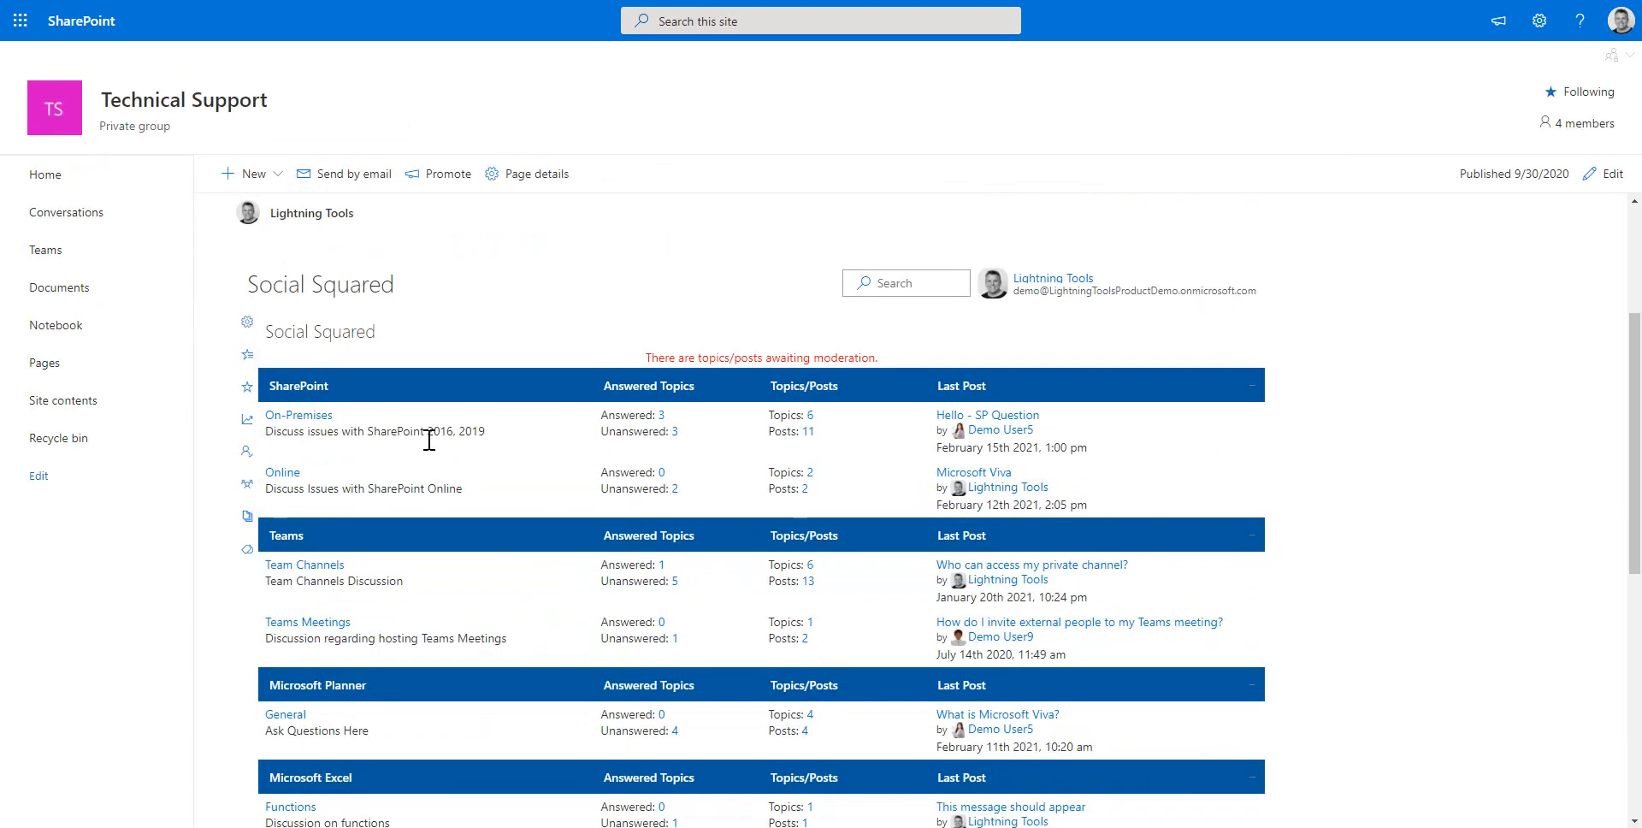
{"action": "mouse_move", "coordinate": [243, 430]}
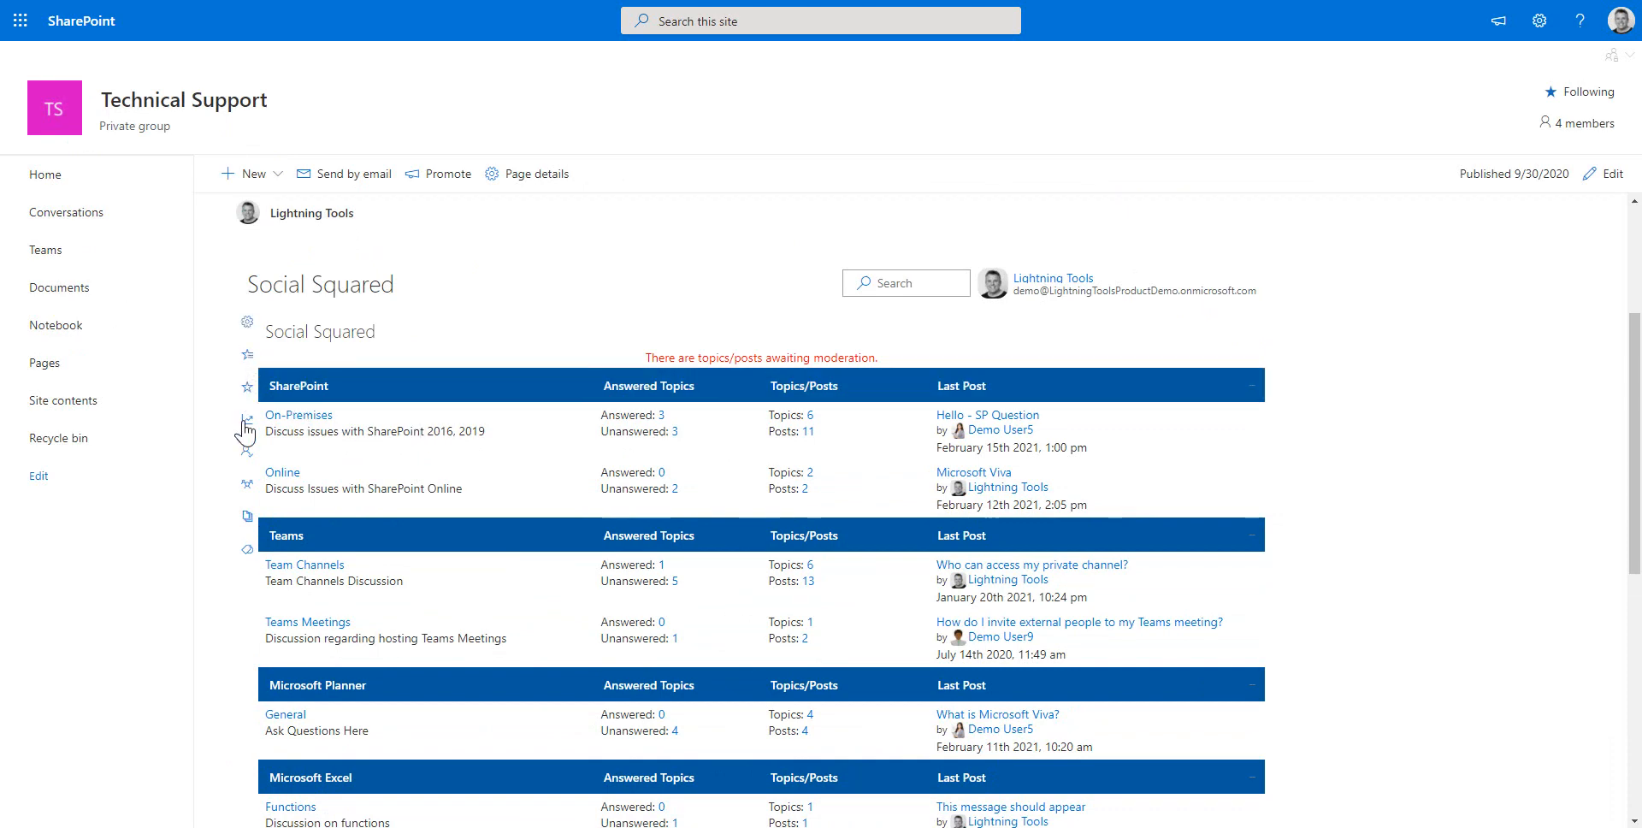
{"action": "mouse_move", "coordinate": [256, 568]}
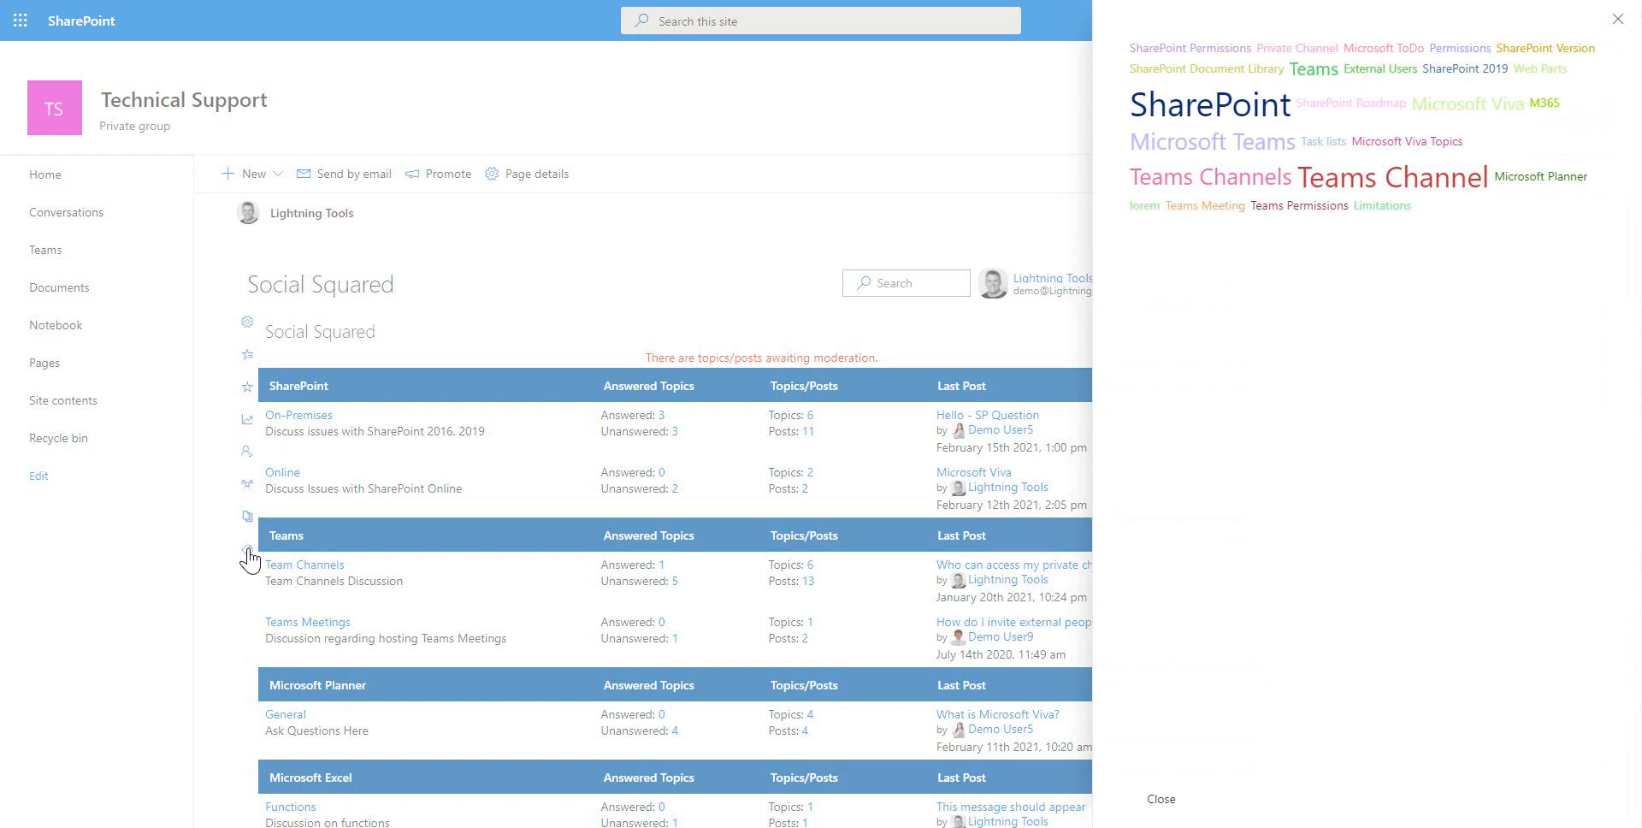
{"action": "mouse_move", "coordinate": [1441, 247]}
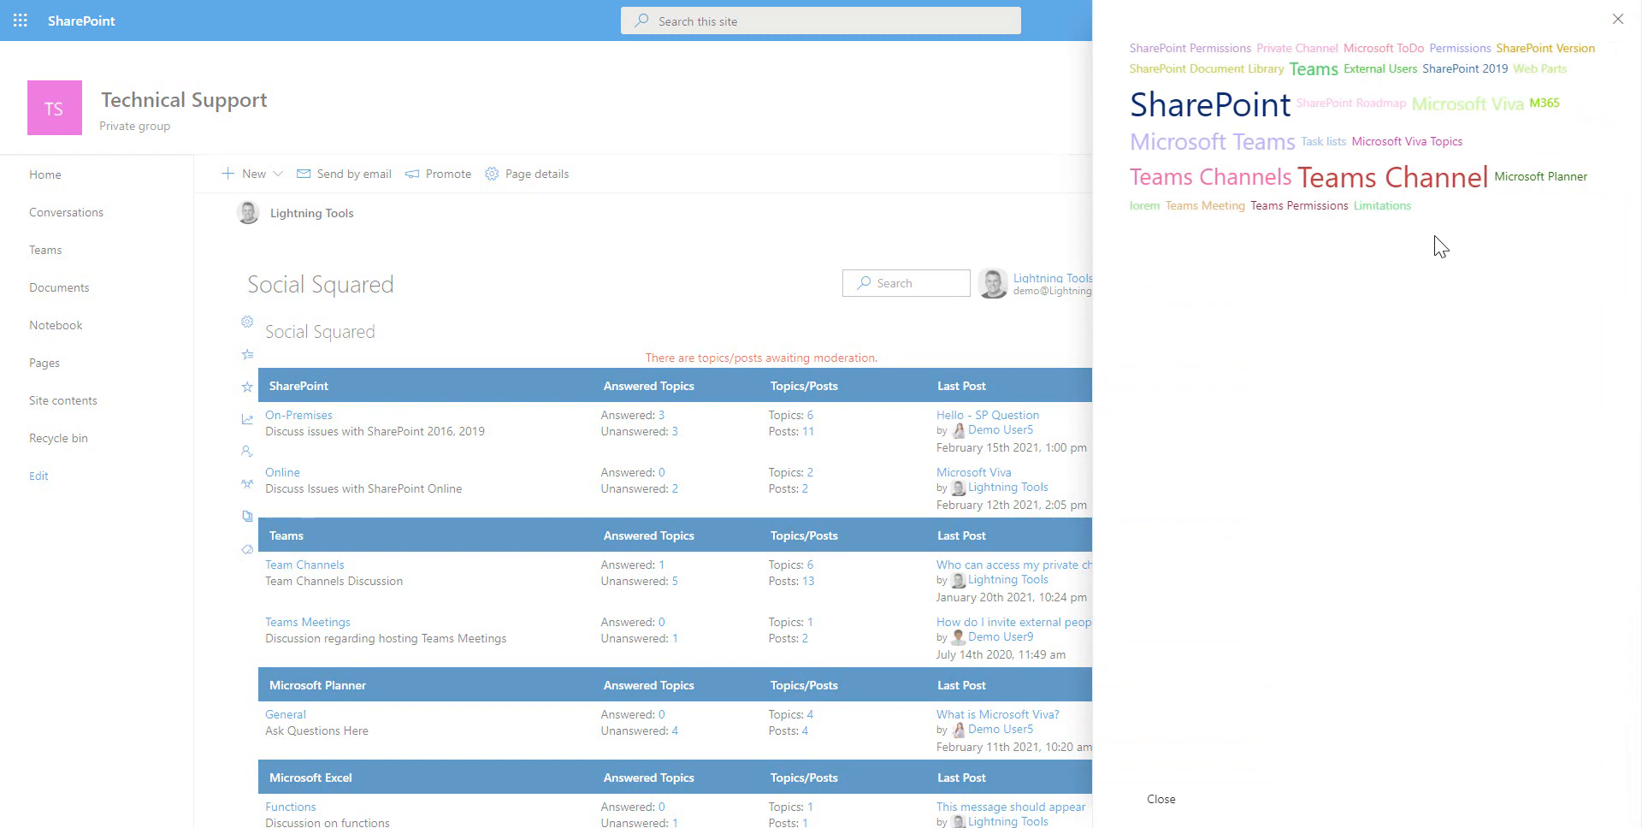
{"action": "mouse_move", "coordinate": [1479, 110]}
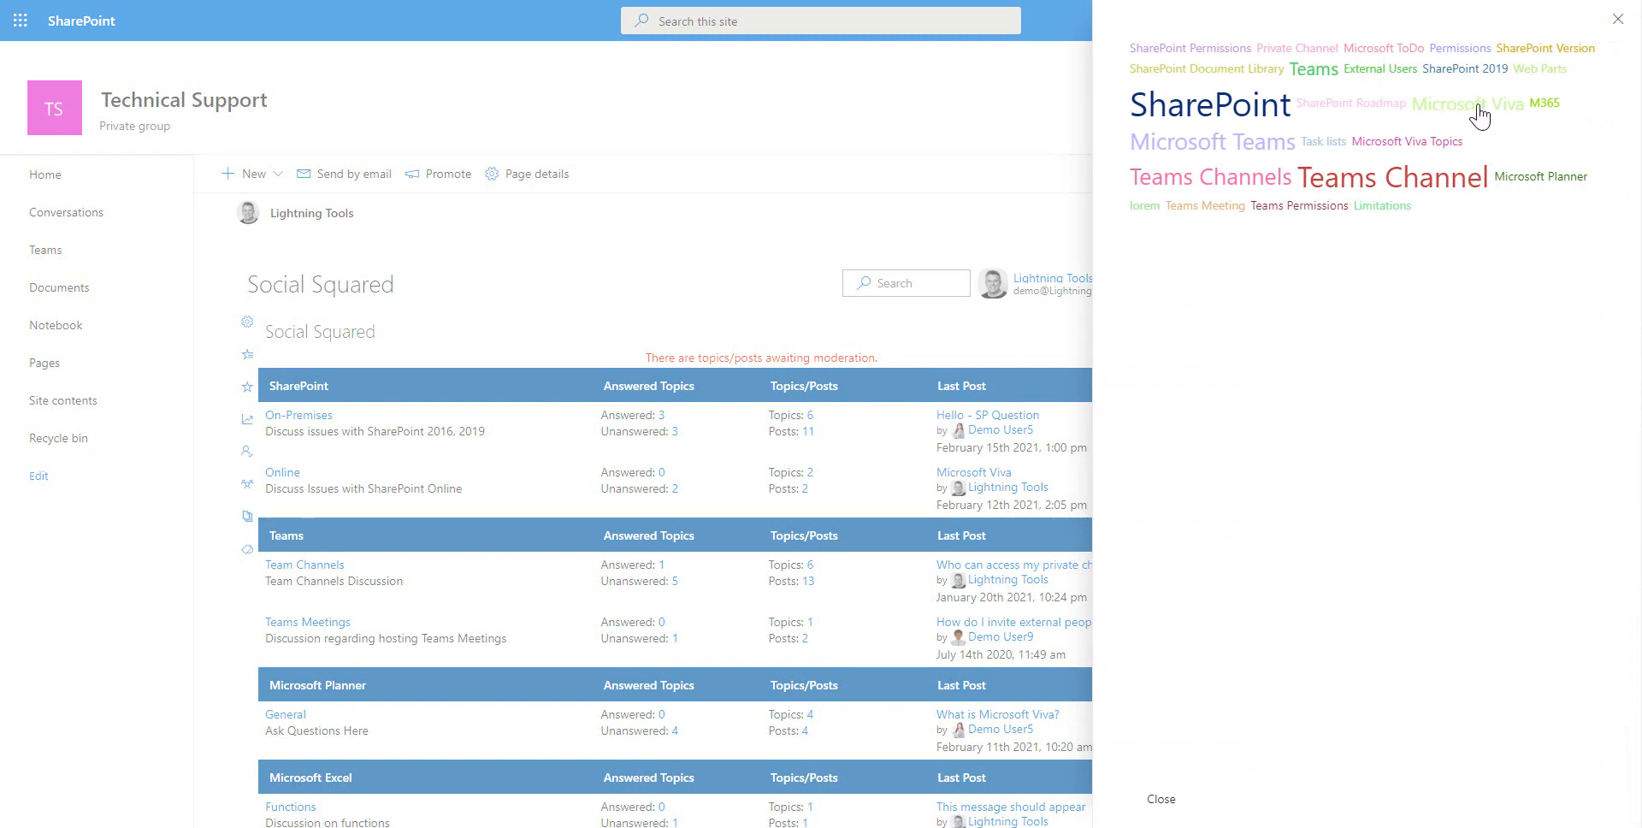
{"action": "left_click", "coordinate": [1467, 104]}
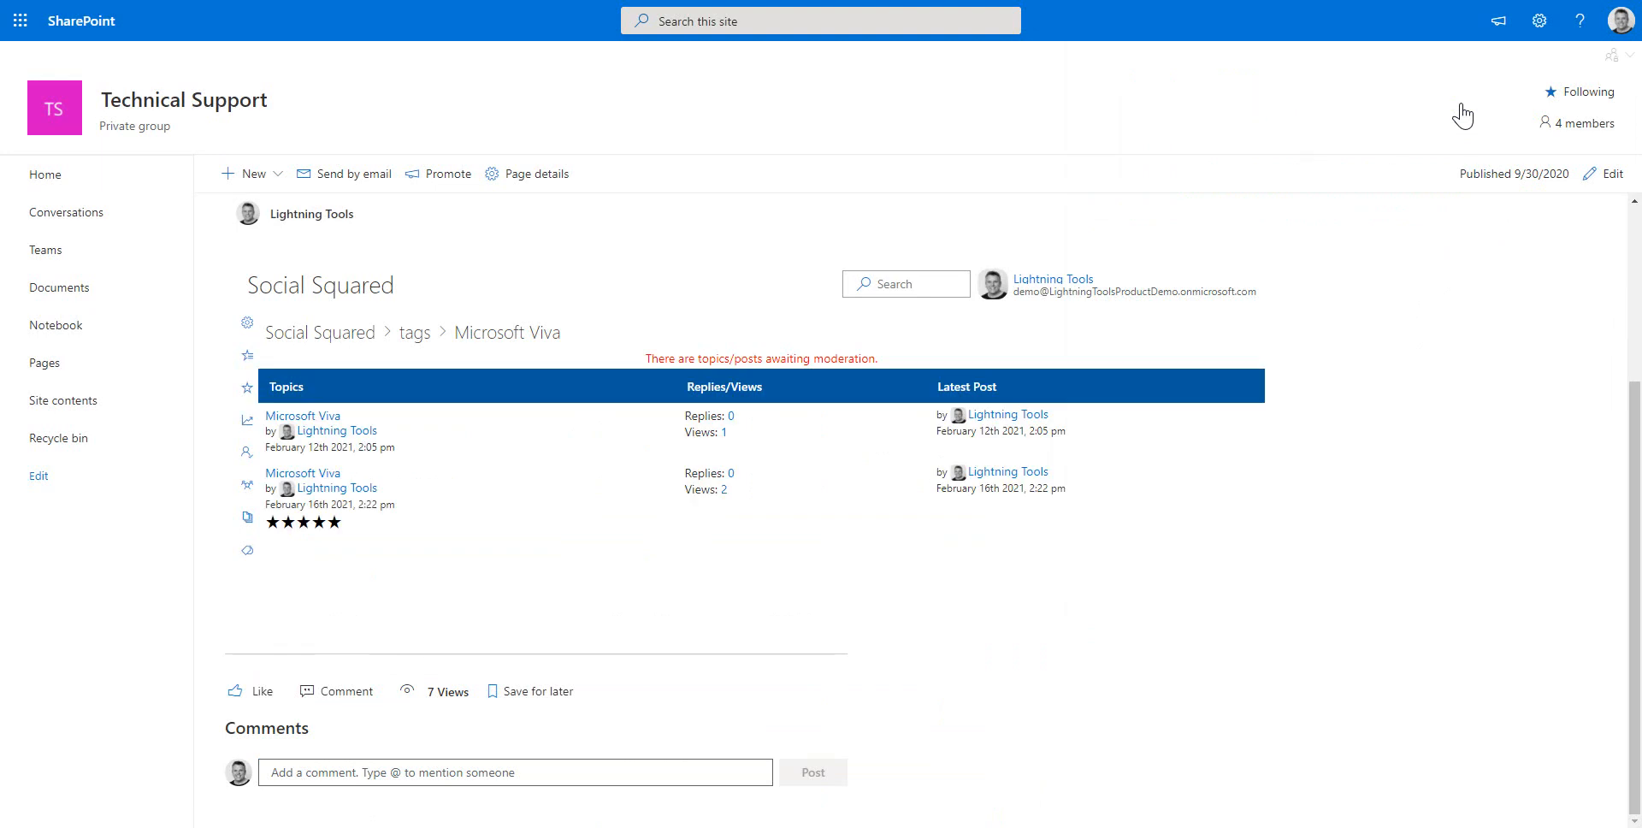
{"action": "mouse_move", "coordinate": [771, 468]}
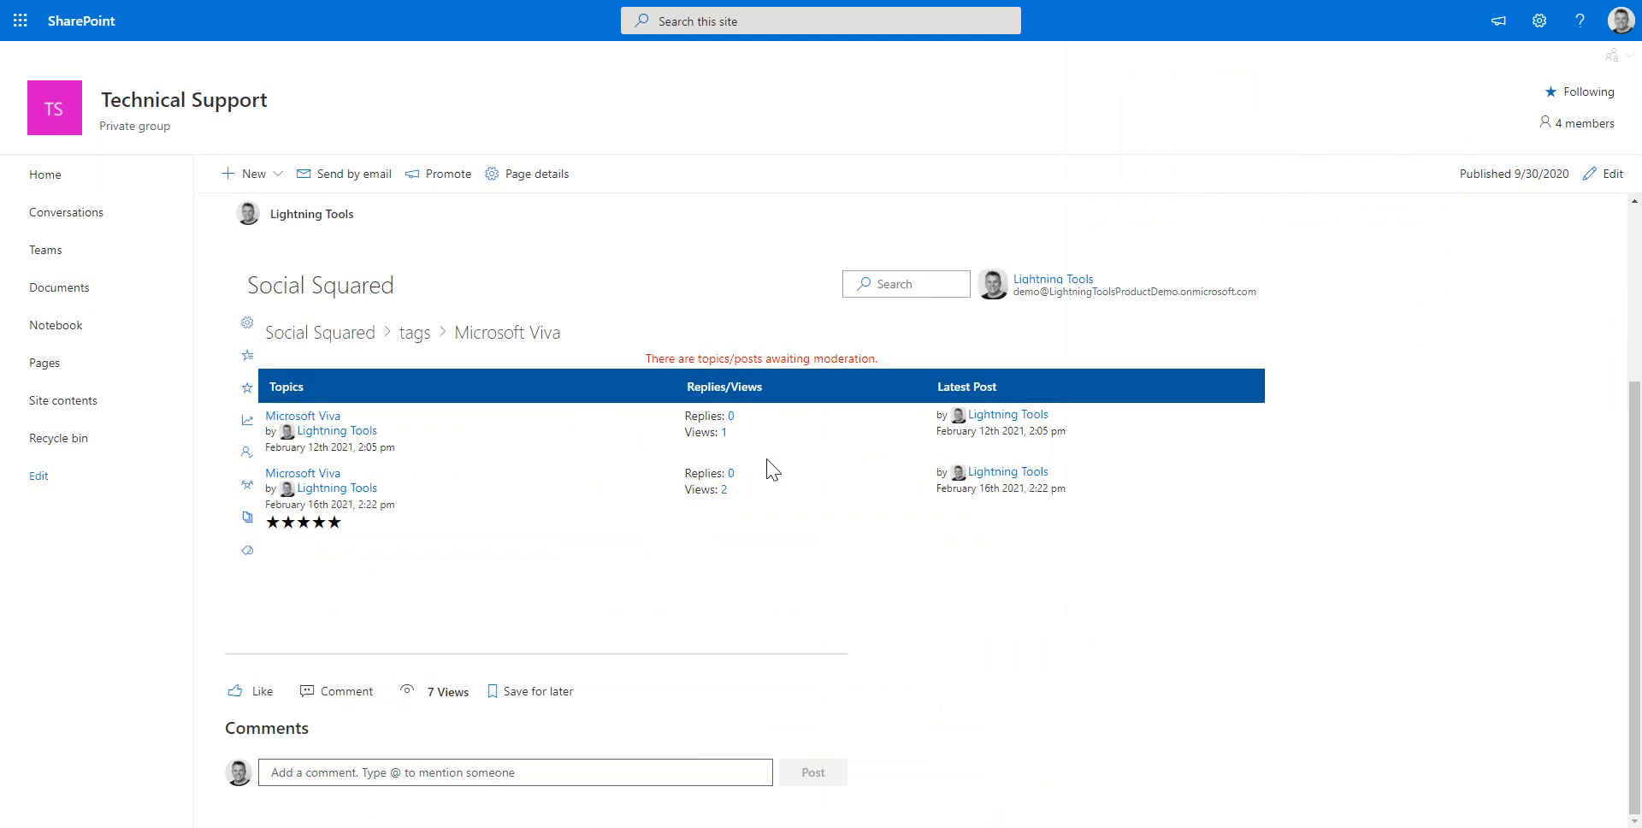
{"action": "mouse_move", "coordinate": [533, 533]}
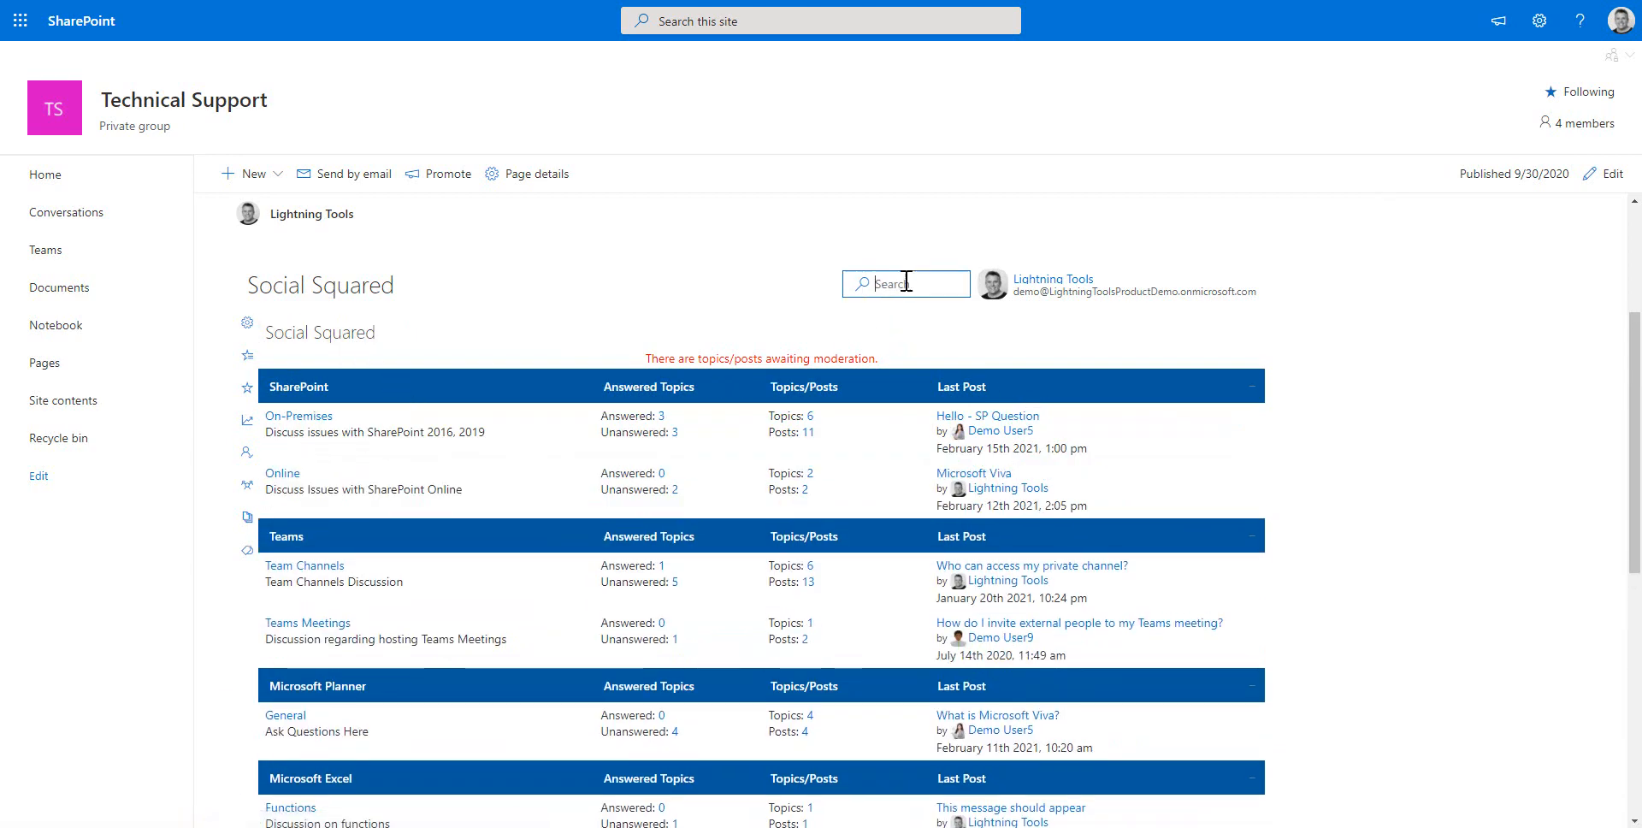
- Search 'Micr' and mark the February 12th Microsoft Viva result topic as answered
{"action": "type", "text": "Microsoft ..."}
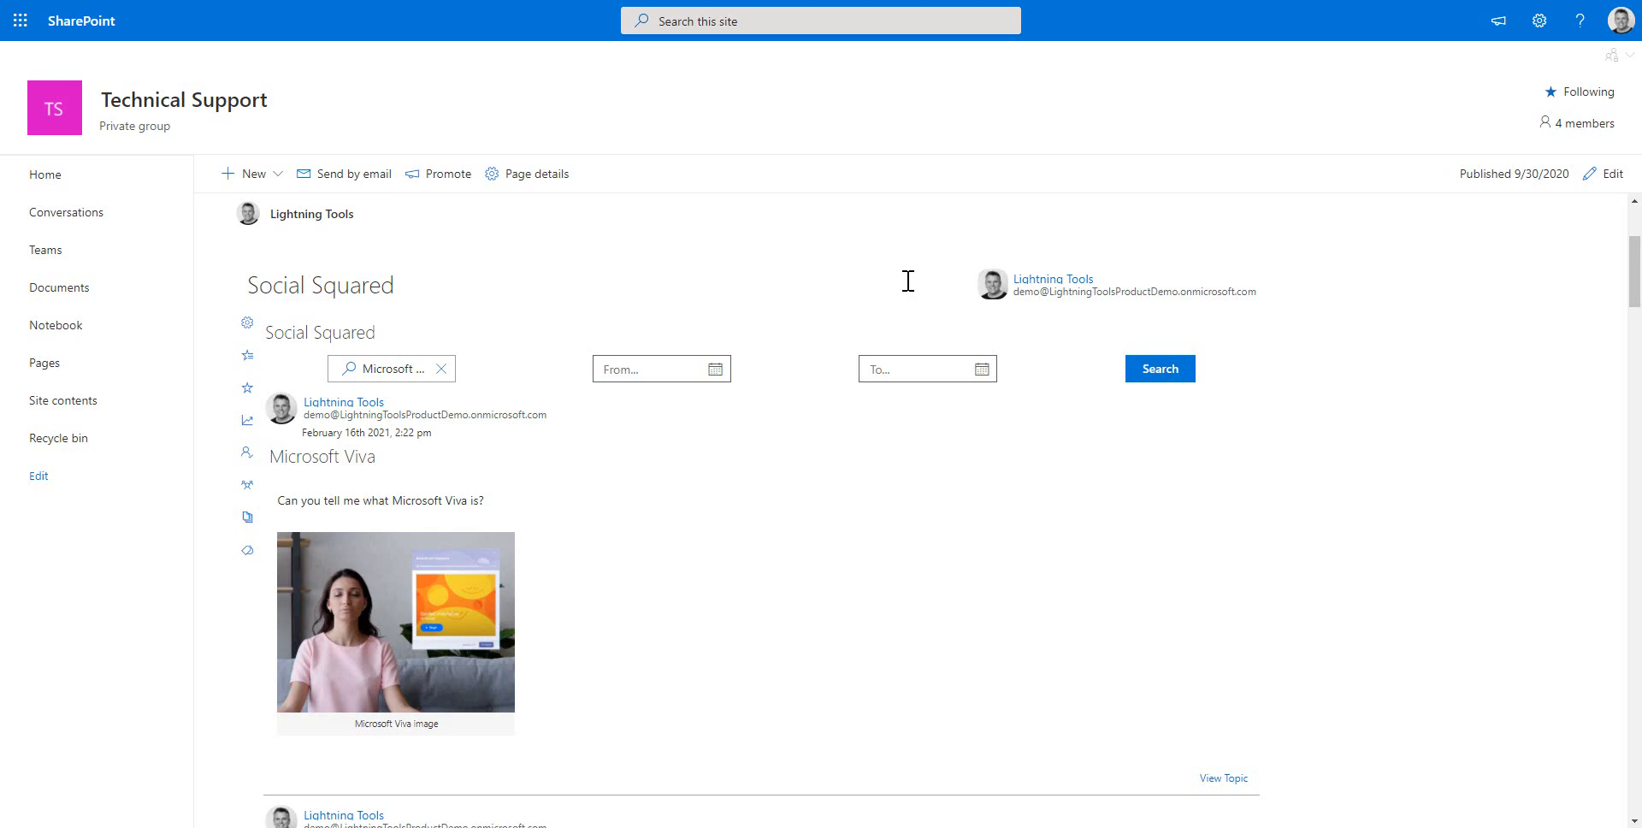
{"action": "scroll", "scroll_direction": "down", "scroll_amount": 3}
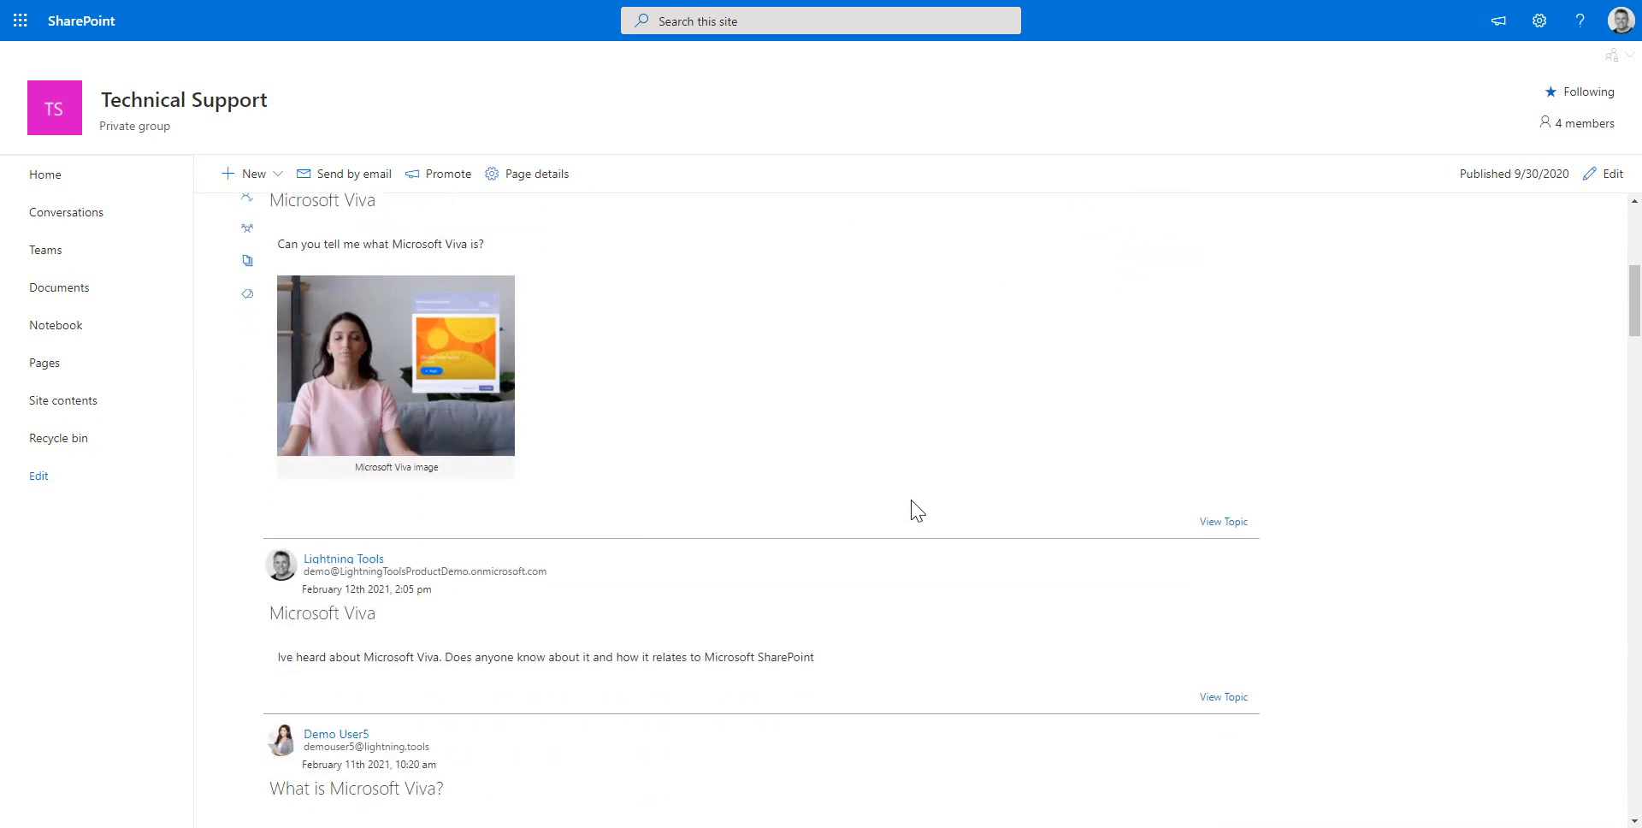
{"action": "mouse_move", "coordinate": [932, 492]}
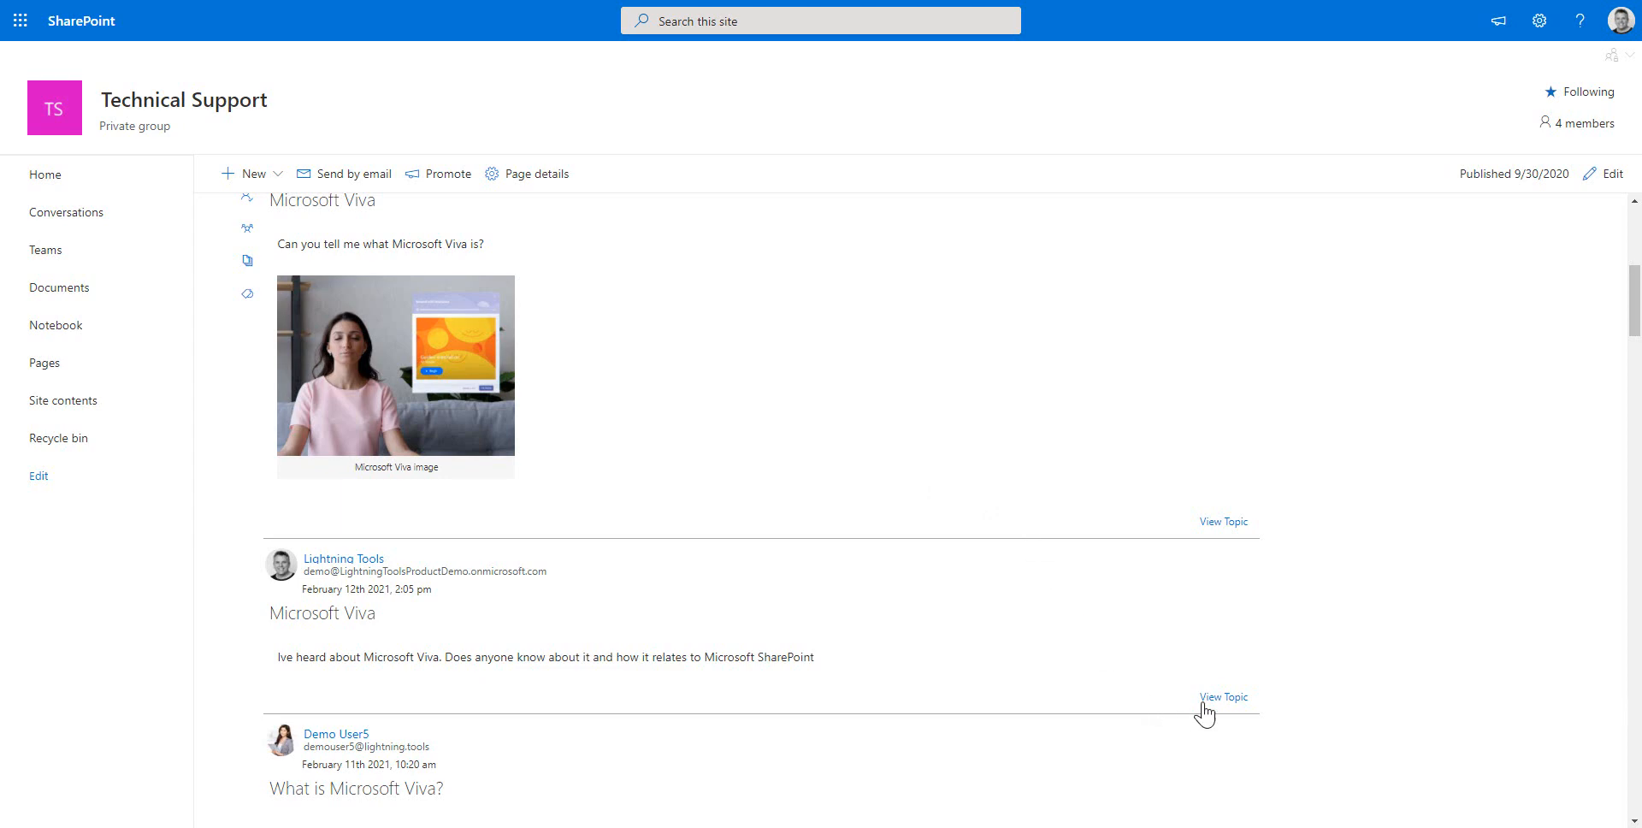
{"action": "left_click", "coordinate": [1221, 697]}
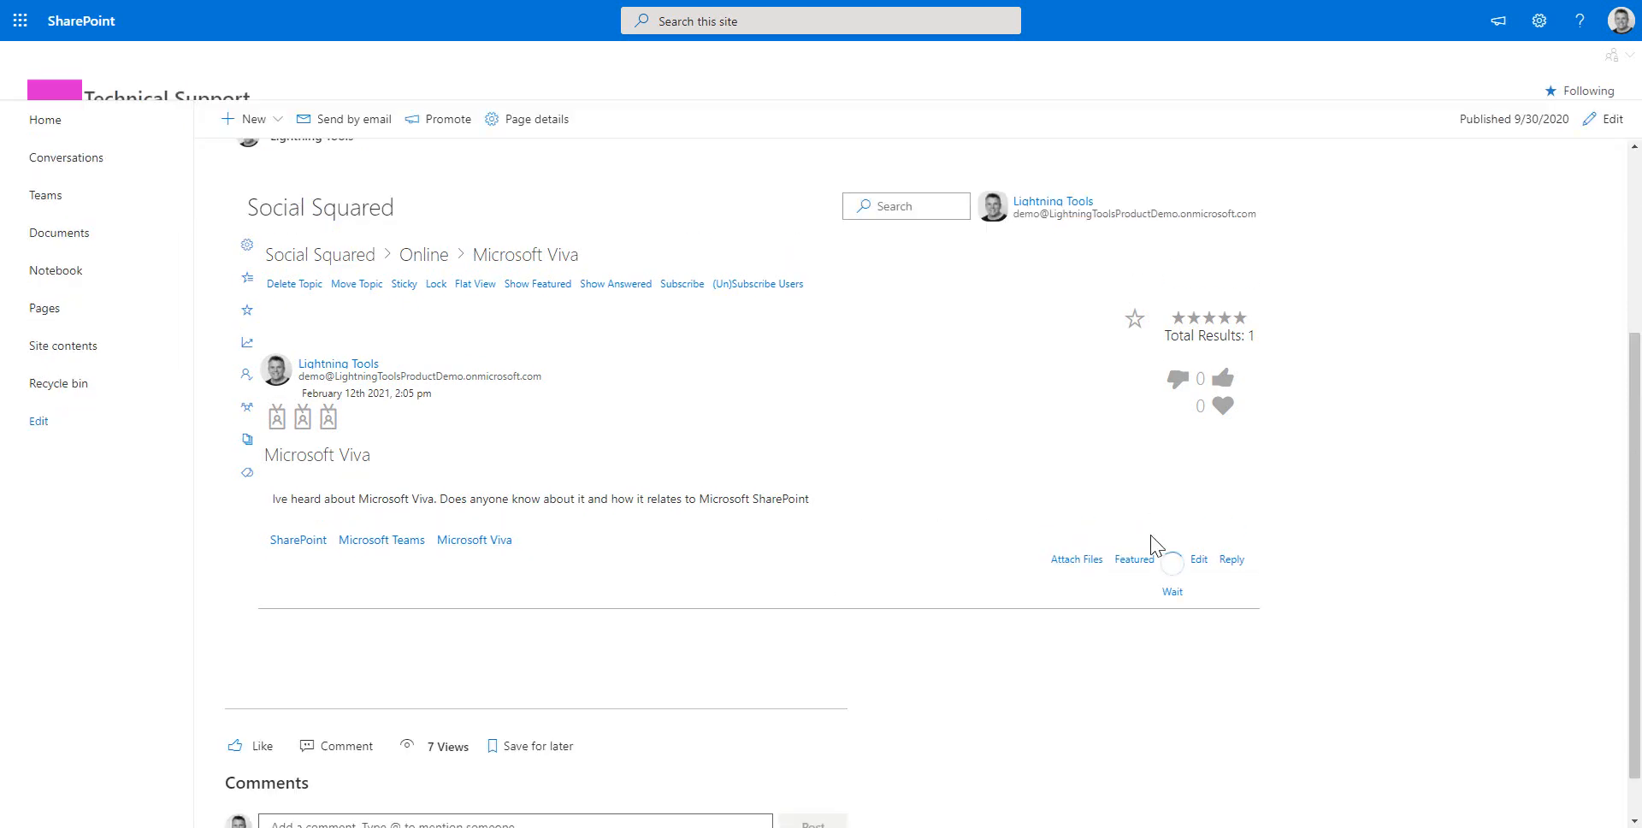
{"action": "left_click", "coordinate": [1133, 558]}
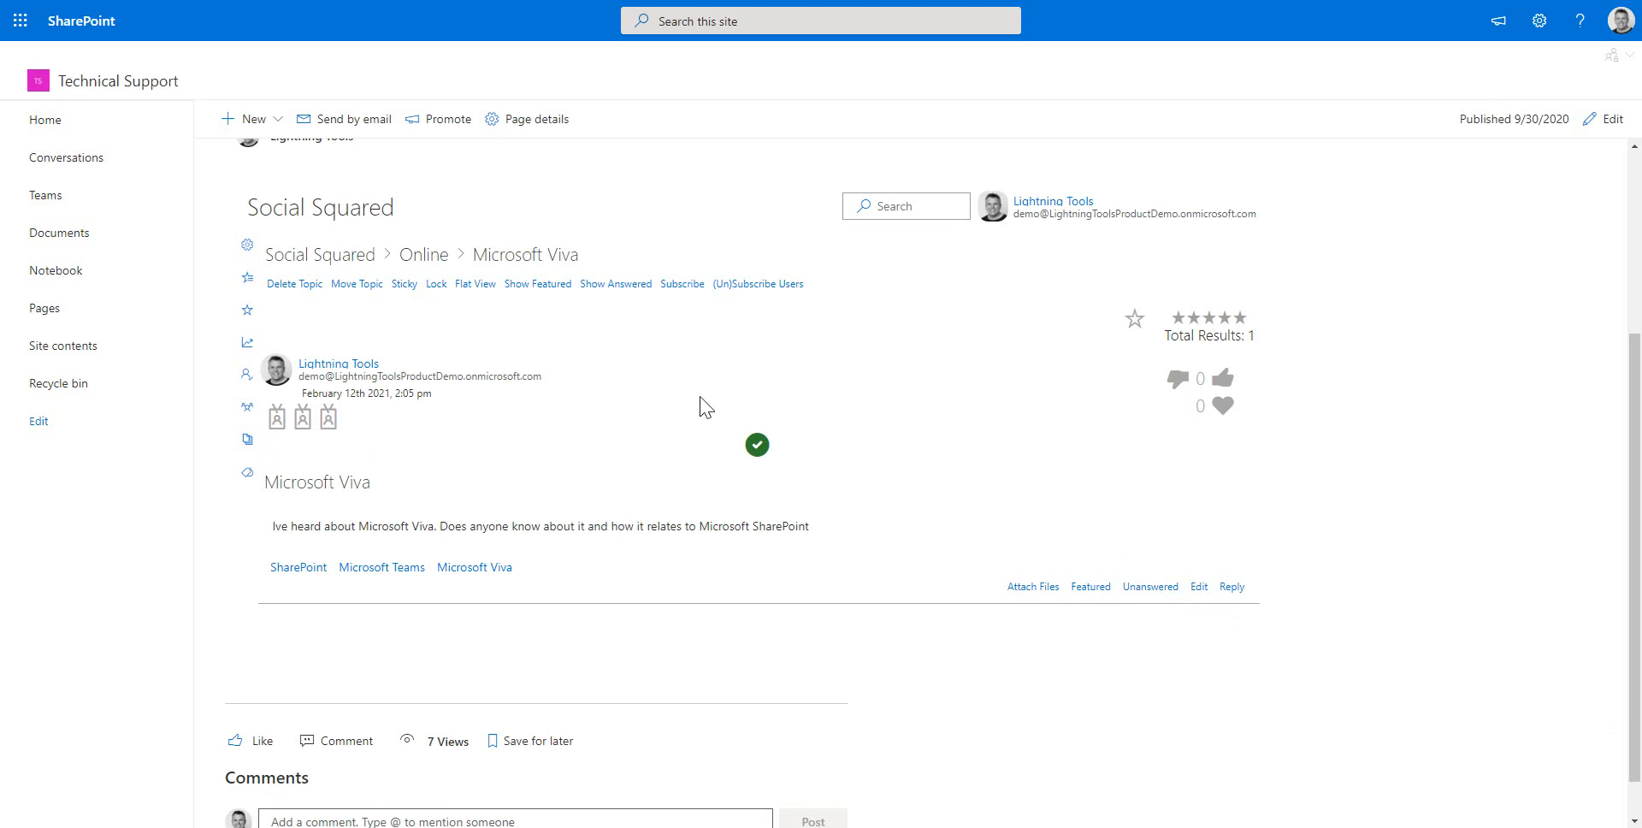
{"action": "mouse_move", "coordinate": [801, 491]}
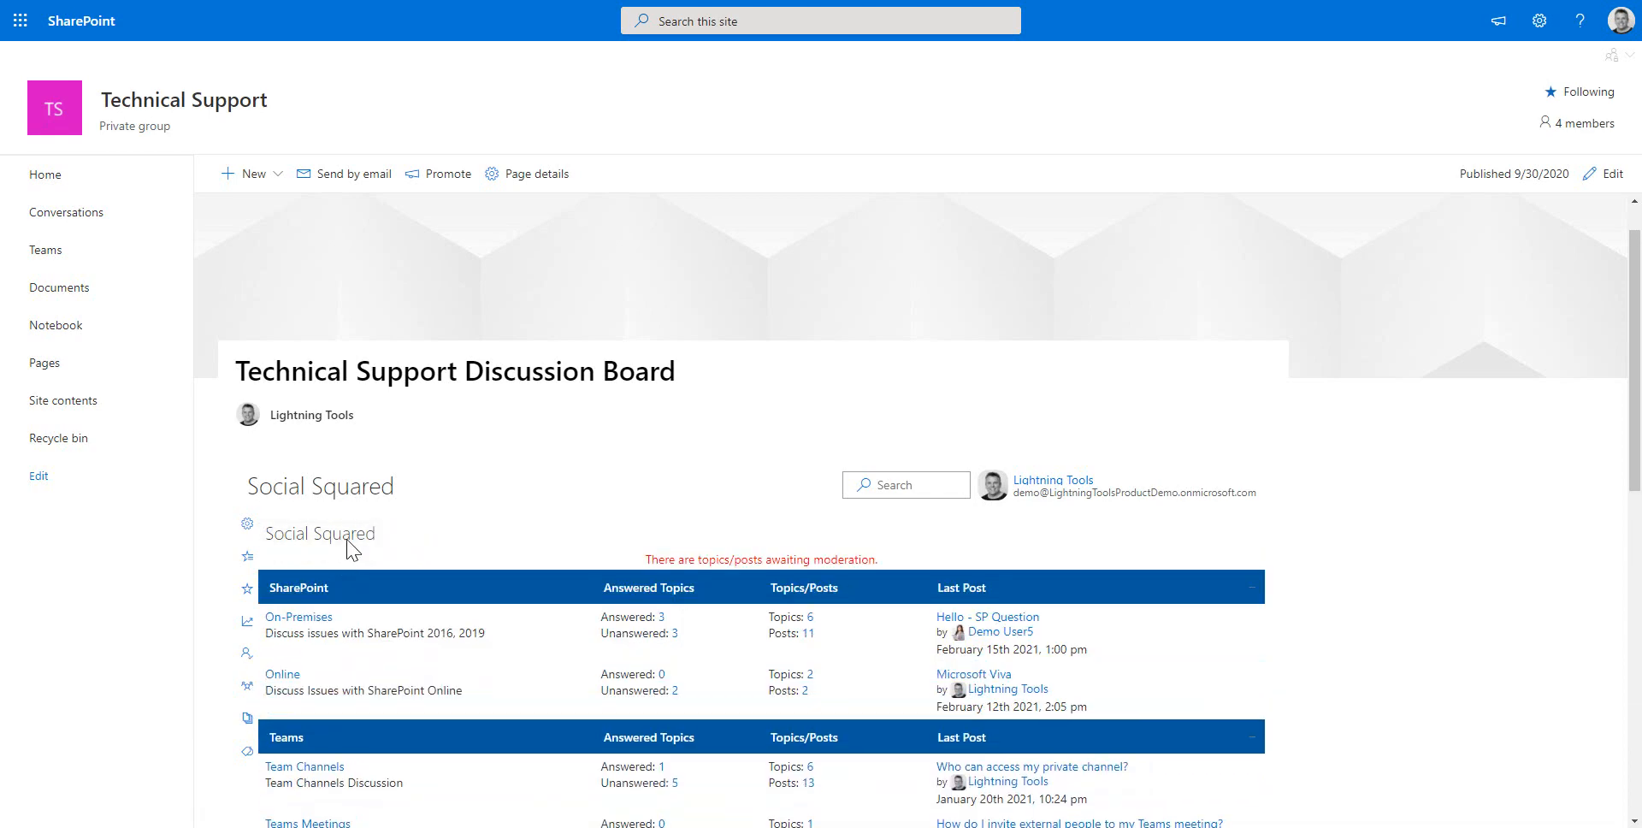
- List Demo User9's posts by picking 'demo' in the Users Posts people picker
{"action": "scroll", "scroll_direction": "down", "scroll_amount": 3}
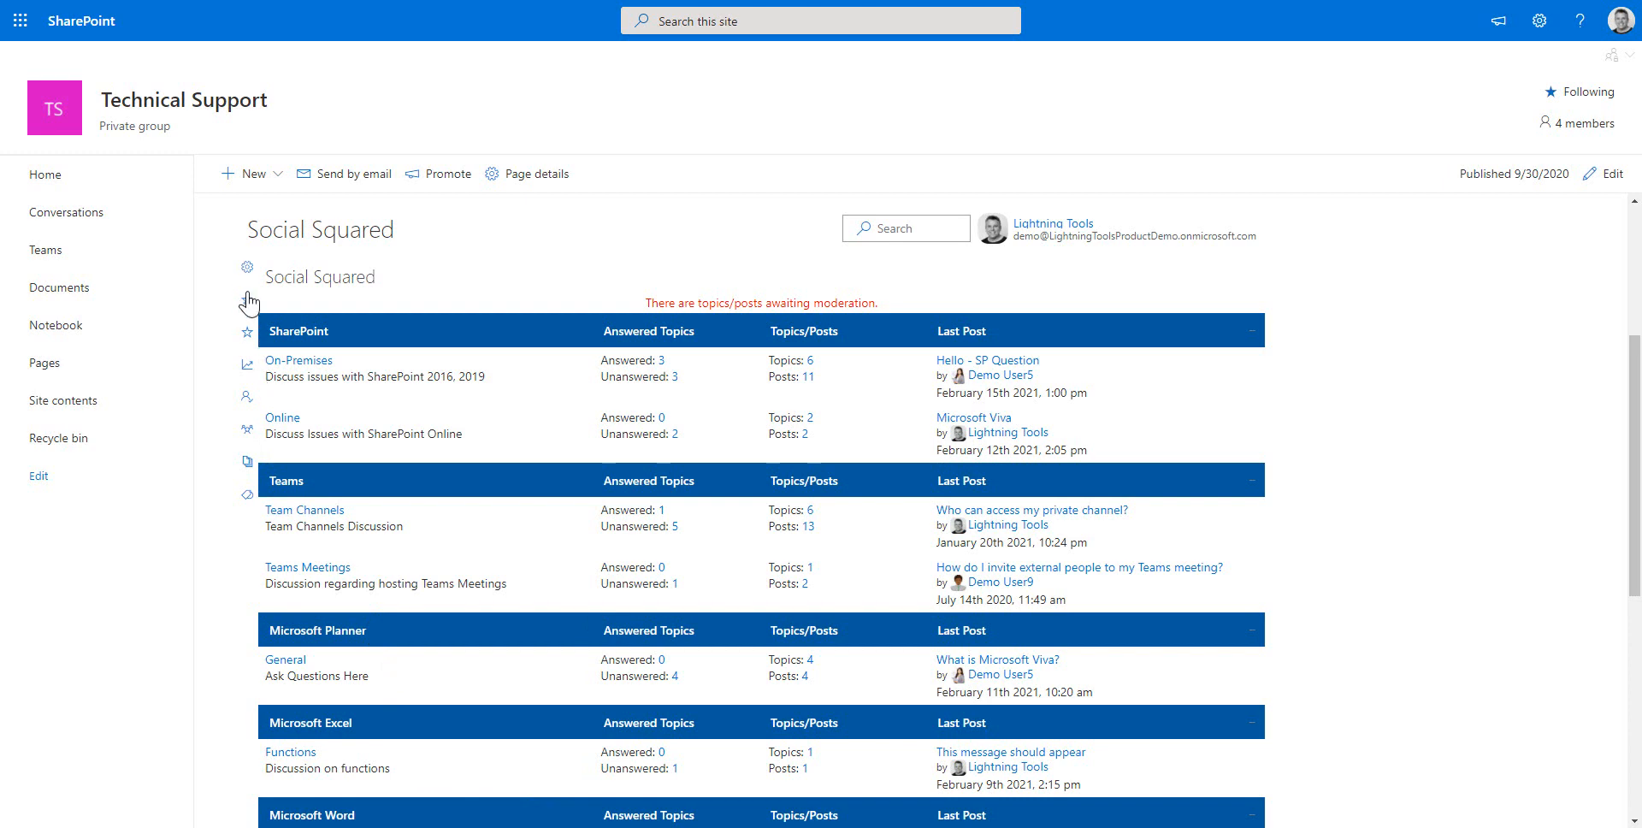
{"action": "mouse_move", "coordinate": [247, 464]}
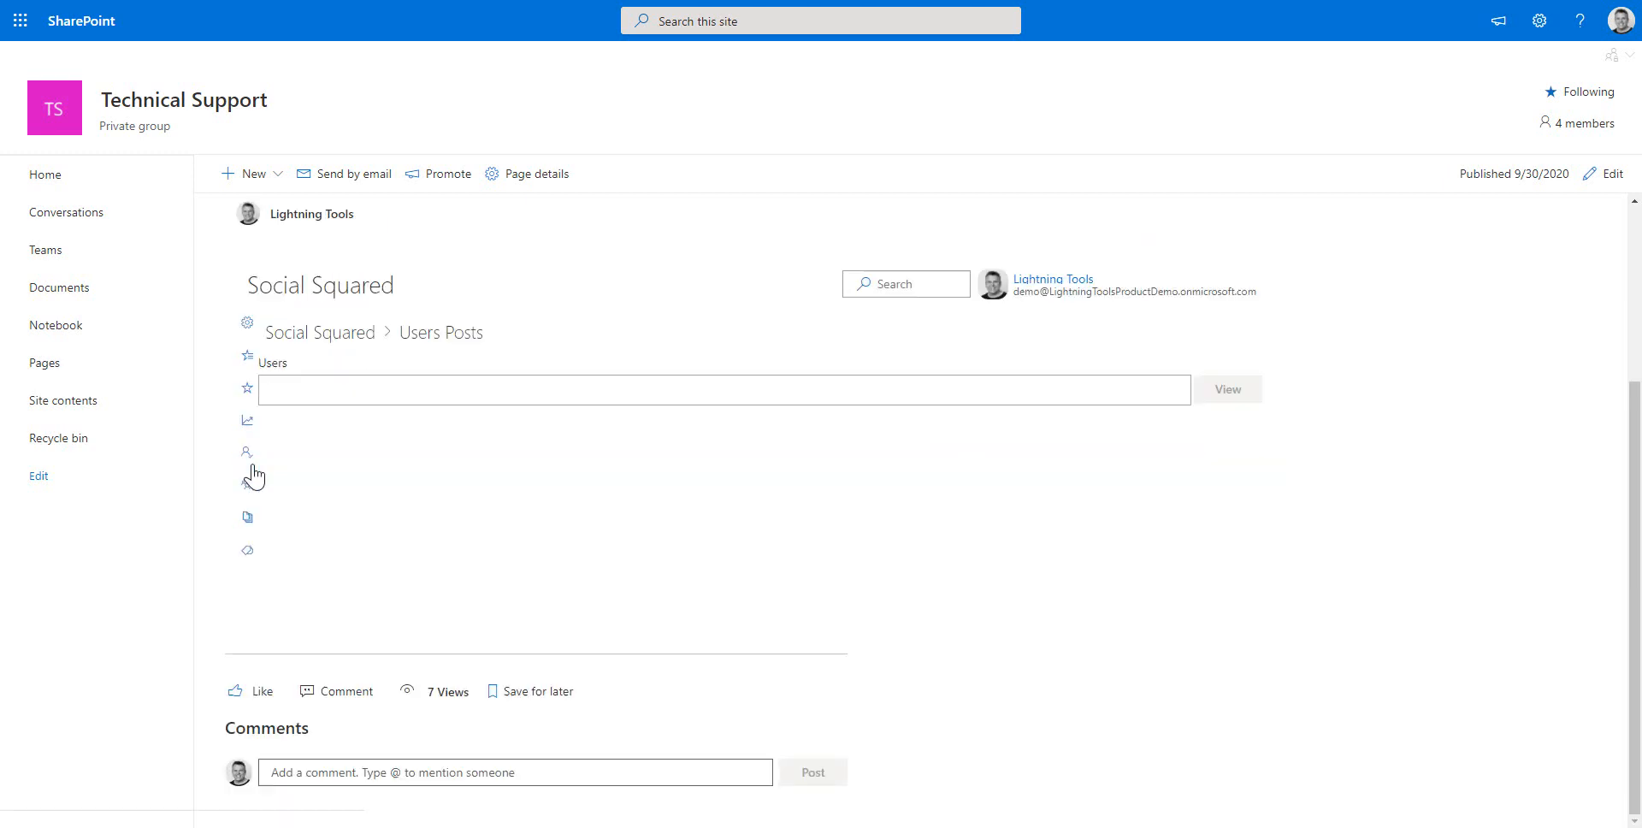
{"action": "left_click", "coordinate": [723, 389]}
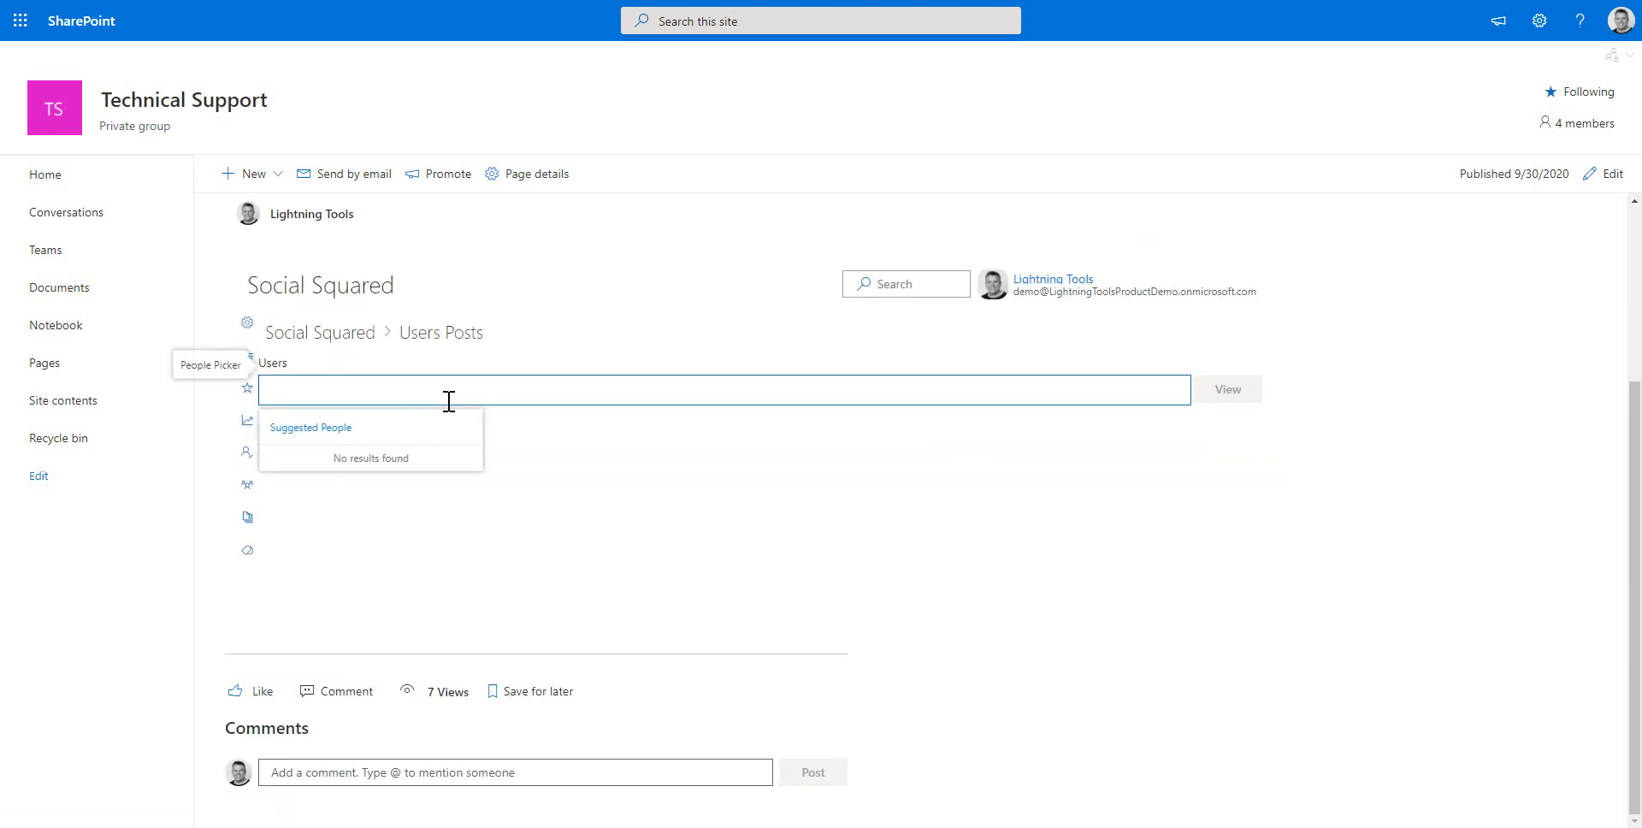
{"action": "type", "text": "demo"}
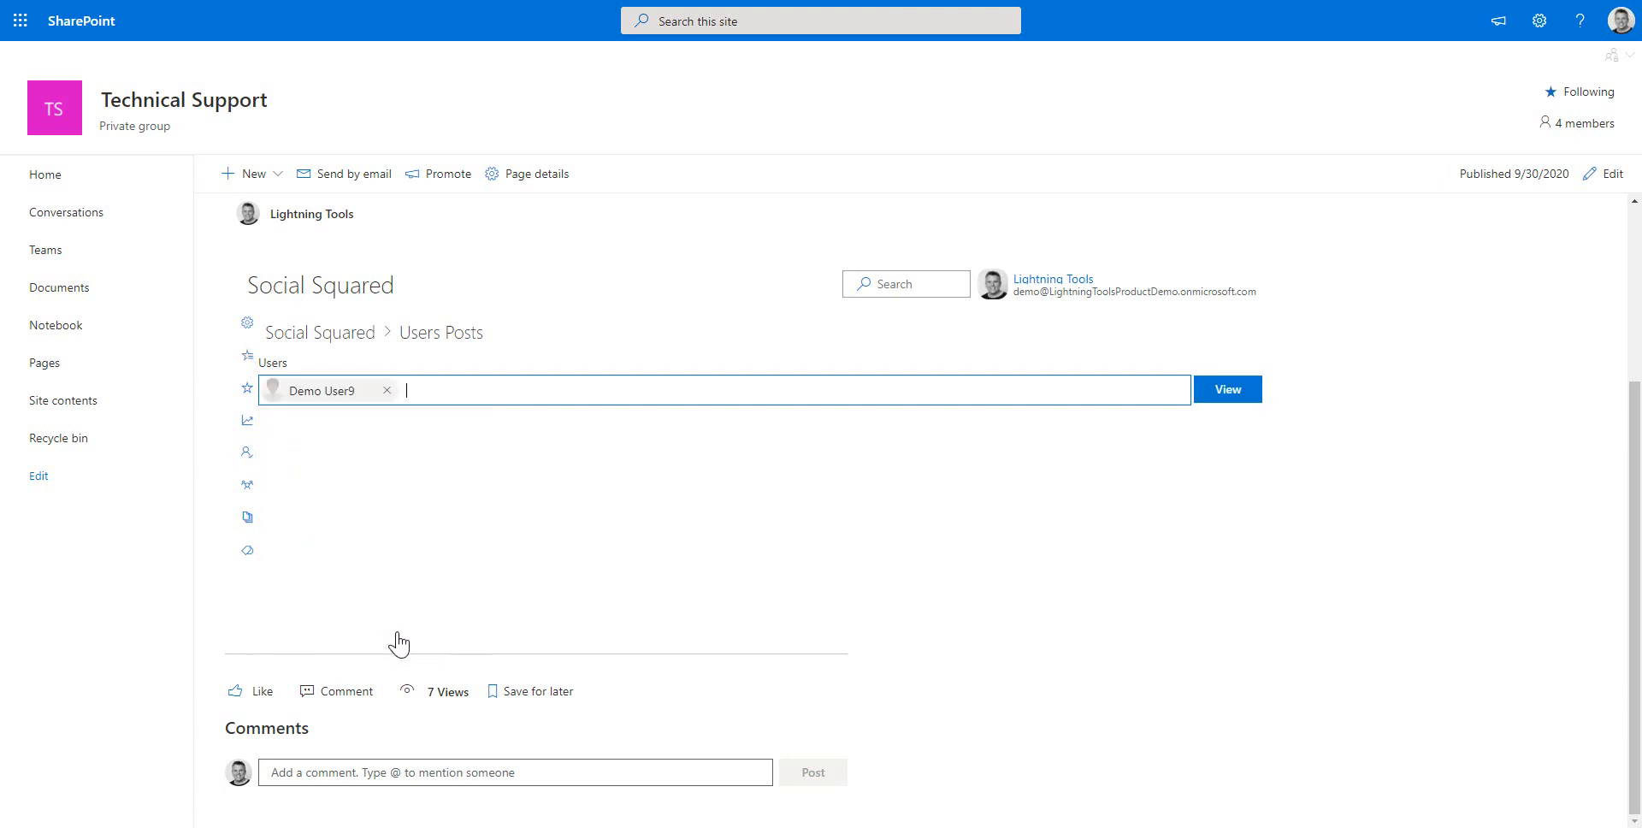
{"action": "left_click", "coordinate": [1226, 389]}
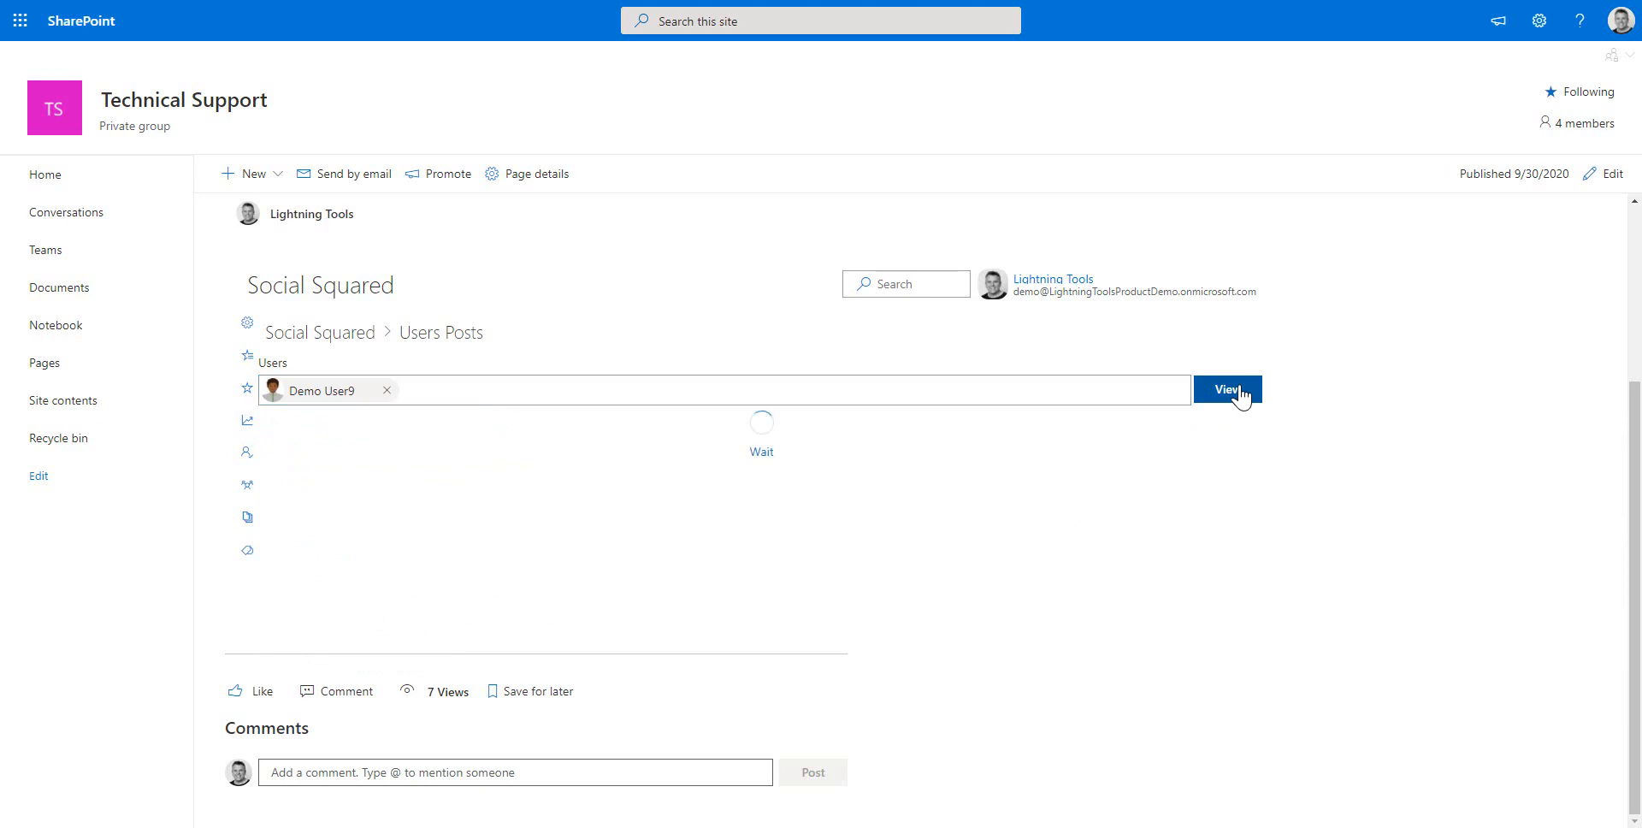
{"action": "left_click", "coordinate": [1226, 389]}
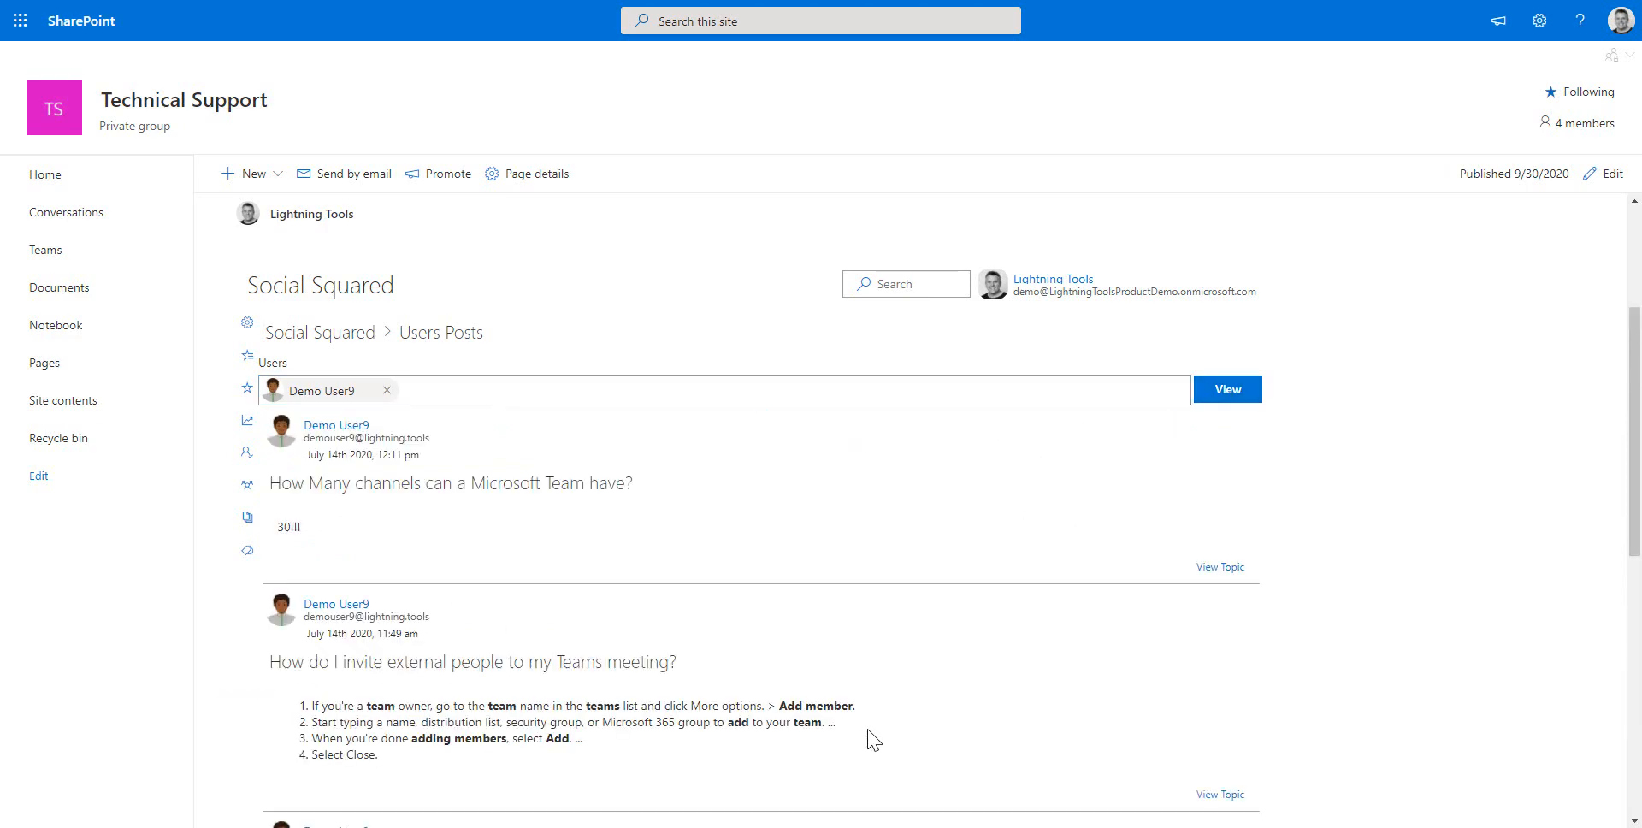
- View and then close Demo User9's profile details panel
{"action": "left_click", "coordinate": [336, 425]}
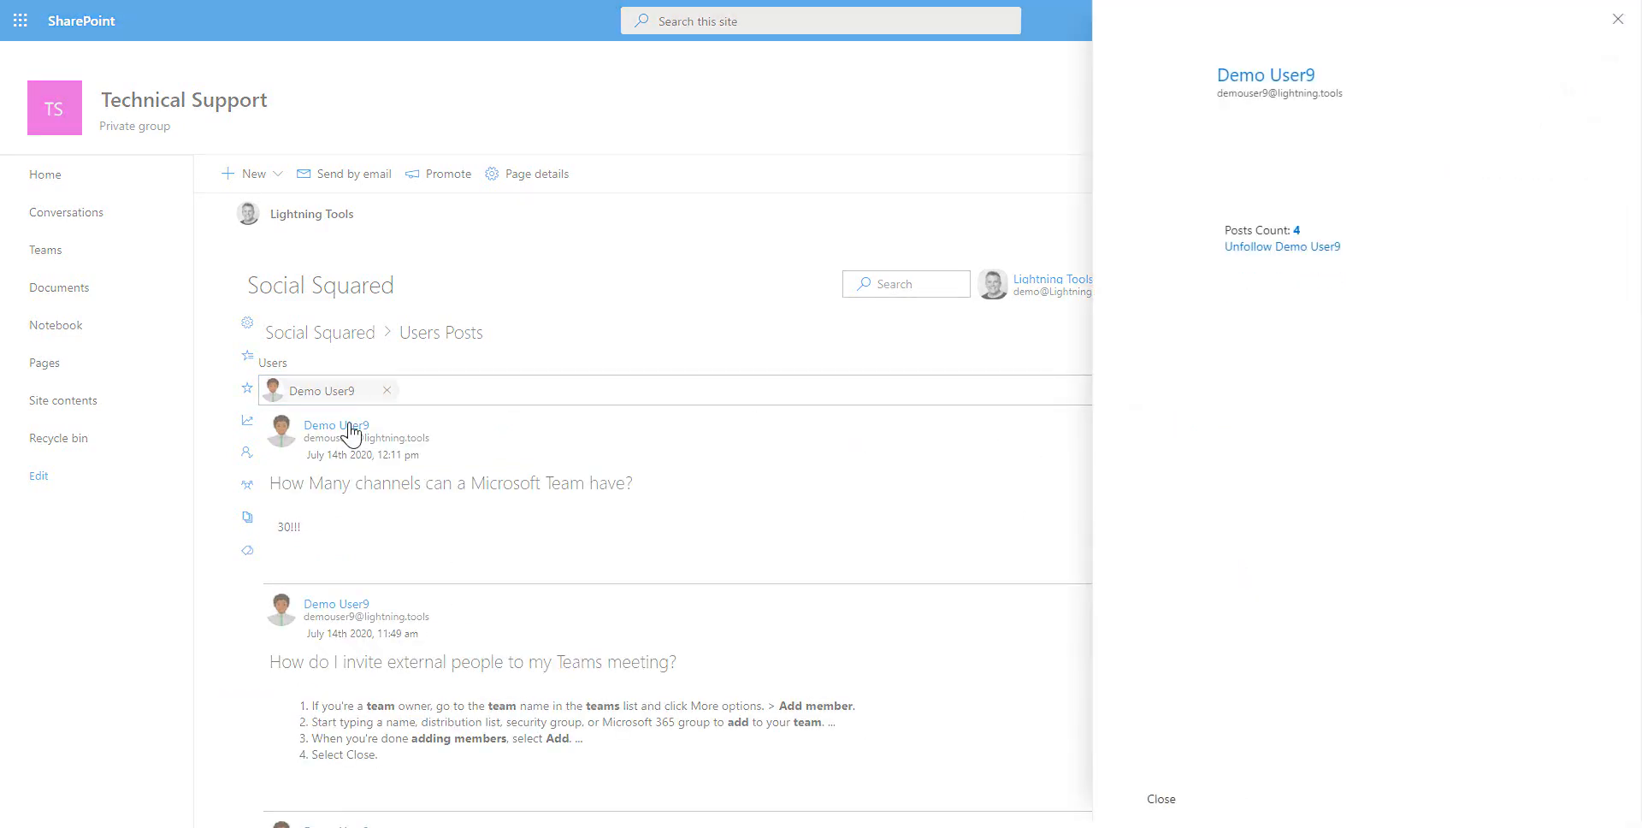
{"action": "left_click", "coordinate": [1281, 246]}
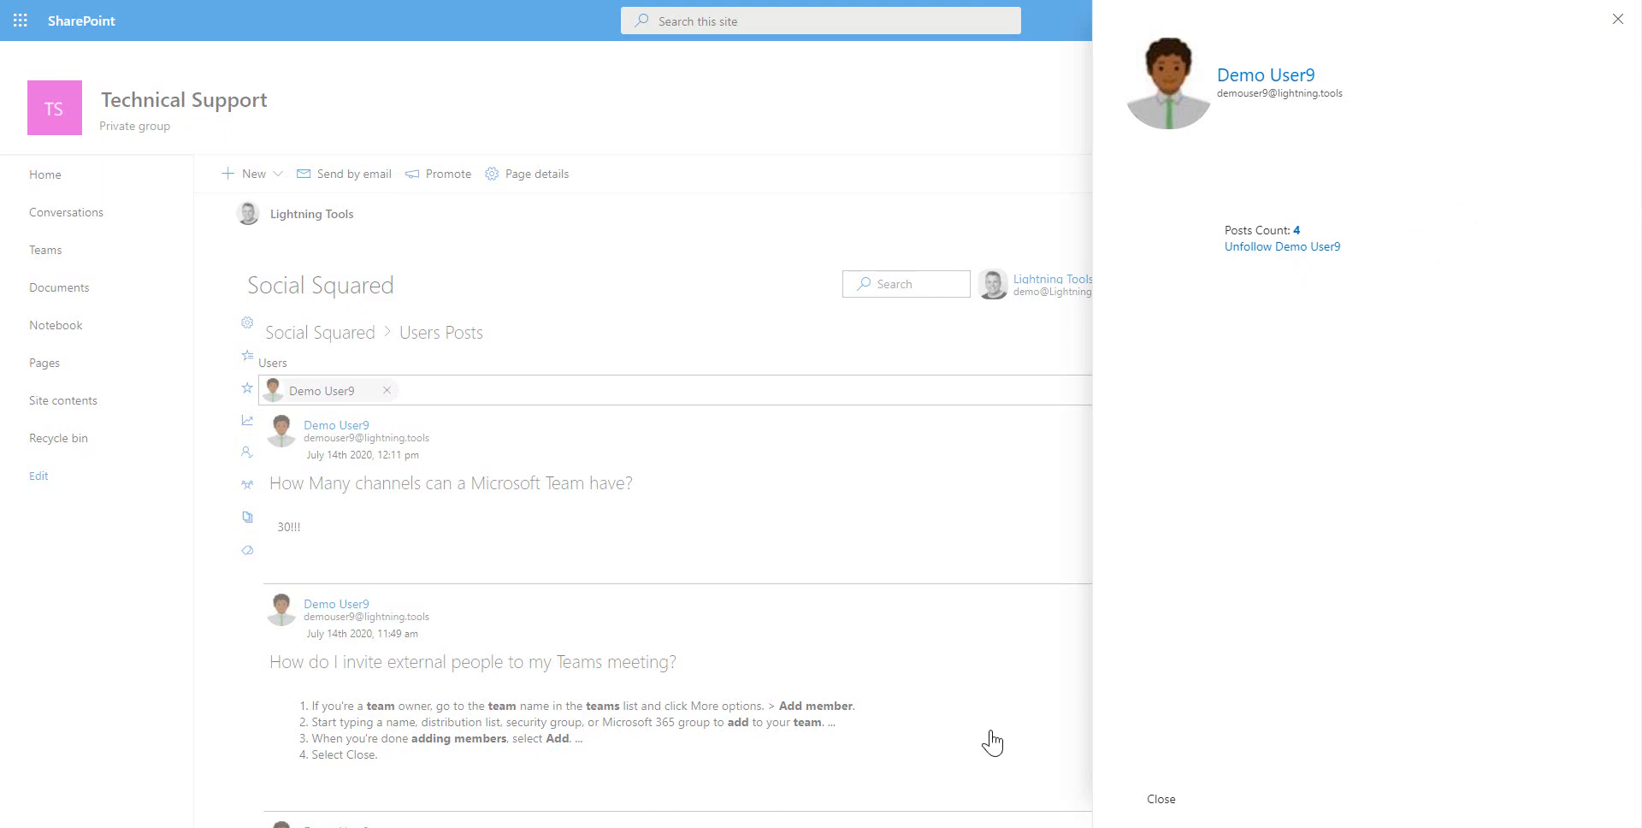
{"action": "left_click", "coordinate": [1161, 799]}
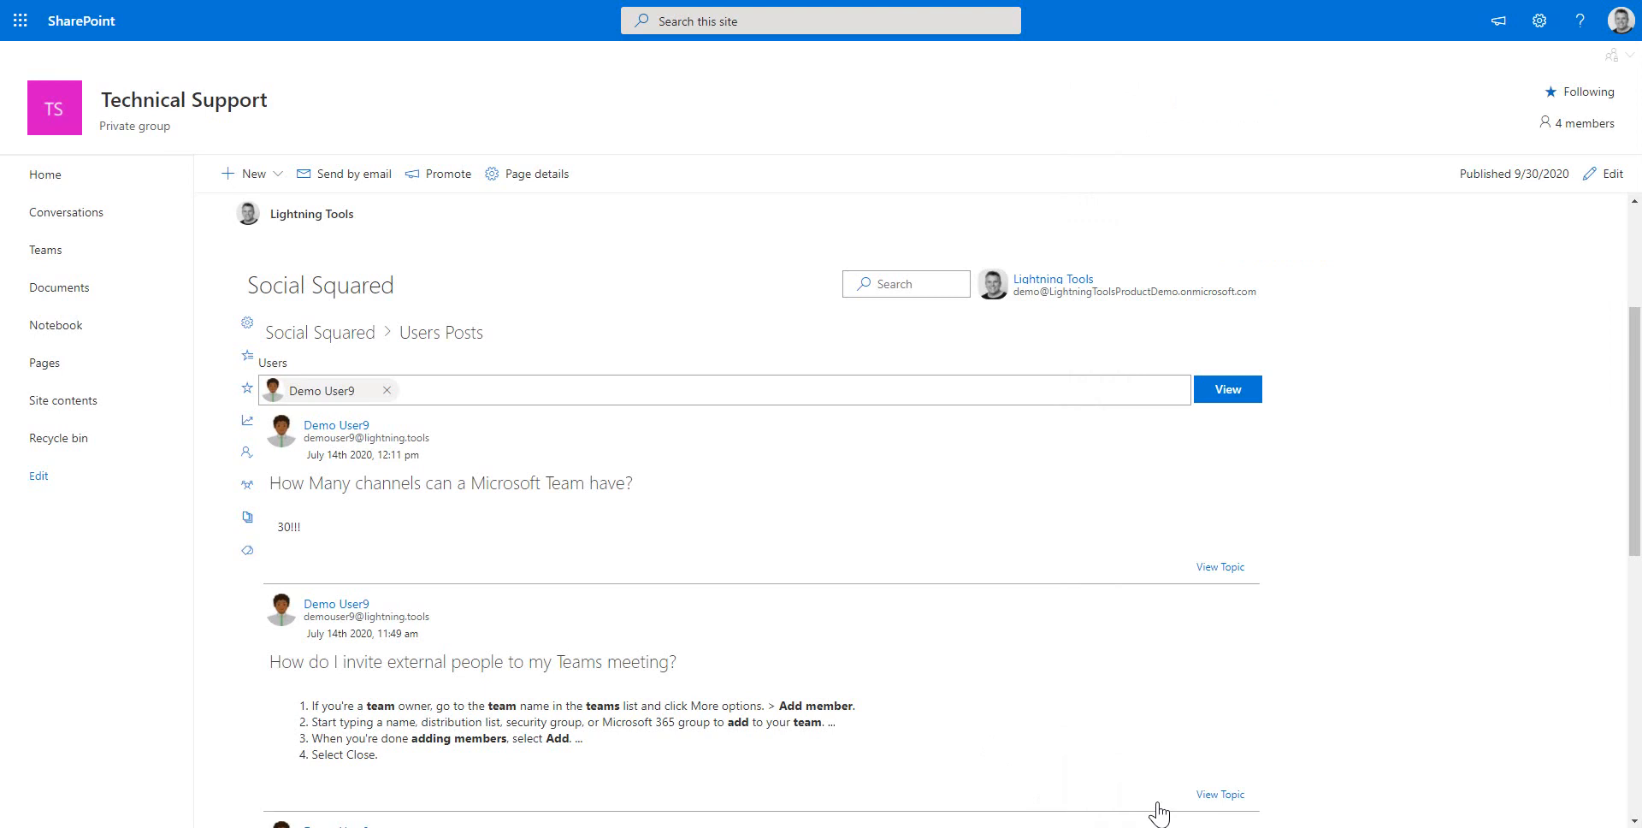
{"action": "mouse_move", "coordinate": [1339, 471]}
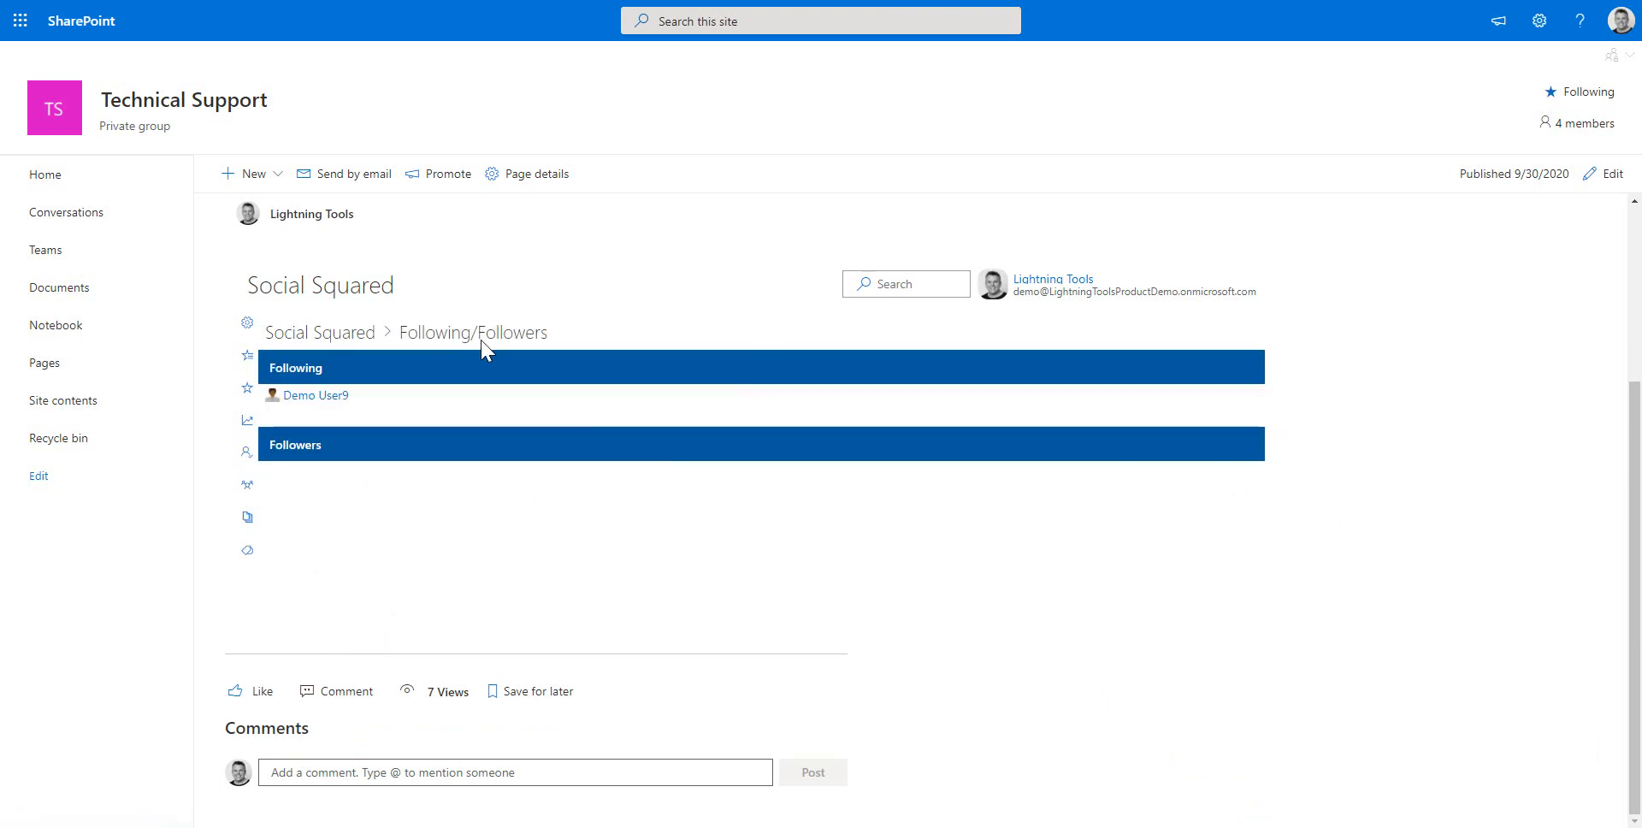
{"action": "mouse_move", "coordinate": [426, 510]}
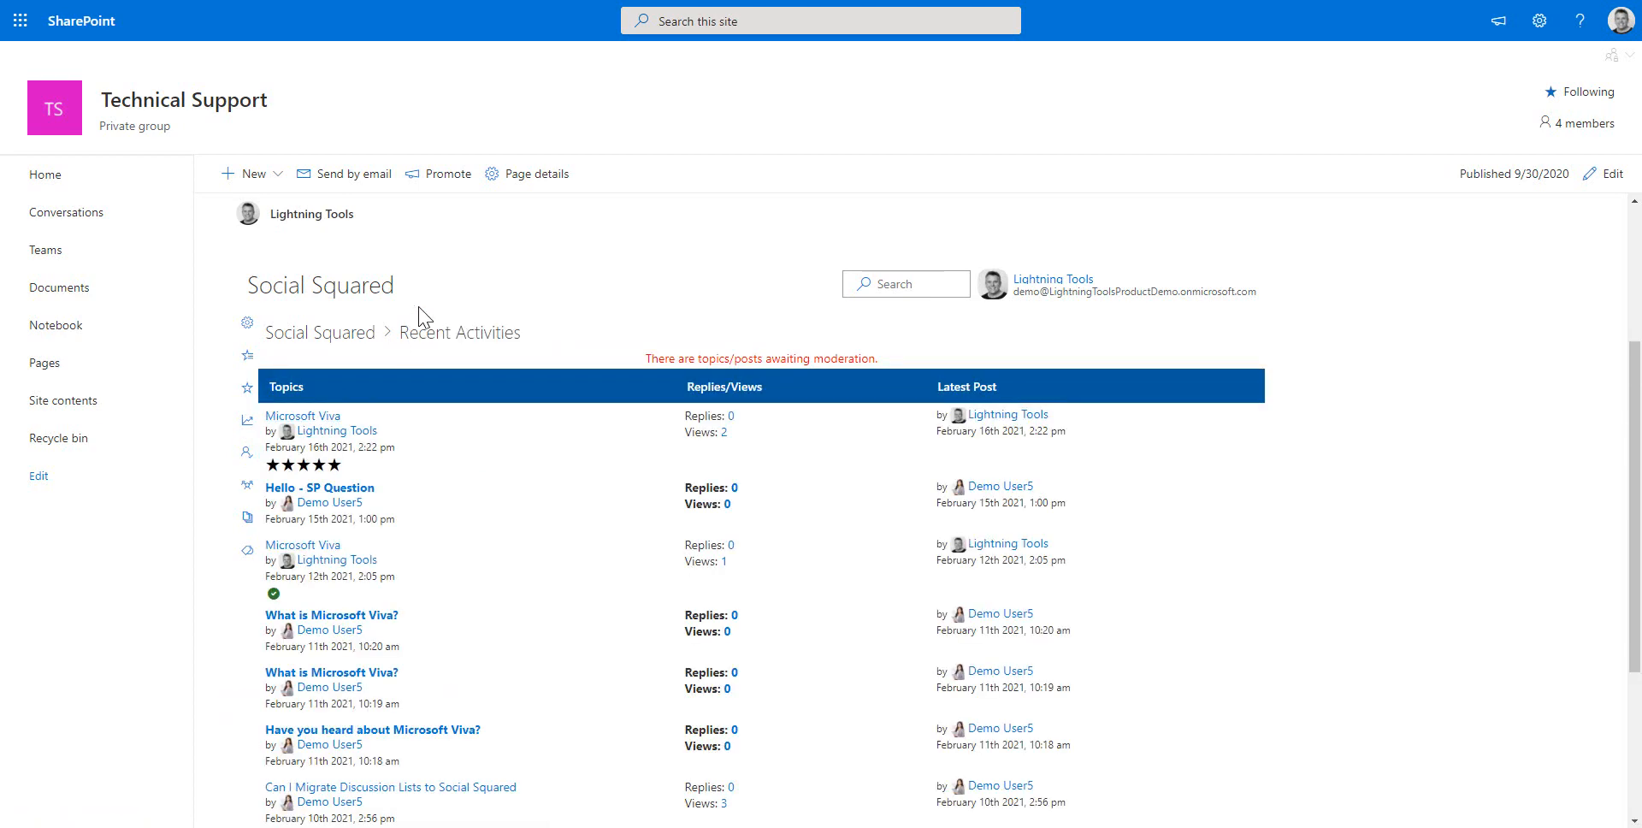
{"action": "mouse_move", "coordinate": [260, 432]}
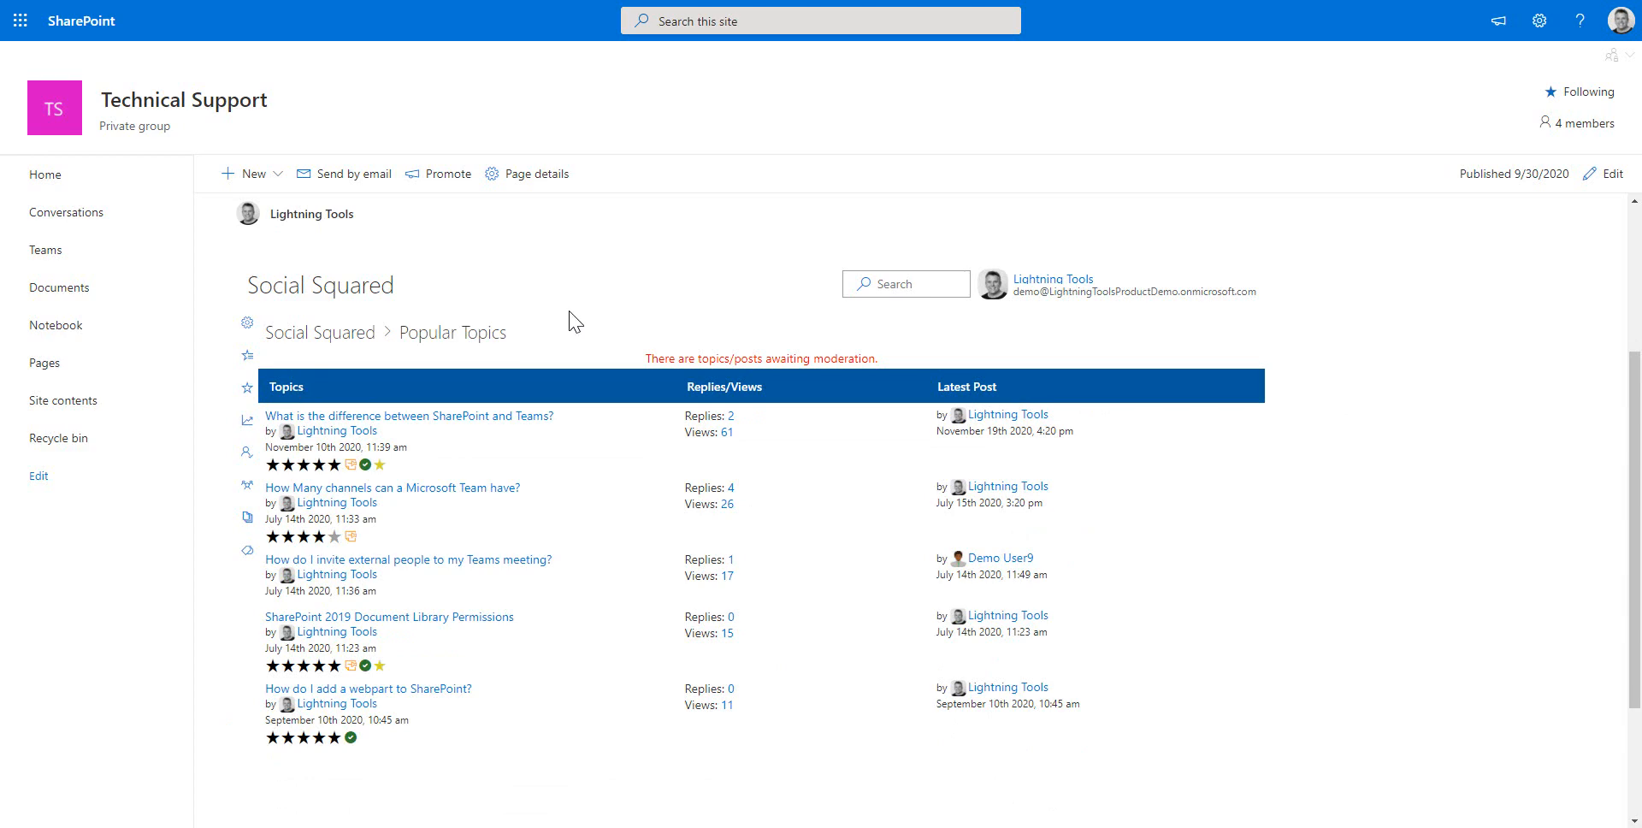
- Return to the Social Squared forum home on the Technical Support site
{"action": "left_click", "coordinate": [319, 332]}
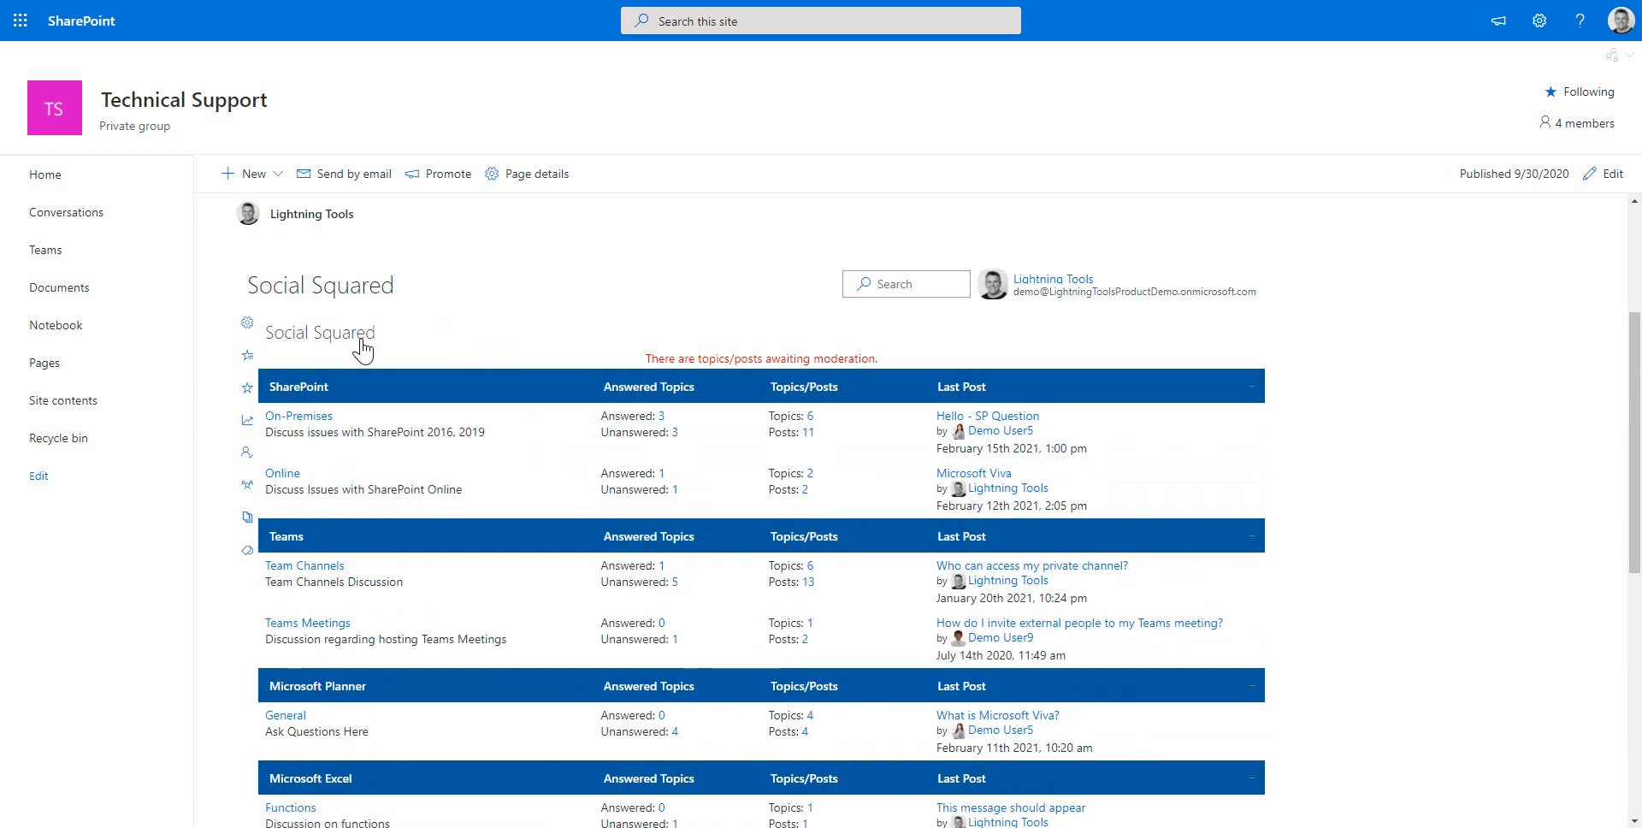
{"action": "mouse_move", "coordinate": [934, 431]}
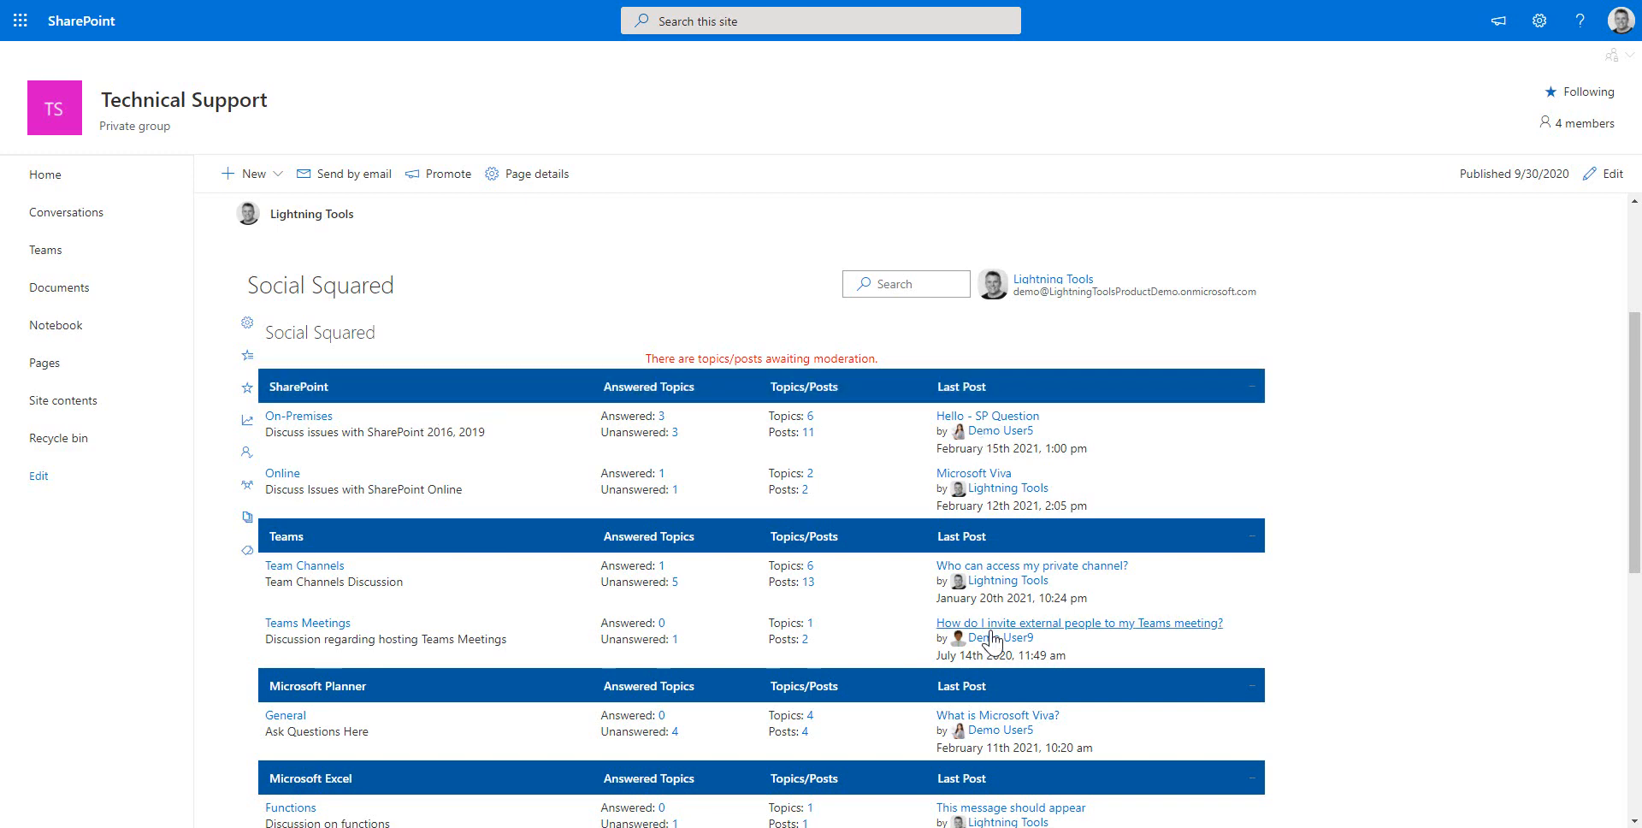
{"action": "mouse_move", "coordinate": [1524, 379]}
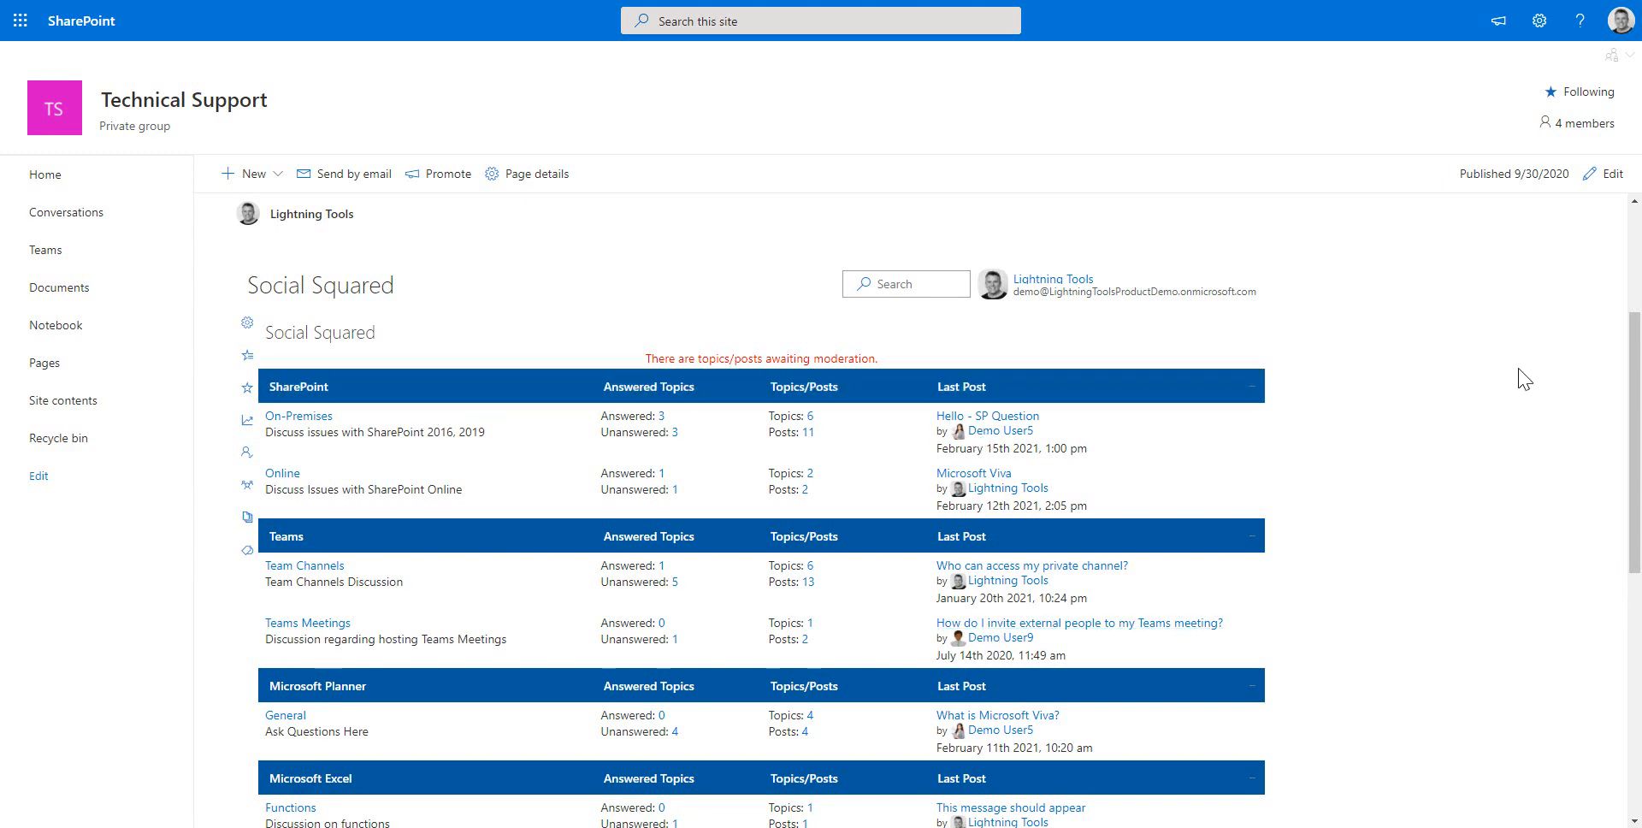
- Save the Teal site theme after briefly previewing Orange, then close Settings
{"action": "left_click", "coordinate": [1539, 19]}
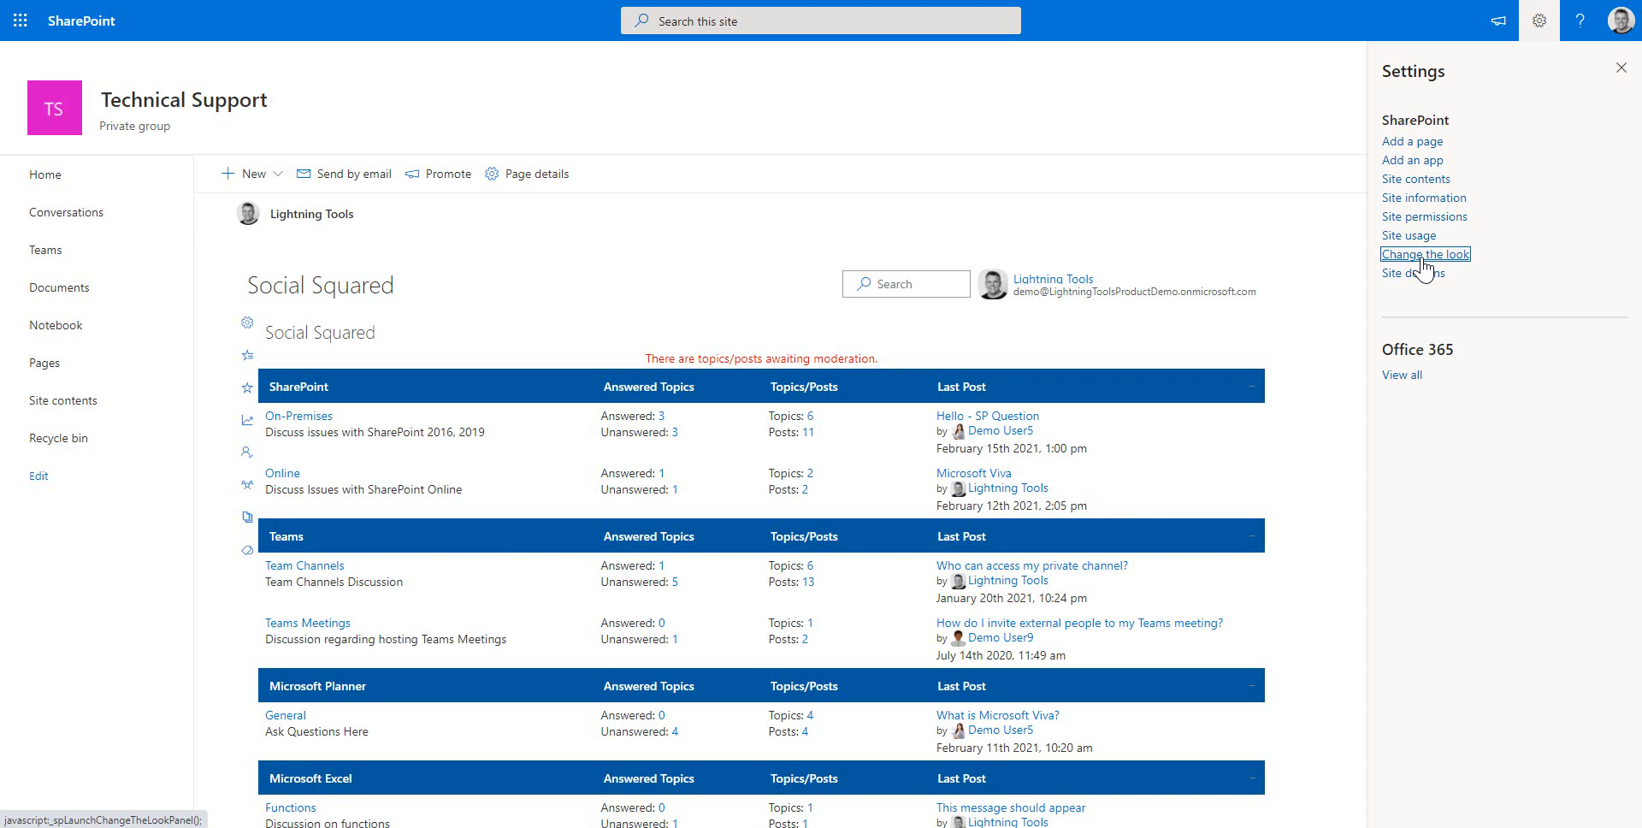
{"action": "left_click", "coordinate": [1424, 253]}
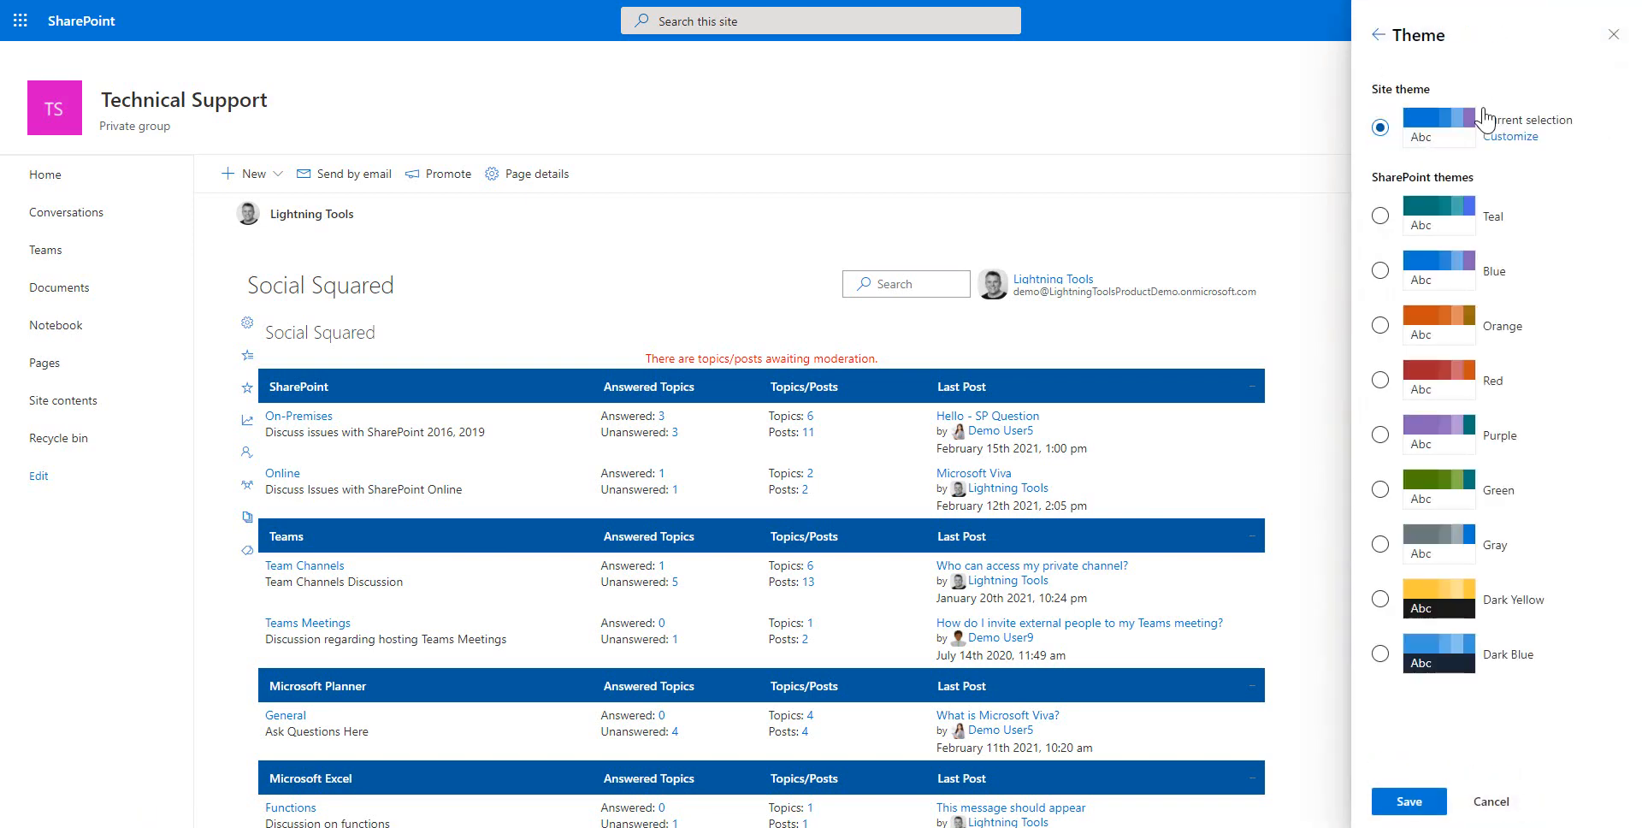
{"action": "left_click", "coordinate": [1380, 215]}
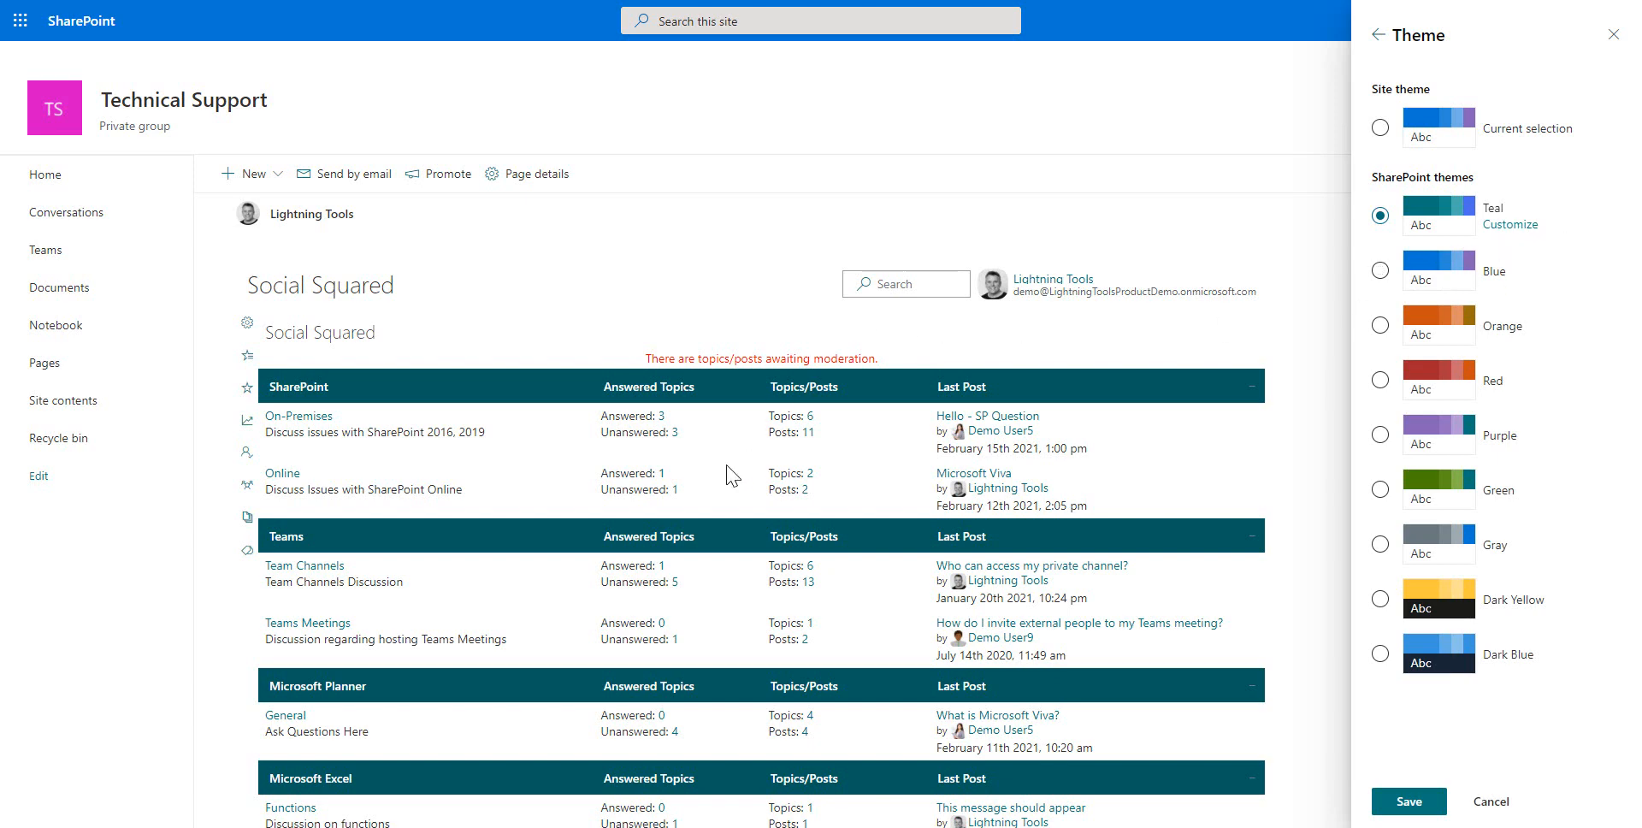
{"action": "mouse_move", "coordinate": [1218, 387]}
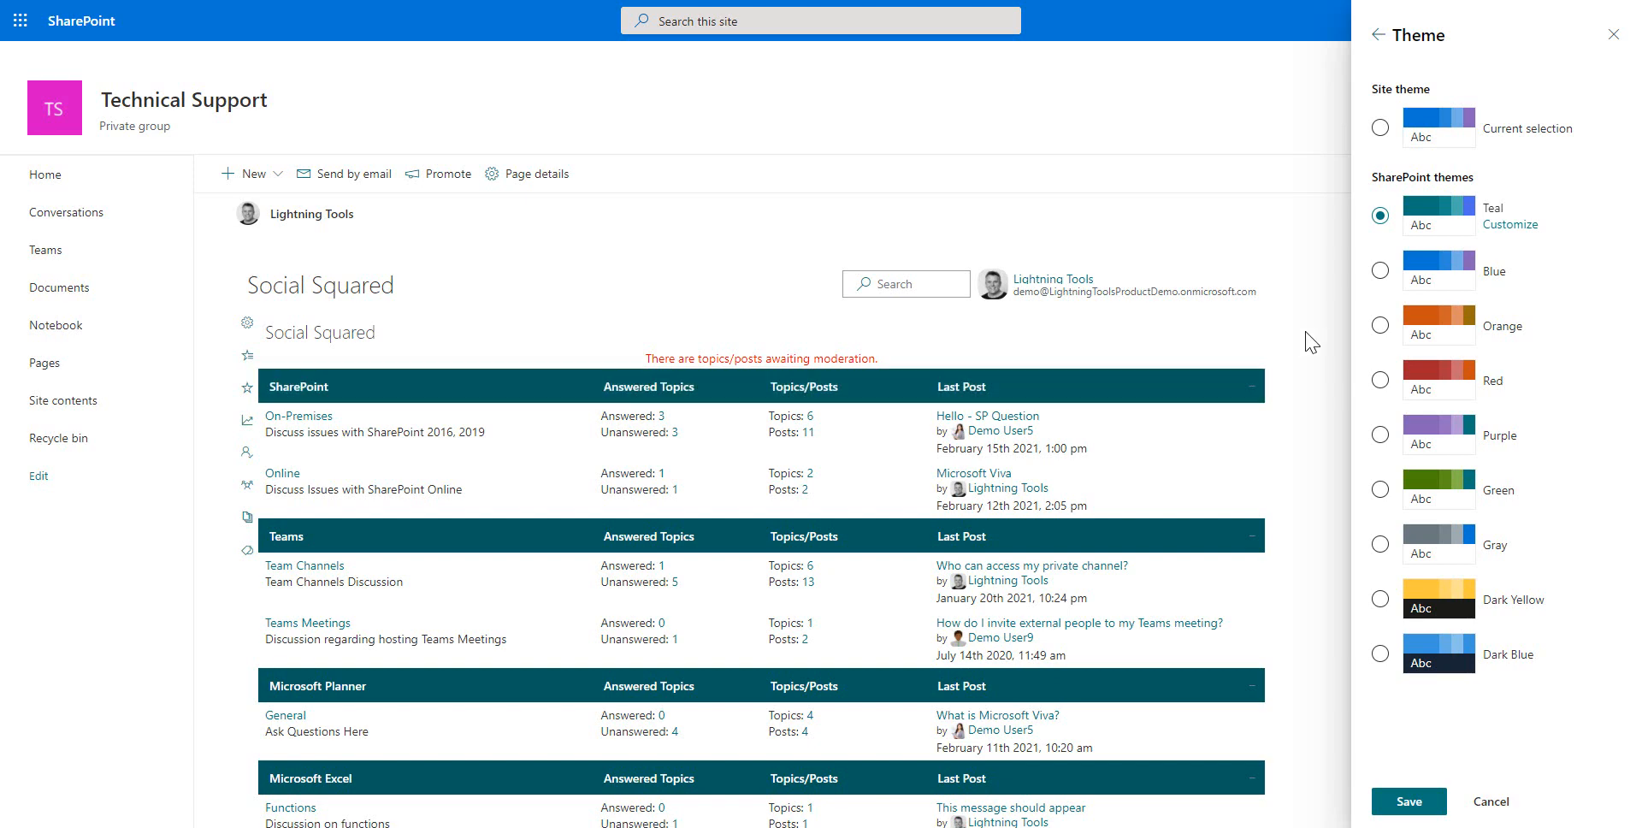
{"action": "left_click", "coordinate": [1380, 324]}
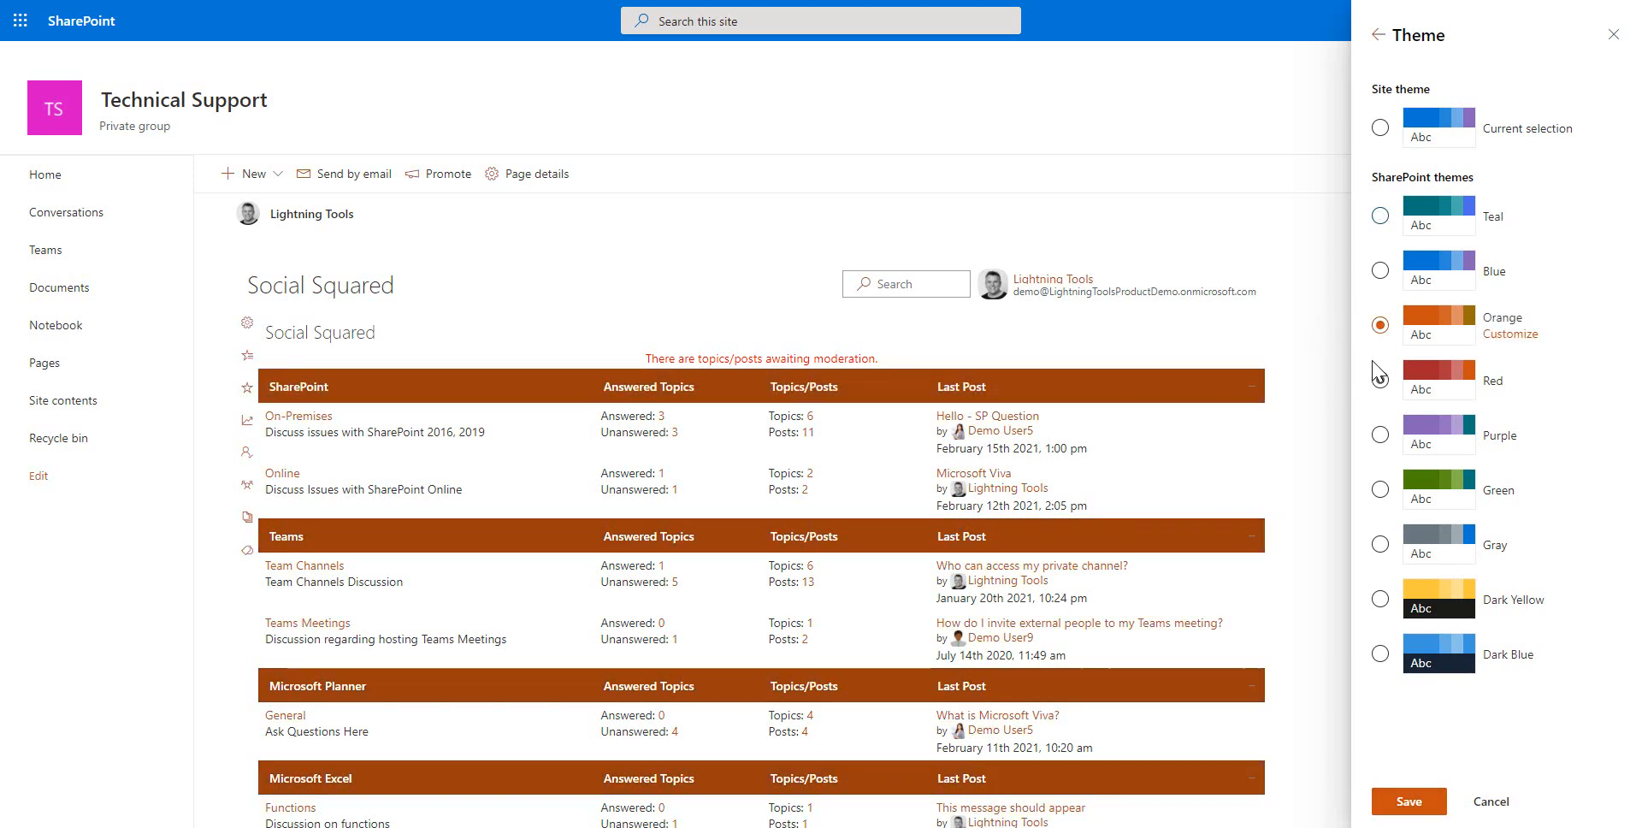
{"action": "left_click", "coordinate": [1380, 216]}
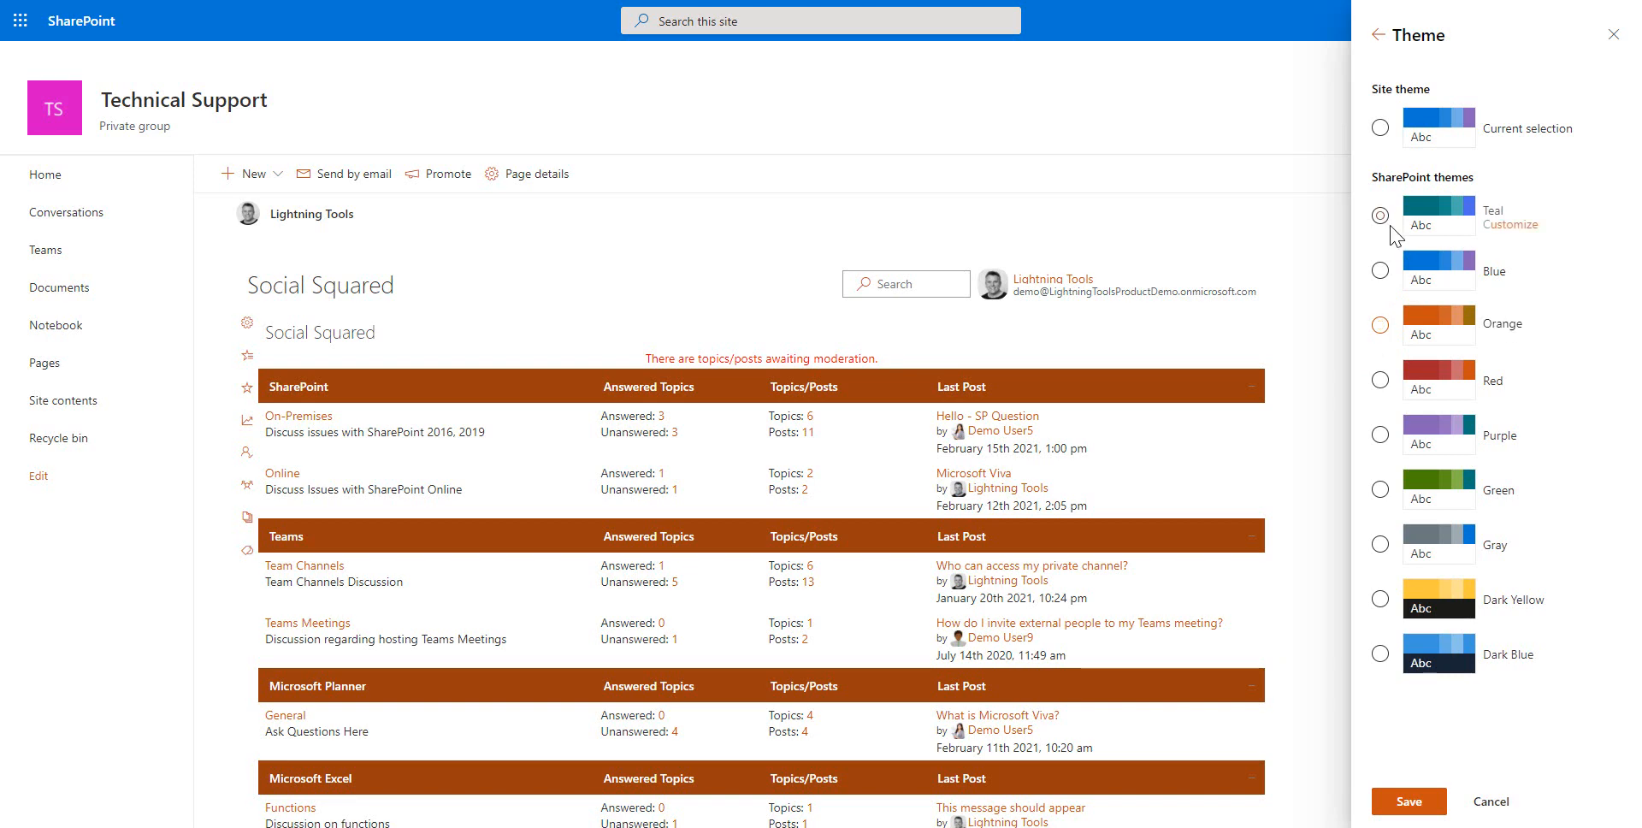
{"action": "left_click", "coordinate": [1408, 800]}
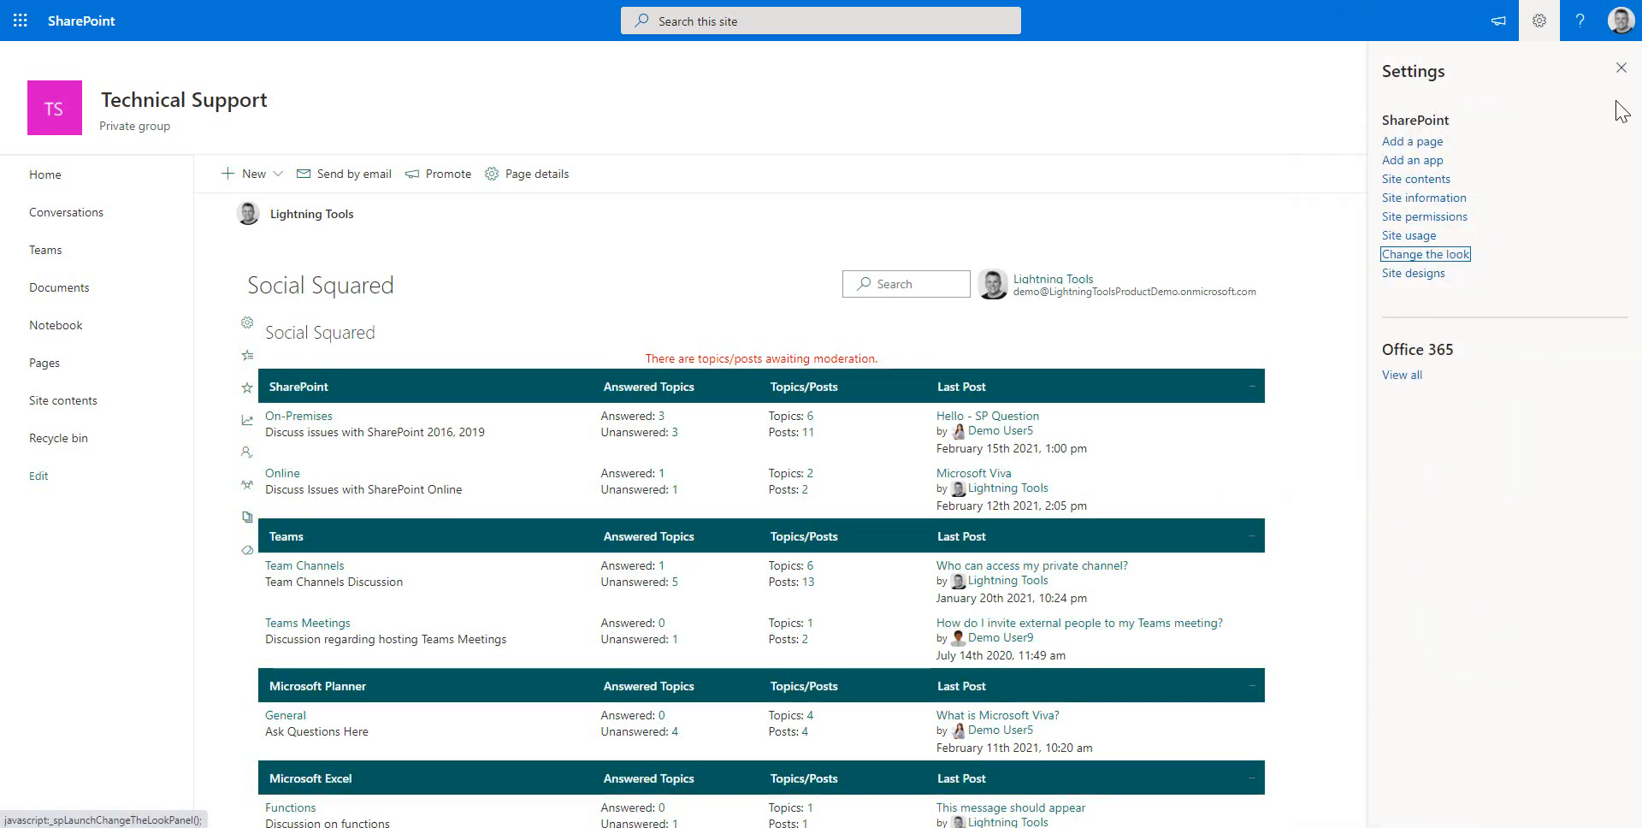
{"action": "left_click", "coordinate": [1624, 68]}
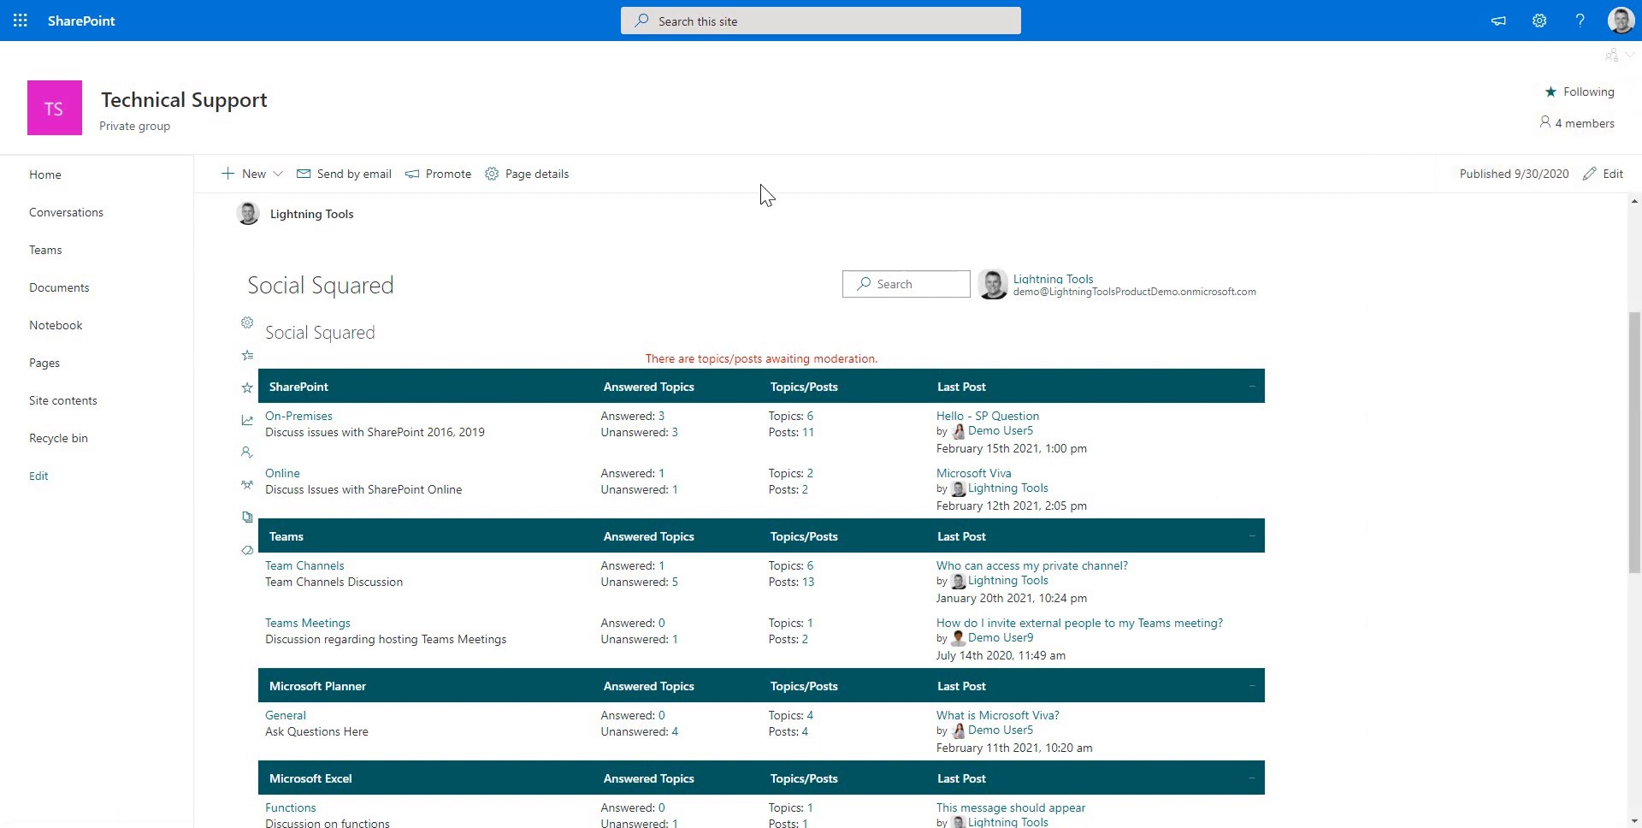
{"action": "mouse_move", "coordinate": [759, 195]}
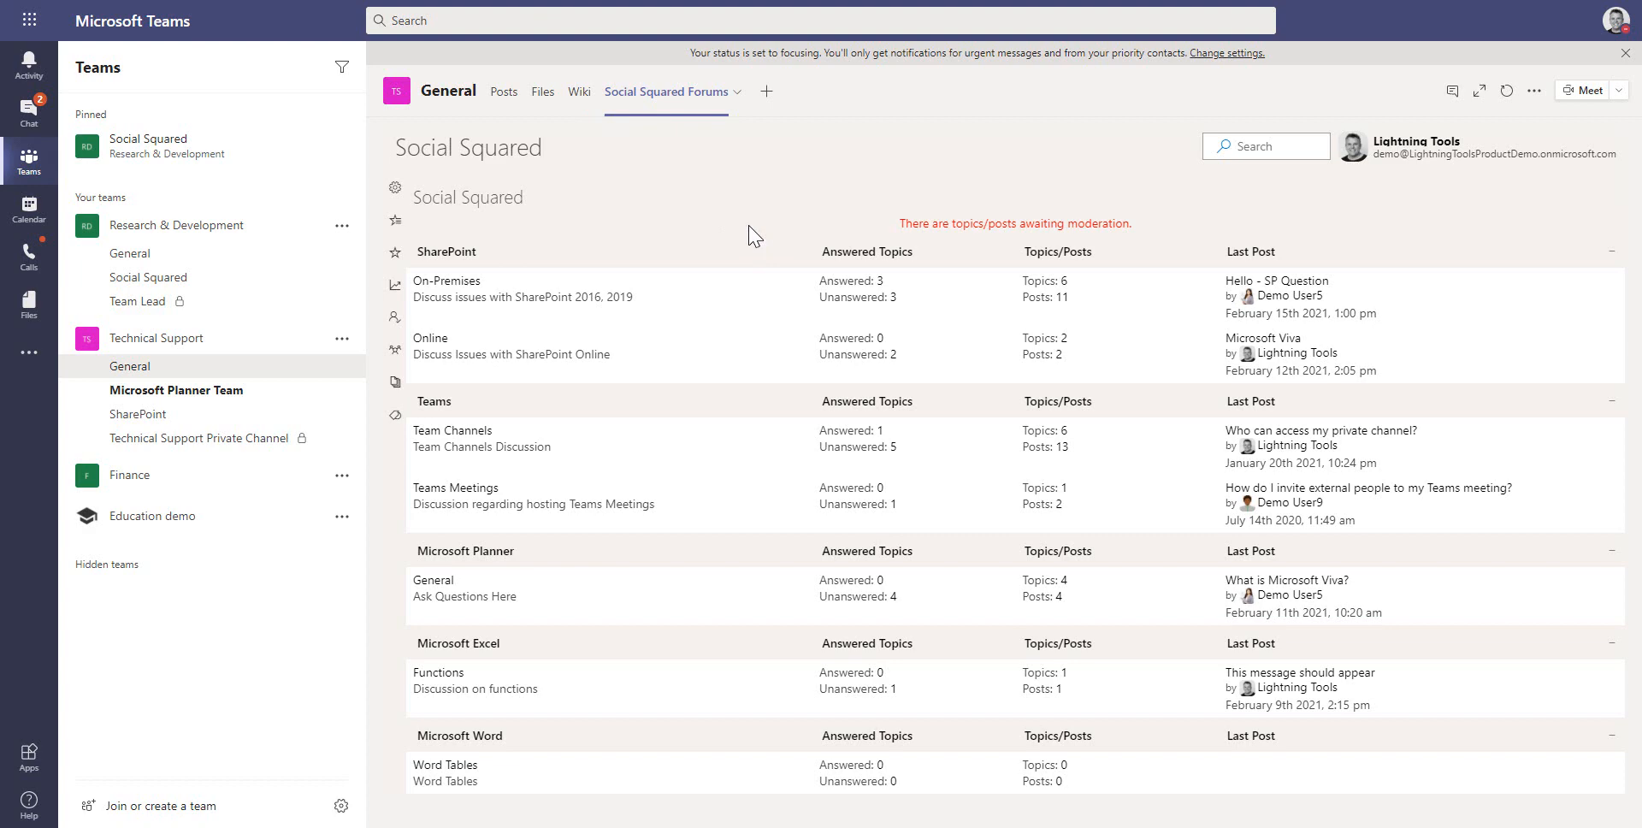
{"action": "mouse_move", "coordinate": [691, 92]}
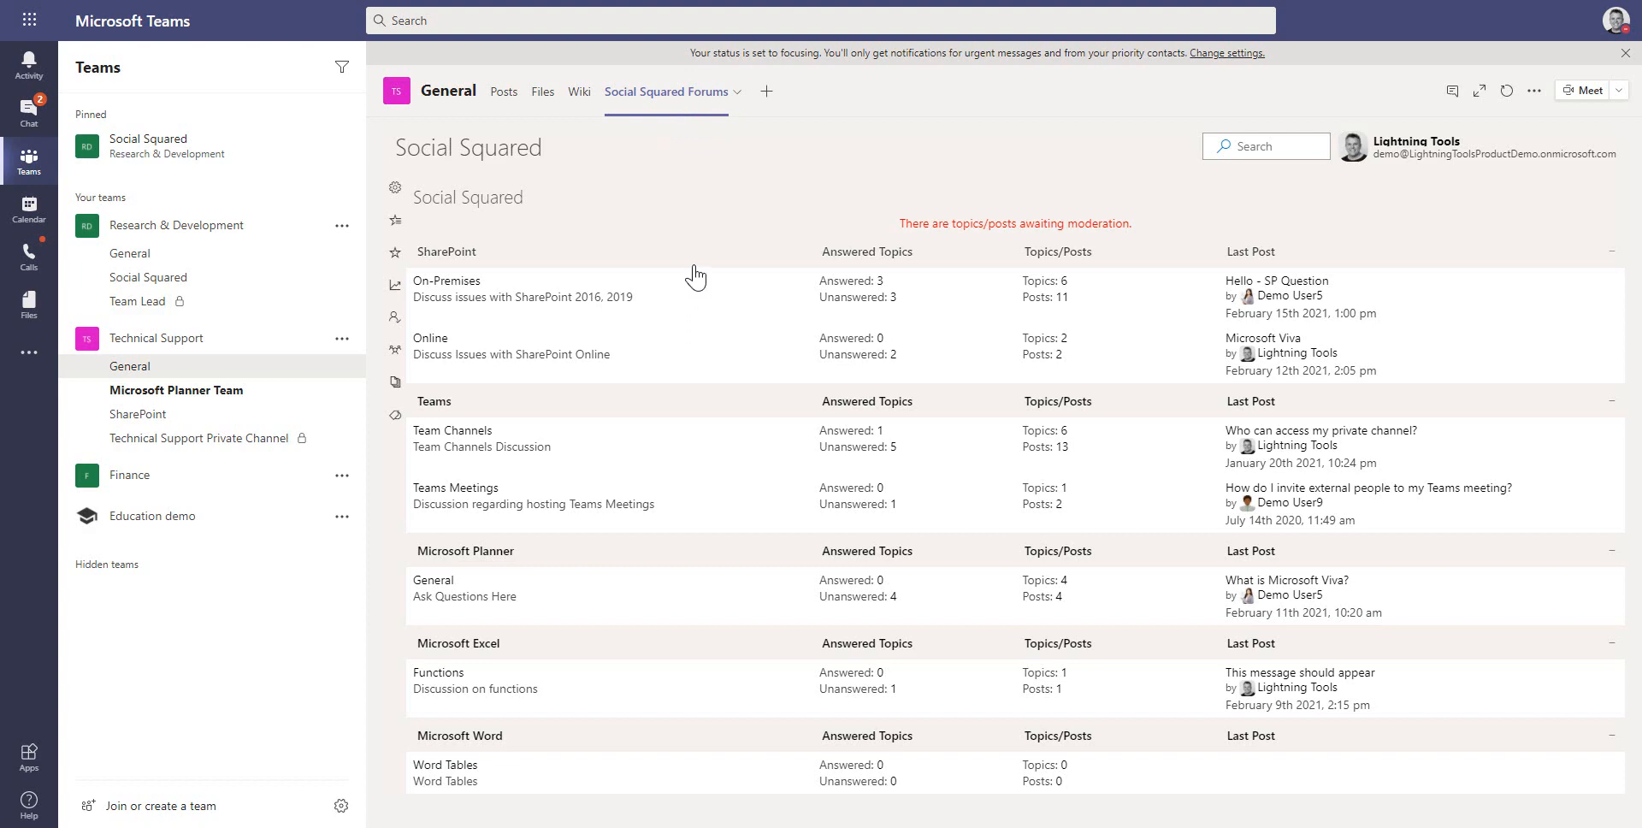
{"action": "mouse_move", "coordinate": [457, 347]}
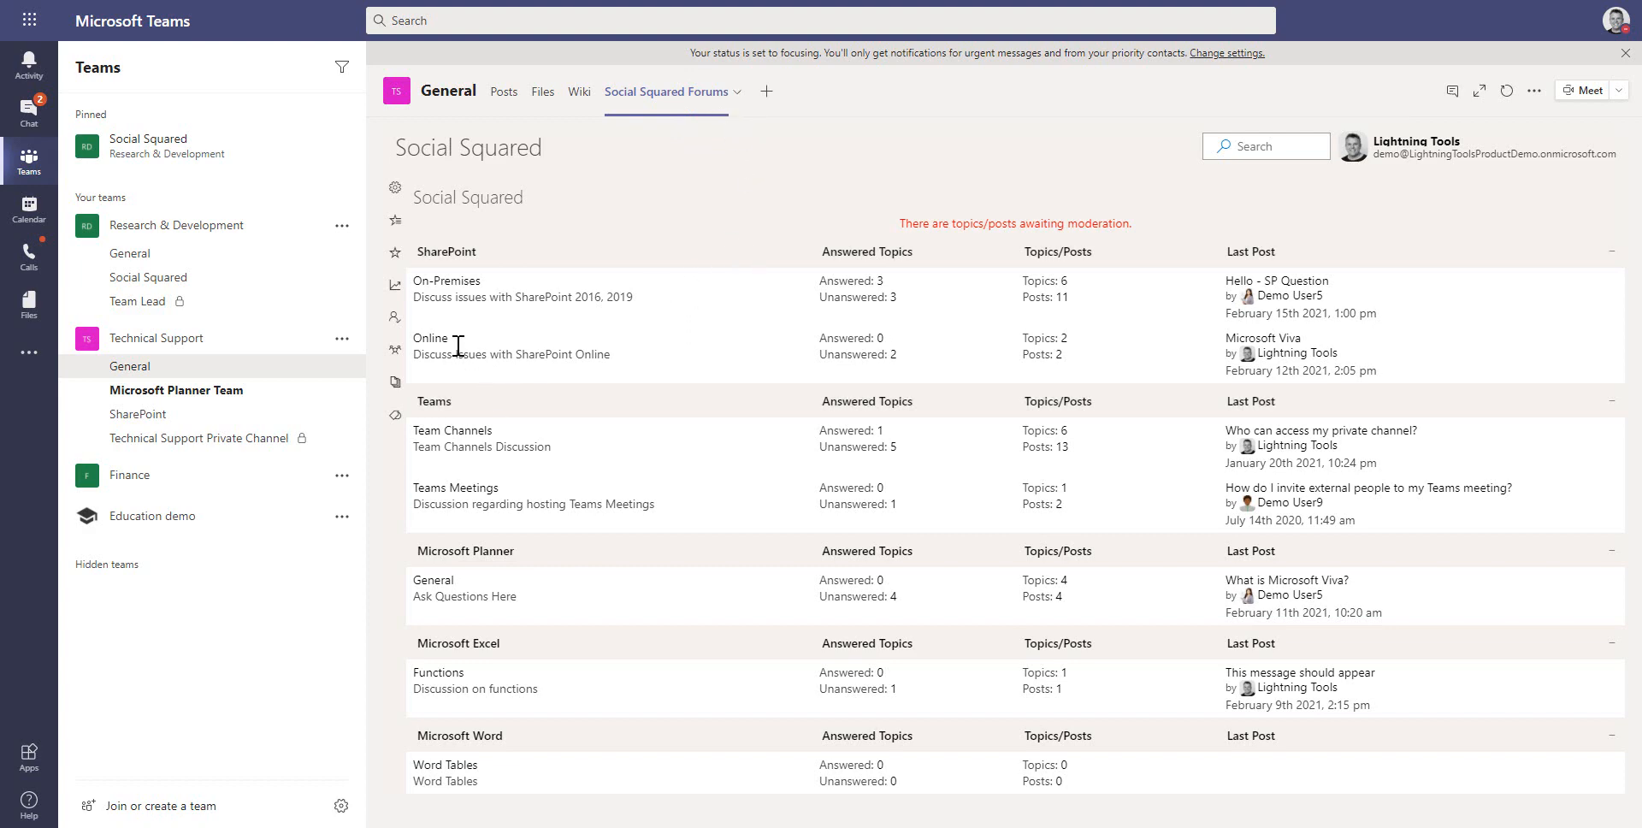
{"action": "mouse_move", "coordinate": [796, 266]}
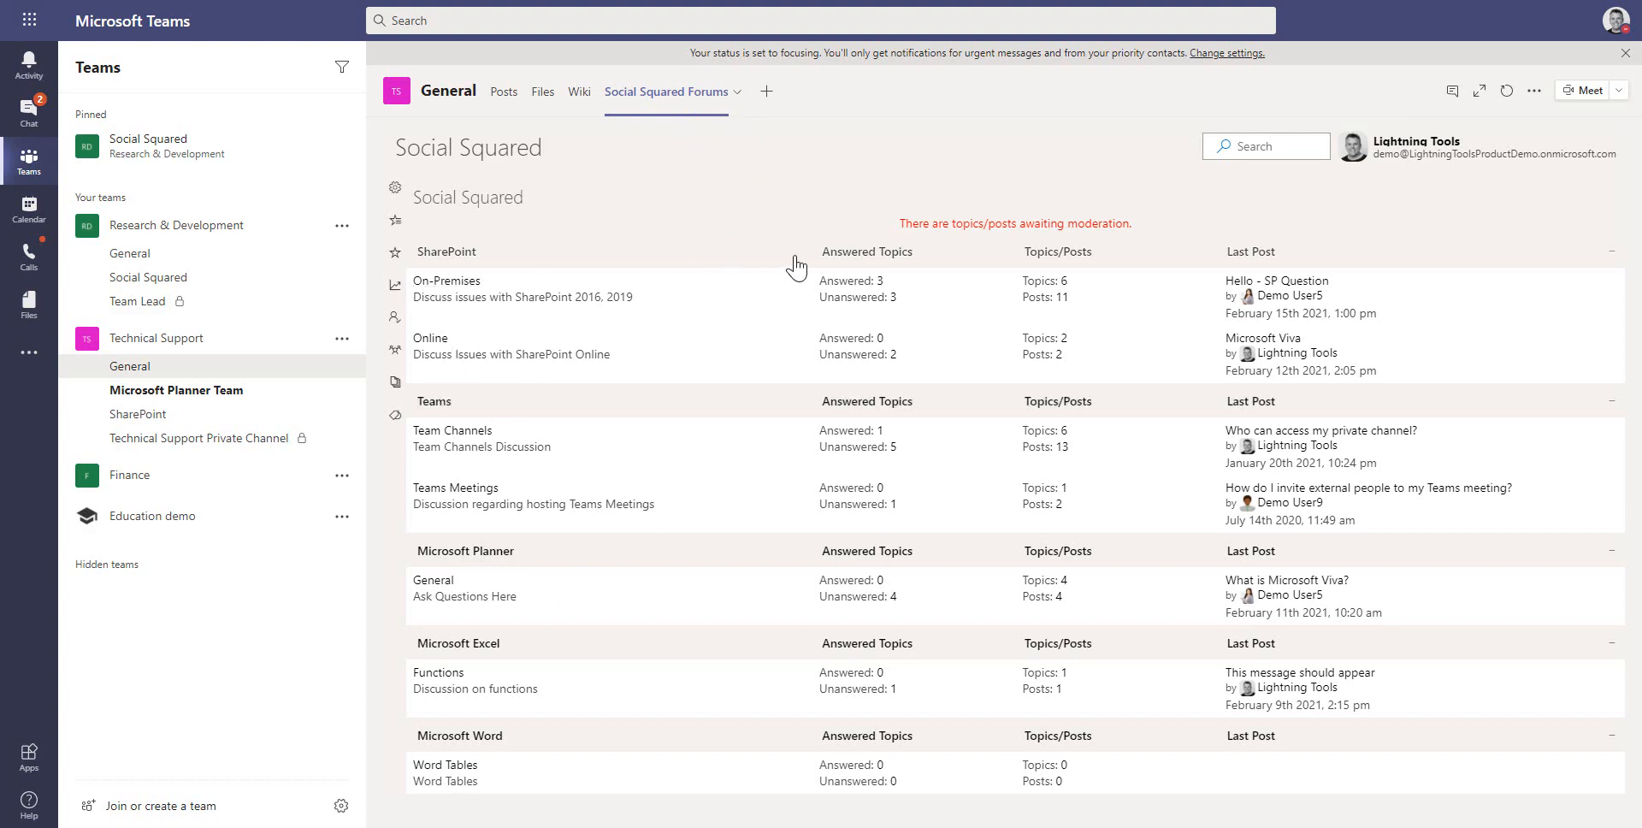
{"action": "mouse_move", "coordinate": [946, 242]}
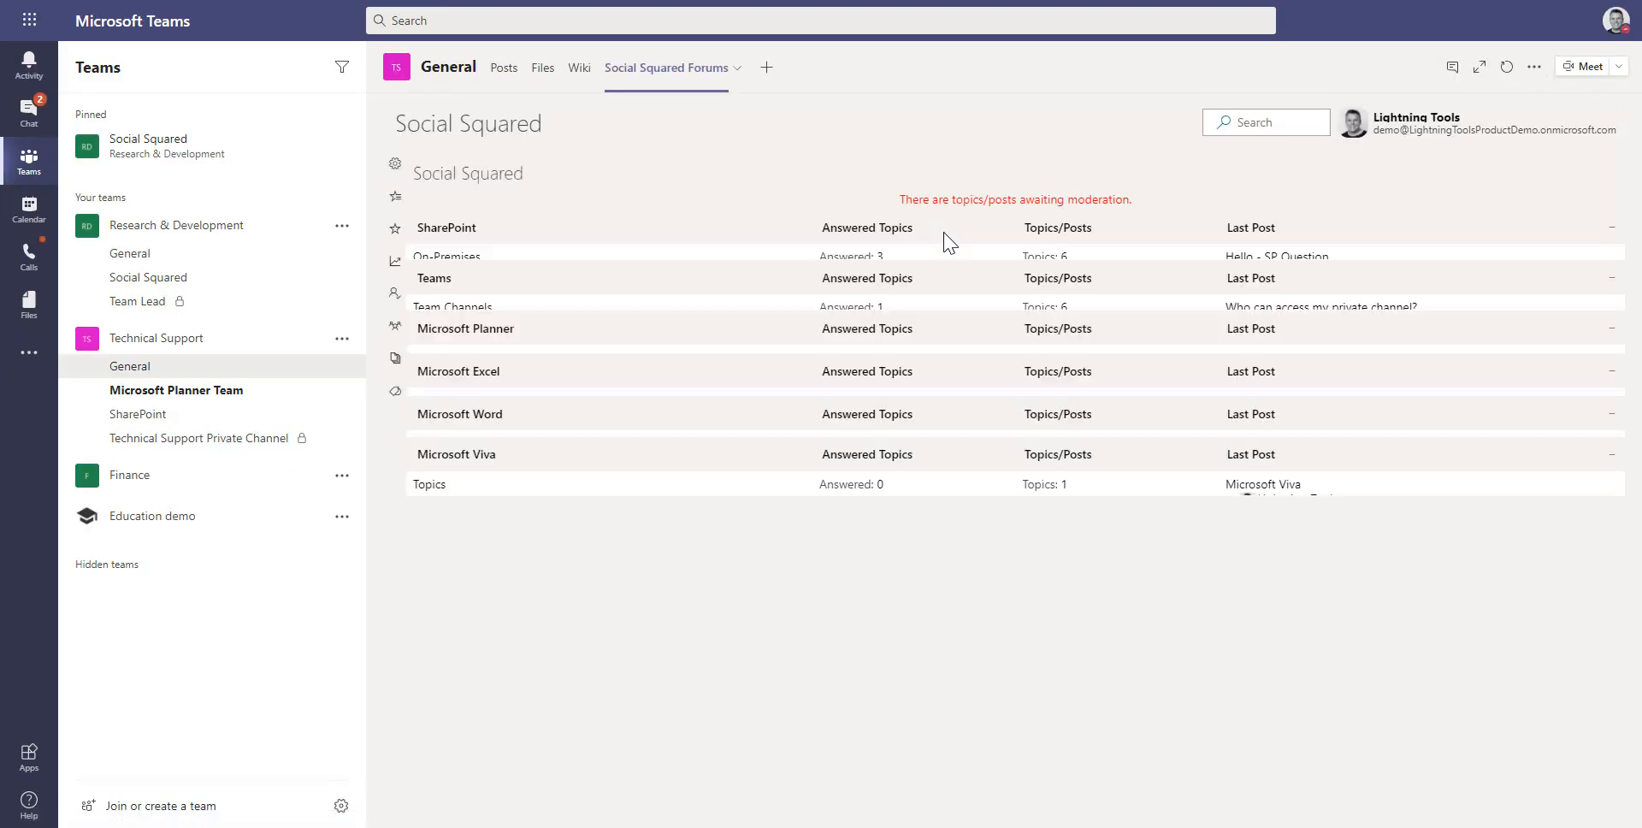
- Open the latest Microsoft Viva post from the Teams Forums tab
{"action": "scroll", "scroll_direction": "down", "scroll_amount": 3}
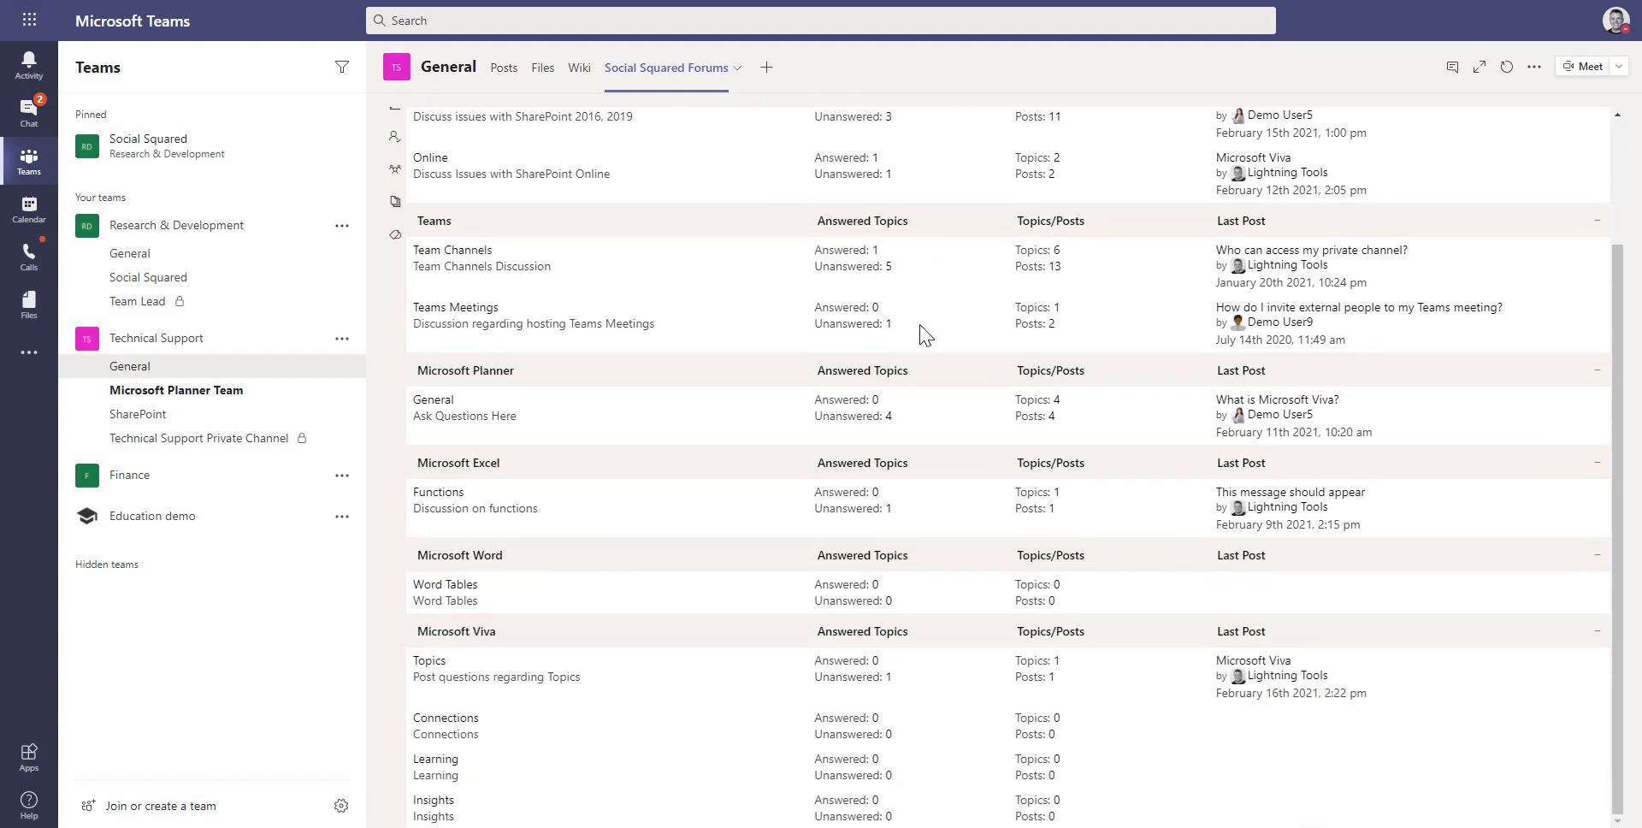
{"action": "mouse_move", "coordinate": [419, 664]}
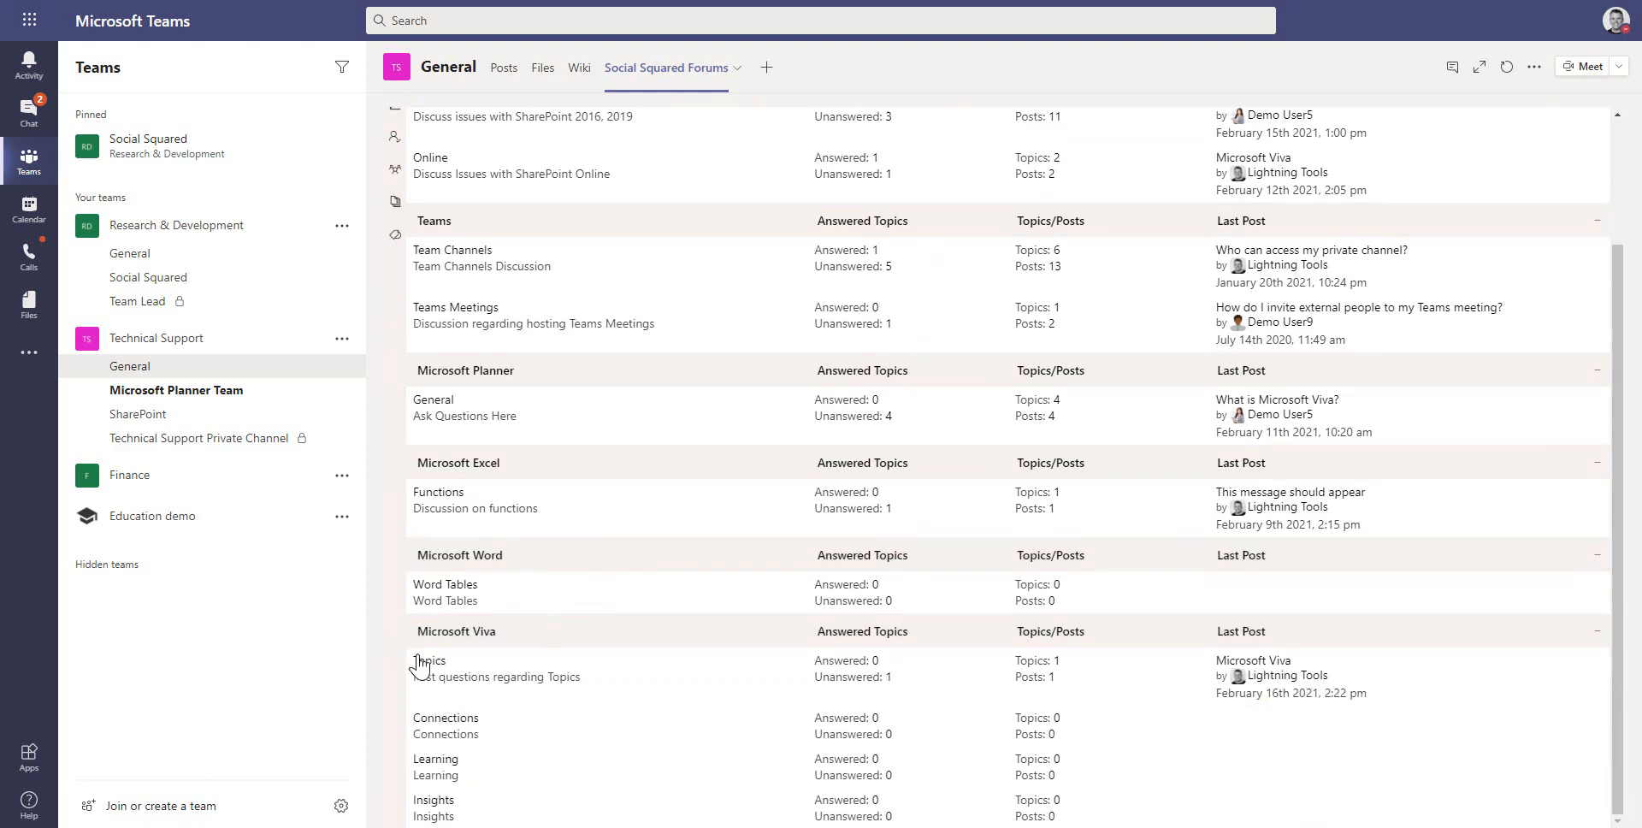
{"action": "mouse_move", "coordinate": [1220, 663]}
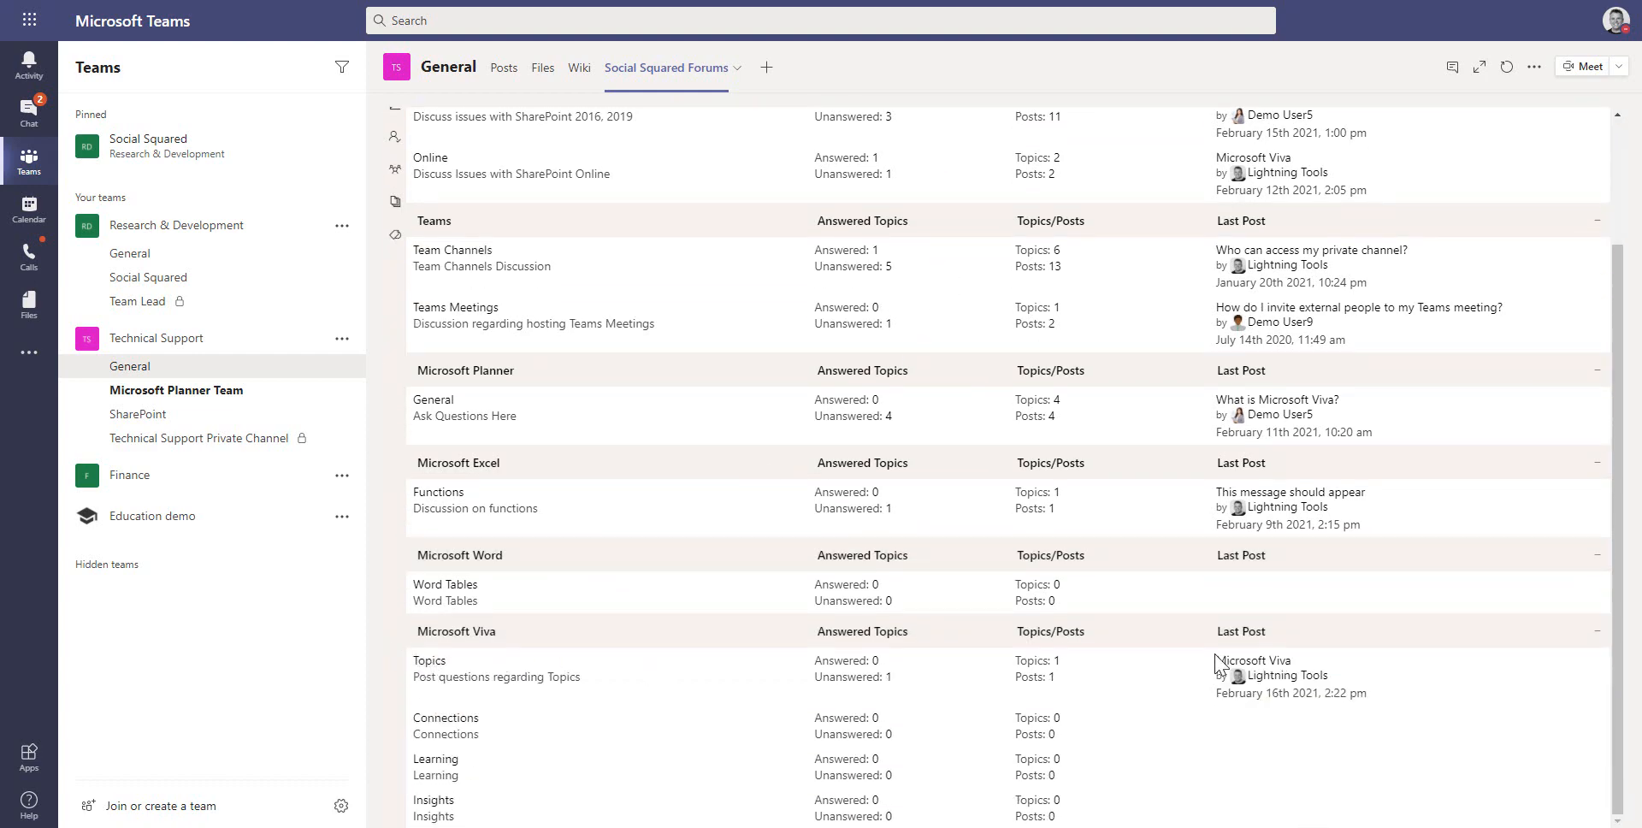
{"action": "left_click", "coordinate": [429, 660]}
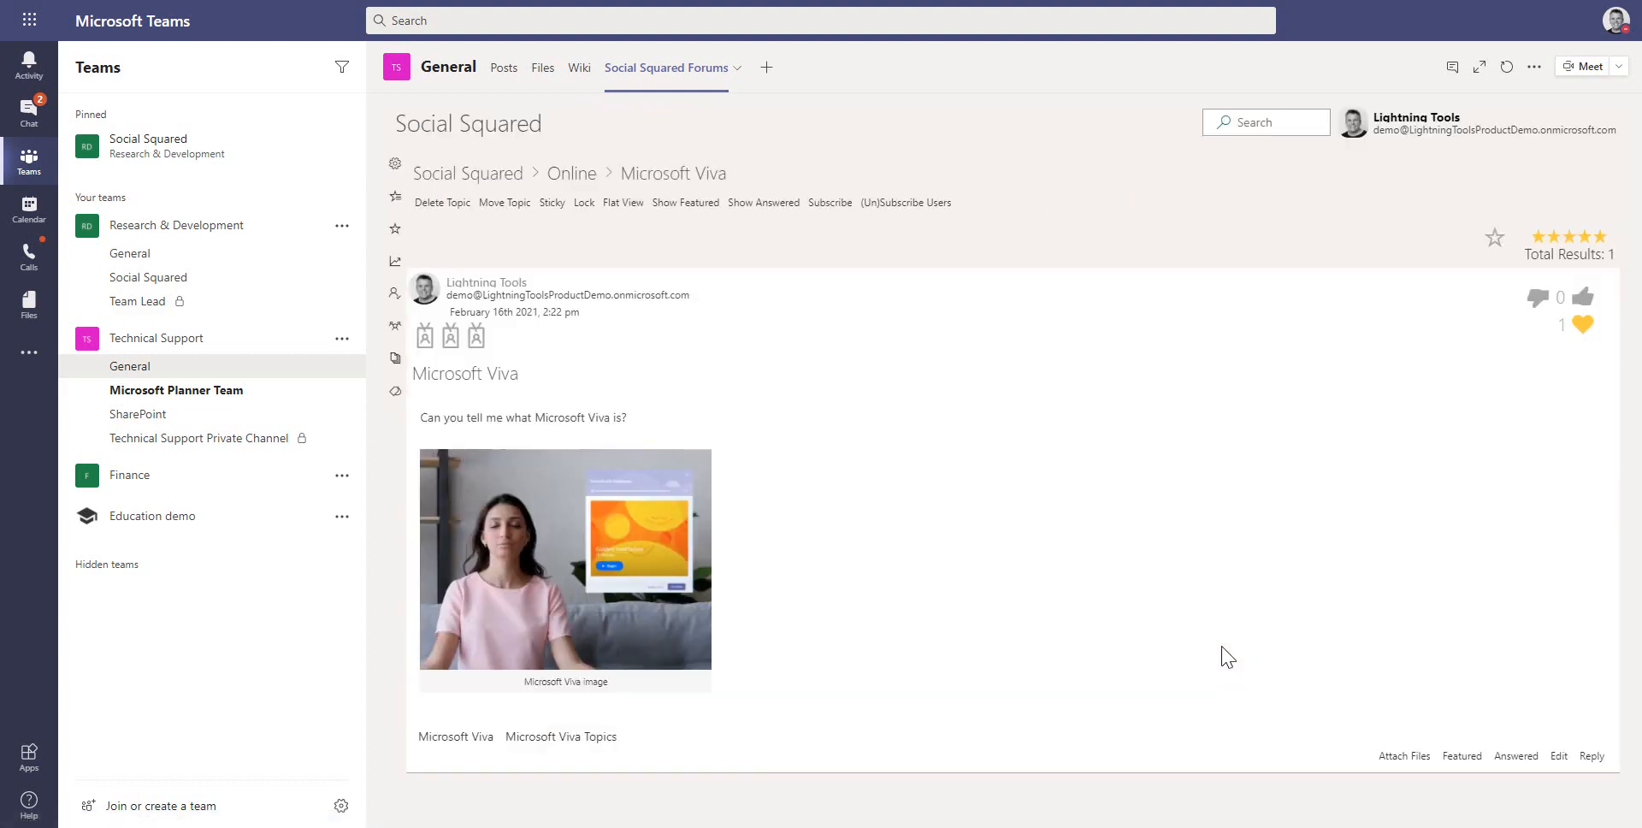
- Reply 'Great post!' to the Microsoft Viva topic in Teams
{"action": "left_click", "coordinate": [1591, 756]}
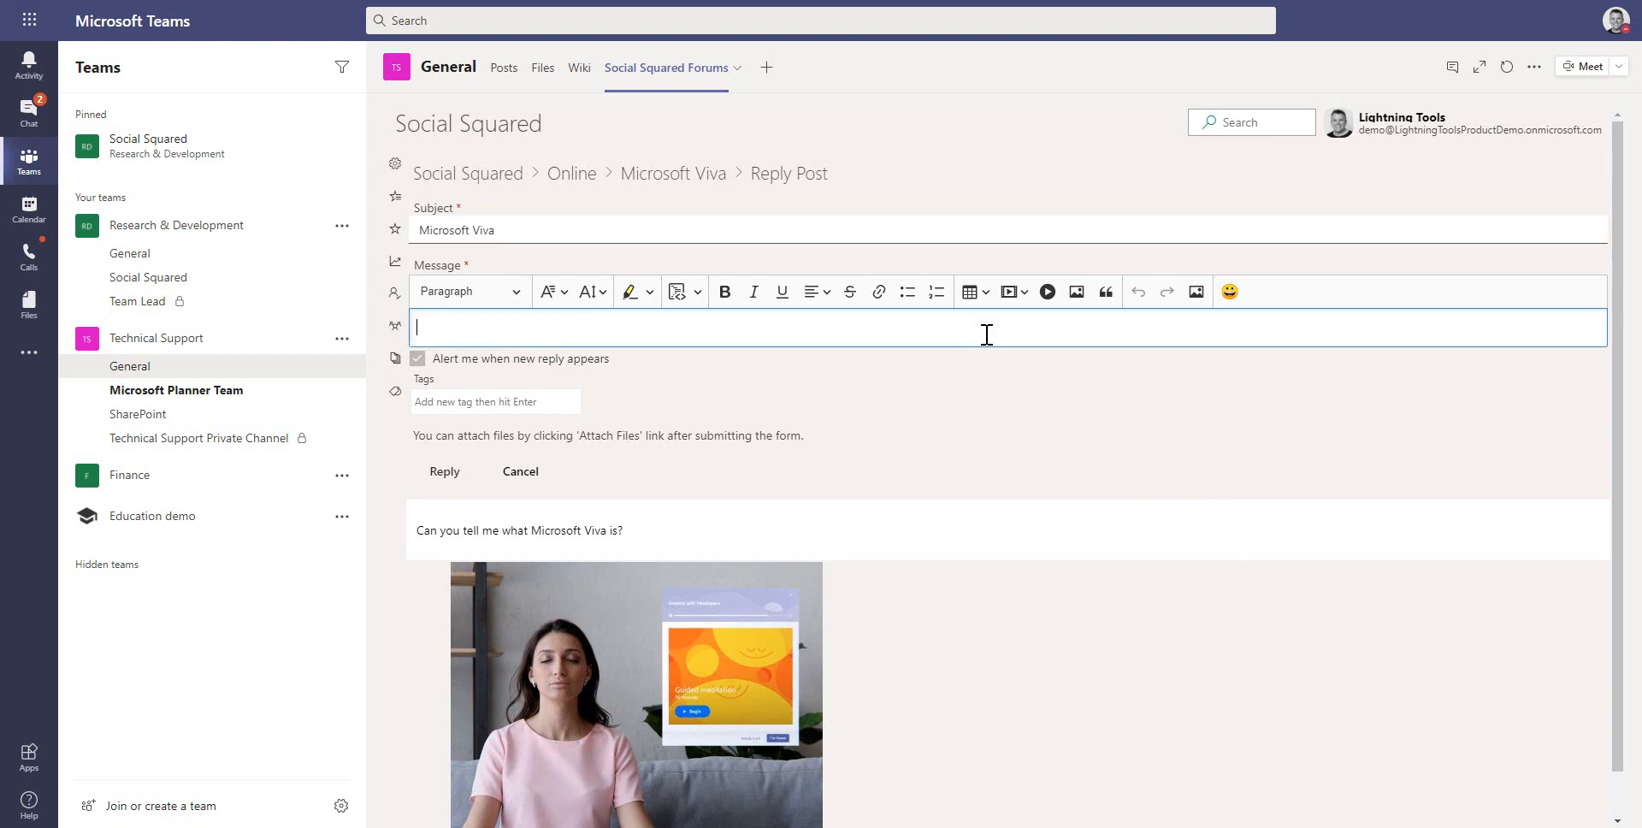
{"action": "type", "text": "Great"}
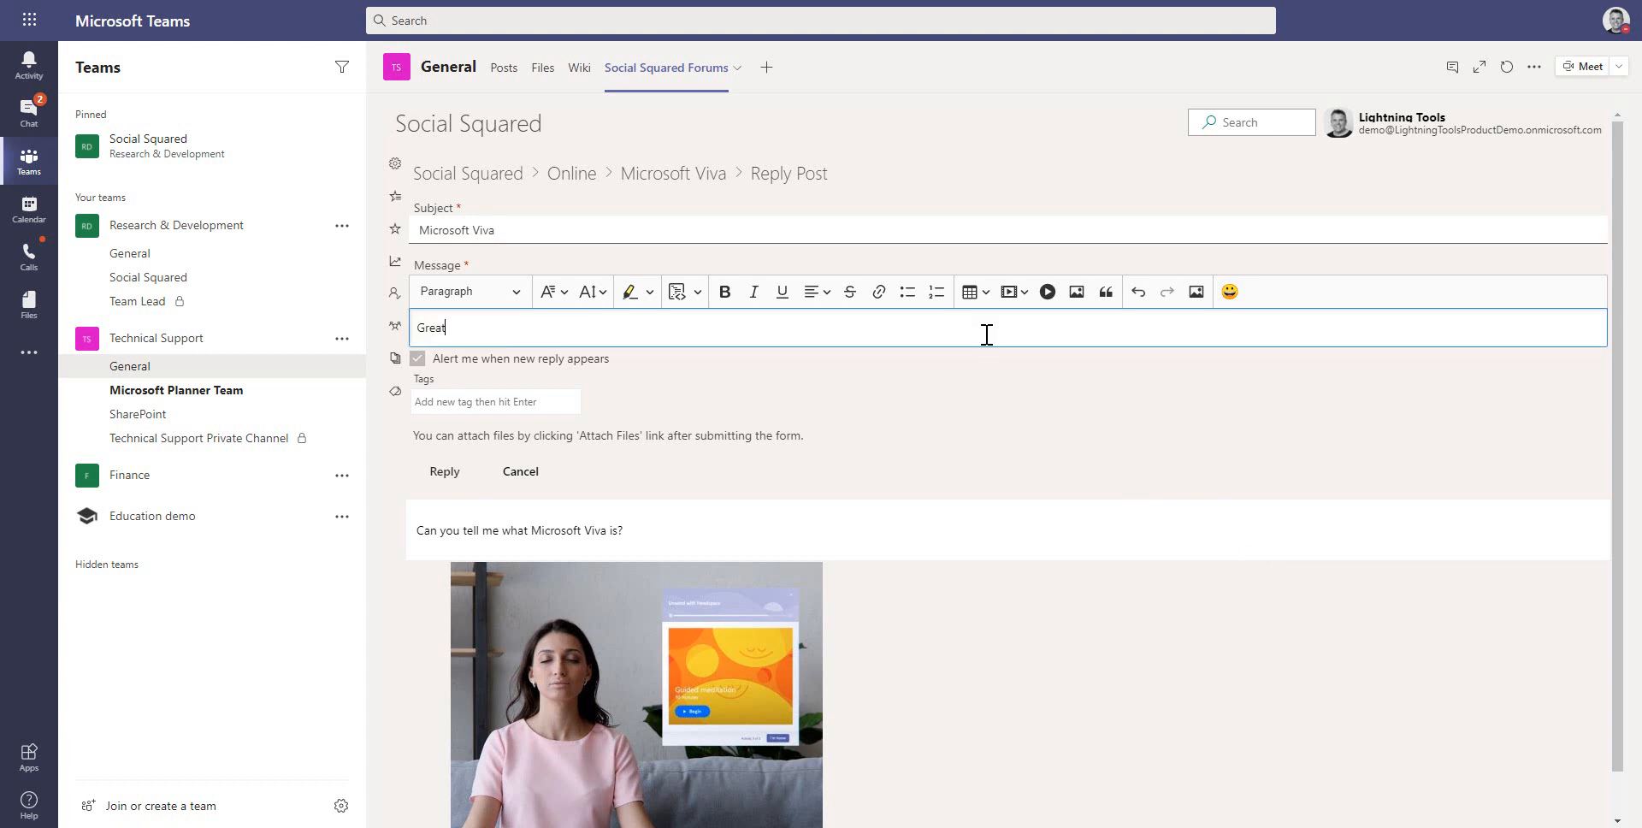
{"action": "type", "text": "post!"}
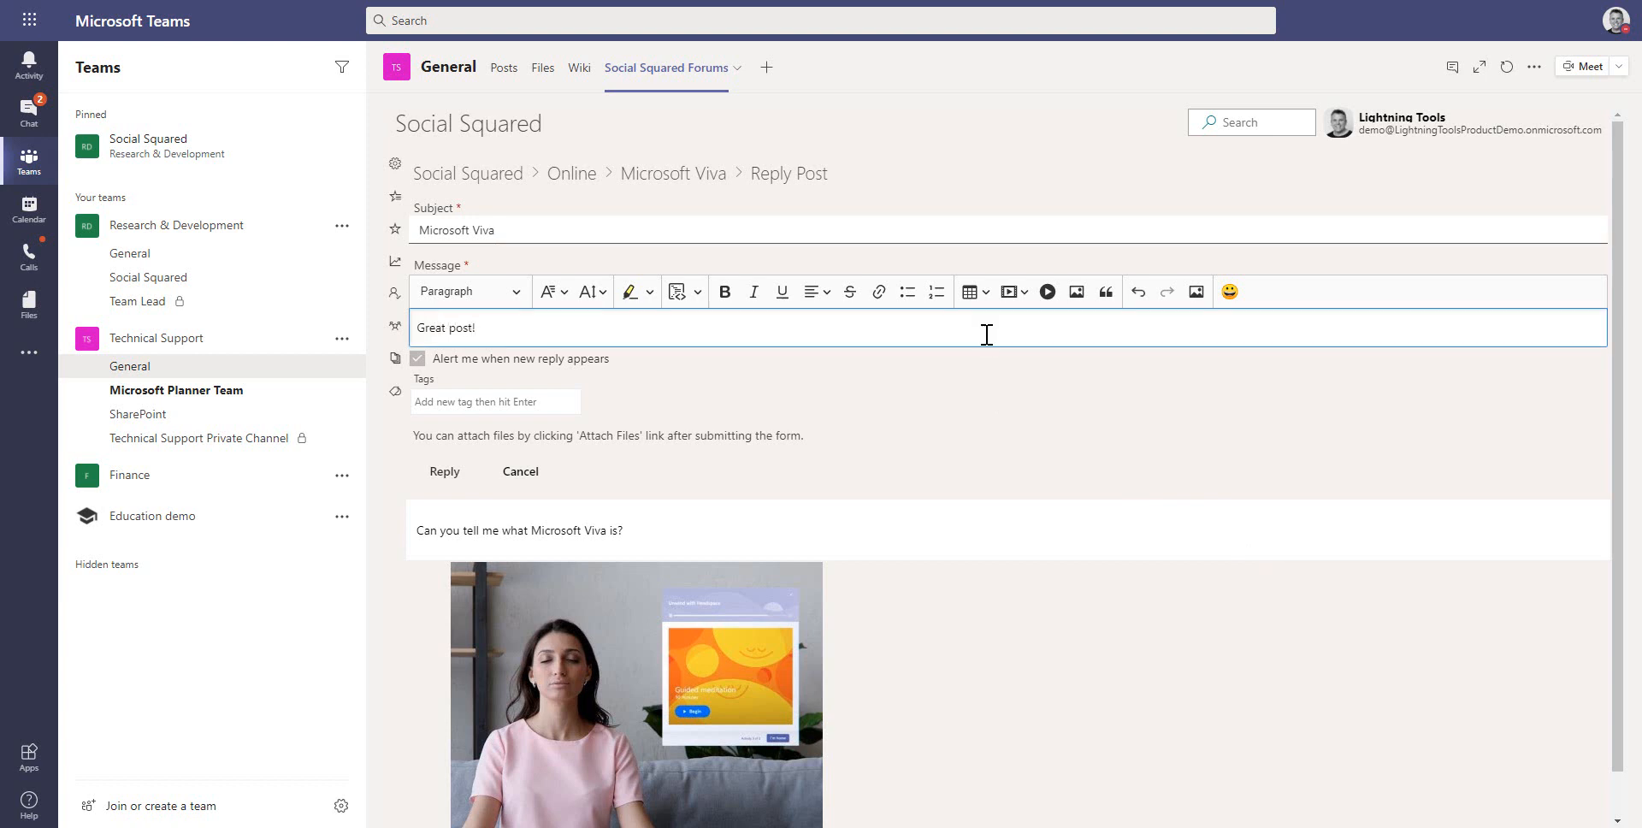
{"action": "left_click", "coordinate": [444, 472]}
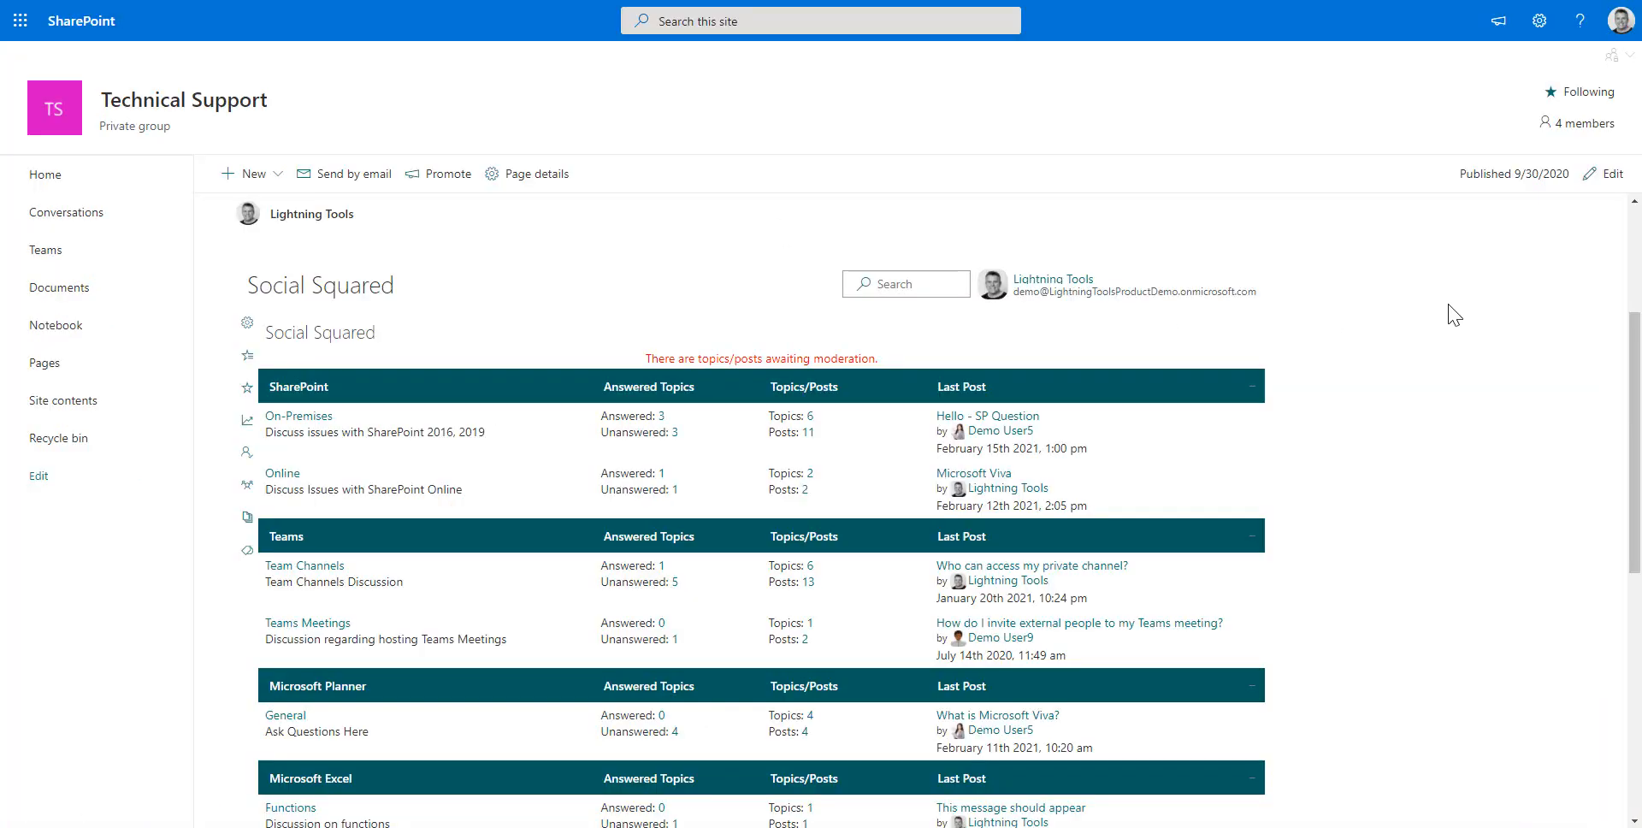
- Reload the SharePoint forum page and open the Microsoft Viva topic
{"action": "scroll", "scroll_direction": "down", "scroll_amount": 3}
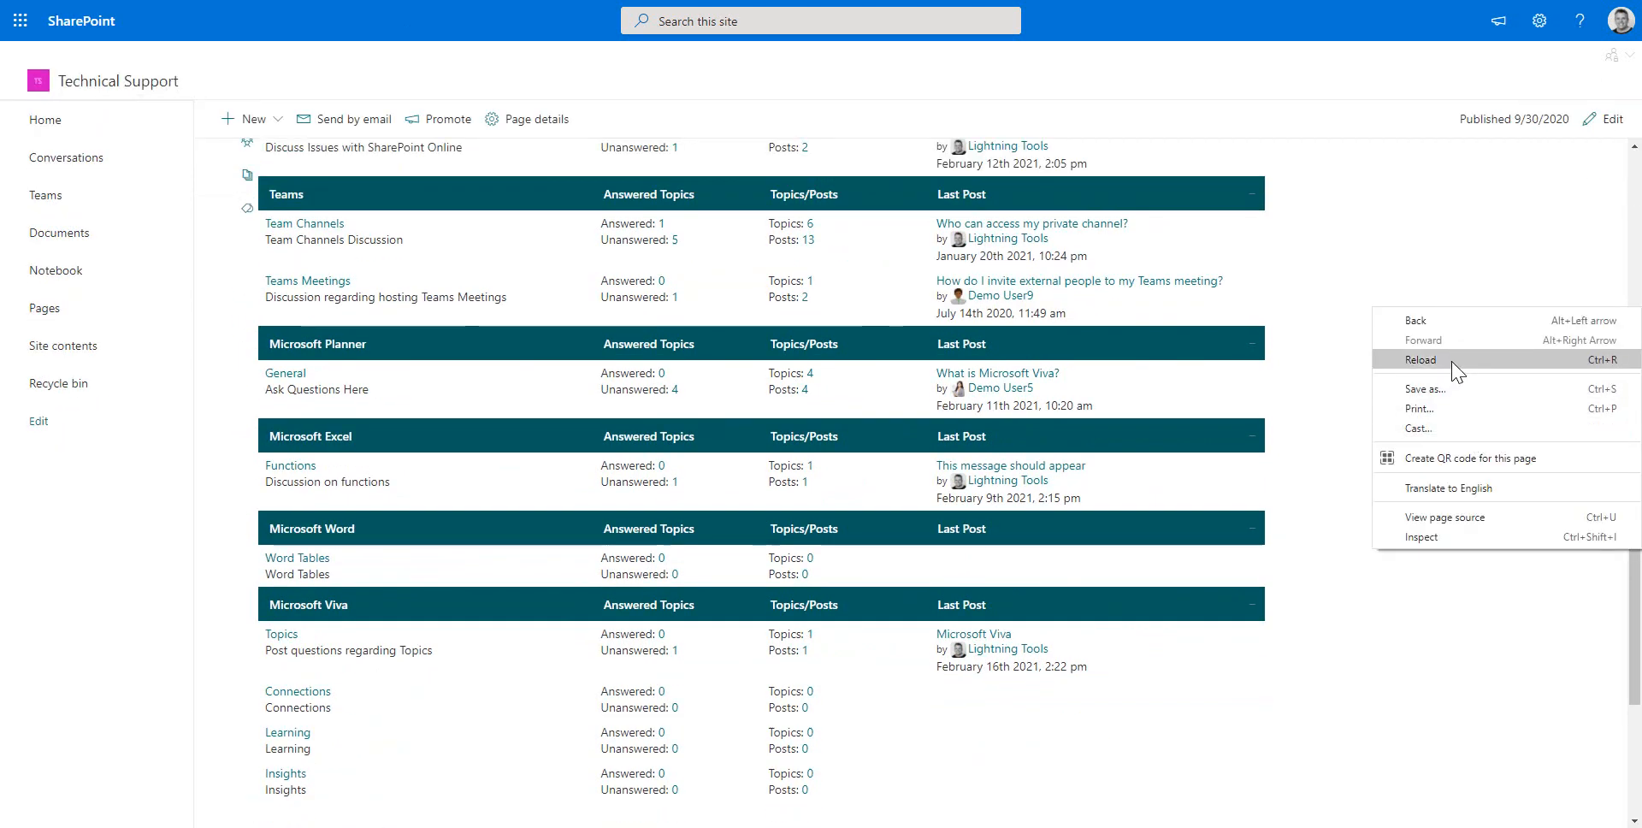
{"action": "left_click", "coordinate": [1420, 359]}
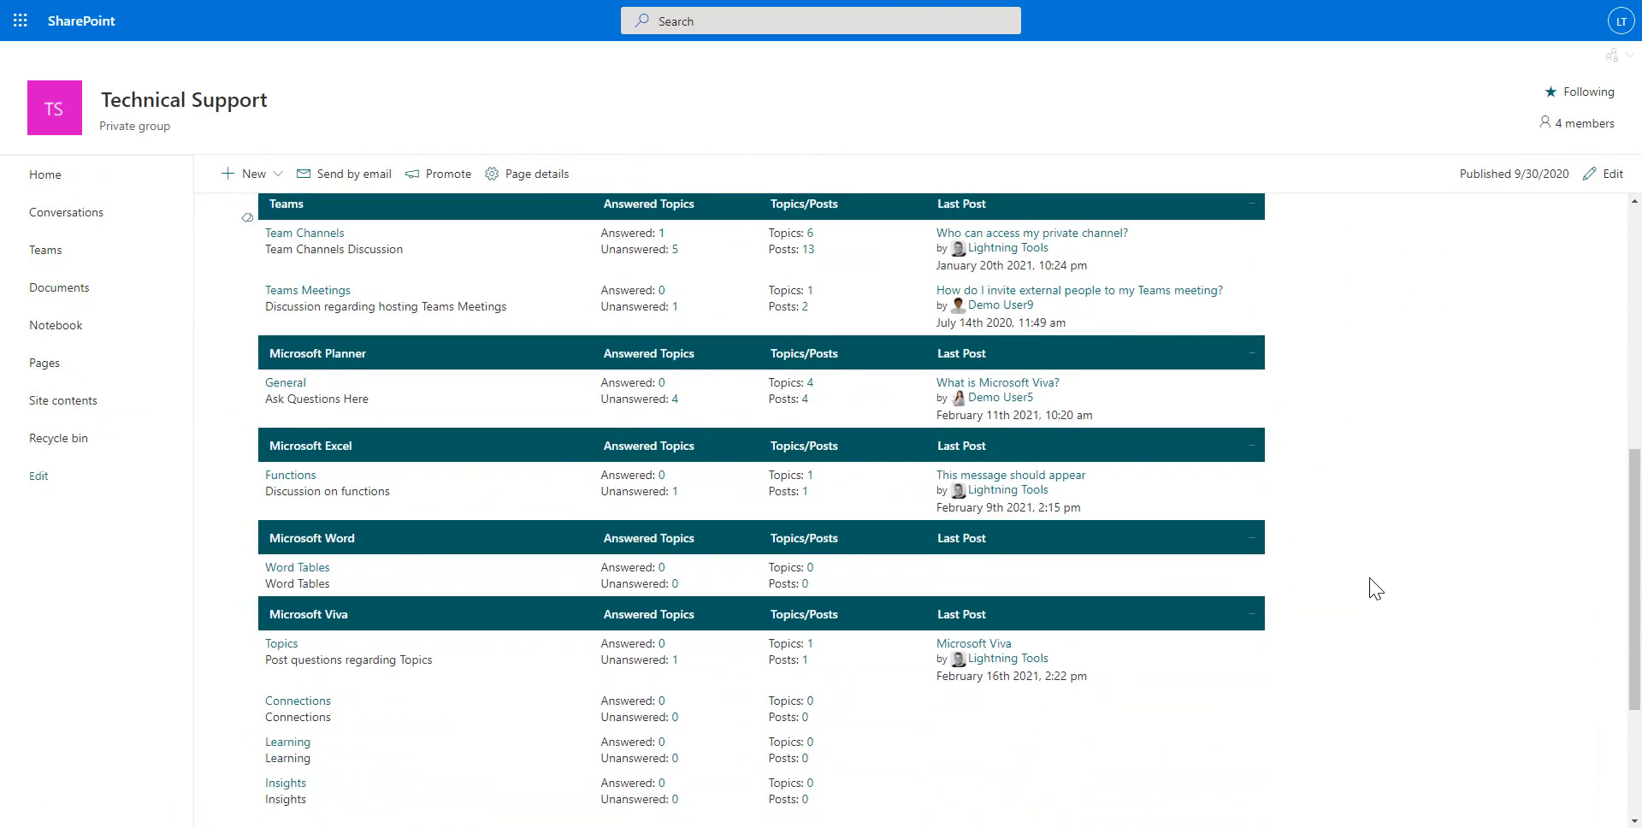
{"action": "scroll", "scroll_direction": "down", "scroll_amount": 3}
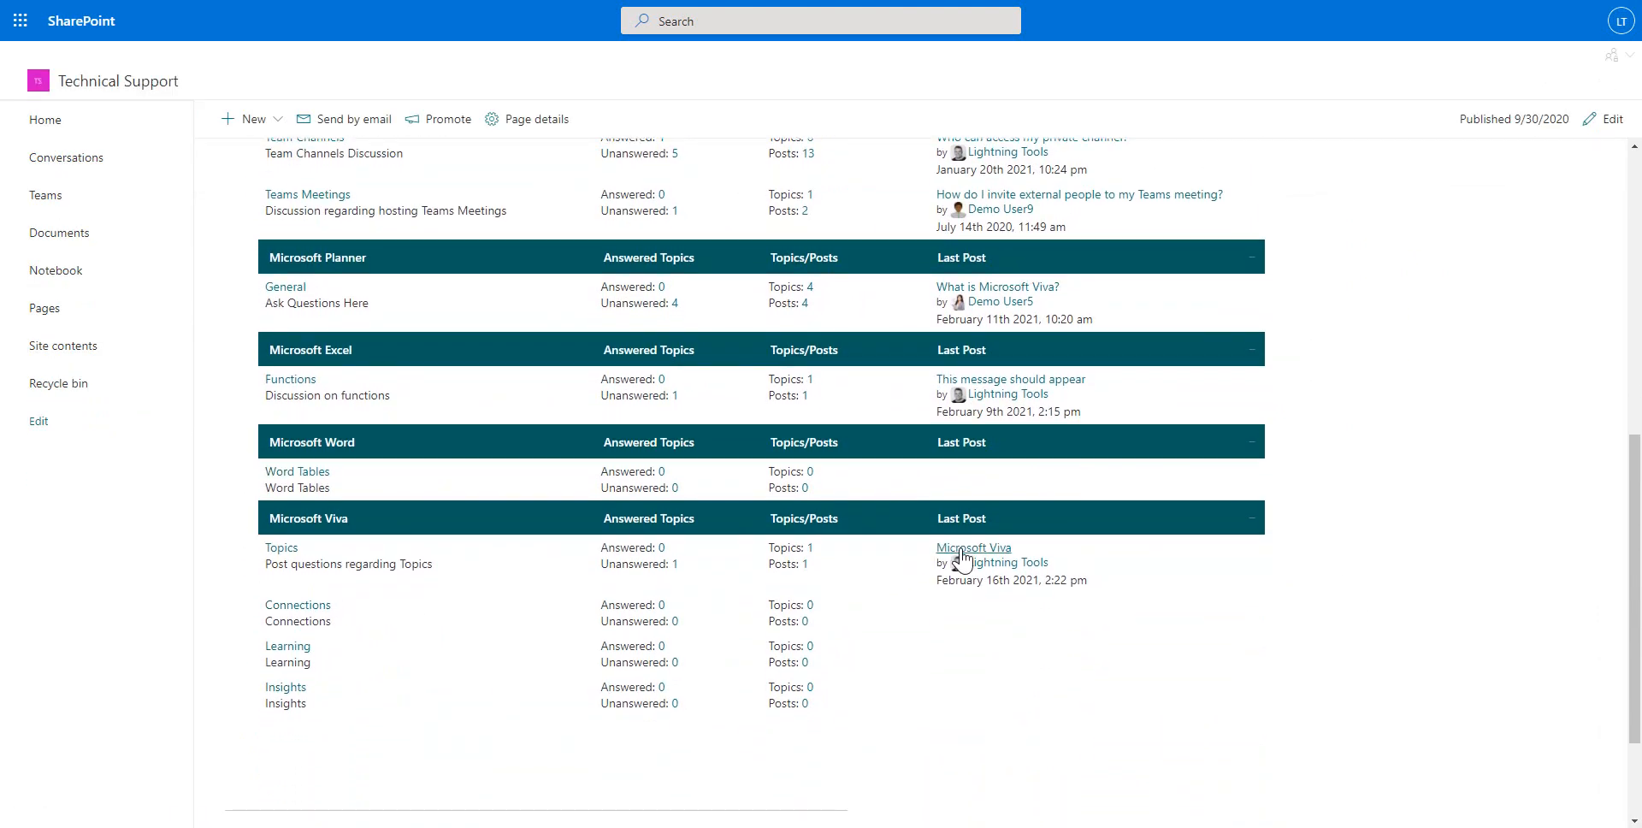
{"action": "left_click", "coordinate": [974, 547]}
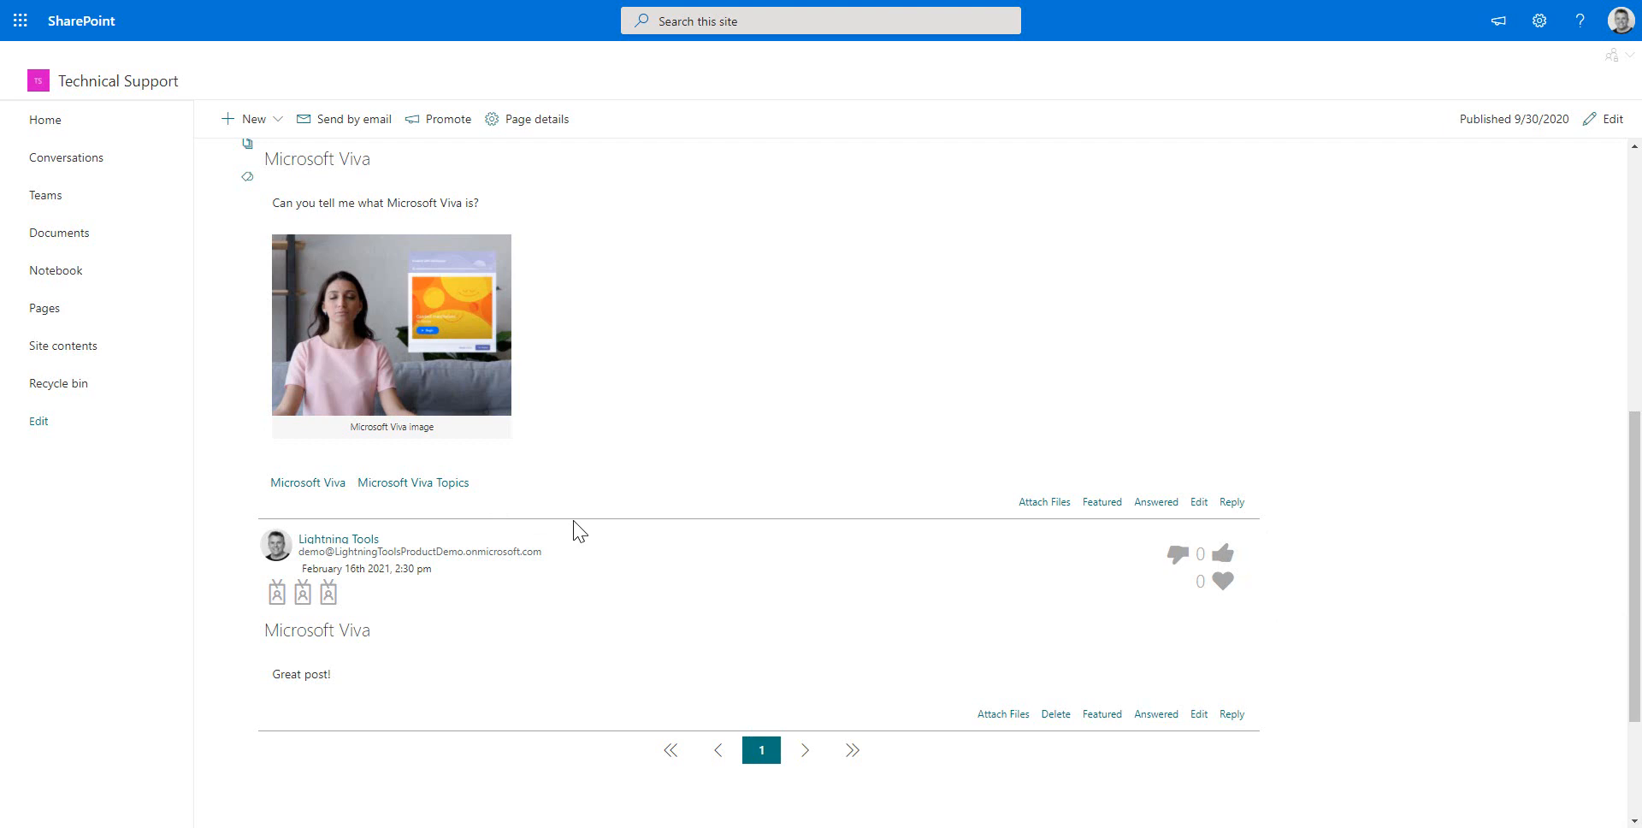
{"action": "mouse_move", "coordinate": [818, 490]}
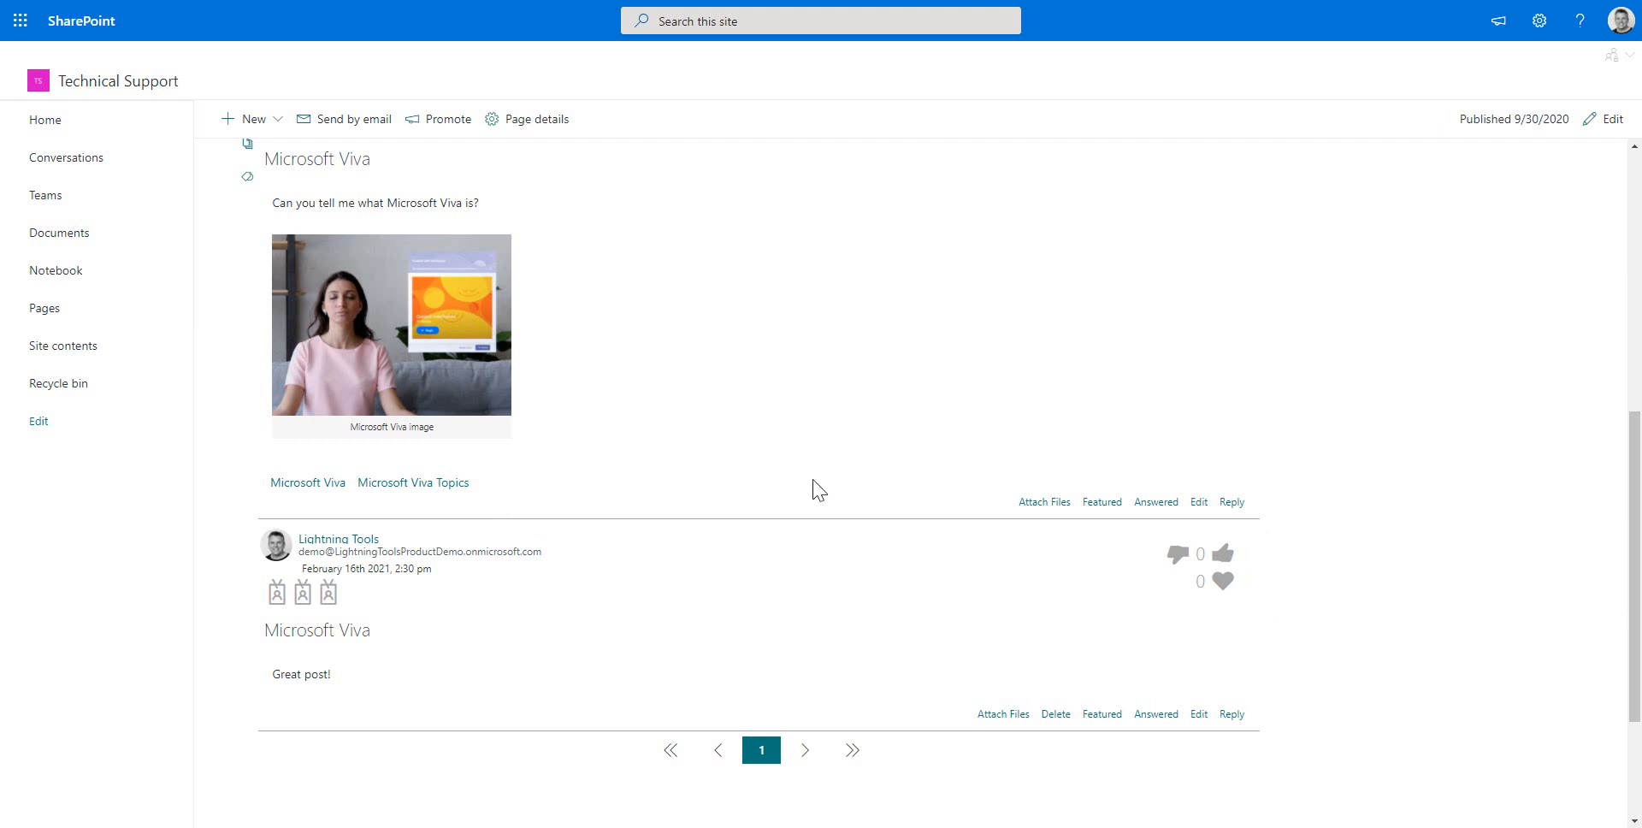